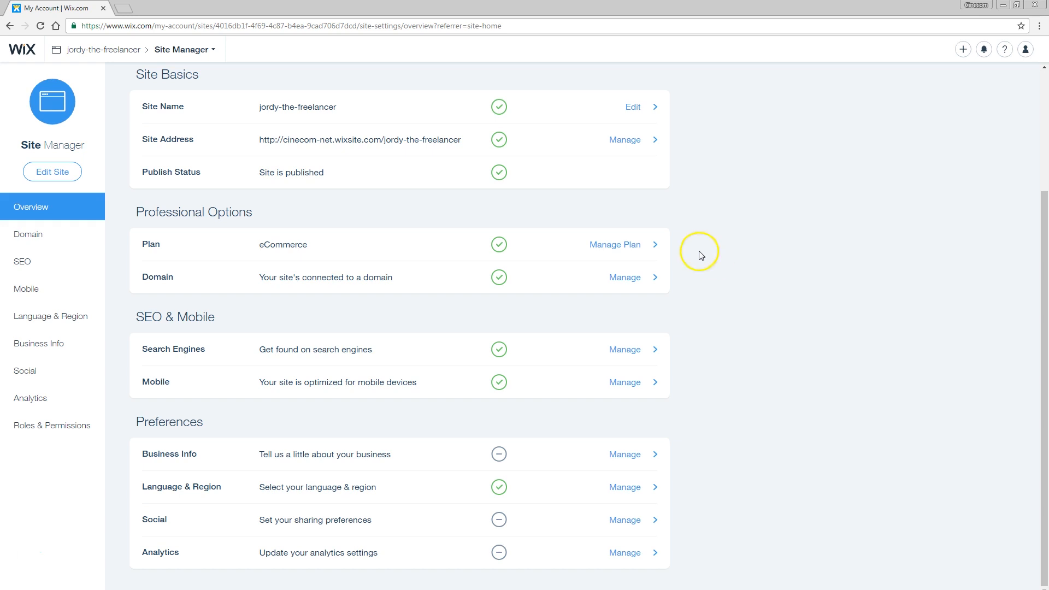
mouse_move(154, 258)
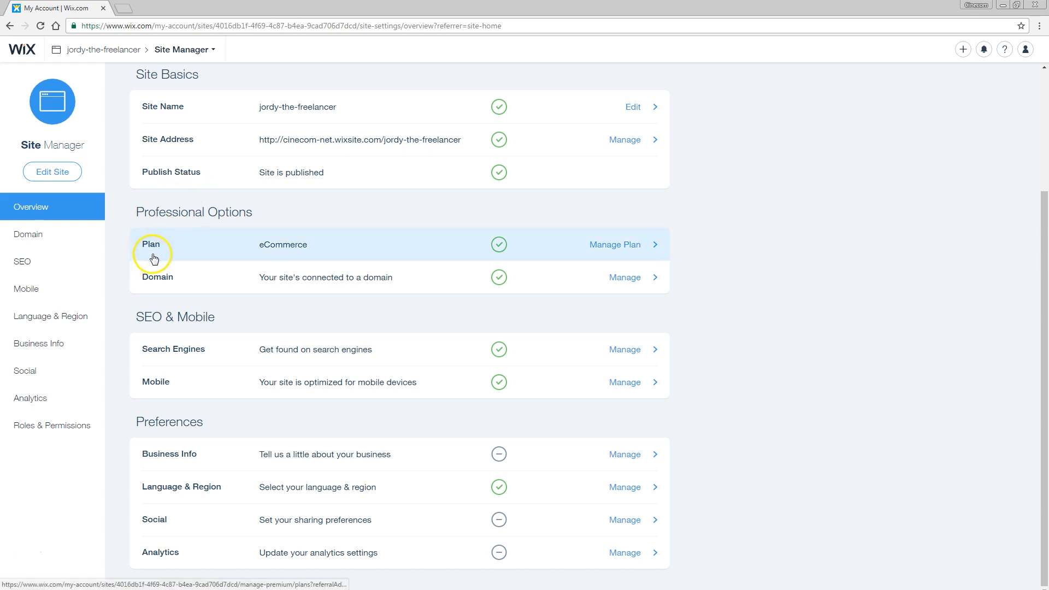
Step: Open the JORDY site's home page in the Wix editor
scroll("up", 3)
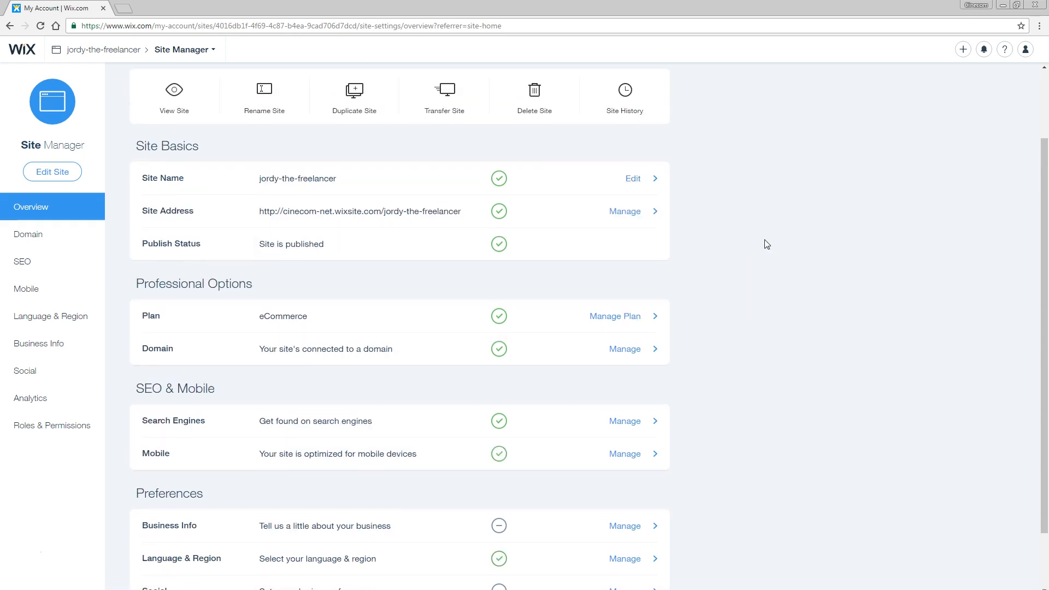
scroll("up", 3)
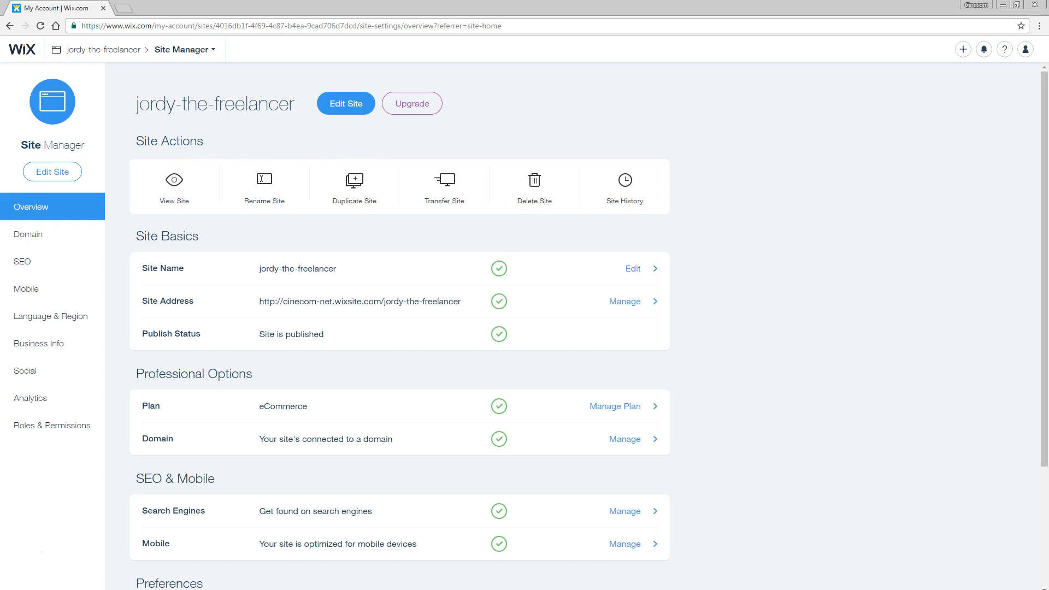
left_click(345, 103)
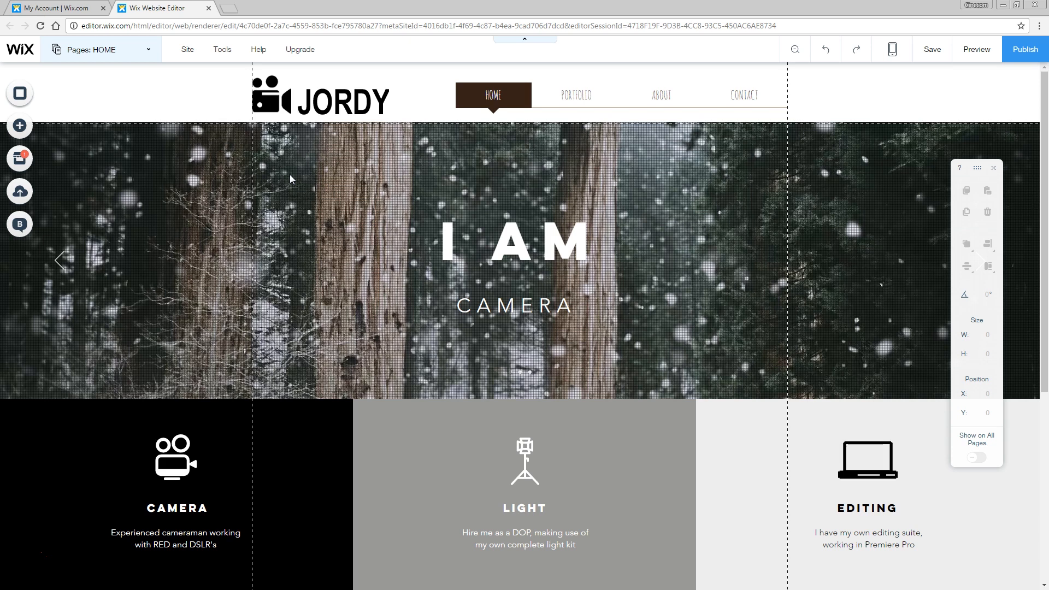
mouse_move(956, 30)
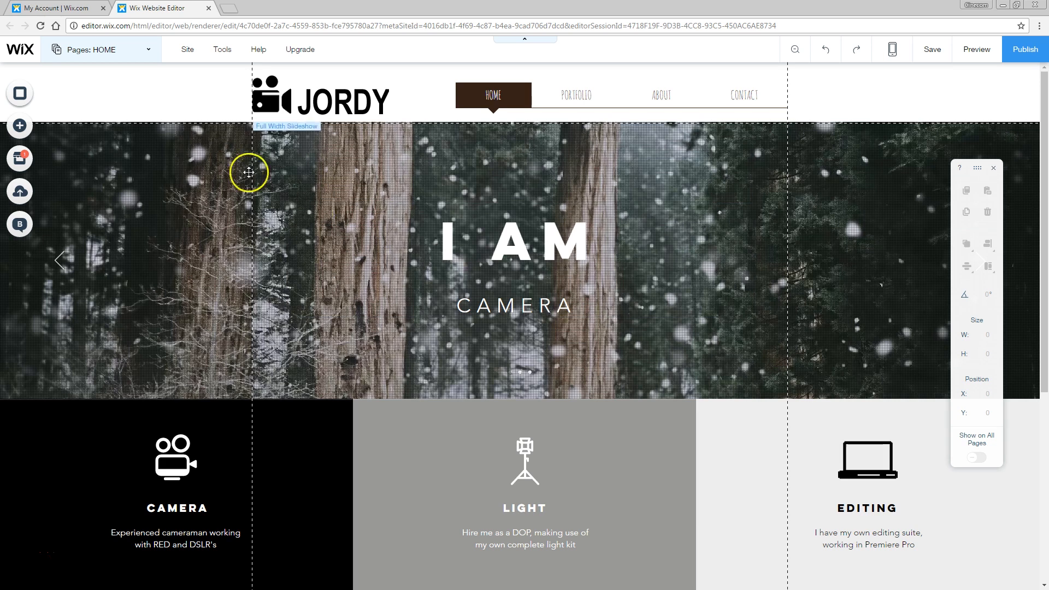
Step: Bring up the Add panel's Store option for creating an online store
left_click(20, 127)
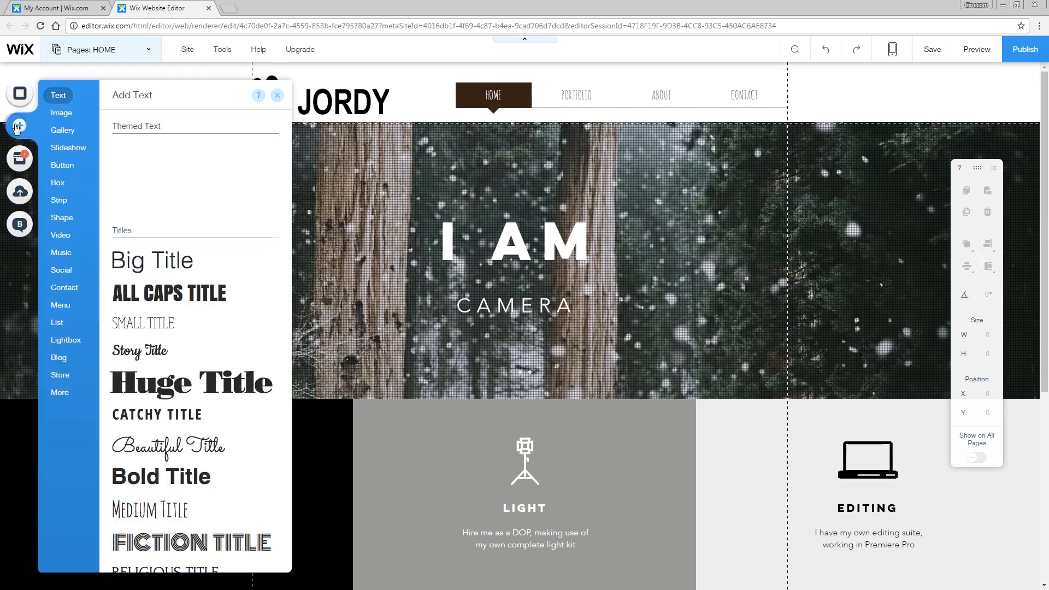
left_click(59, 375)
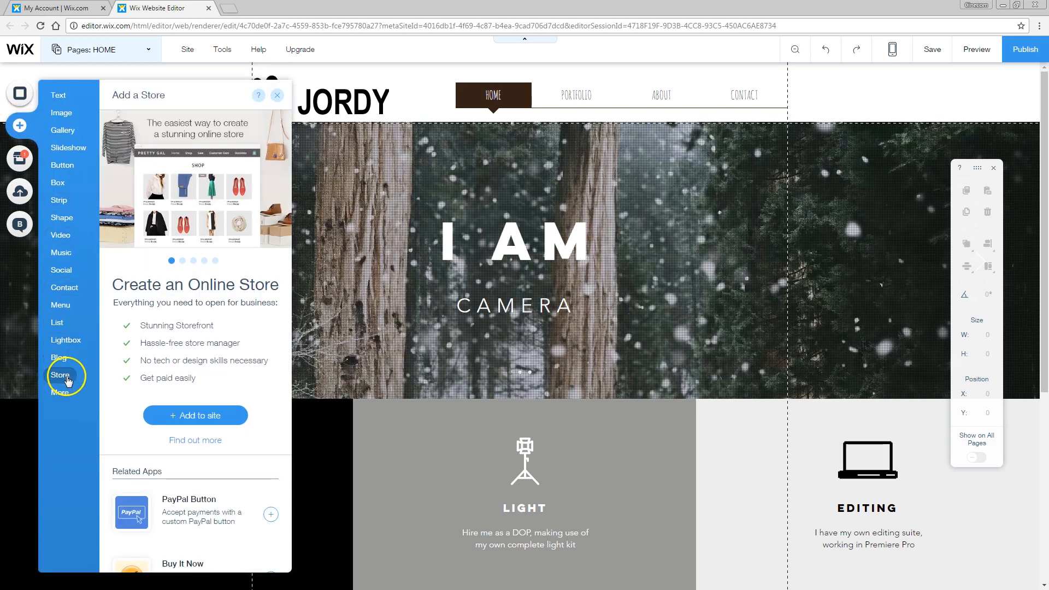
mouse_move(194, 415)
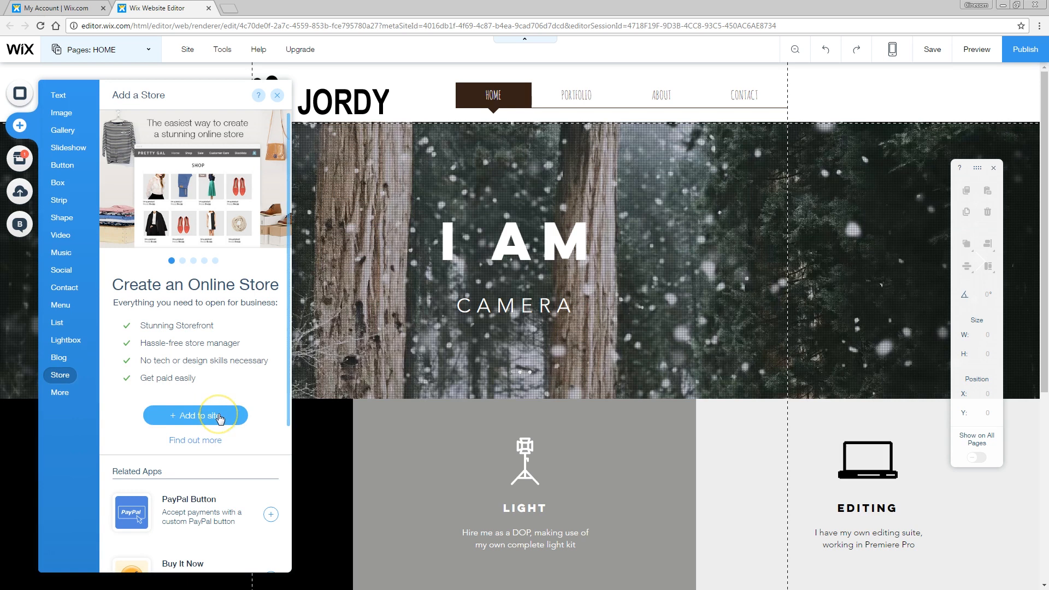
Step: Add the online store to the site
left_click(196, 416)
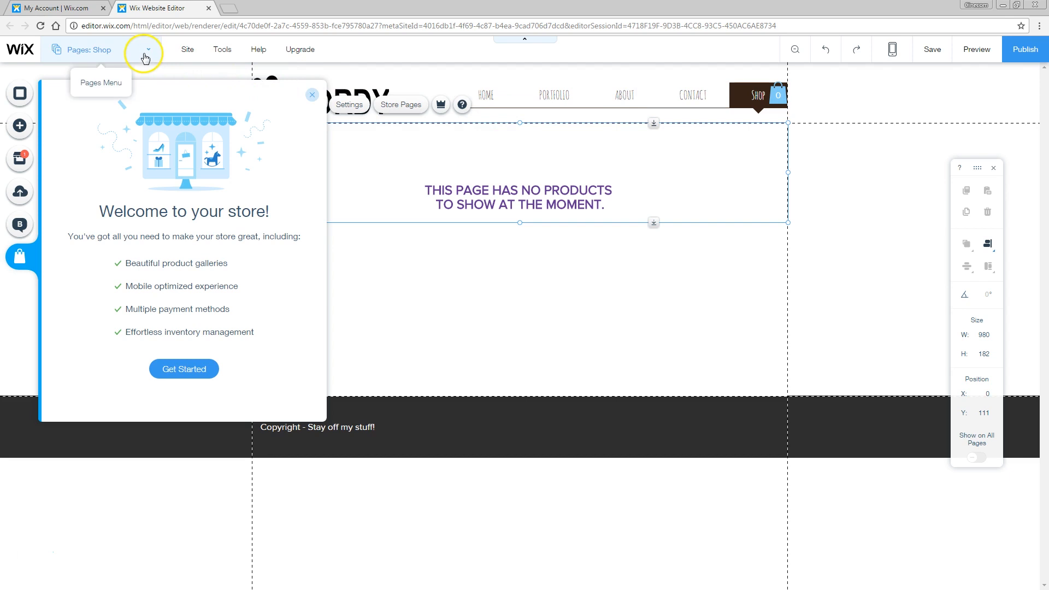
Step: Rename the new Shop page to 'Cinema Store' in the Pages list
left_click(145, 50)
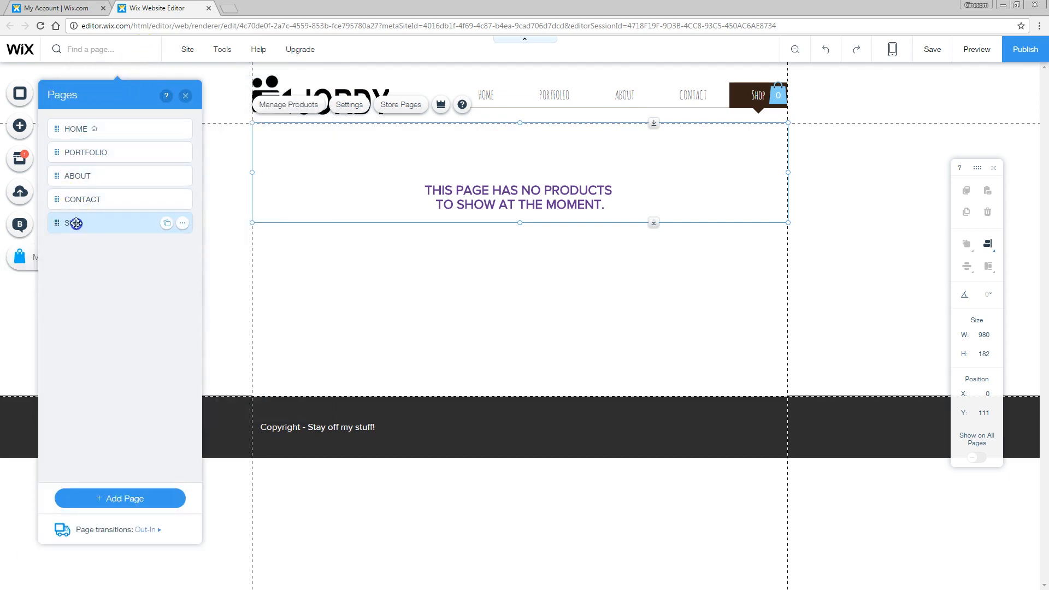
double_click(74, 223)
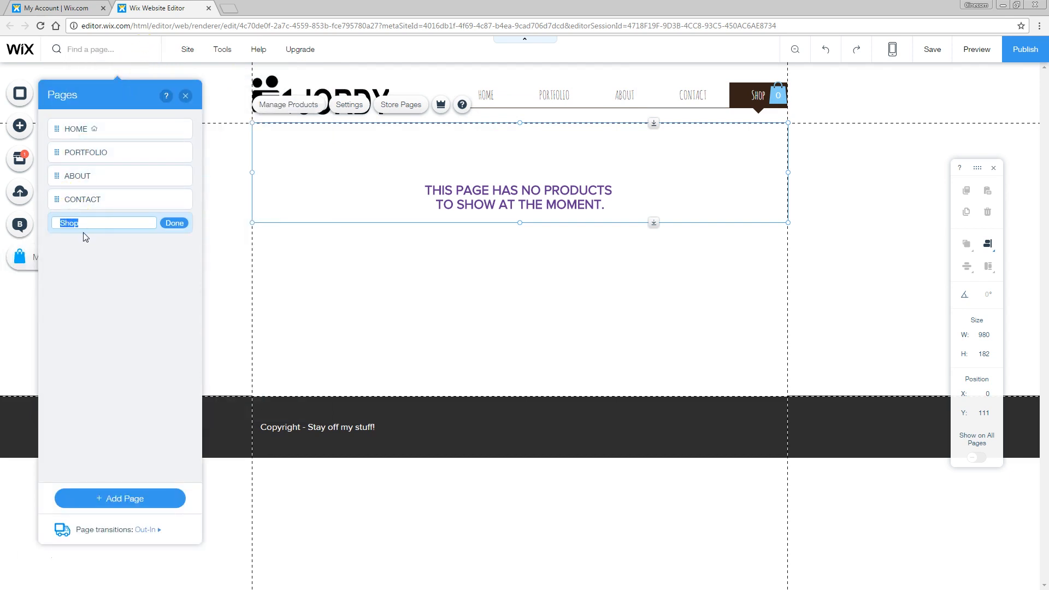
type("Cinema Stor")
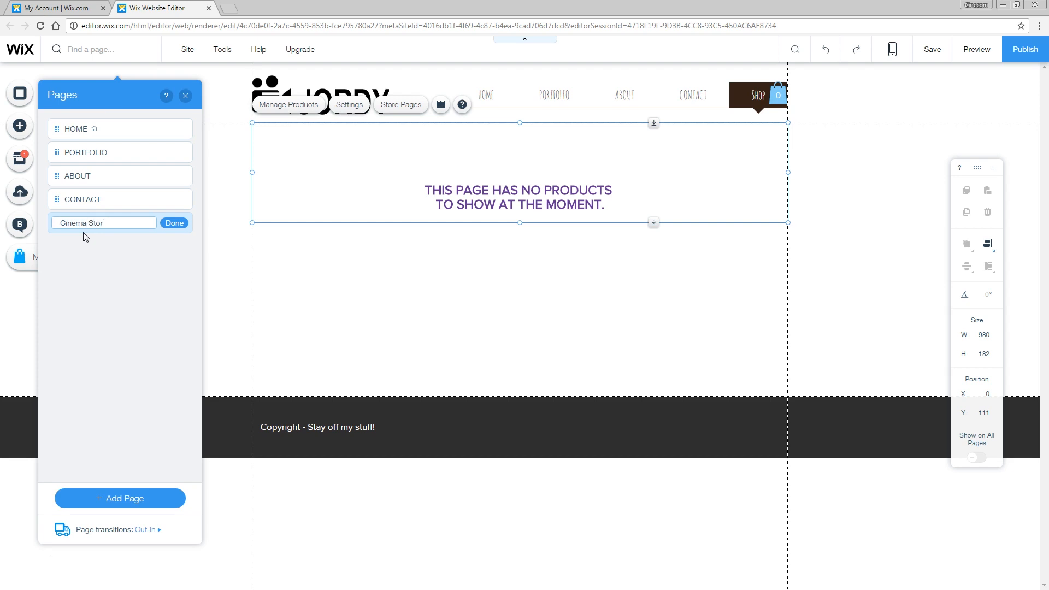
left_click(174, 223)
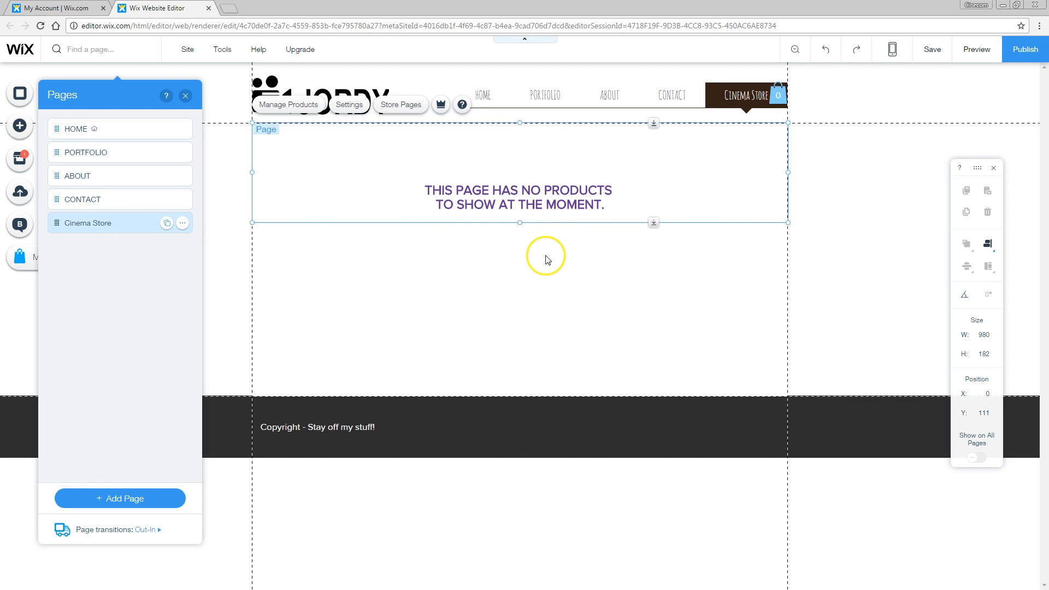
mouse_move(563, 244)
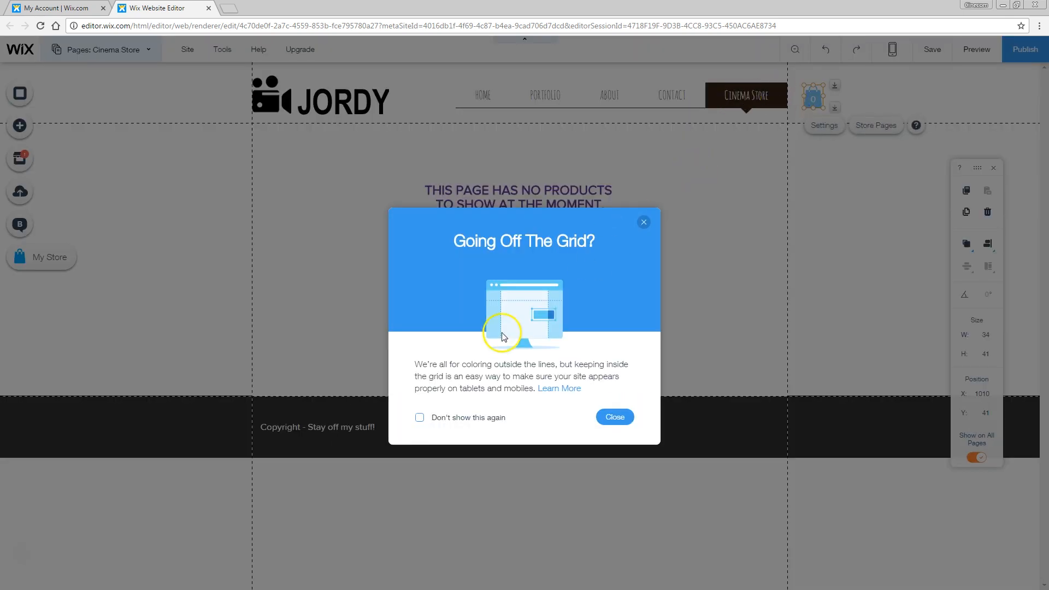
Step: Dismiss the off-grid notice and position the cart icon beside the header menu
left_click(613, 416)
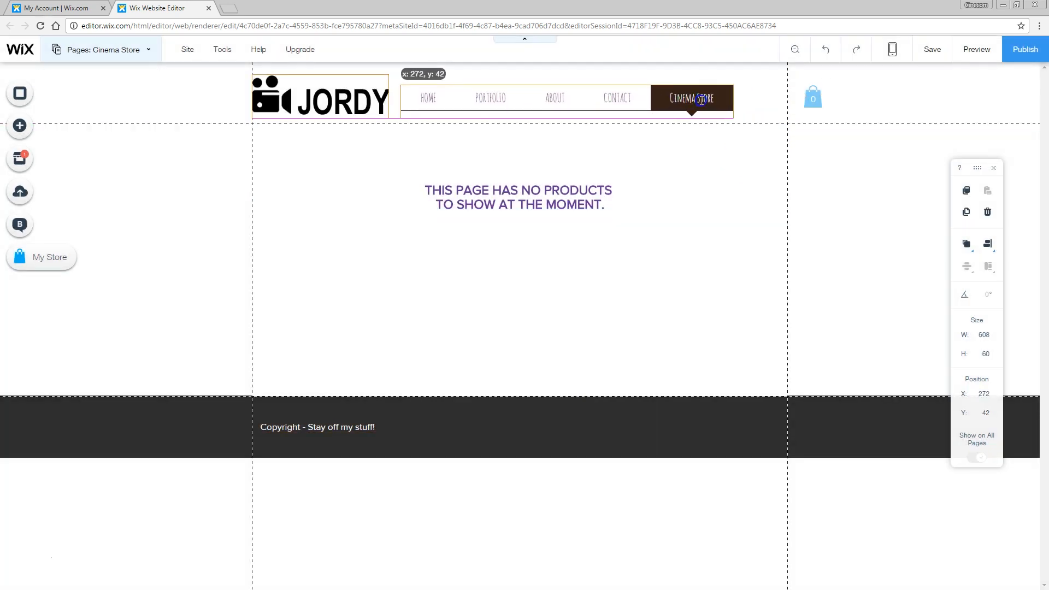
left_click(811, 97)
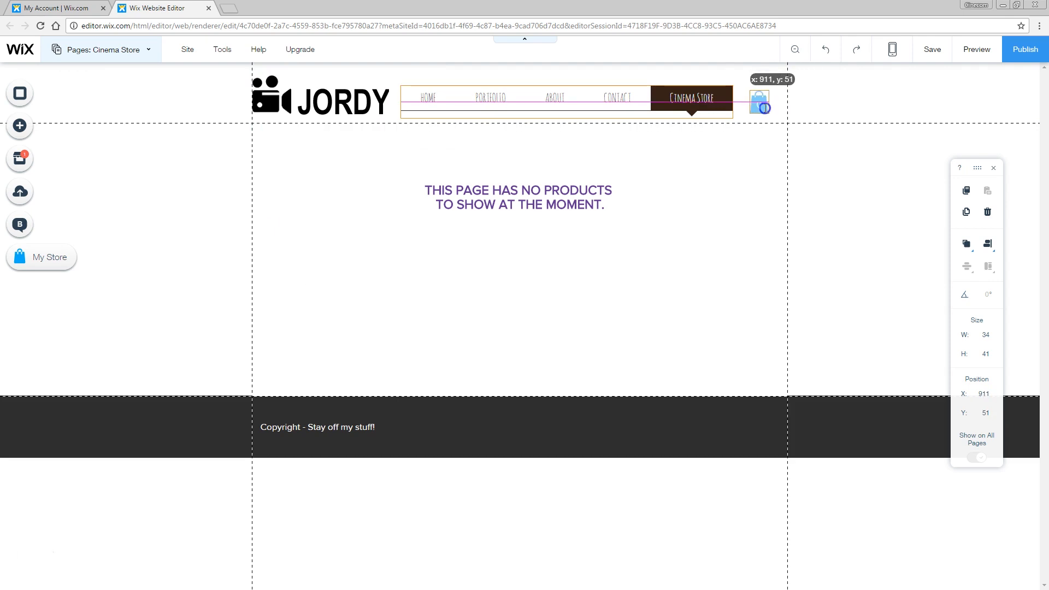
left_click(522, 111)
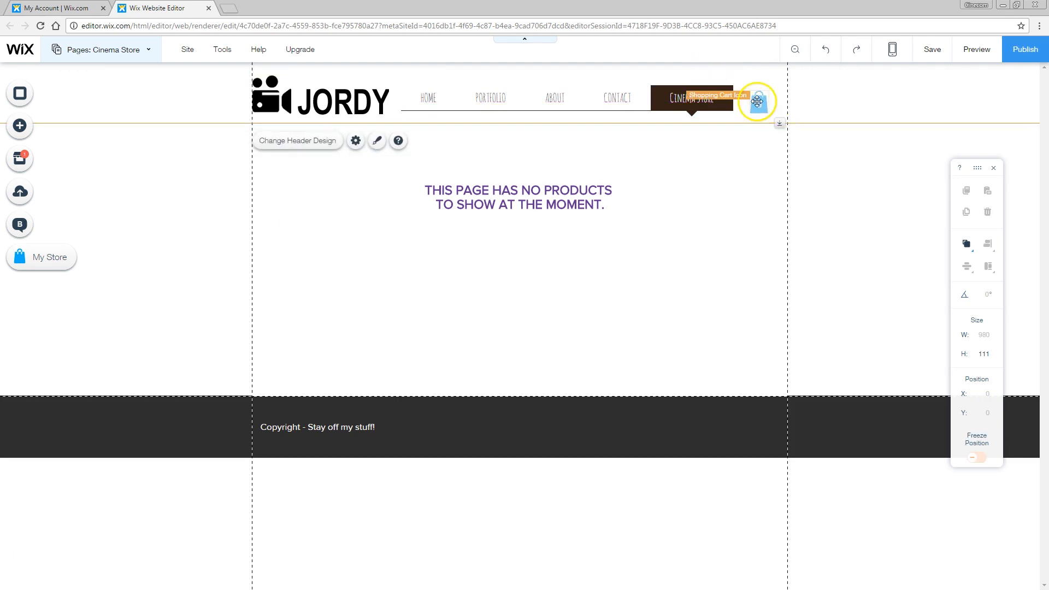
left_click(758, 101)
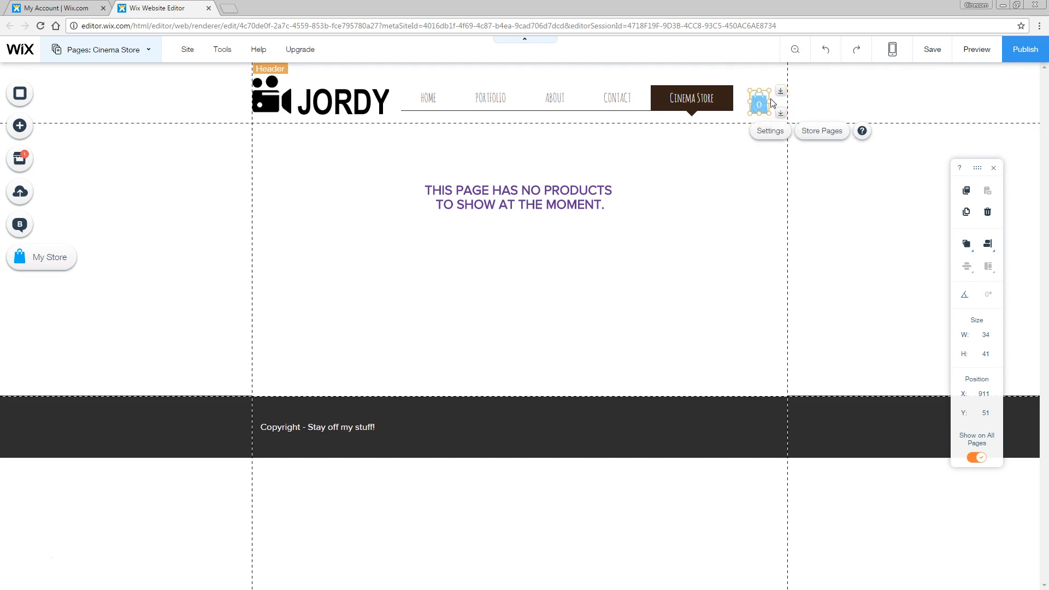
Step: Give the cart icon the plain outline cart style in its settings
left_click(769, 130)
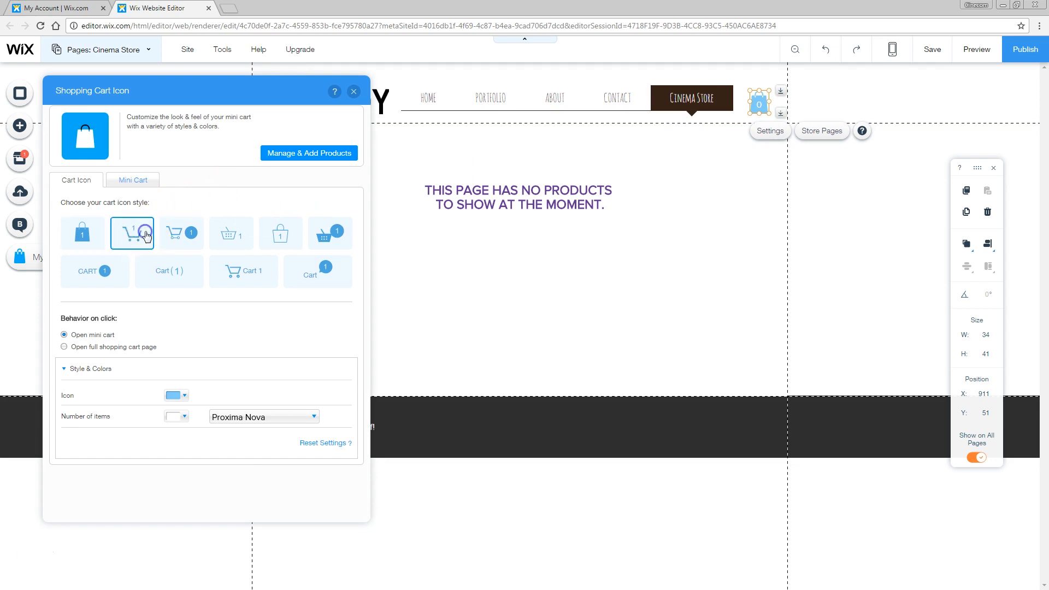
left_click(132, 232)
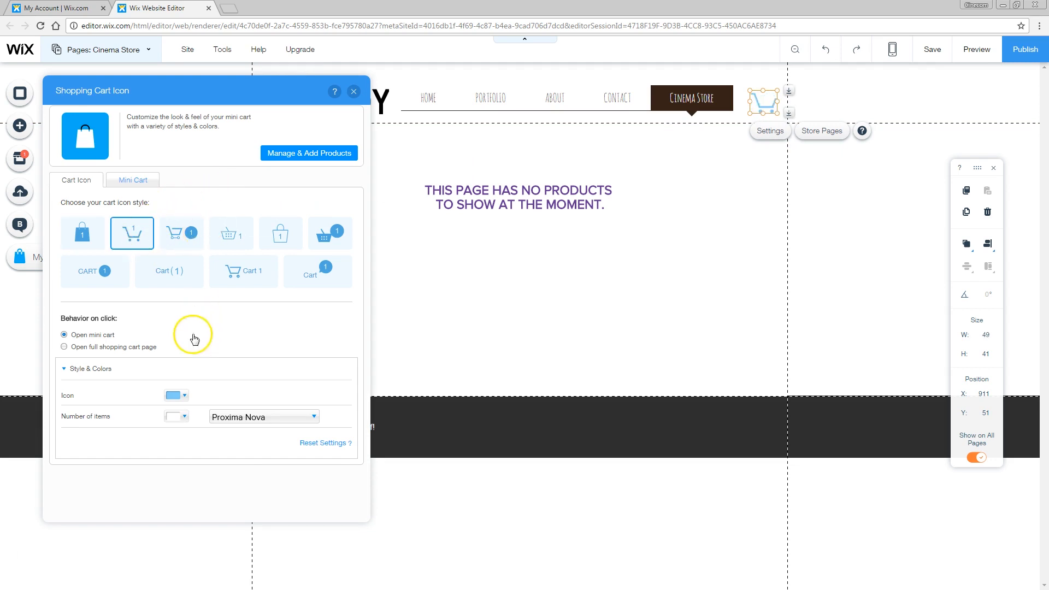
left_click(173, 395)
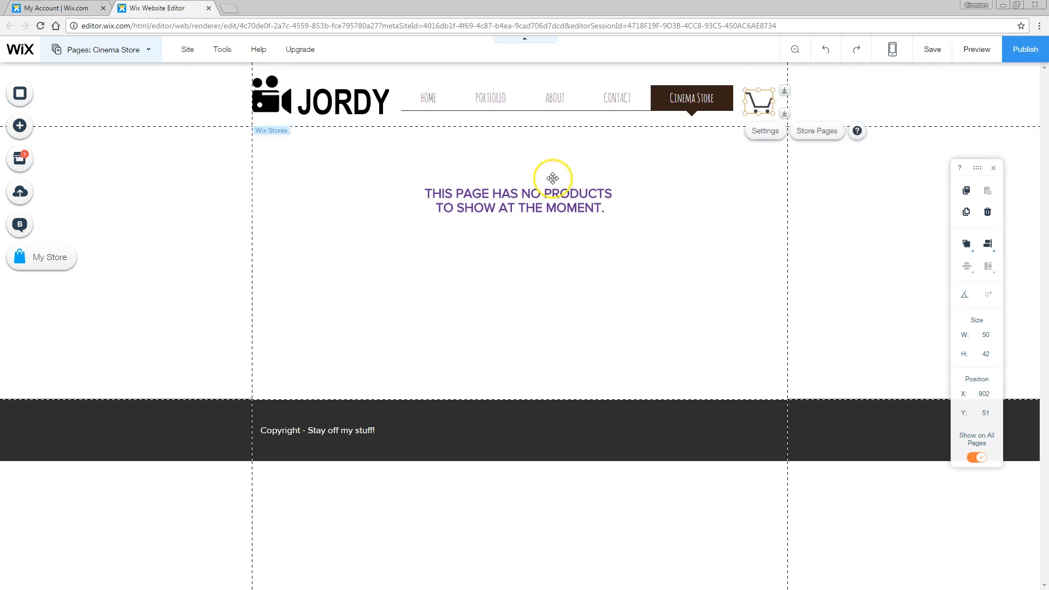
left_click(517, 201)
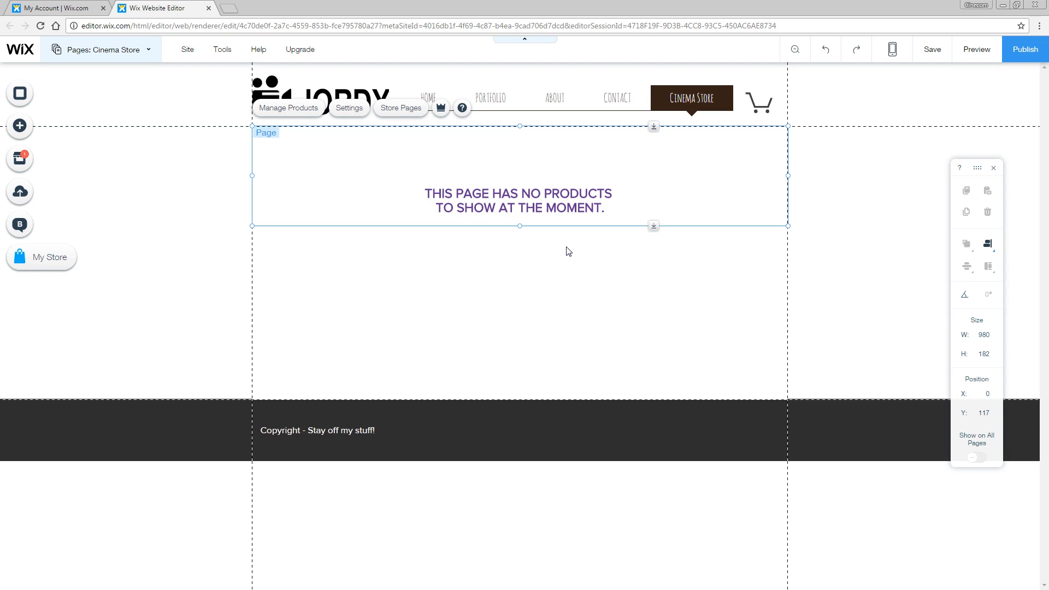
mouse_move(575, 240)
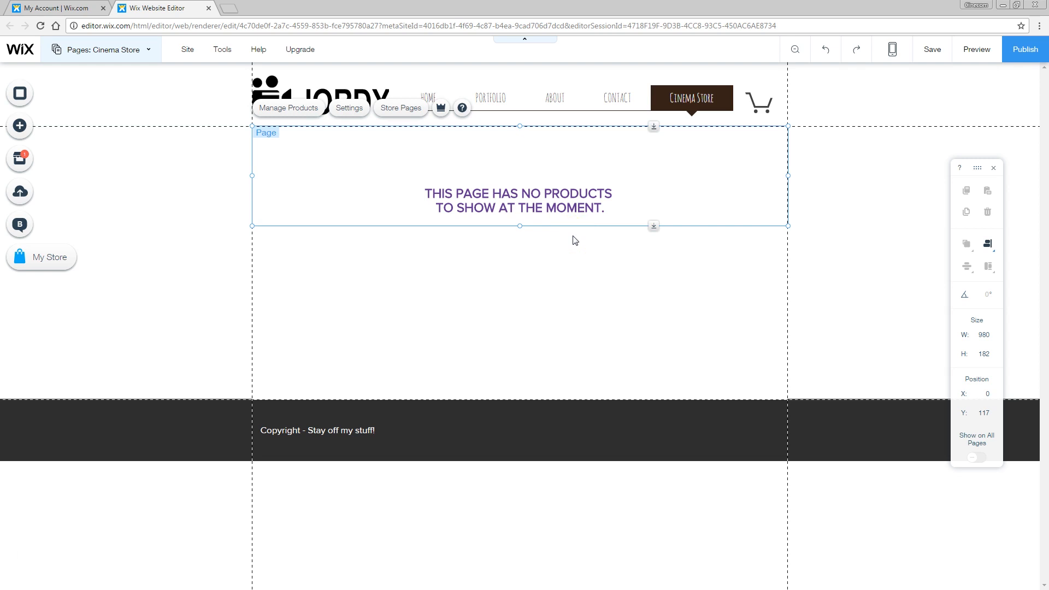
mouse_move(568, 263)
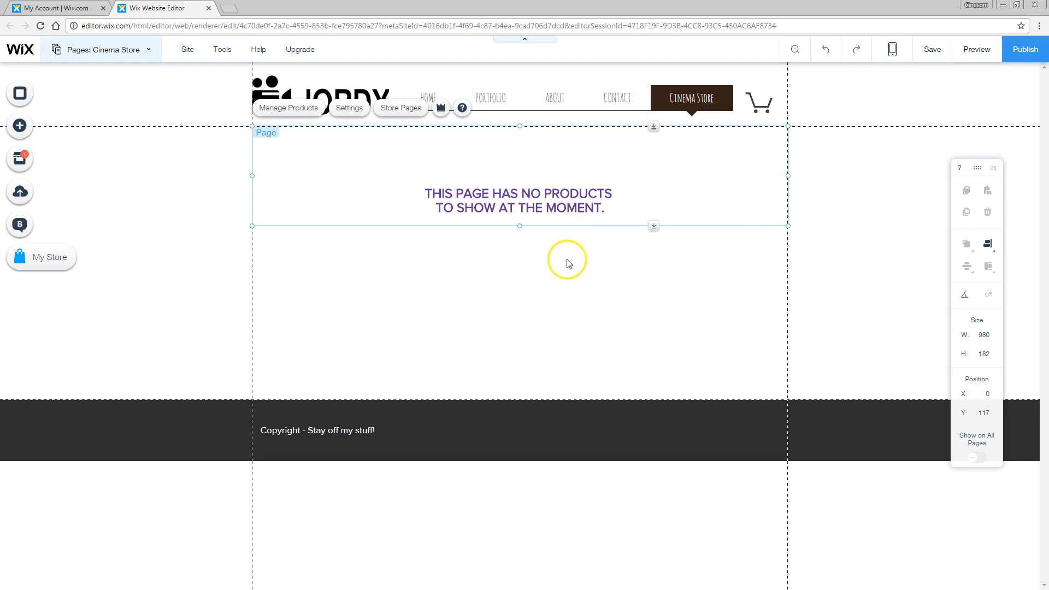
mouse_move(577, 226)
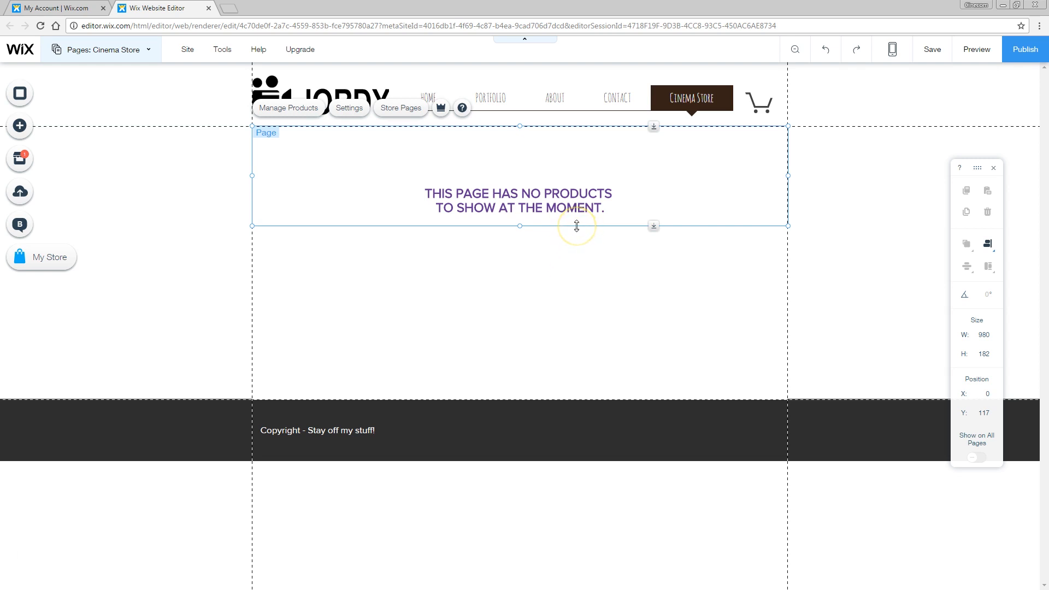
mouse_move(294, 113)
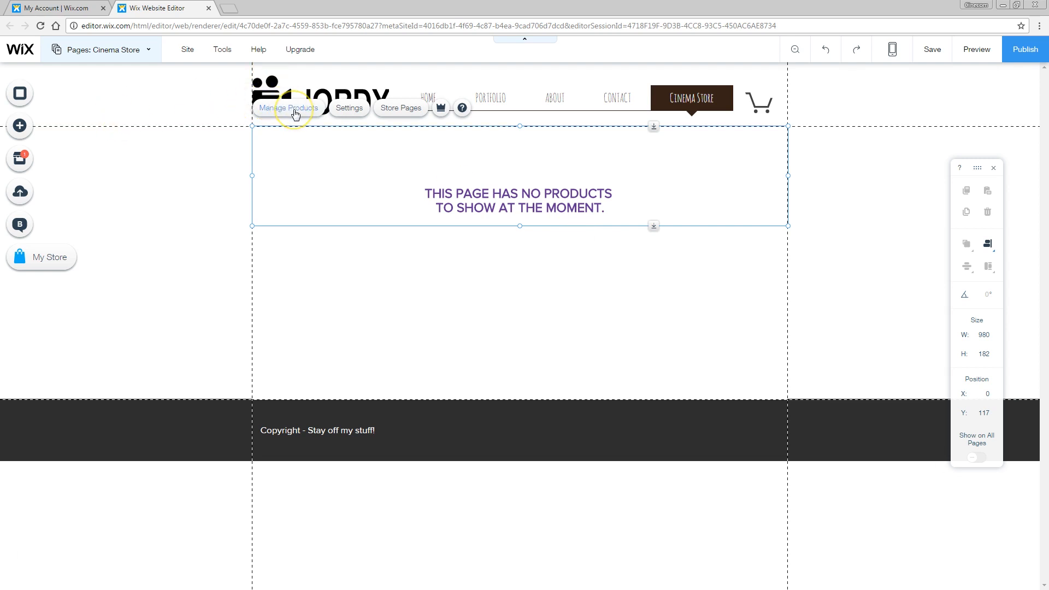
left_click(288, 108)
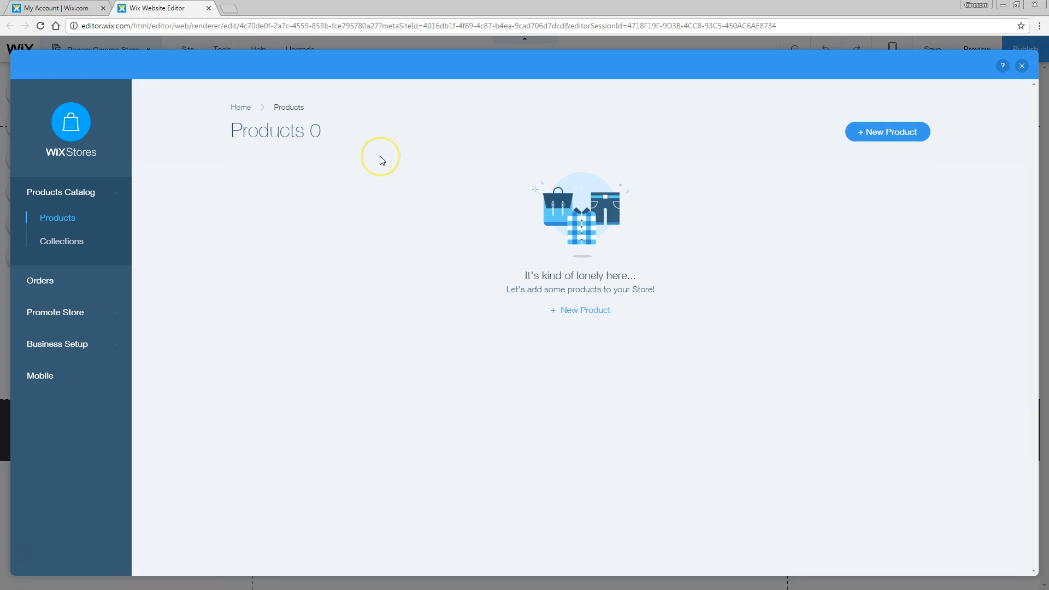
mouse_move(385, 163)
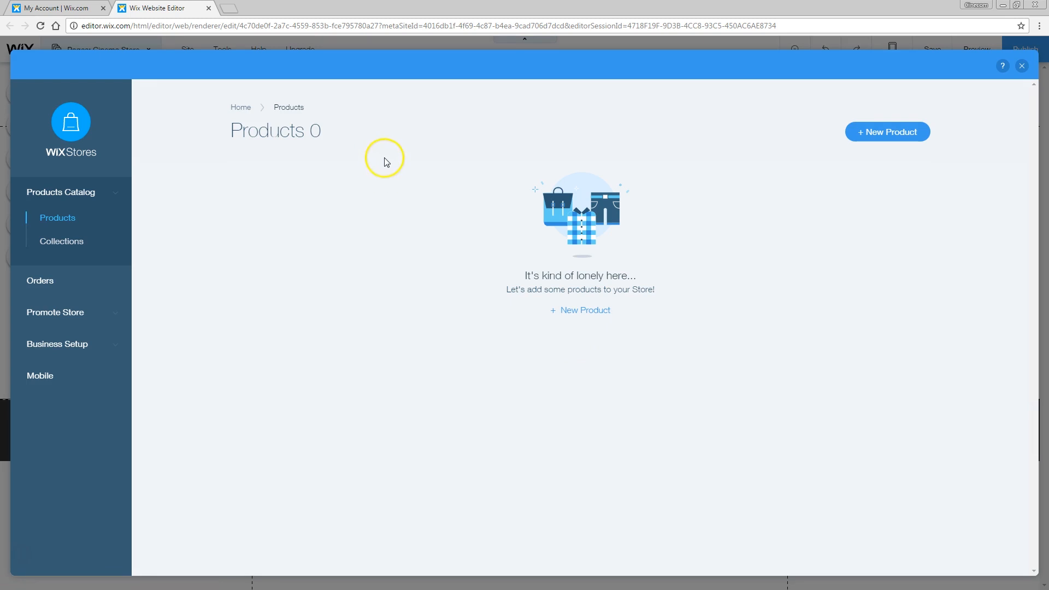
mouse_move(73, 399)
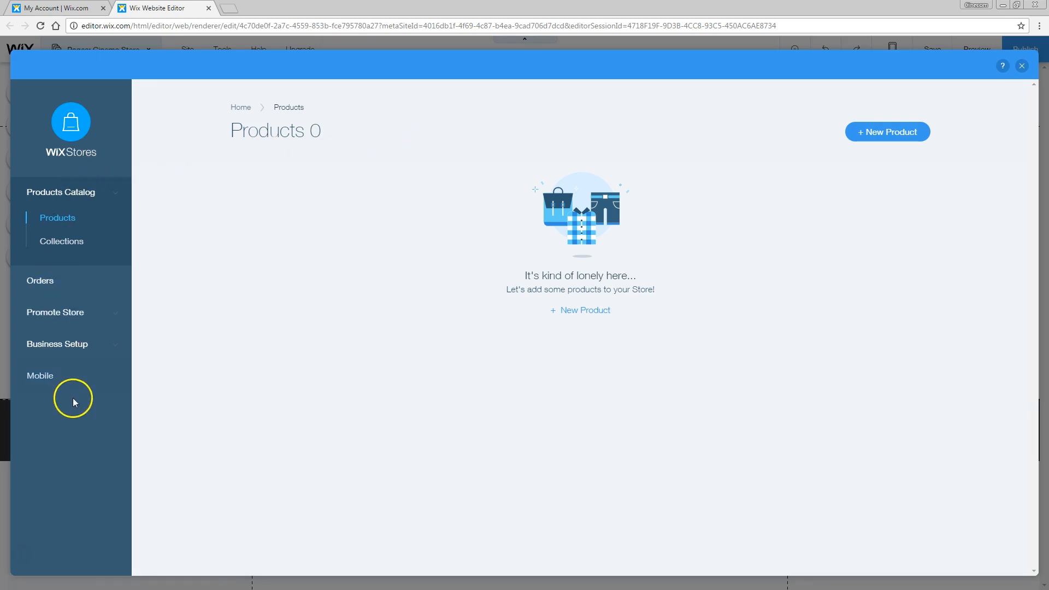
mouse_move(396, 208)
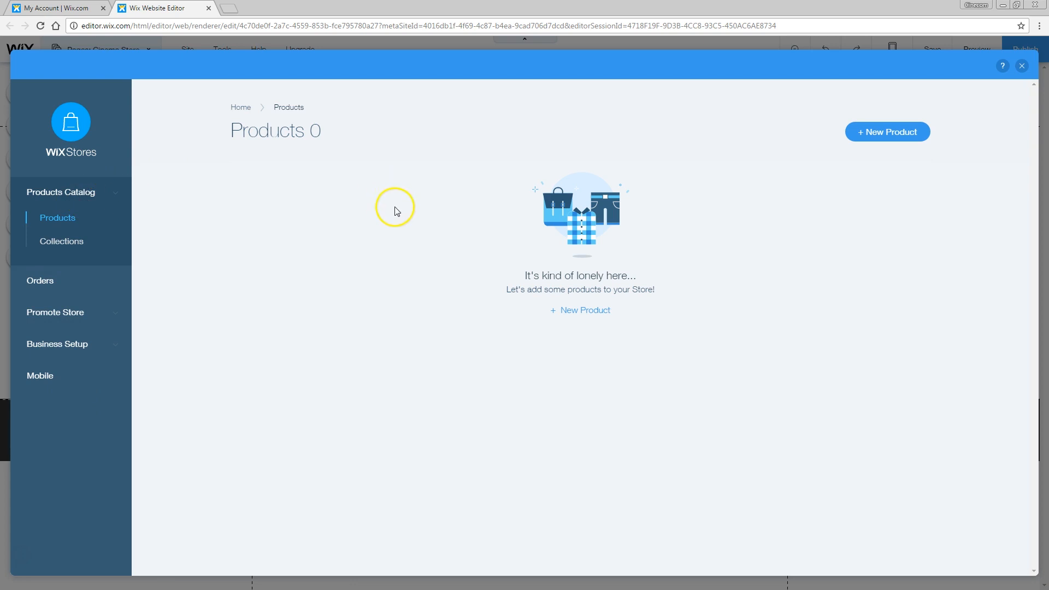
mouse_move(938, 309)
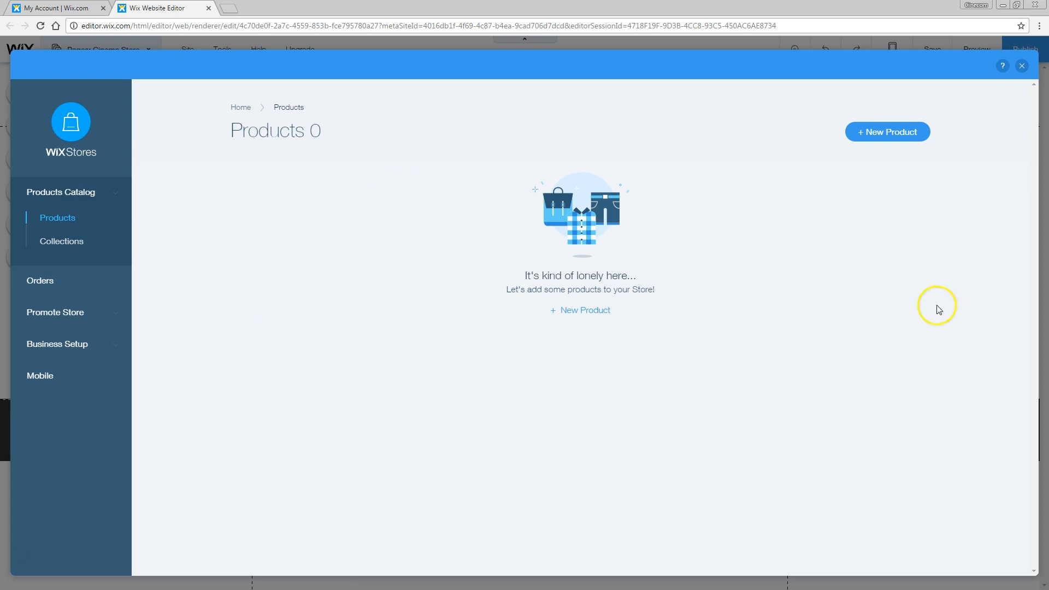
mouse_move(403, 306)
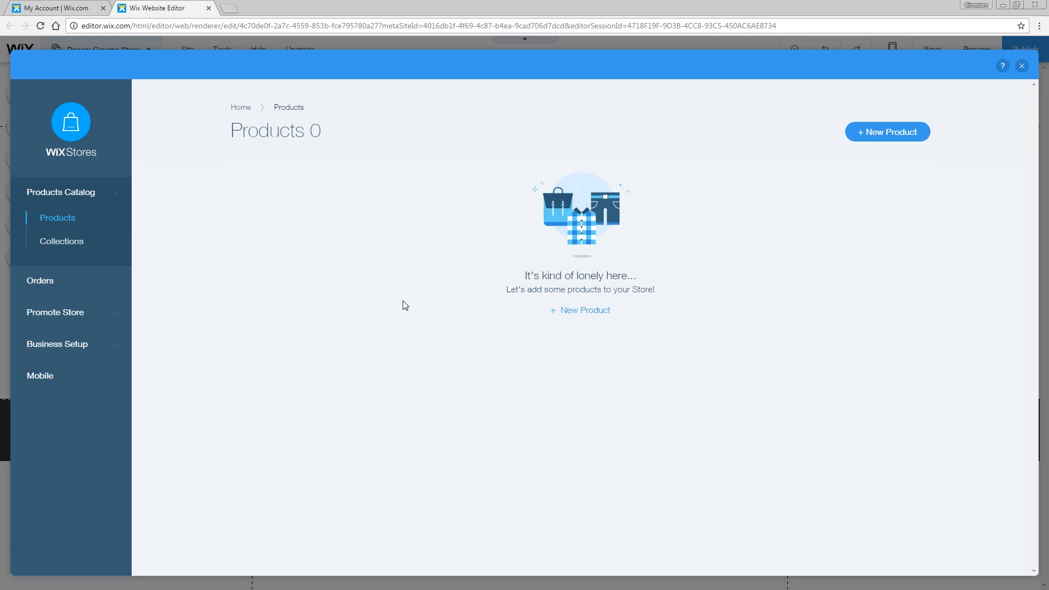
mouse_move(916, 137)
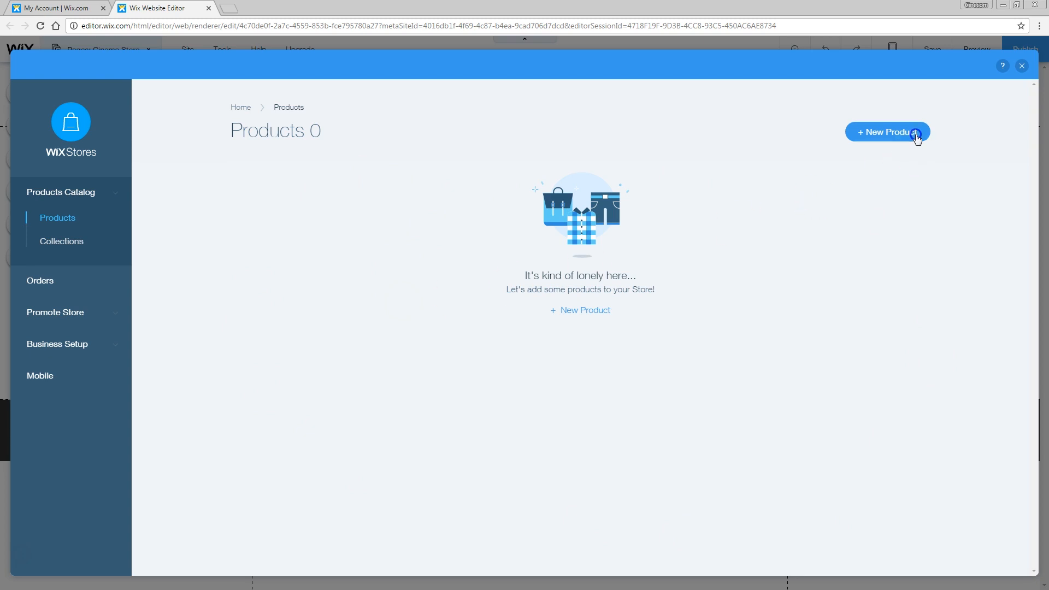
Step: Create a new product titled 'Feature Film'
left_click(886, 132)
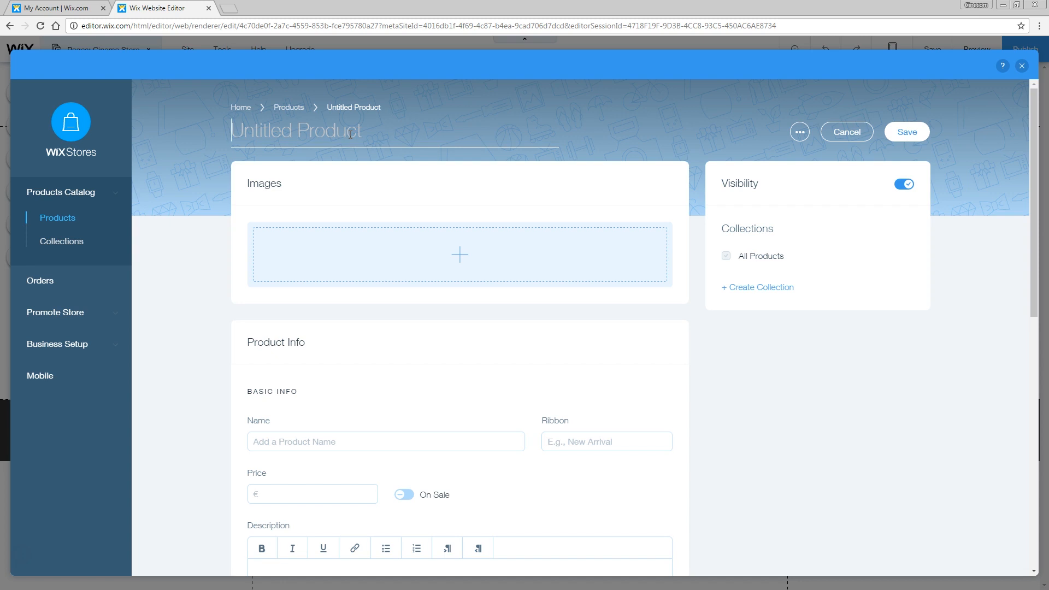
type("F")
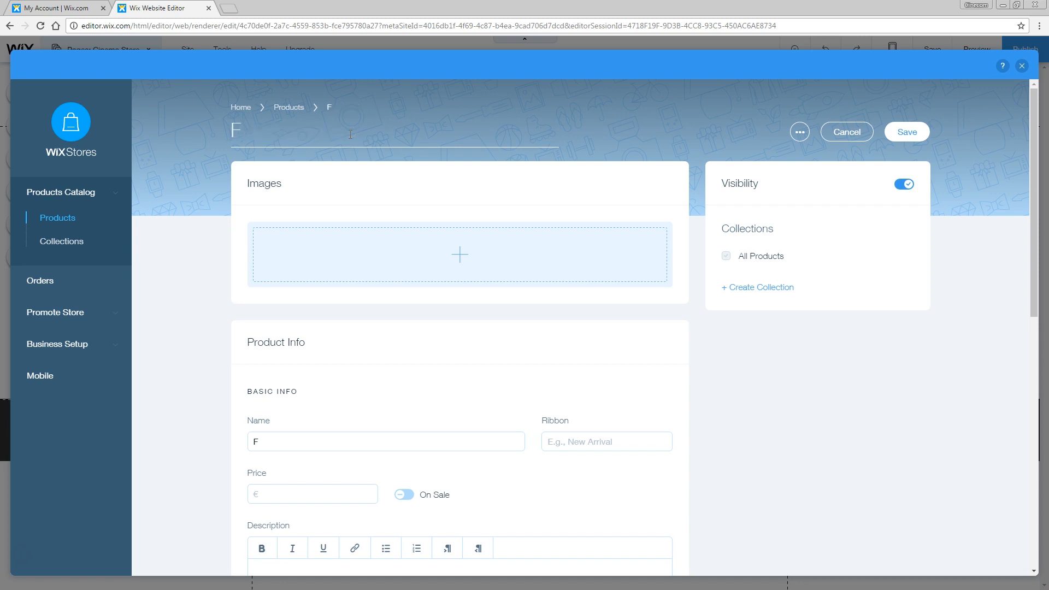
type("eature Film")
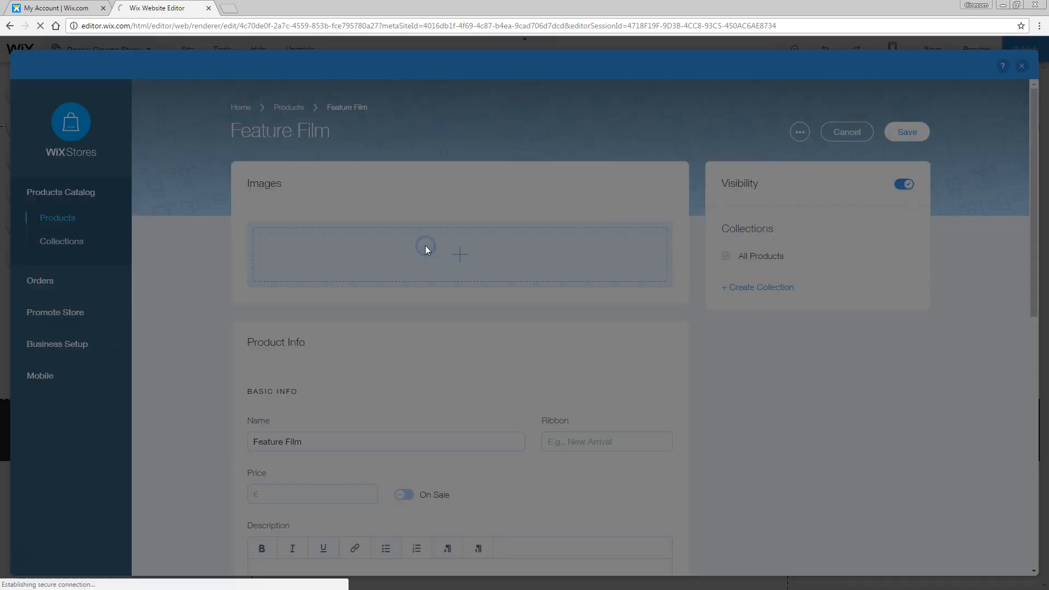
Step: Set the soldier movie poster as Feature Film's main product image
left_click(458, 253)
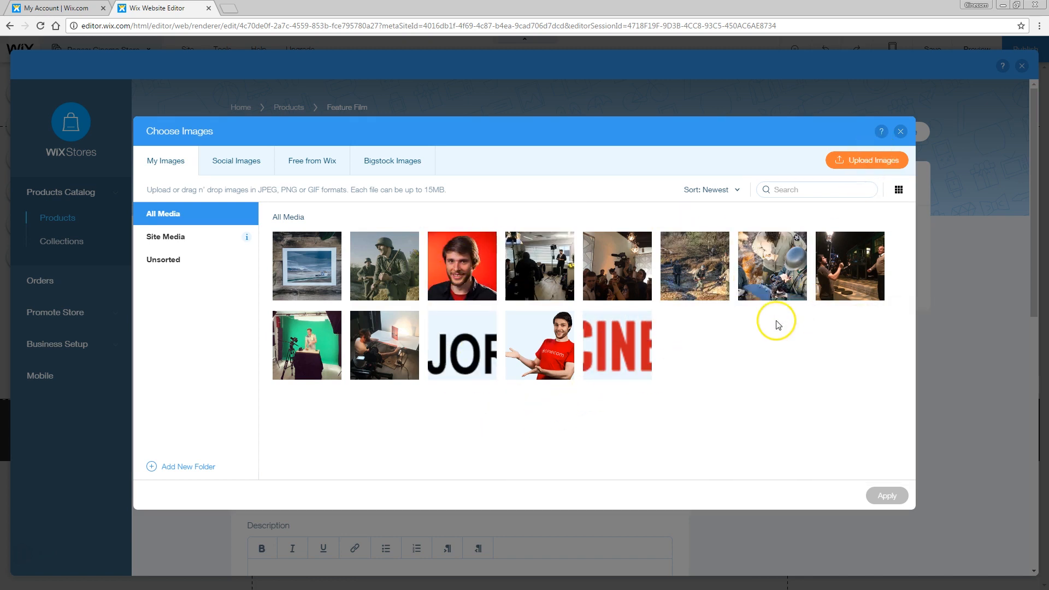
left_click(383, 264)
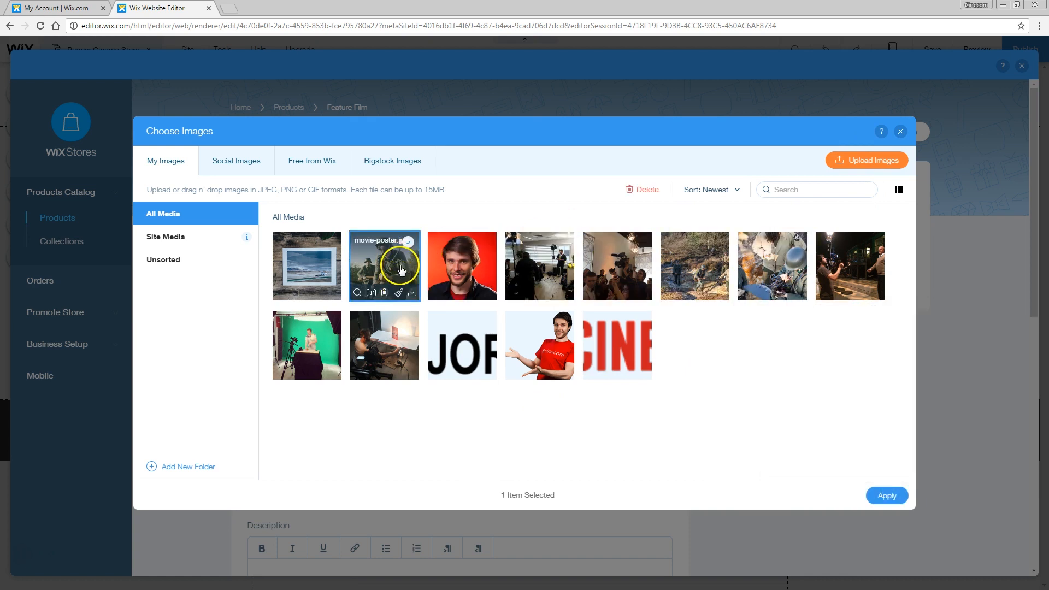
left_click(885, 494)
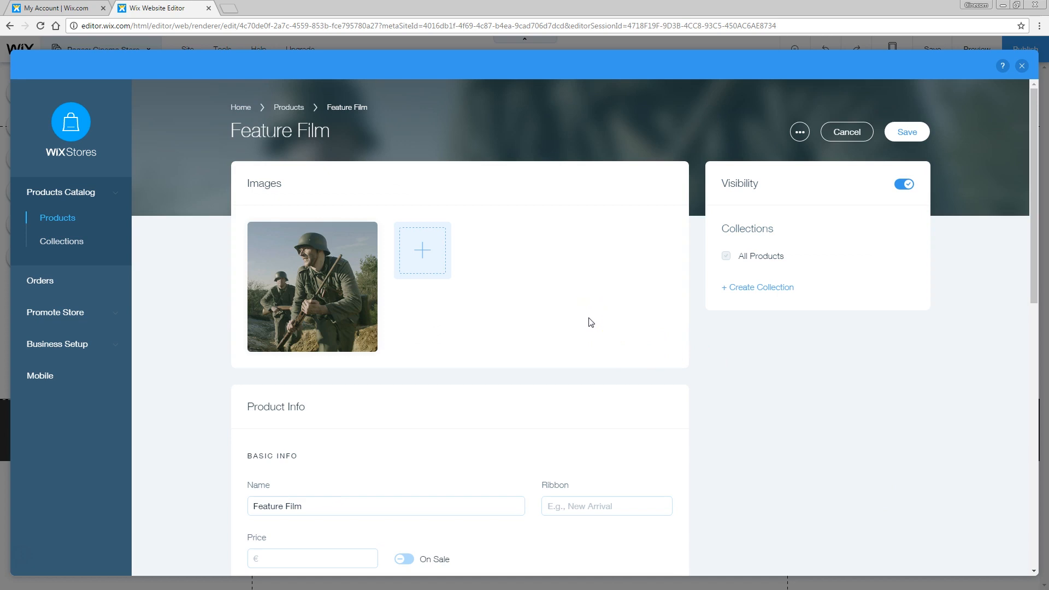
Step: Add two more photos to the product and move down to Product Info
left_click(422, 250)
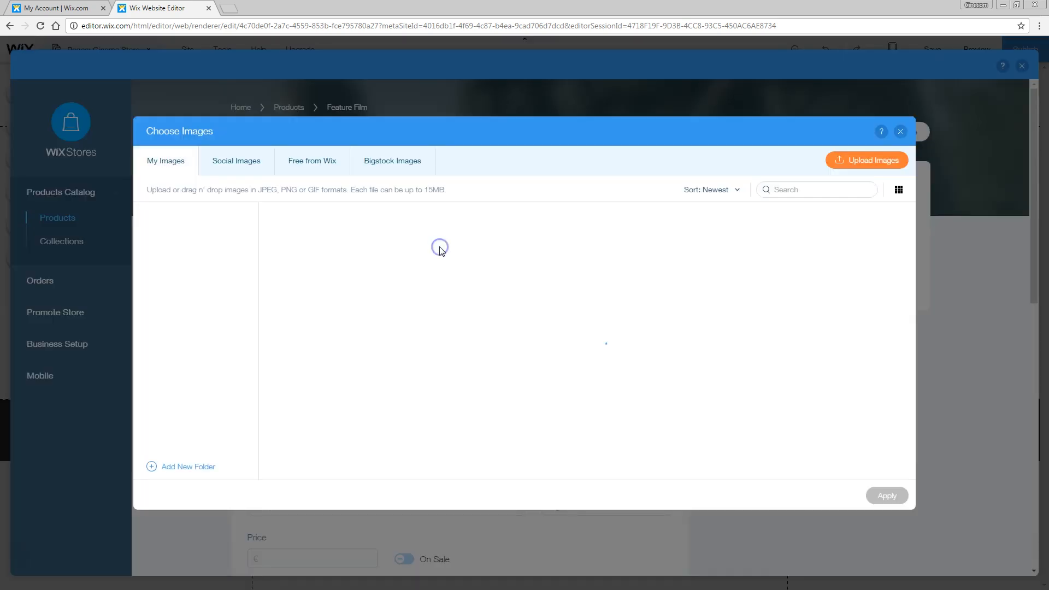
left_click(695, 265)
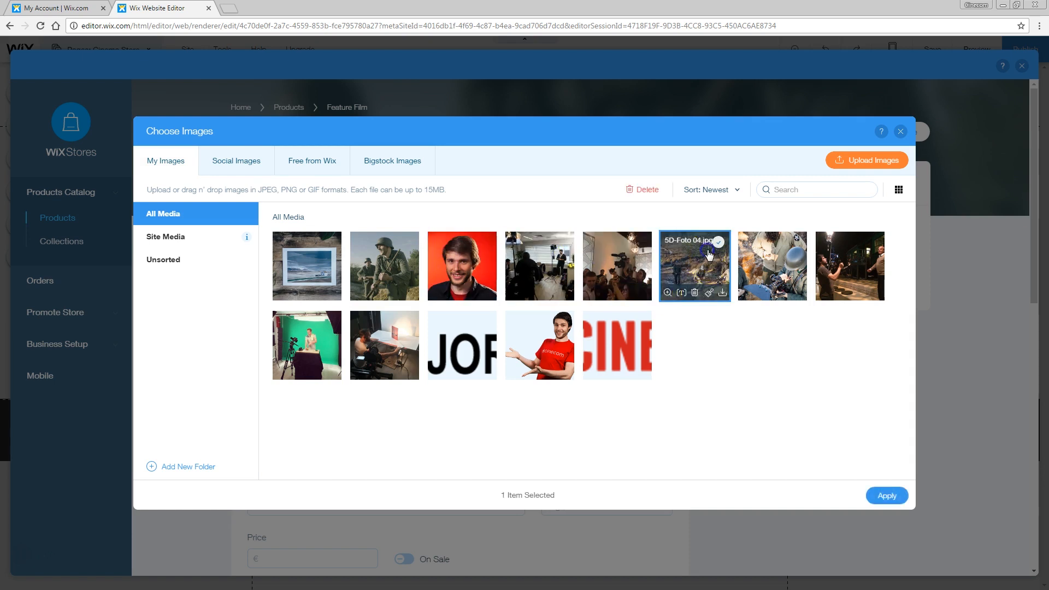
left_click(771, 266)
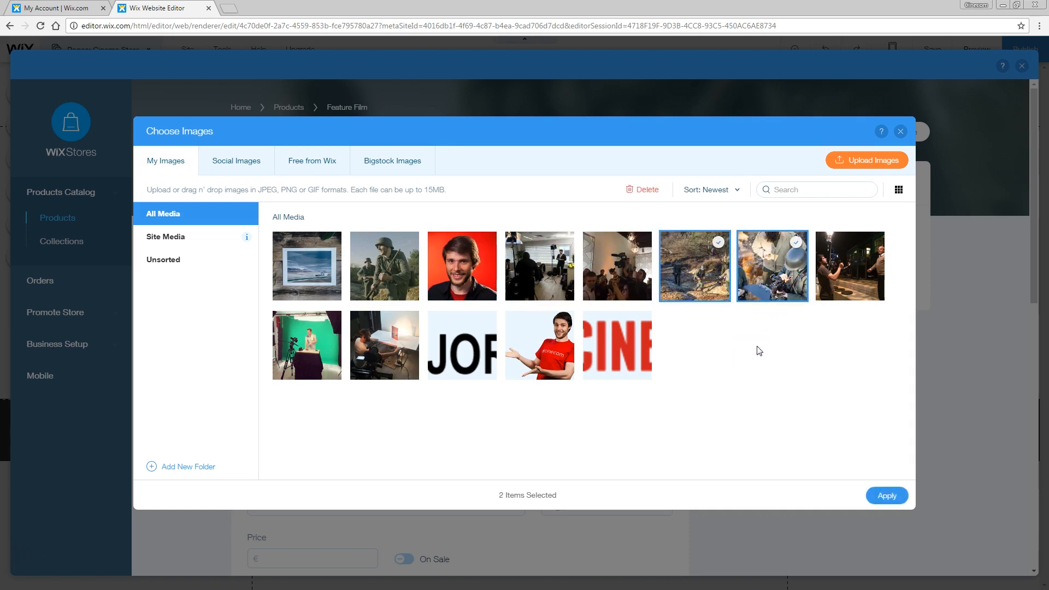
mouse_move(880, 463)
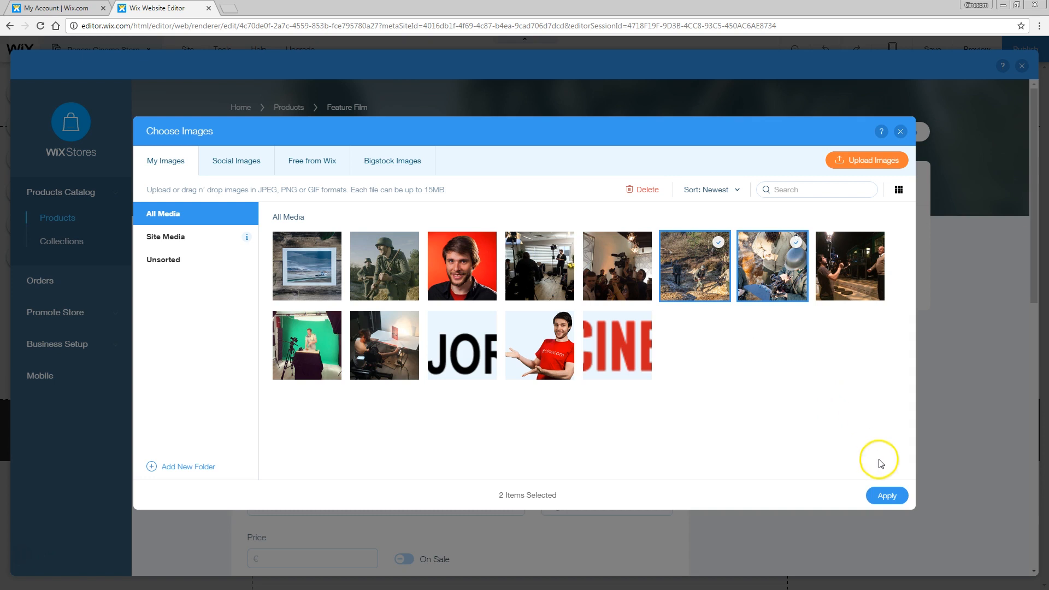
left_click(886, 495)
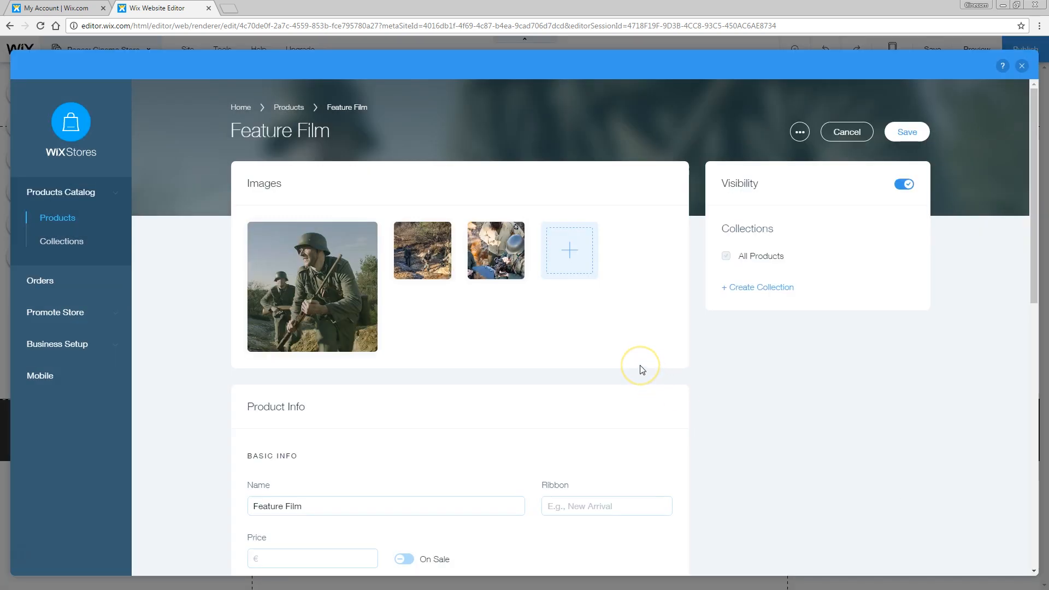
mouse_move(573, 330)
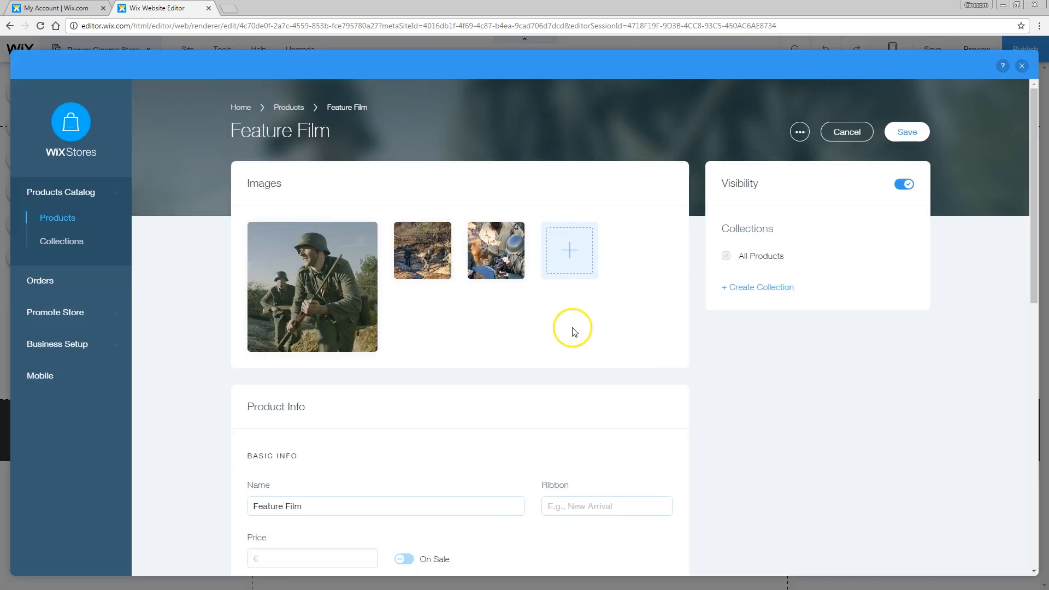
scroll("down", 3)
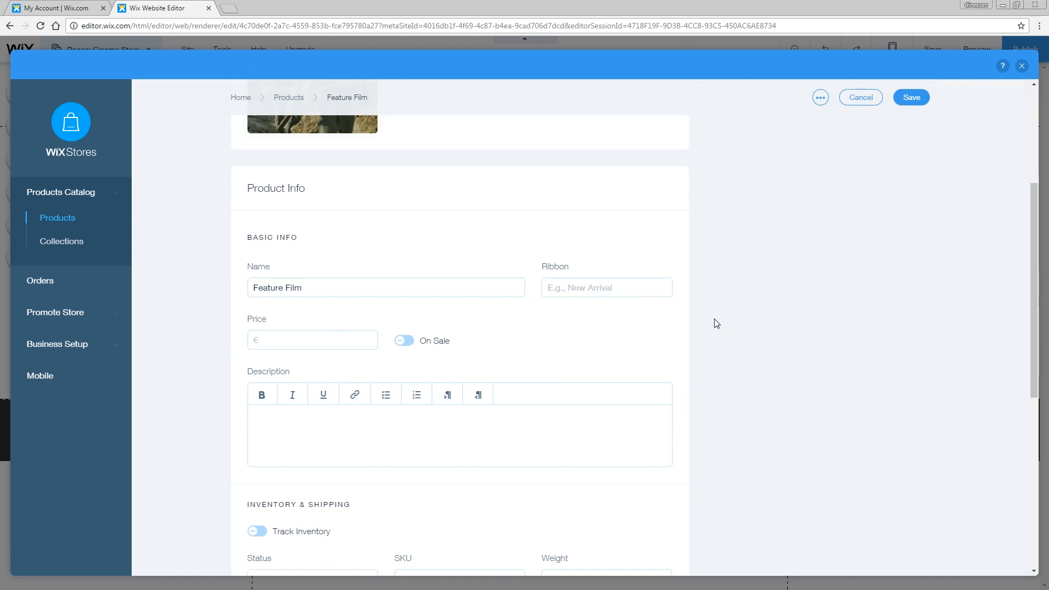
mouse_move(719, 320)
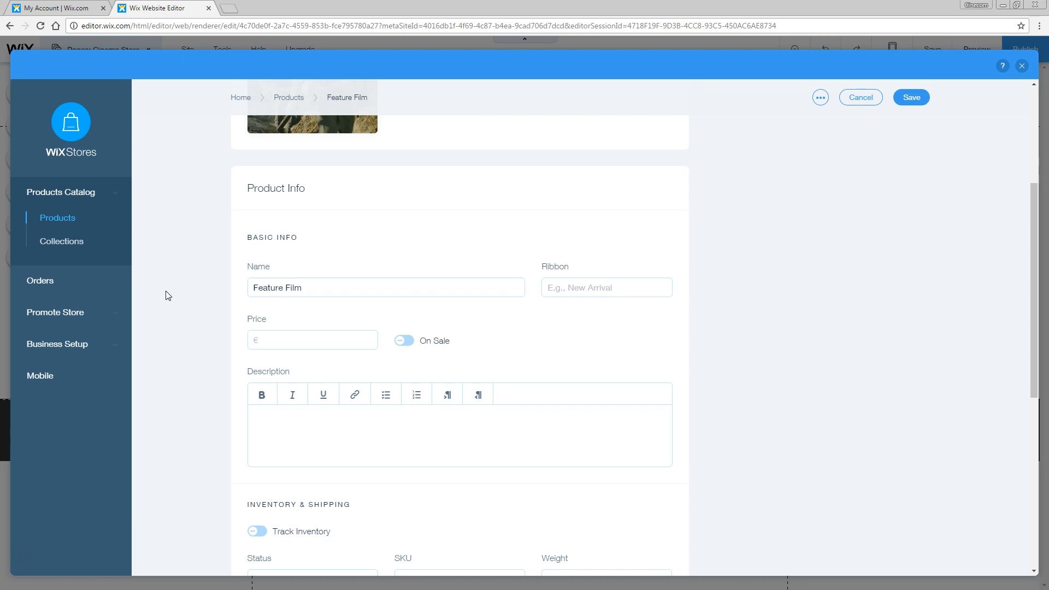
mouse_move(175, 294)
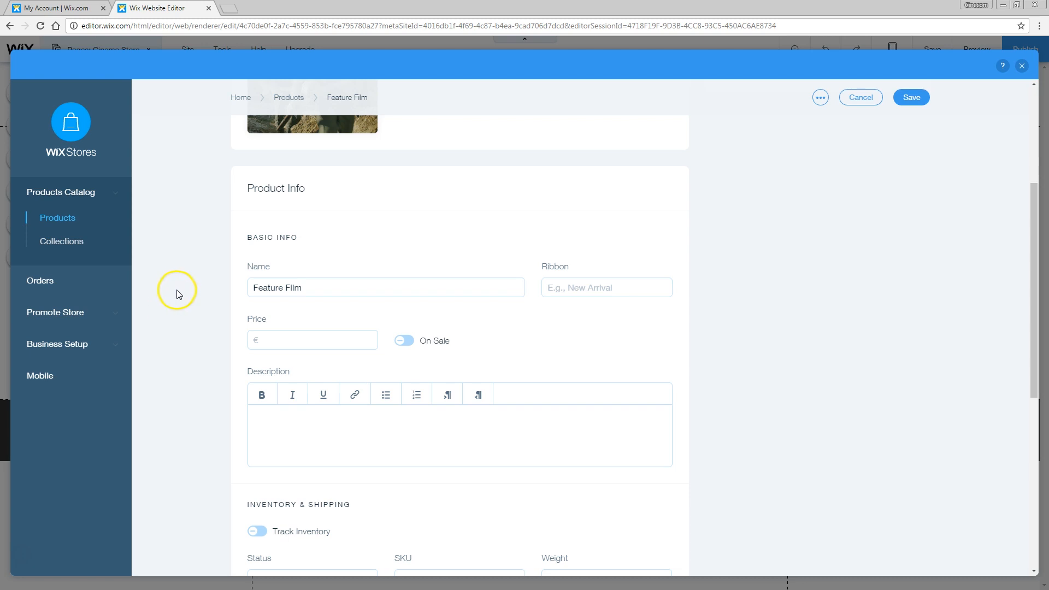
mouse_move(184, 291)
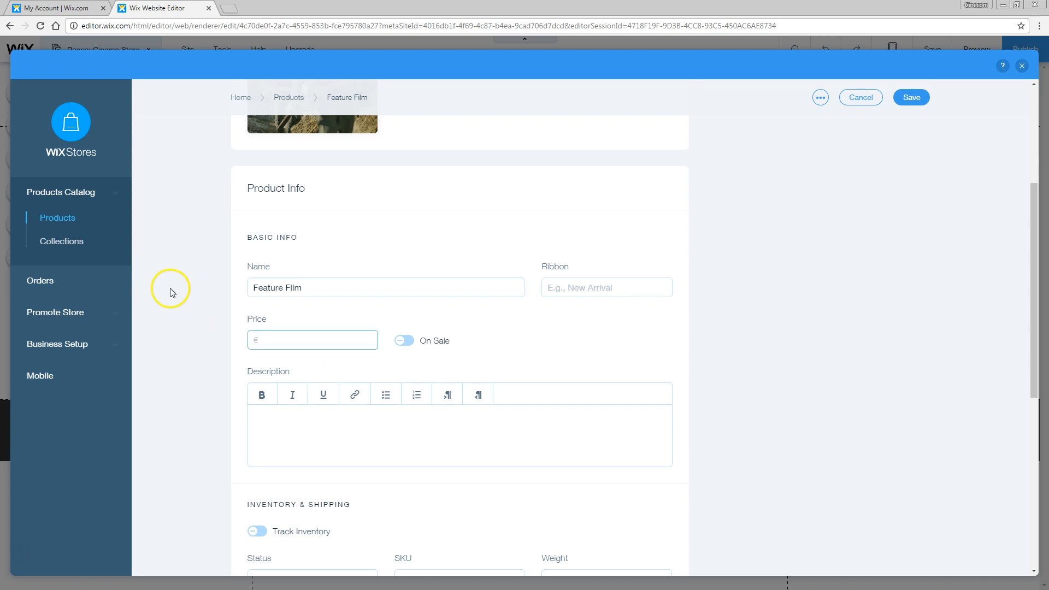
mouse_move(201, 251)
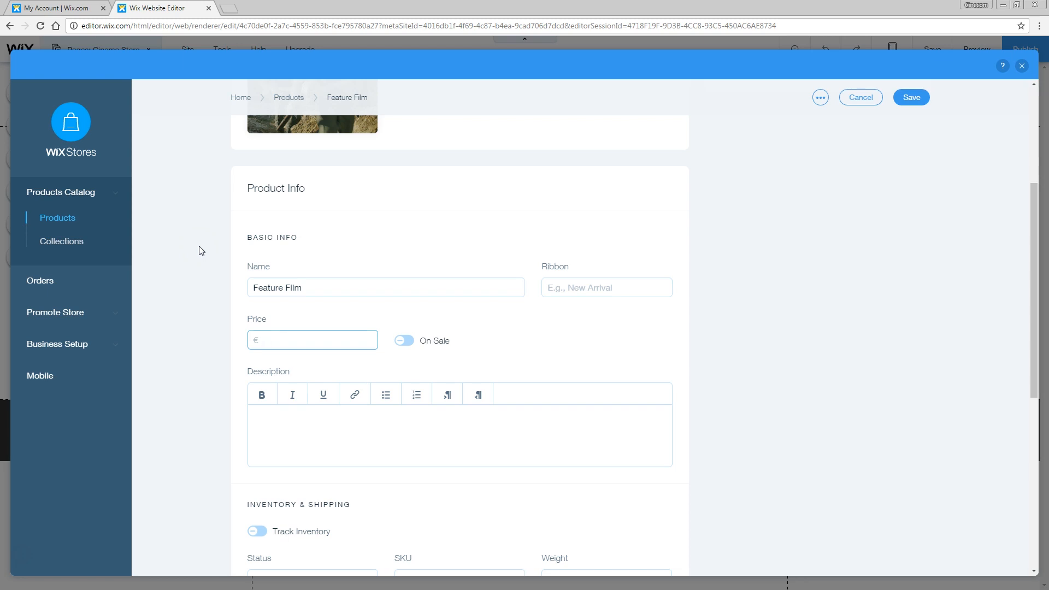
Step: Price the Feature Film product at €10
left_click(313, 339)
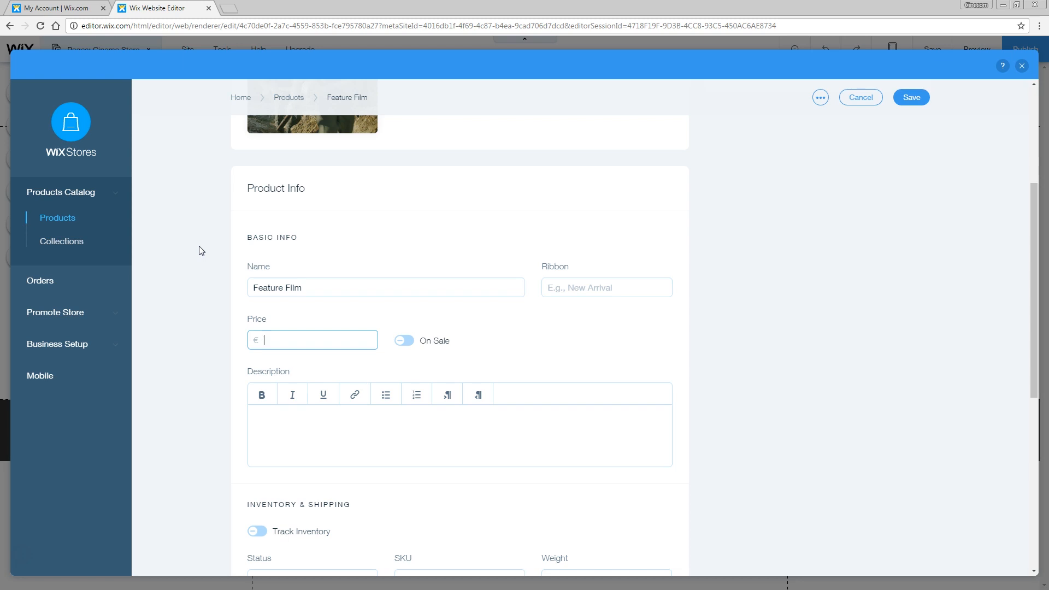
type("10")
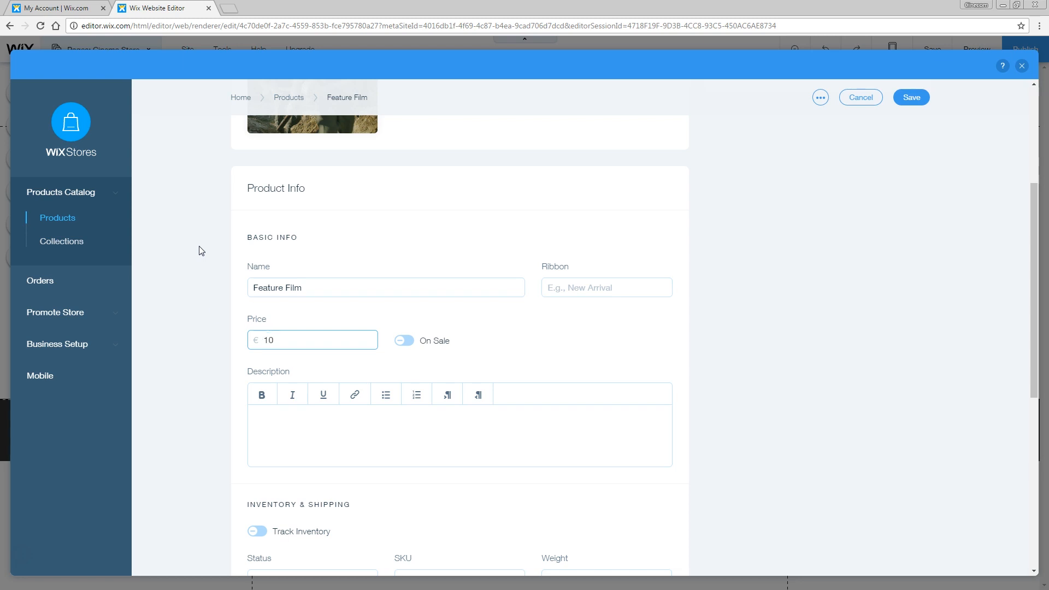
Step: Write the description 'War is going on, but euh everyon...ace. A romatic film by Jordy.'
left_click(495, 435)
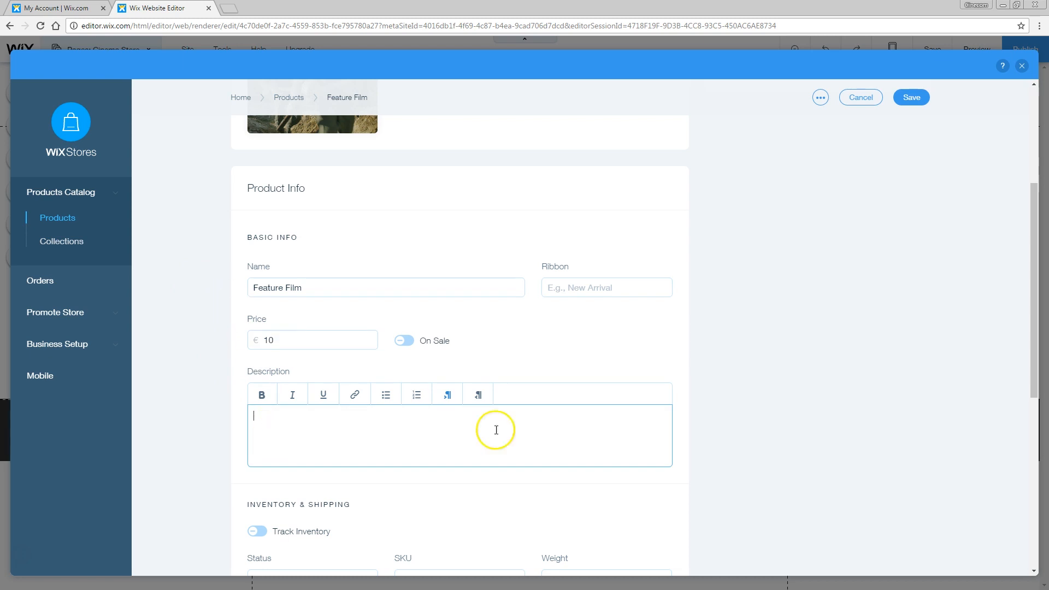
mouse_move(216, 354)
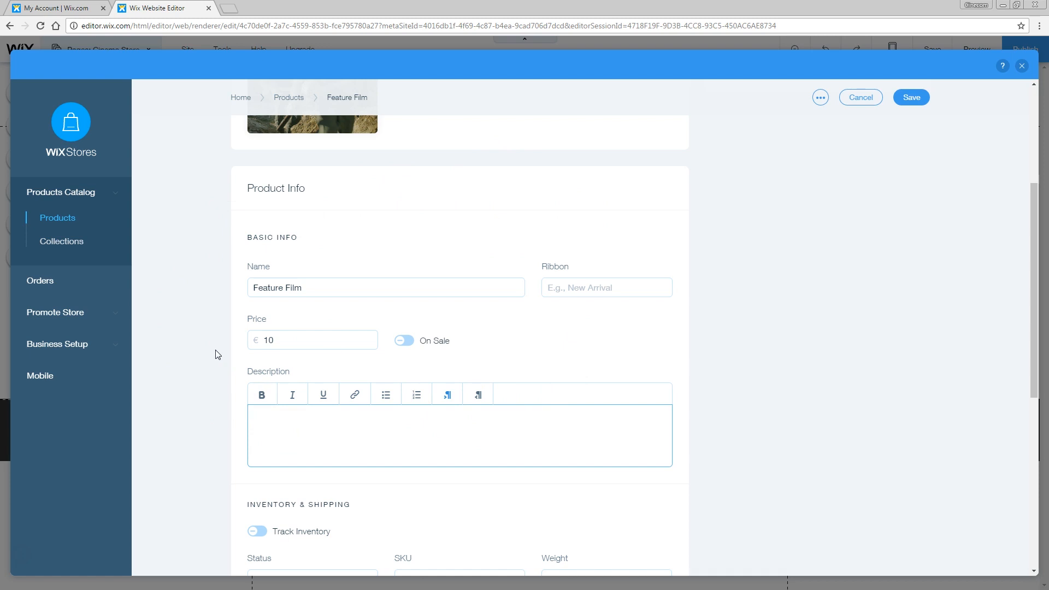
scroll("up", 3)
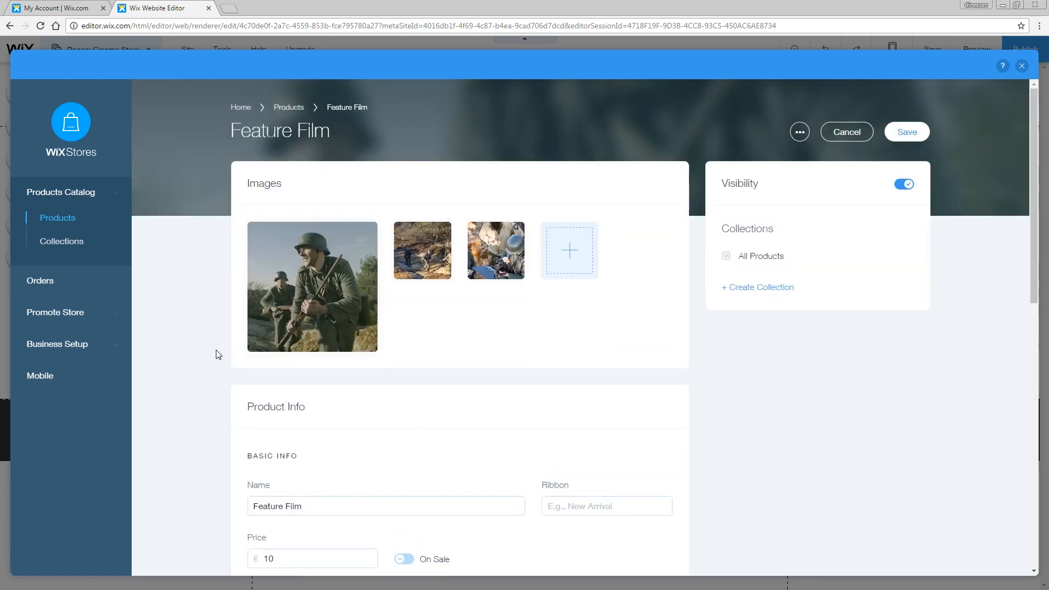
scroll("down", 3)
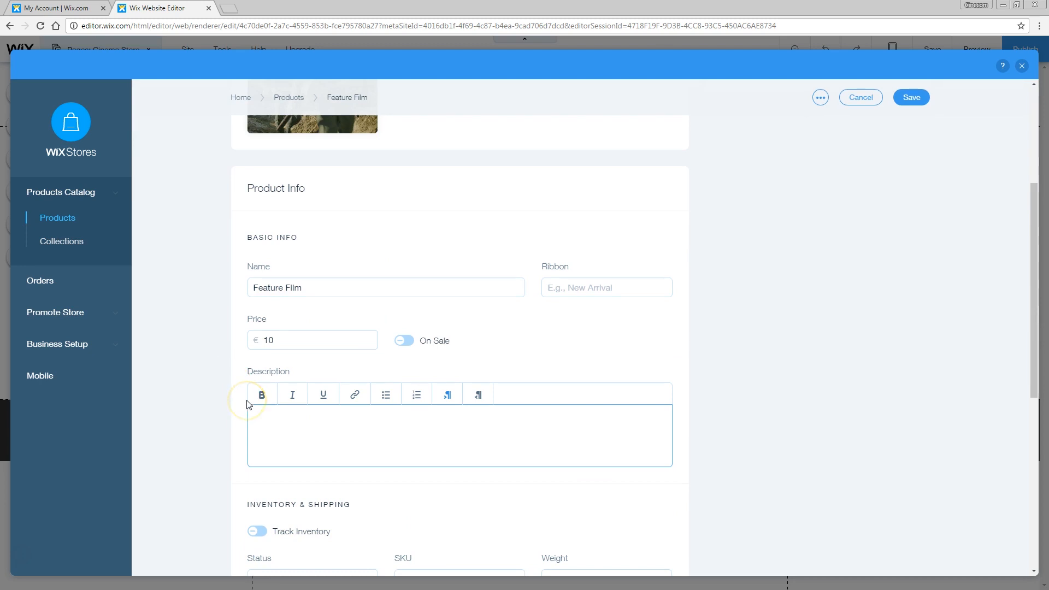
type("War is going on")
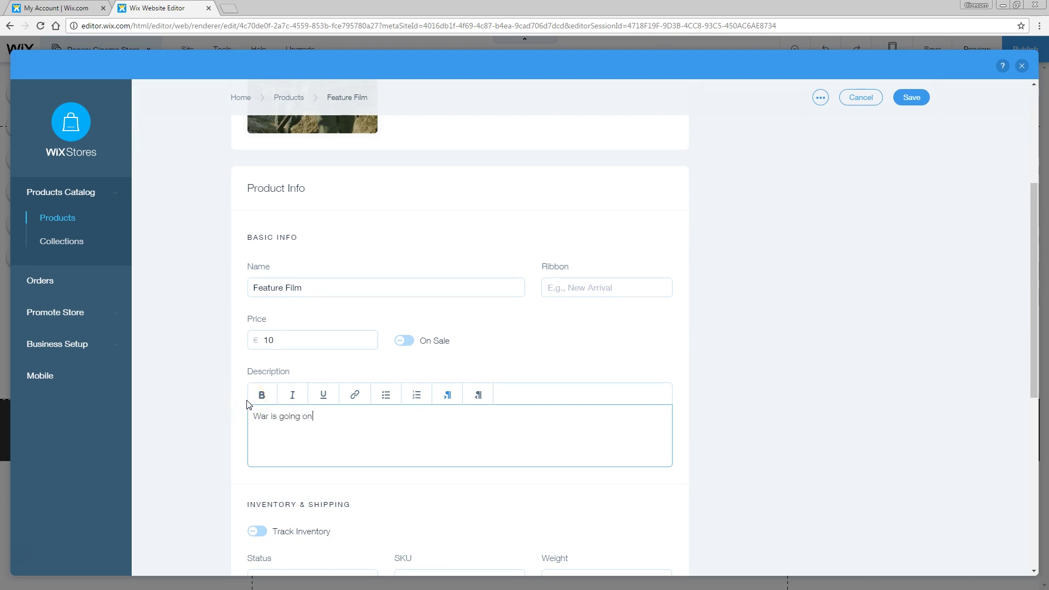
type(", but")
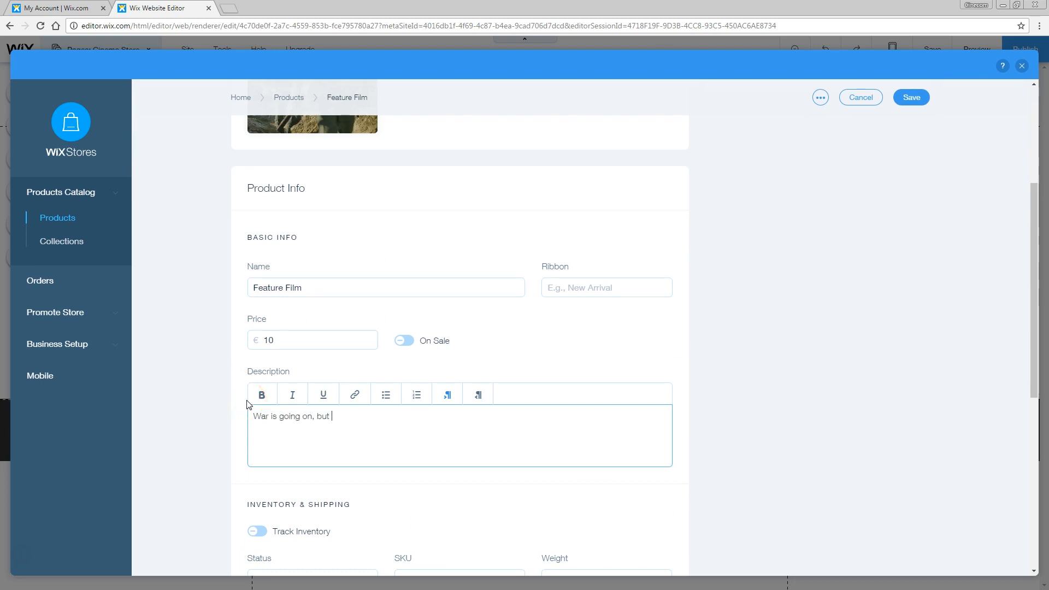
type("euh everyone wants pe")
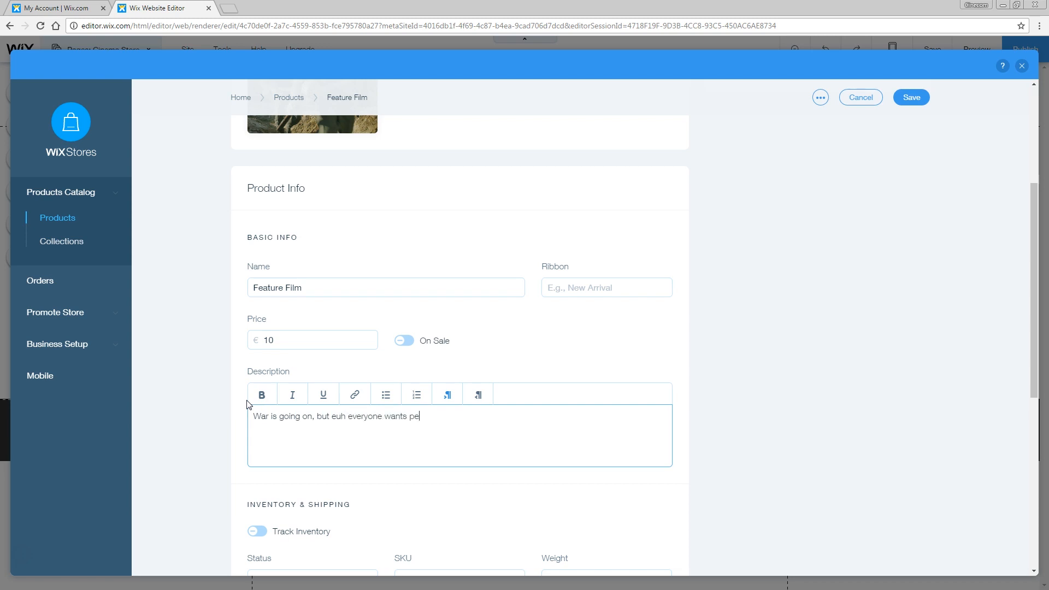
type("ace. A r")
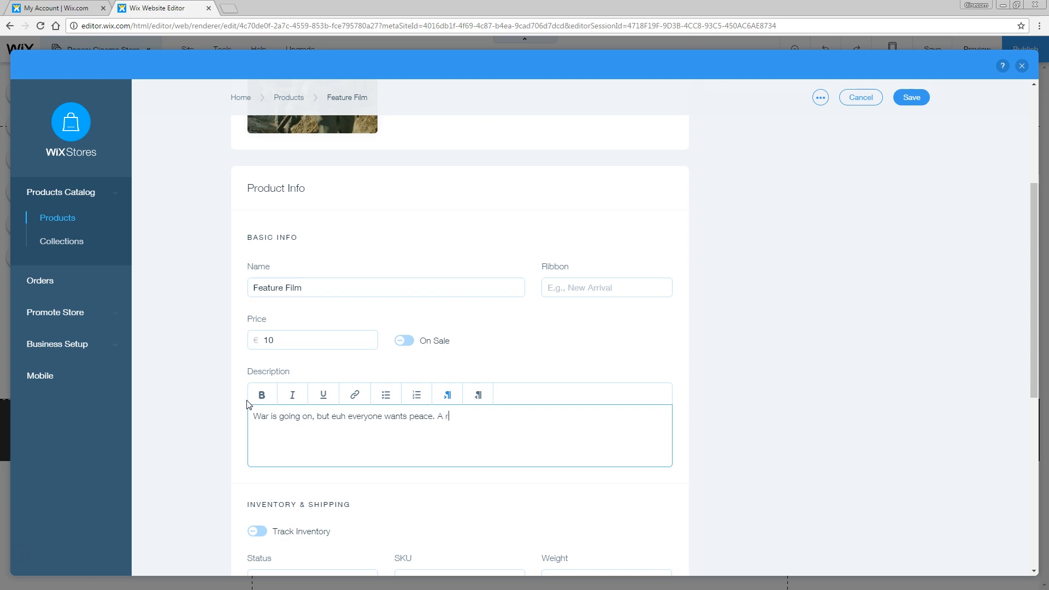
type("omatic film b")
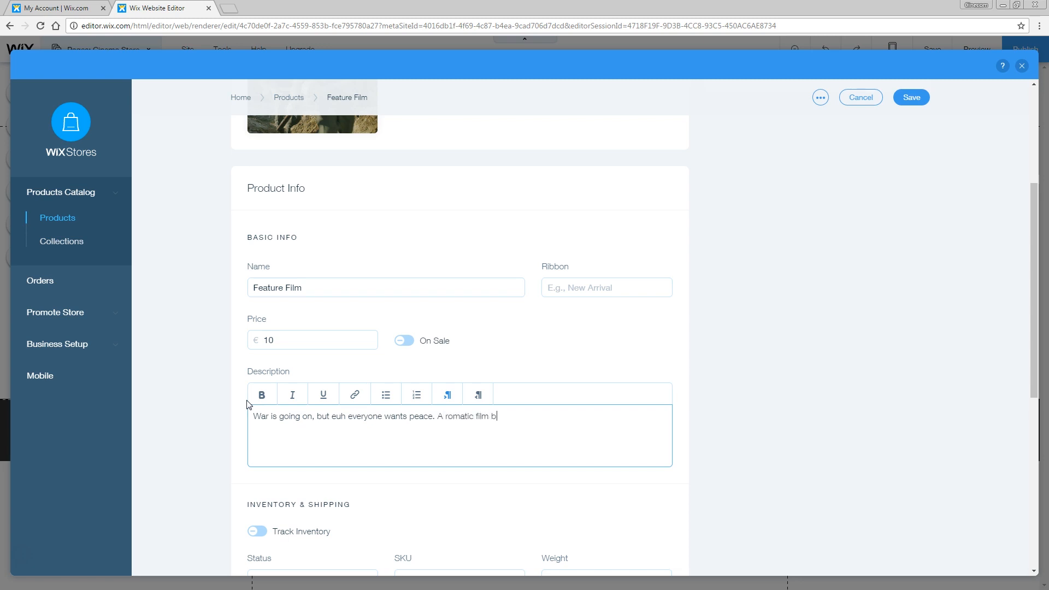
type("y Jordy.")
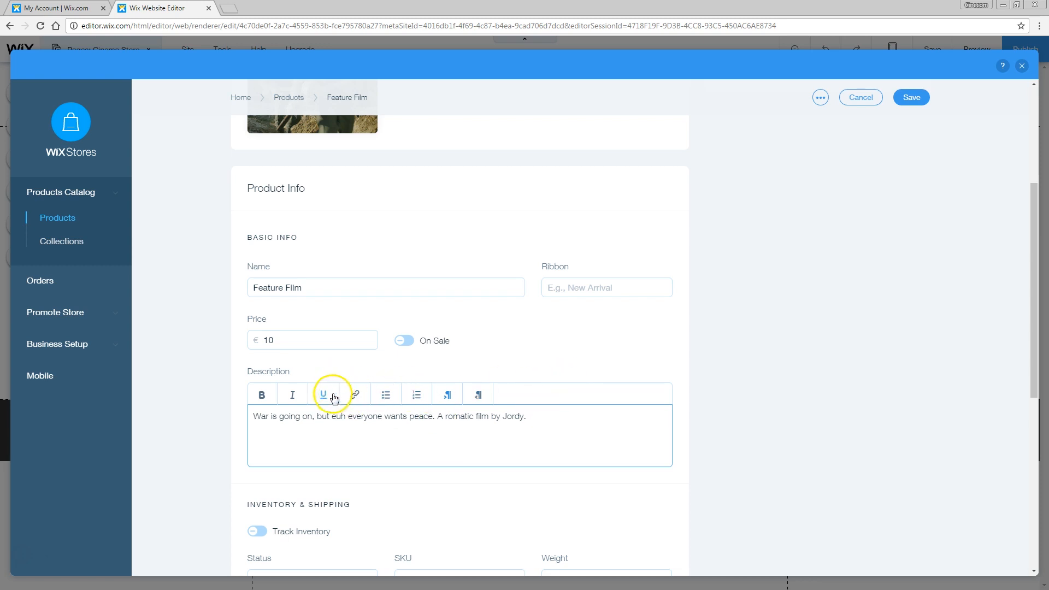
Step: Make the word 'romatic' bold in the description
double_click(460, 416)
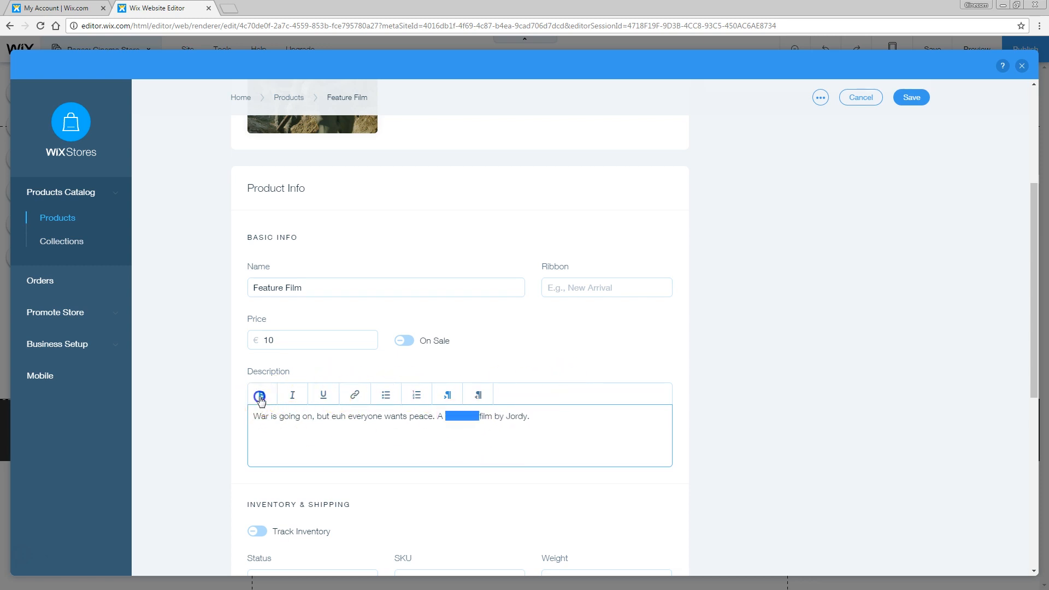
left_click(260, 394)
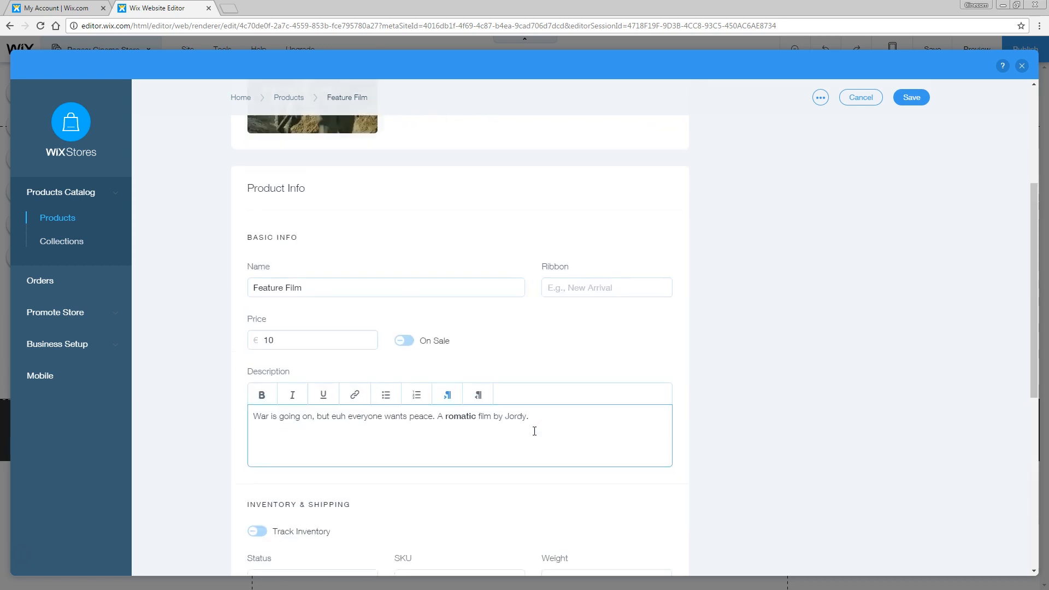
Step: Turn on Track Inventory for Feature Film with 50 units in stock
scroll("down", 3)
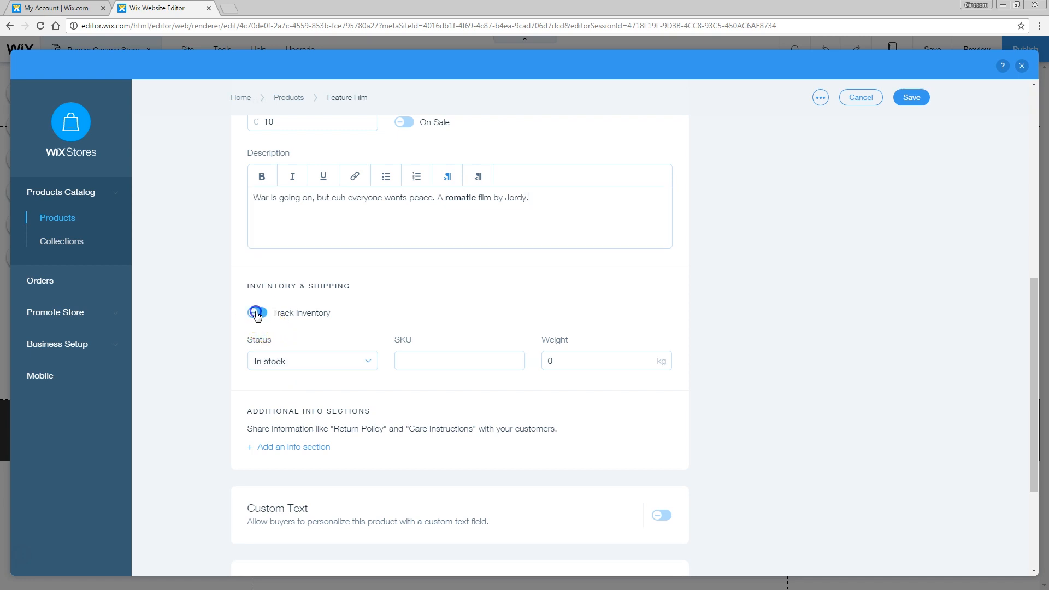
left_click(256, 312)
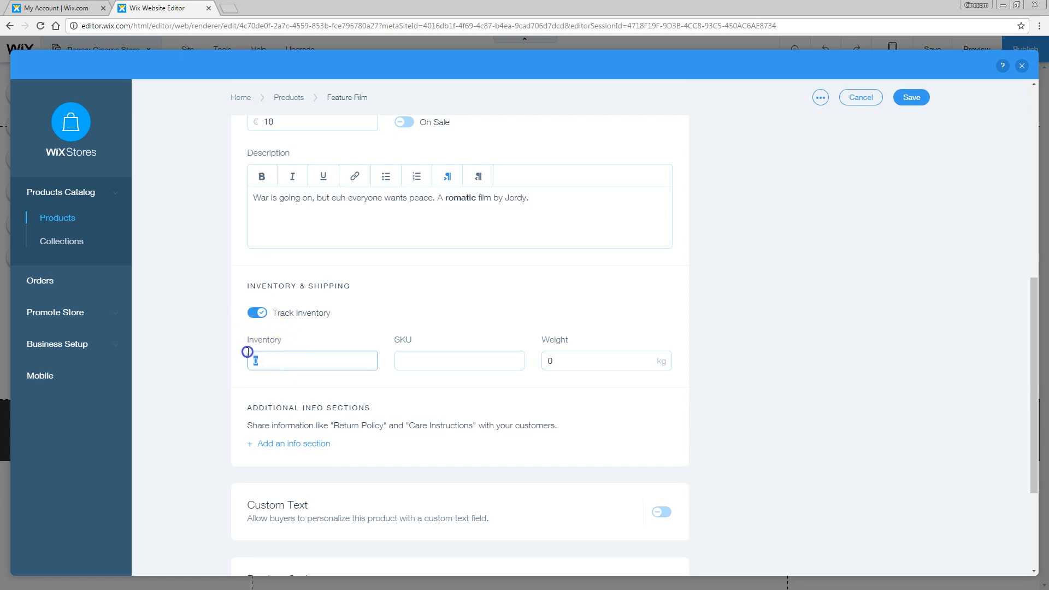
type("50")
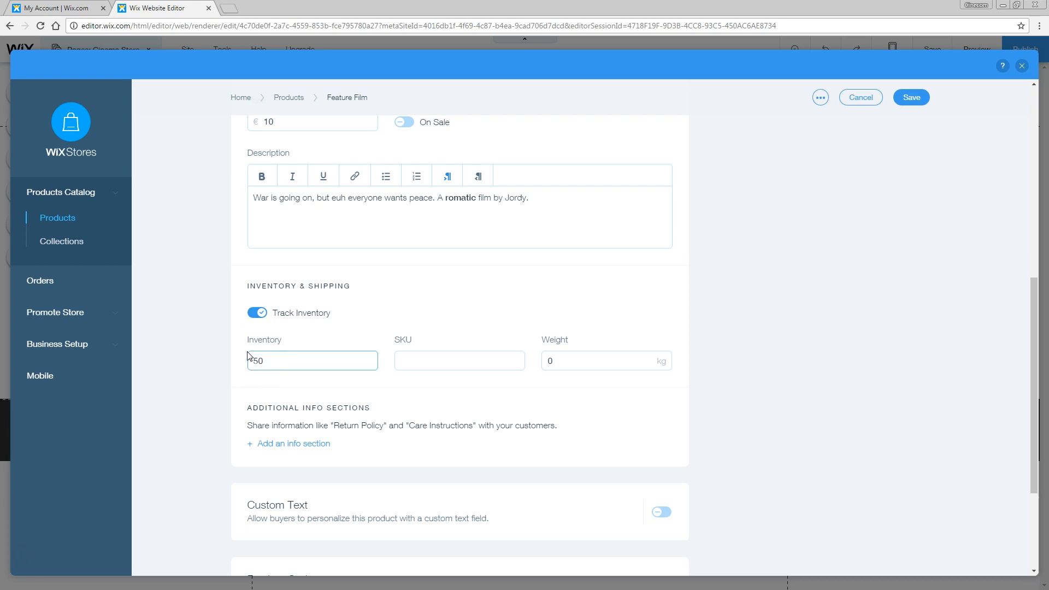
mouse_move(635, 333)
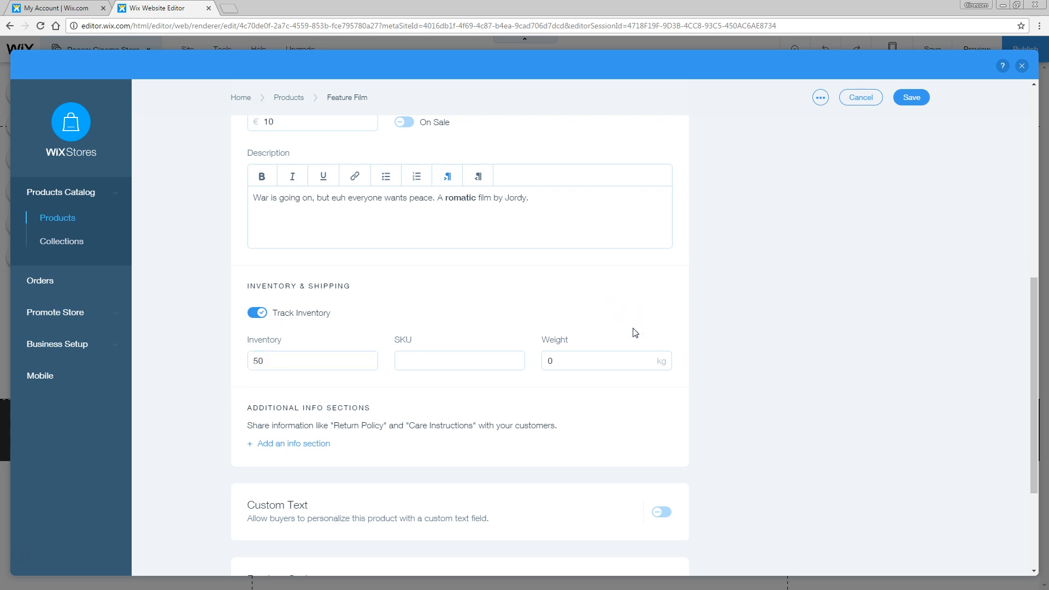
mouse_move(675, 327)
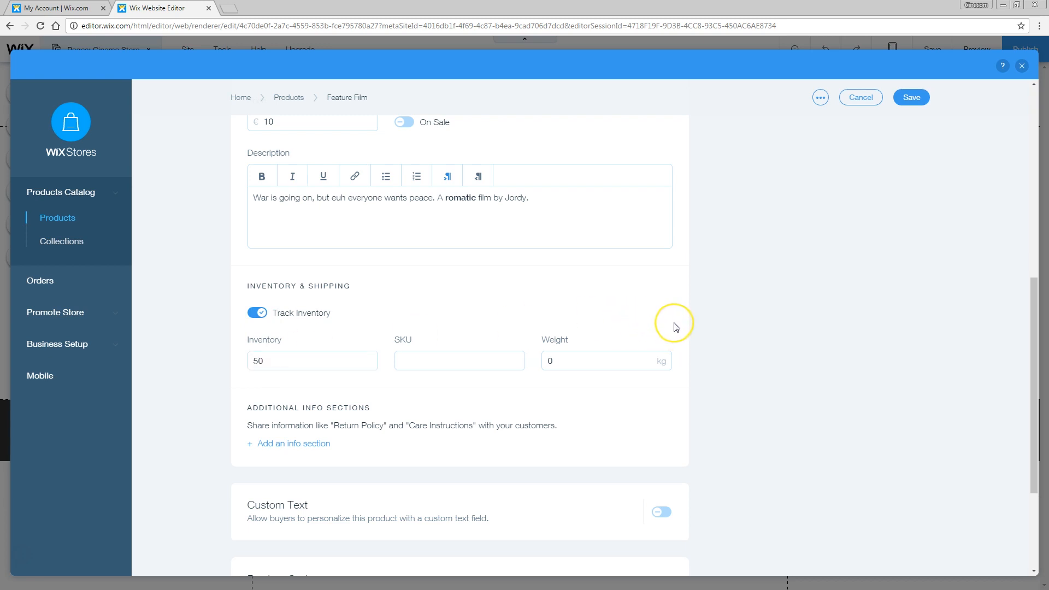
scroll("down", 3)
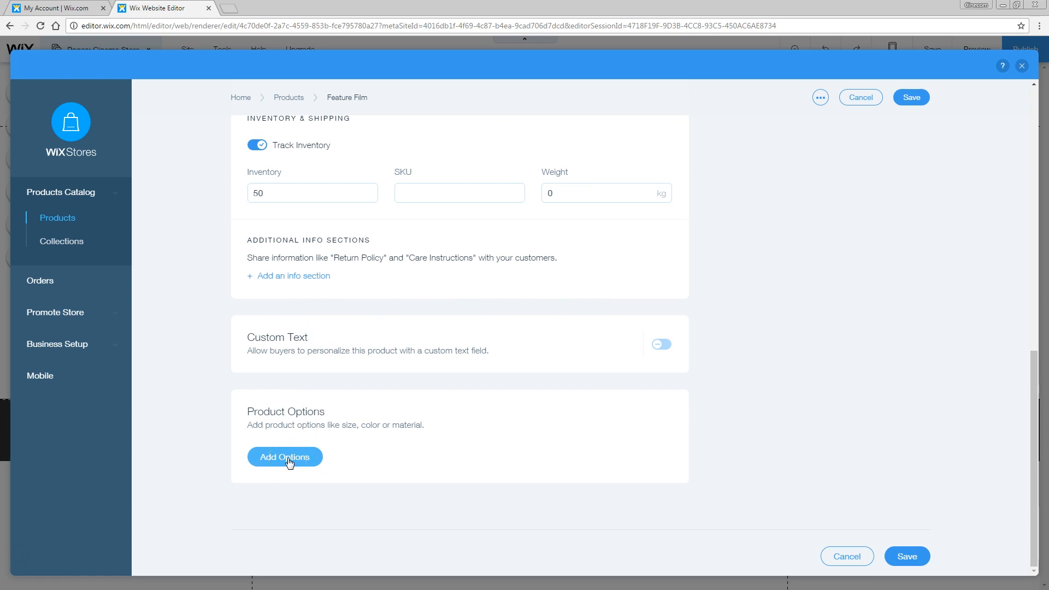
Step: Add a 'Ticket' product option with choices Premium Seats and Standing Places
left_click(284, 456)
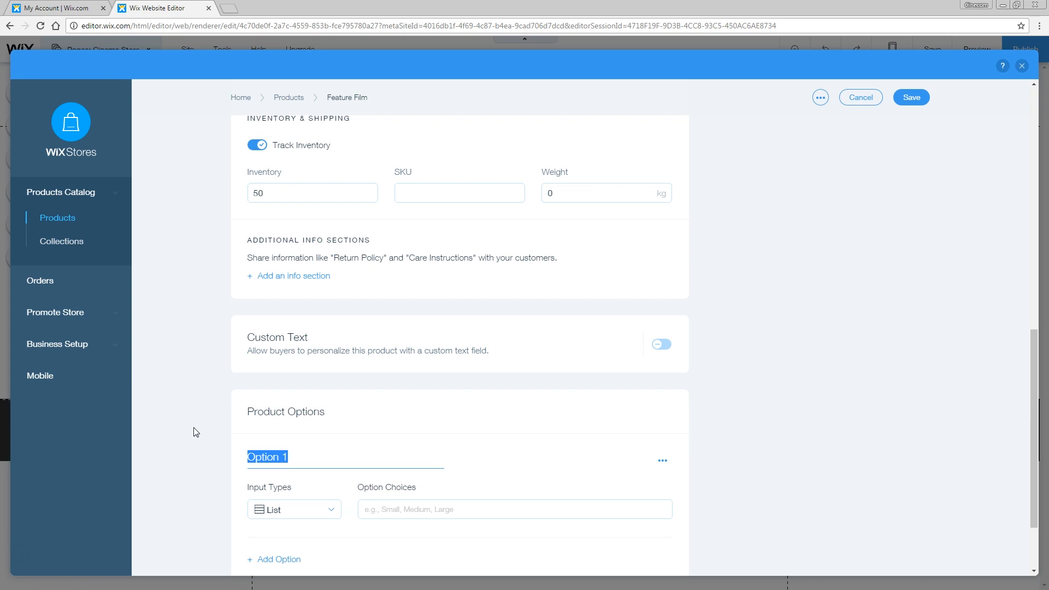
type("Ticket")
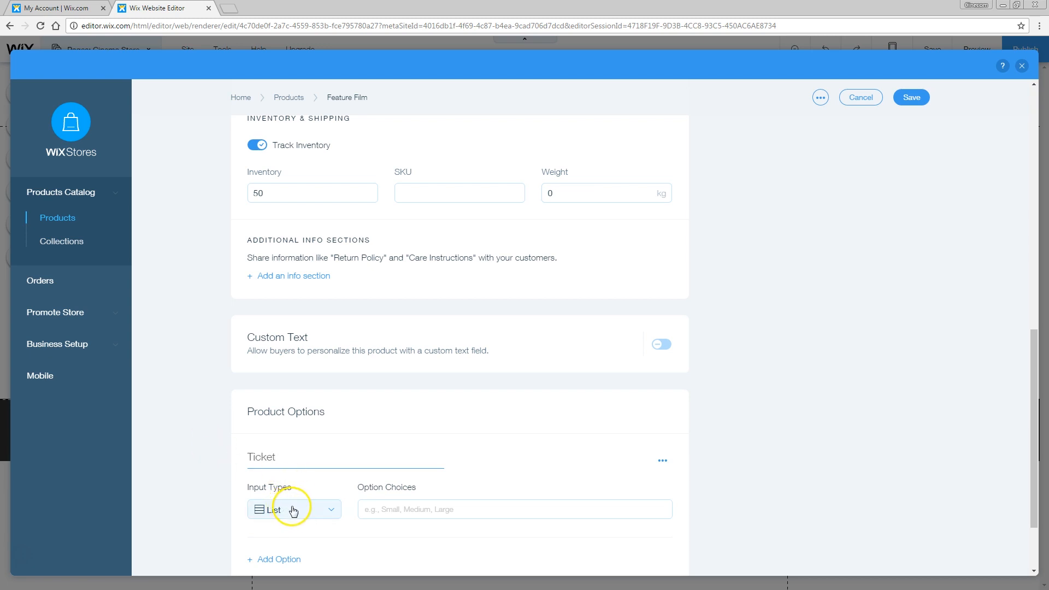
mouse_move(333, 524)
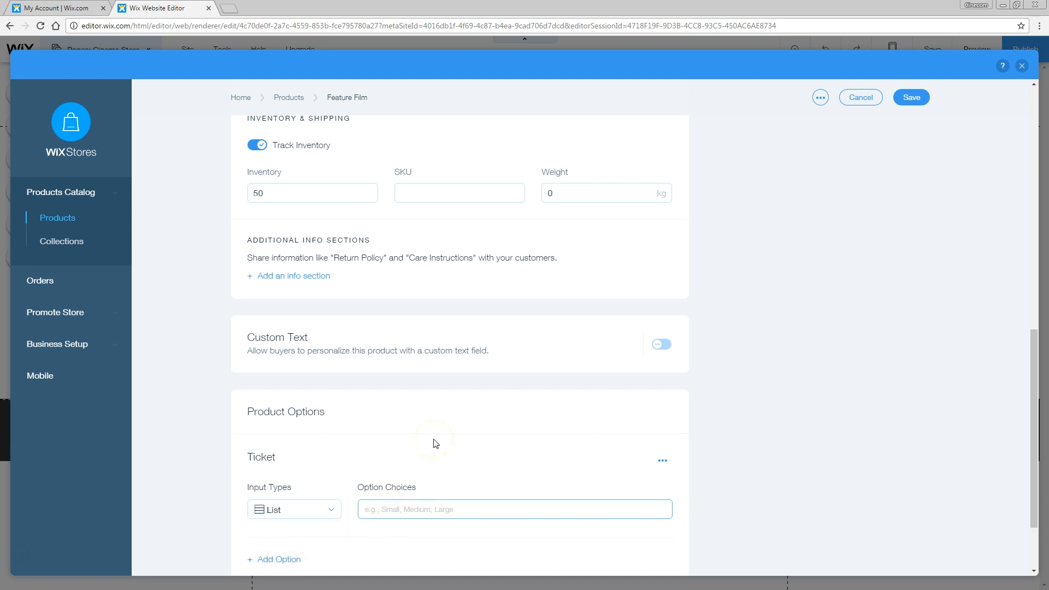
type("Premium S")
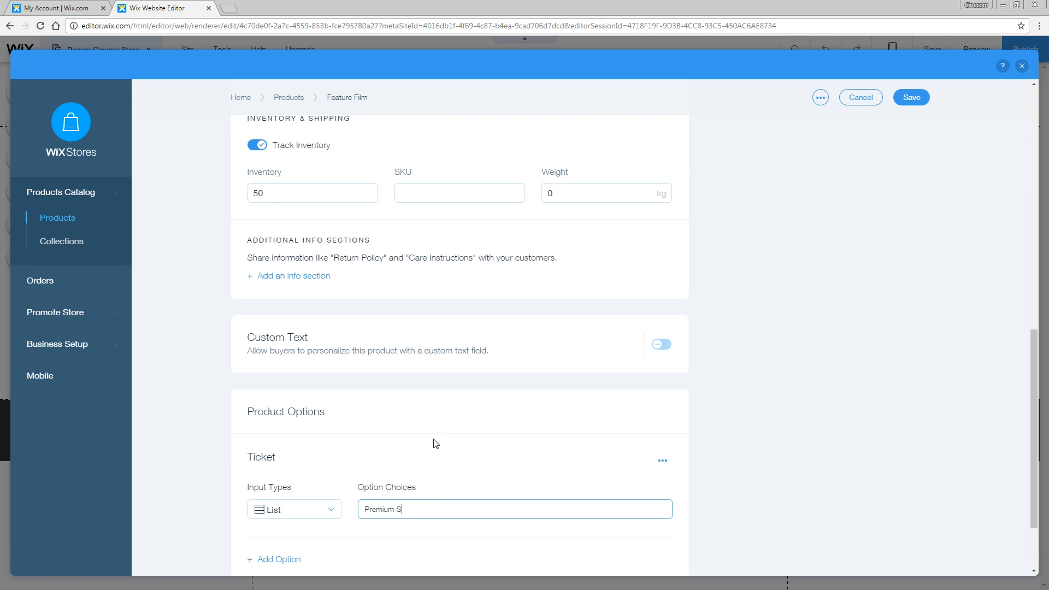
key("Return")
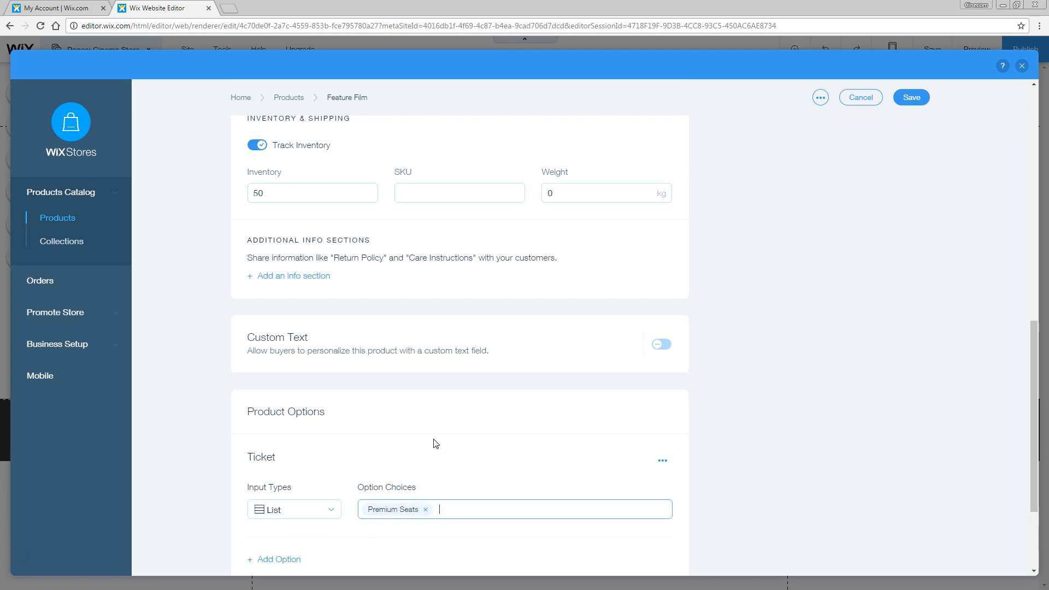
type("Standing Places")
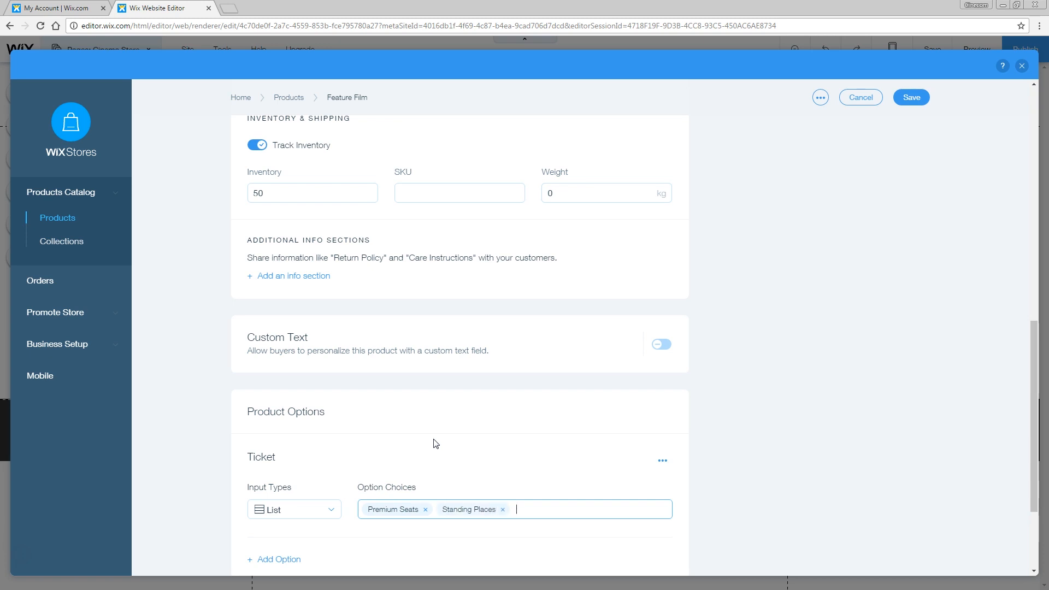
scroll("down", 3)
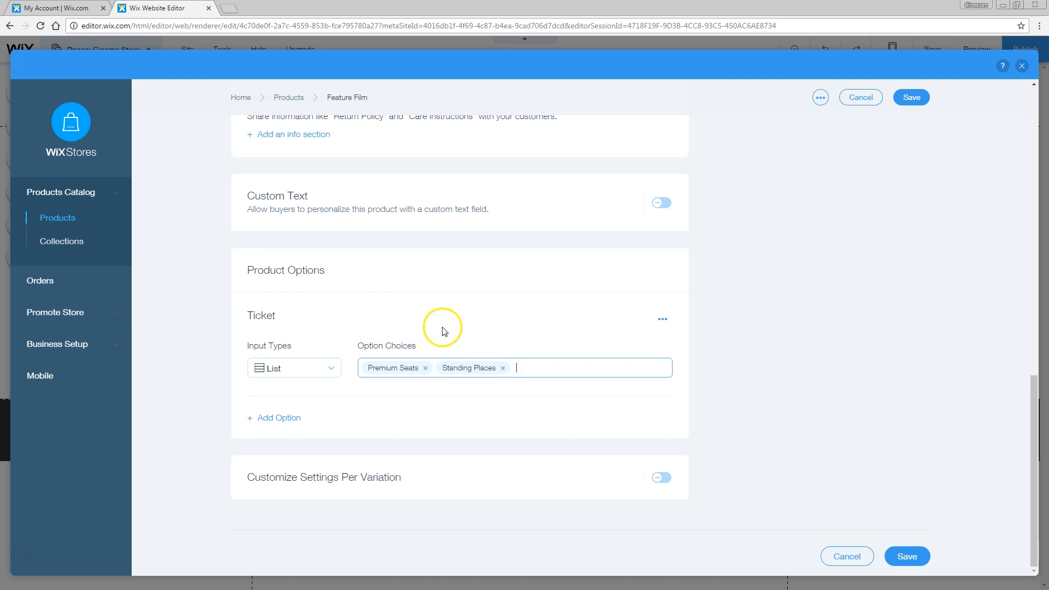
mouse_move(668, 477)
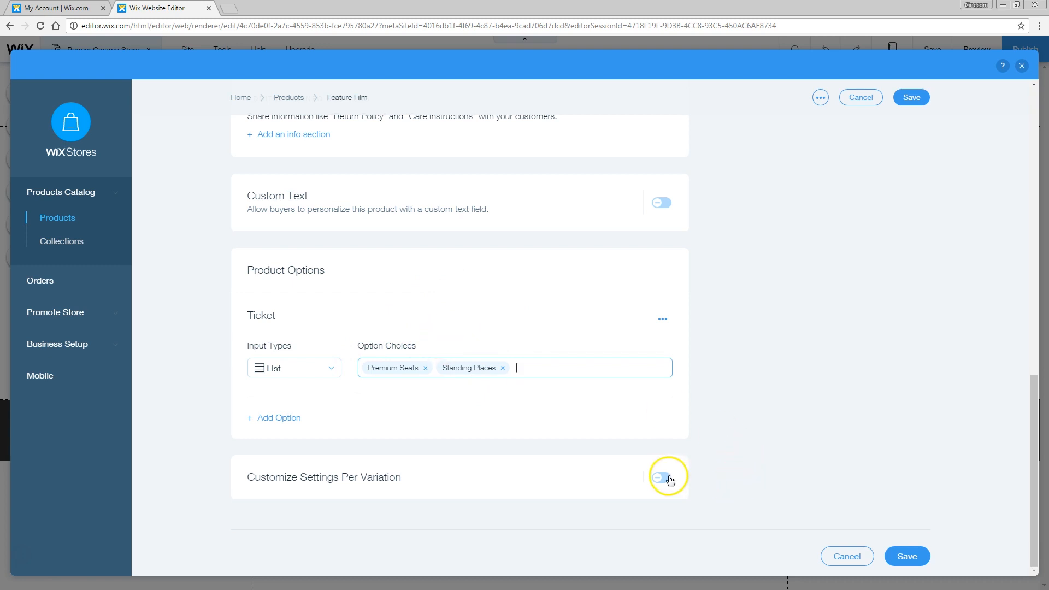
Step: Enable per-variation settings and give Premium Seats a €10 surcharge
left_click(660, 478)
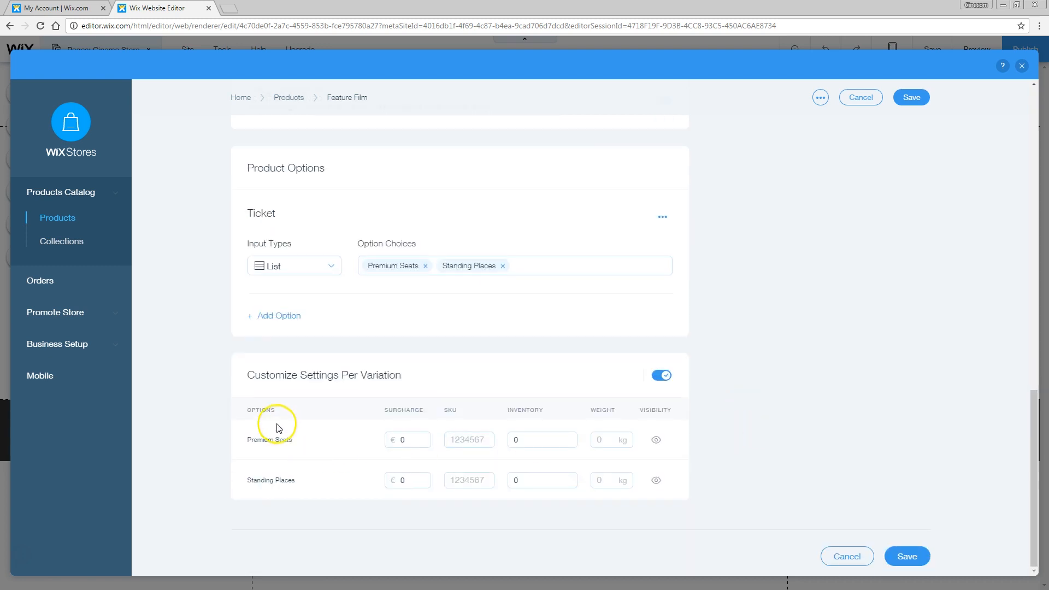
mouse_move(337, 465)
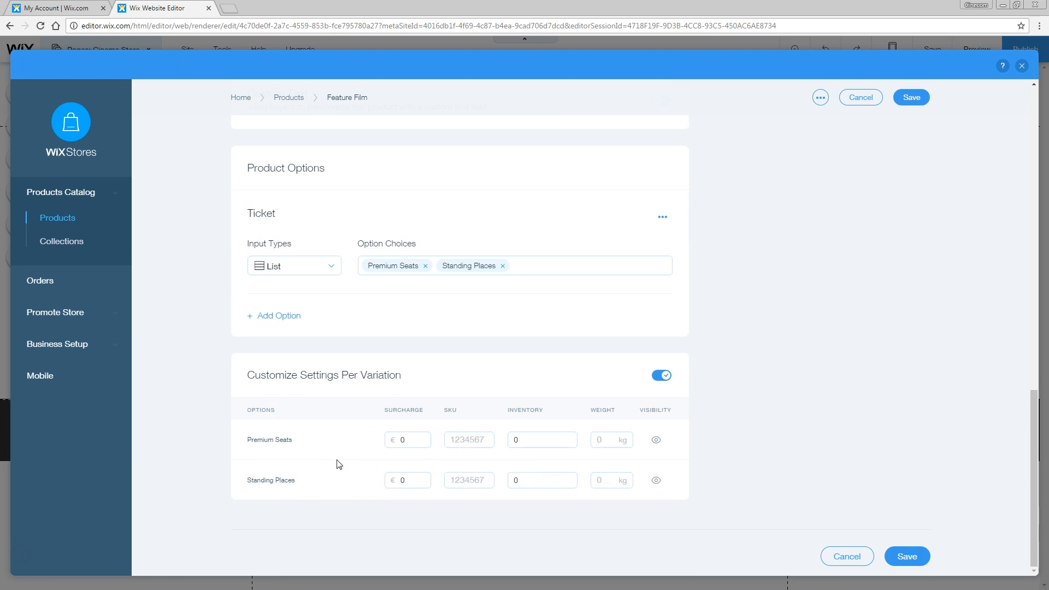
mouse_move(384, 422)
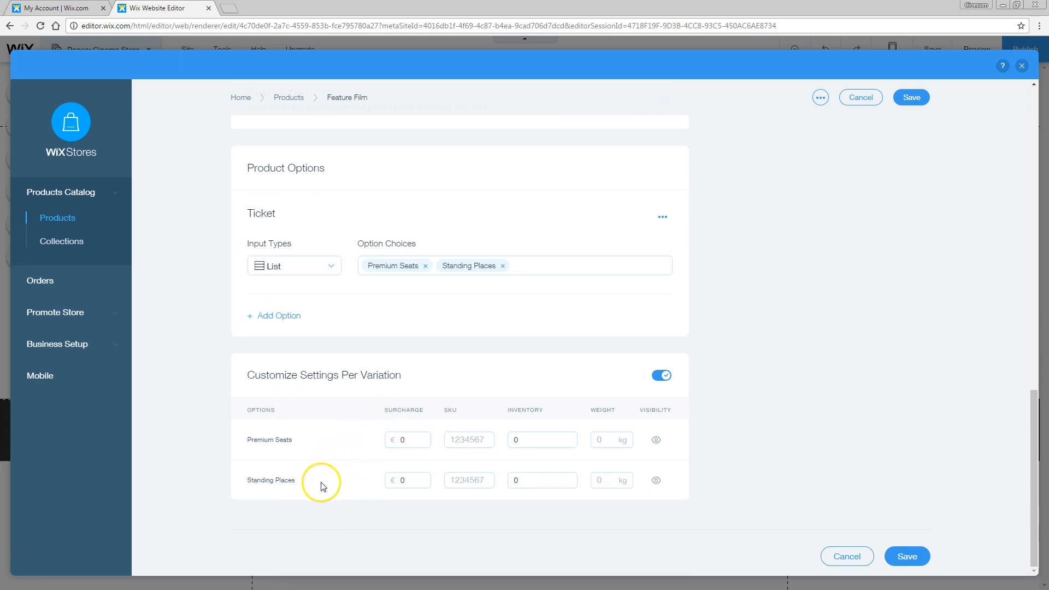
left_click(408, 479)
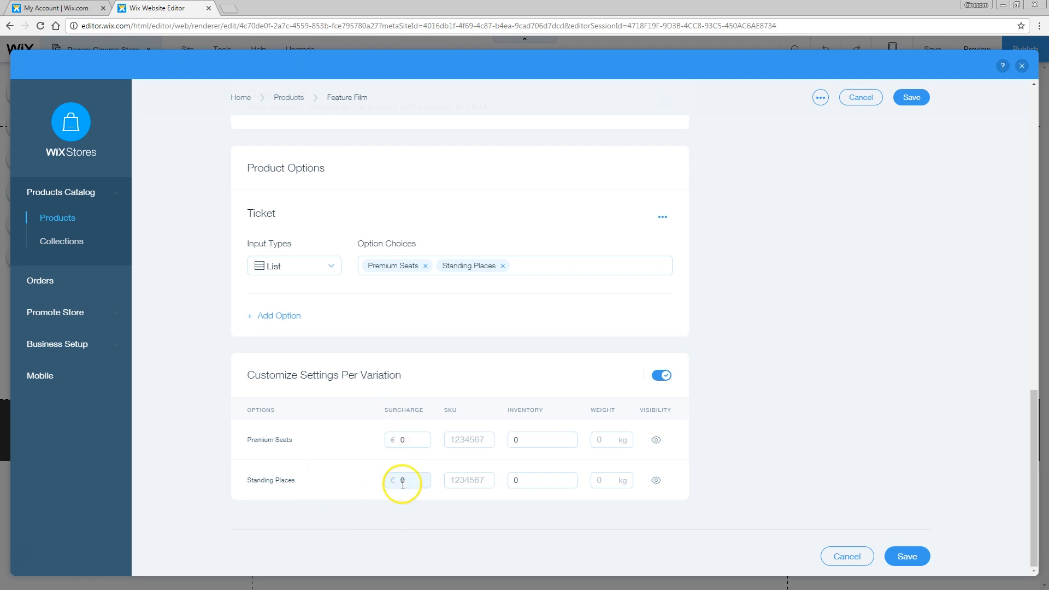
mouse_move(227, 415)
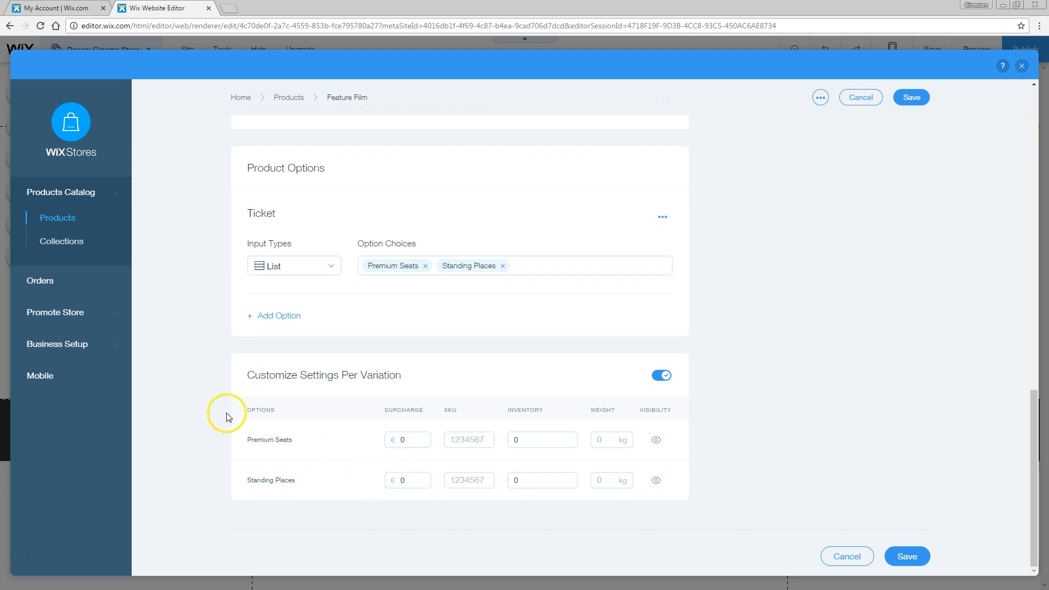
scroll("up", 3)
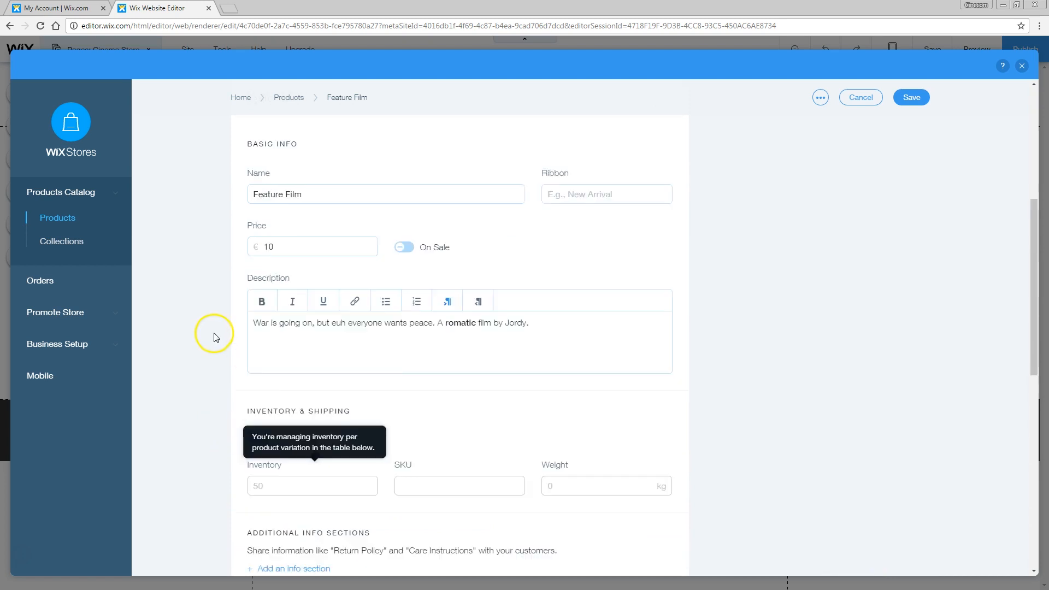
scroll("down", 3)
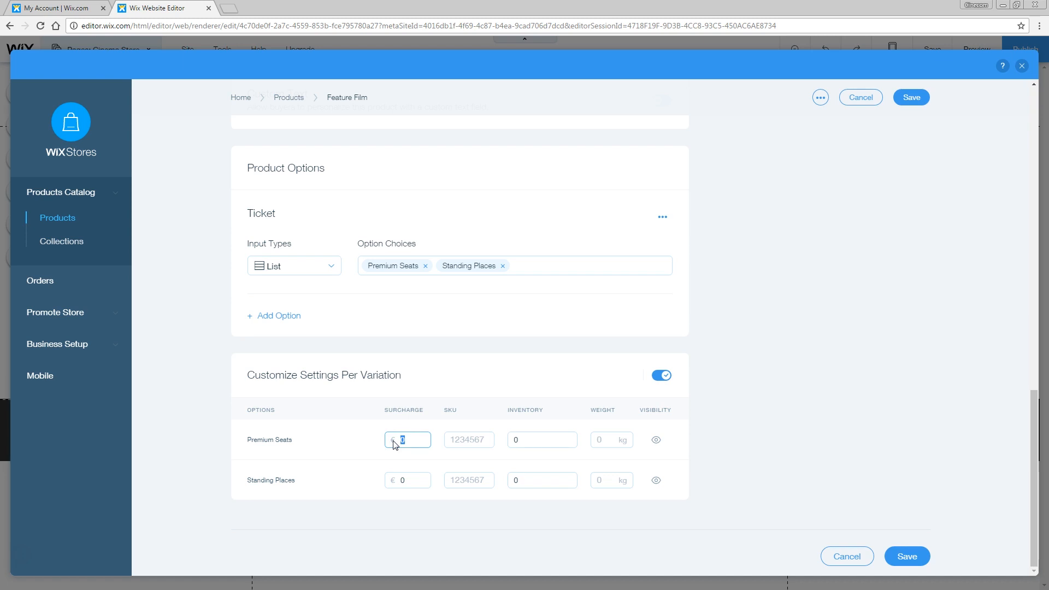
type("10")
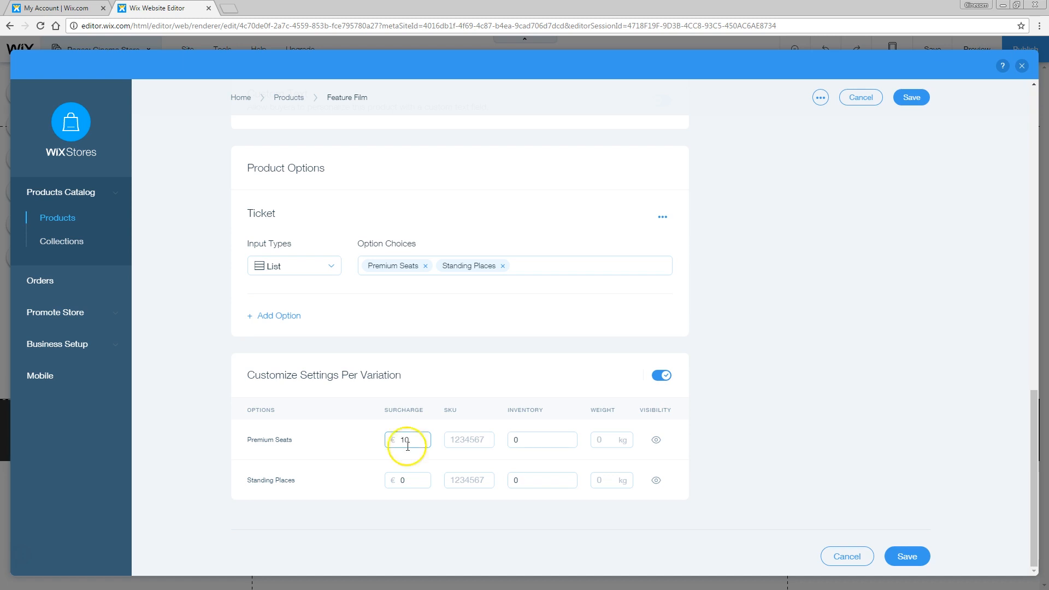
mouse_move(819, 338)
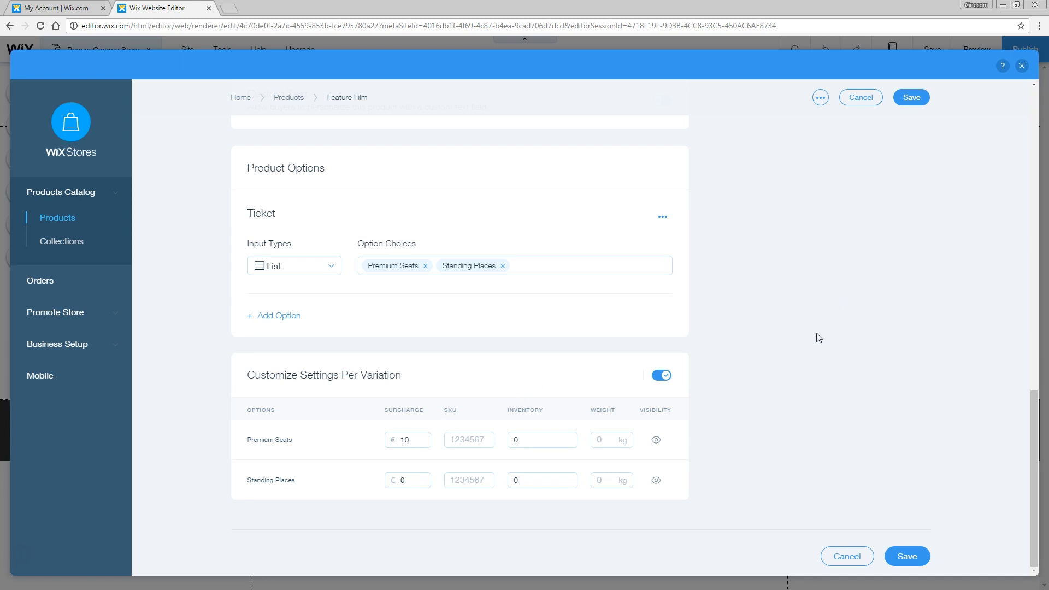
scroll("up", 3)
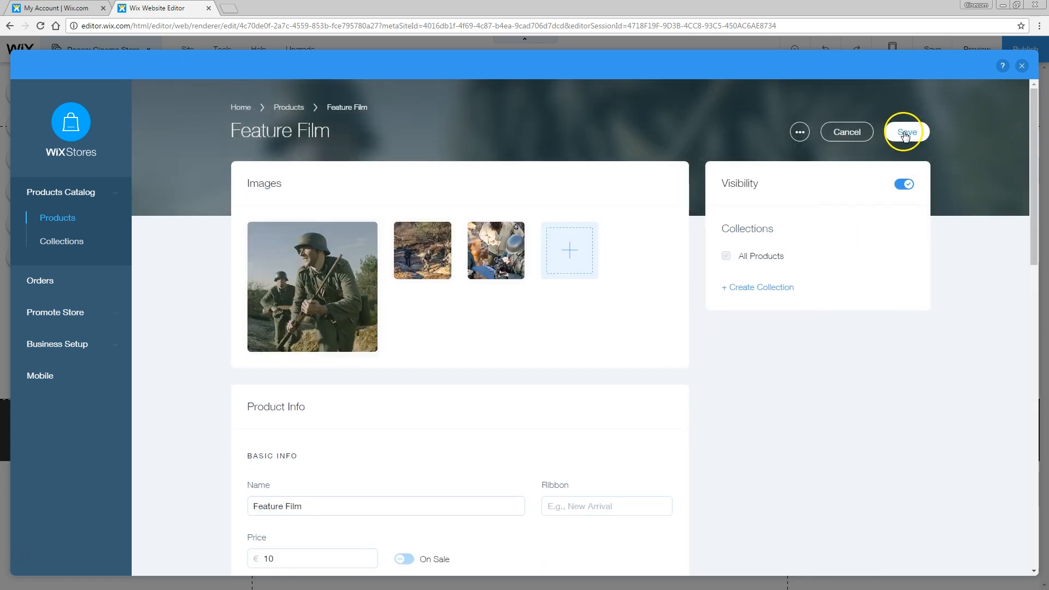
Step: Save Feature Film and close the Wix Stores manager back to the Cinema Store page
left_click(904, 132)
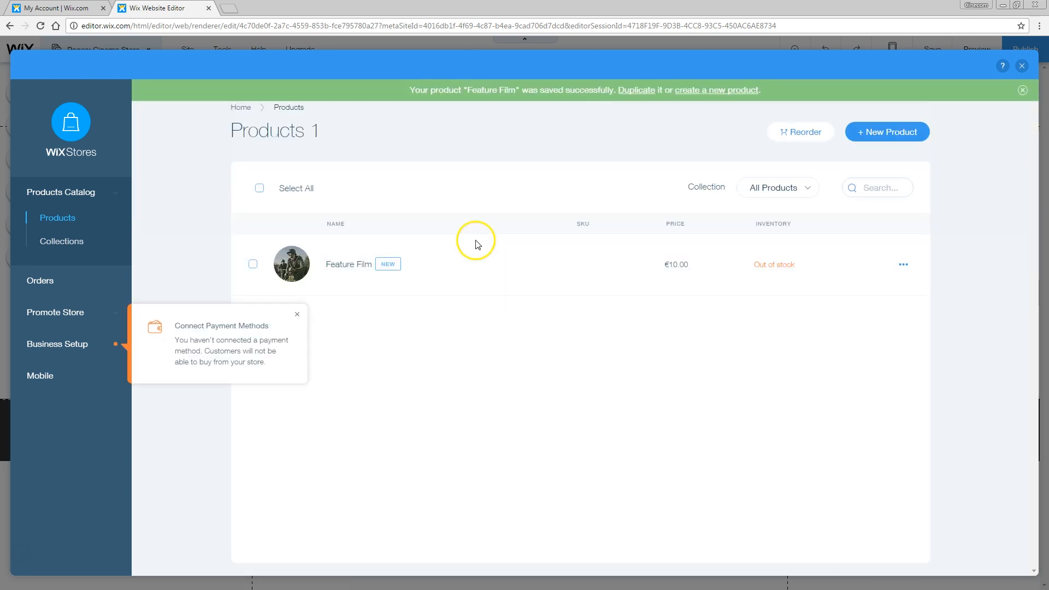
mouse_move(494, 341)
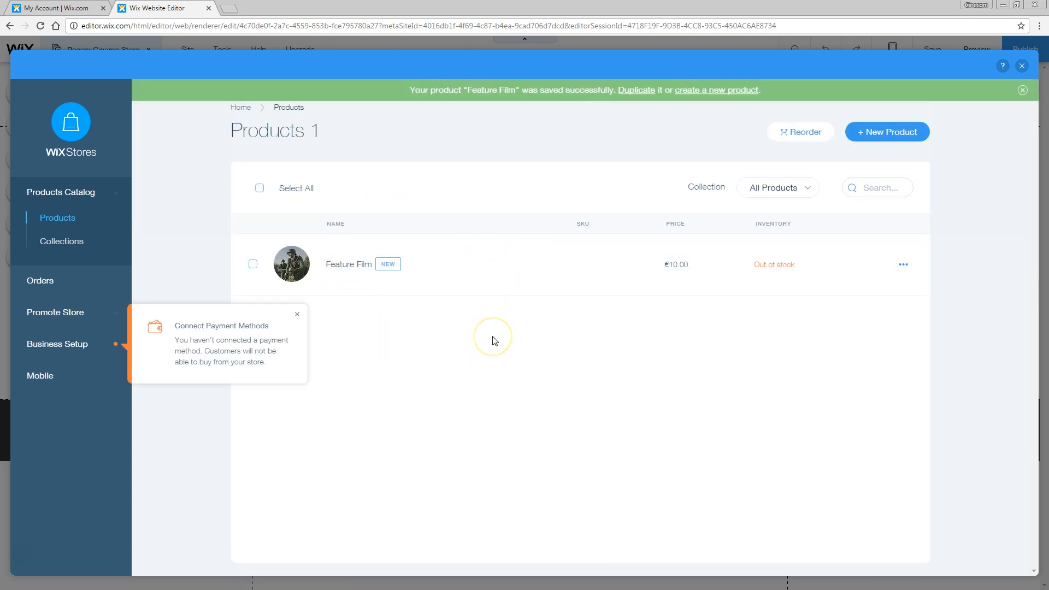
left_click(1021, 66)
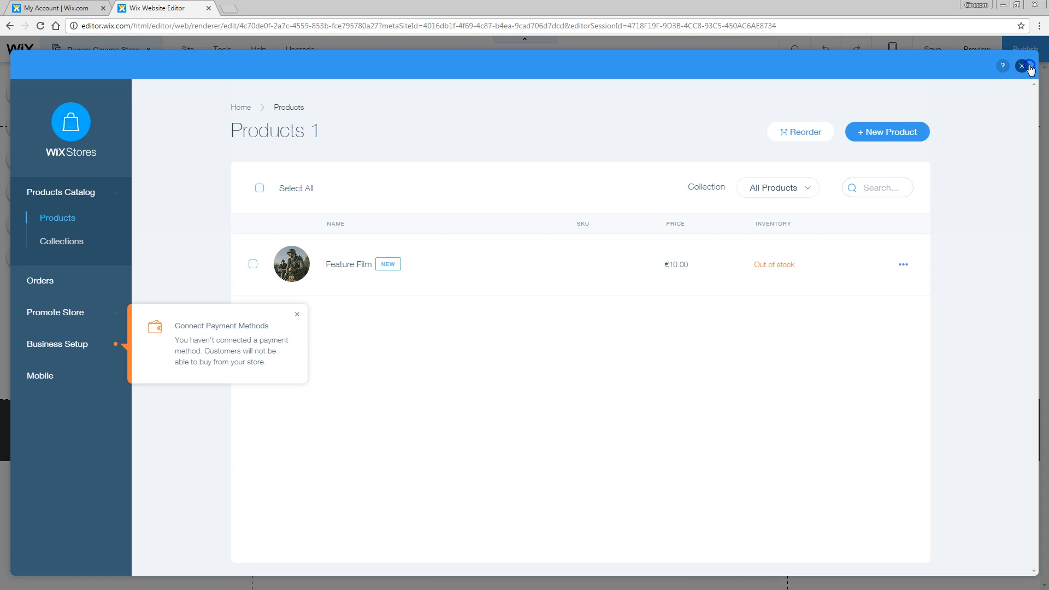
left_click(1021, 65)
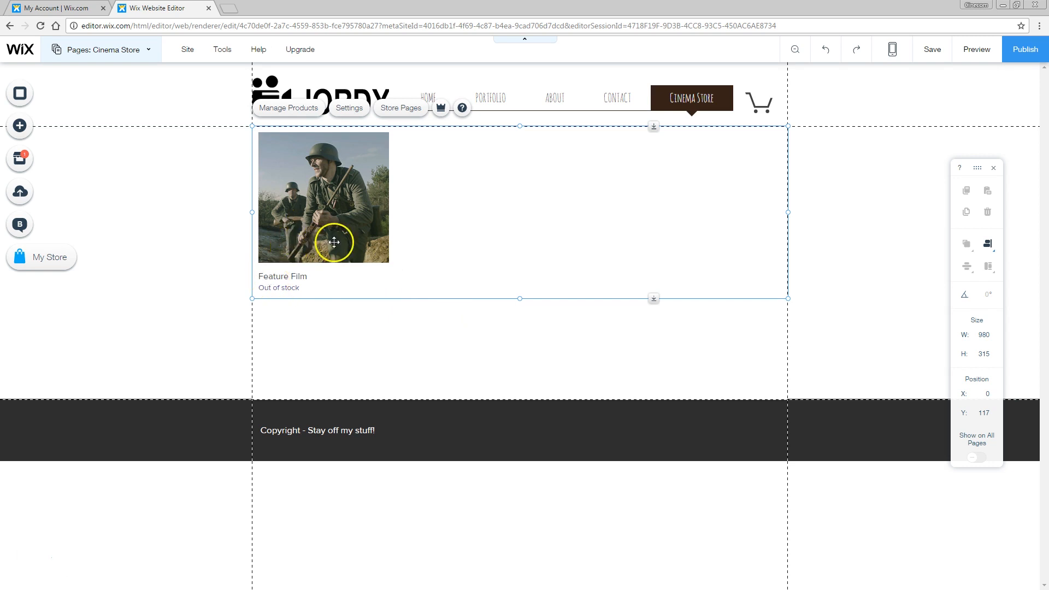
Step: Set Feature Film's per-variation inventory to 10 Premium Seats and 40 Standing Places
left_click(288, 108)
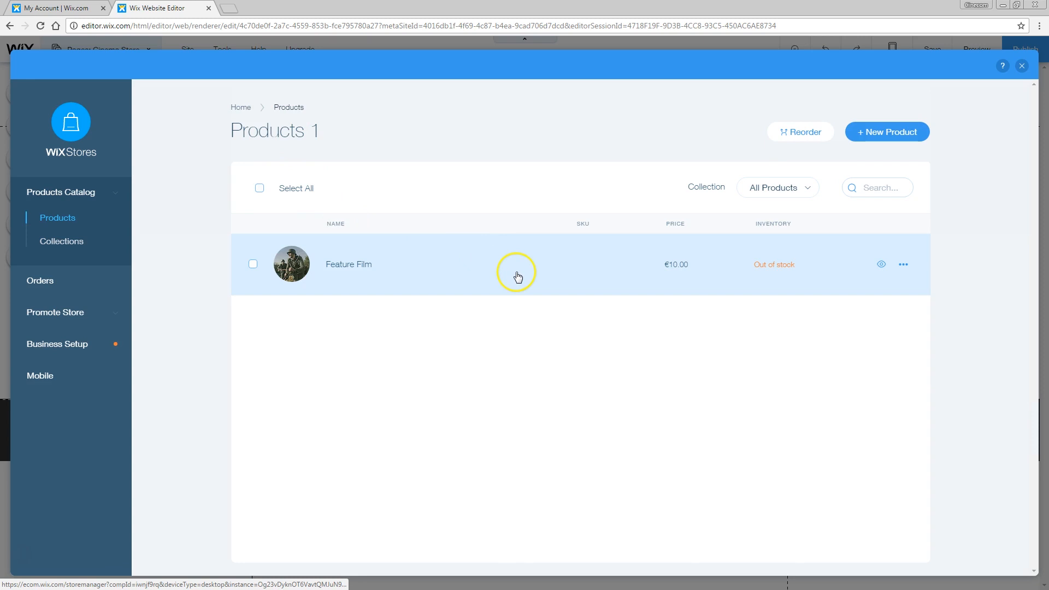
left_click(348, 265)
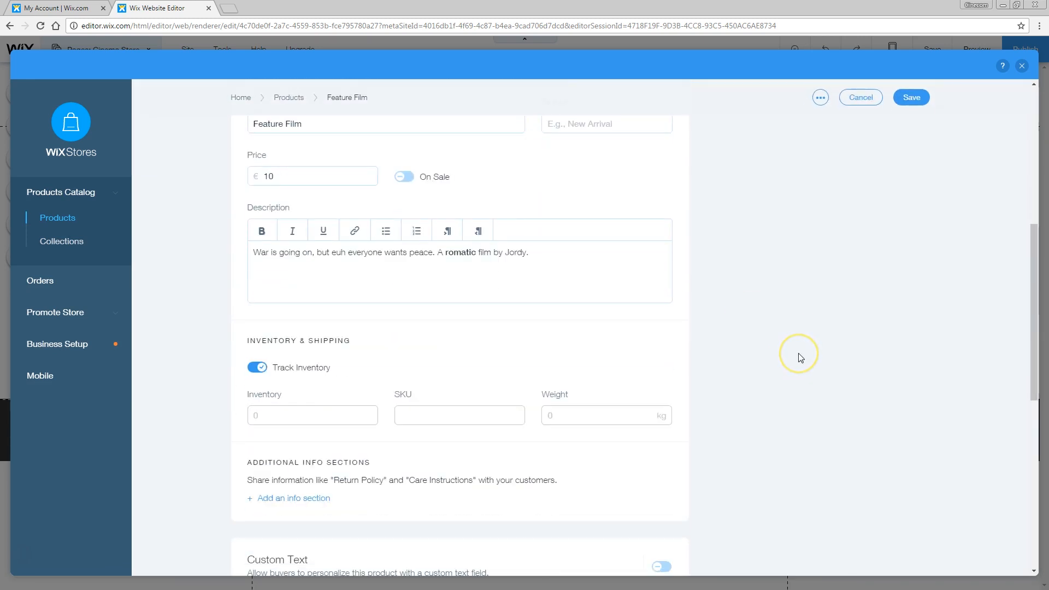
scroll("down", 3)
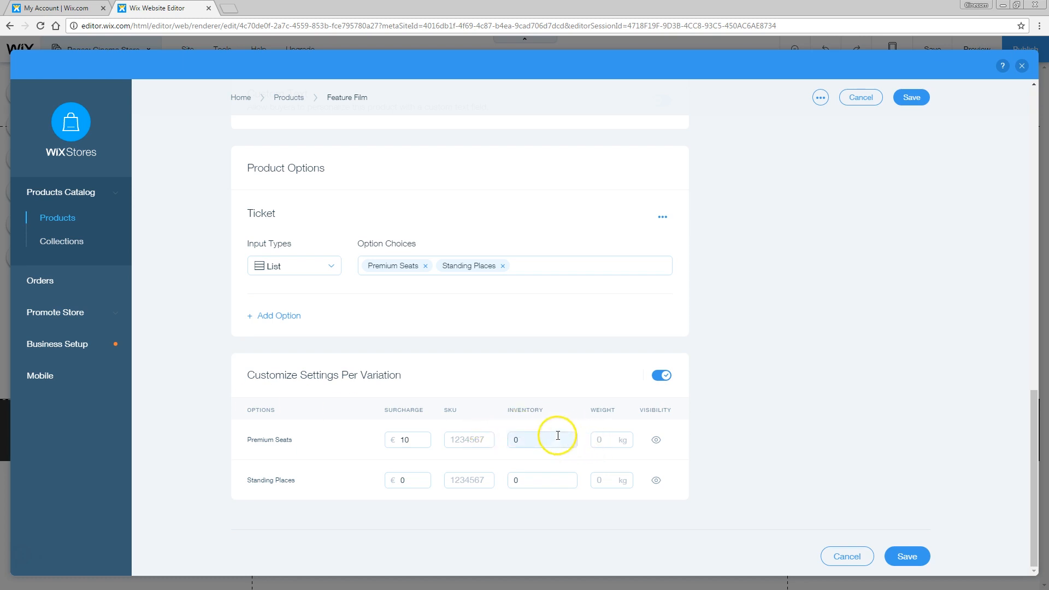
type("1")
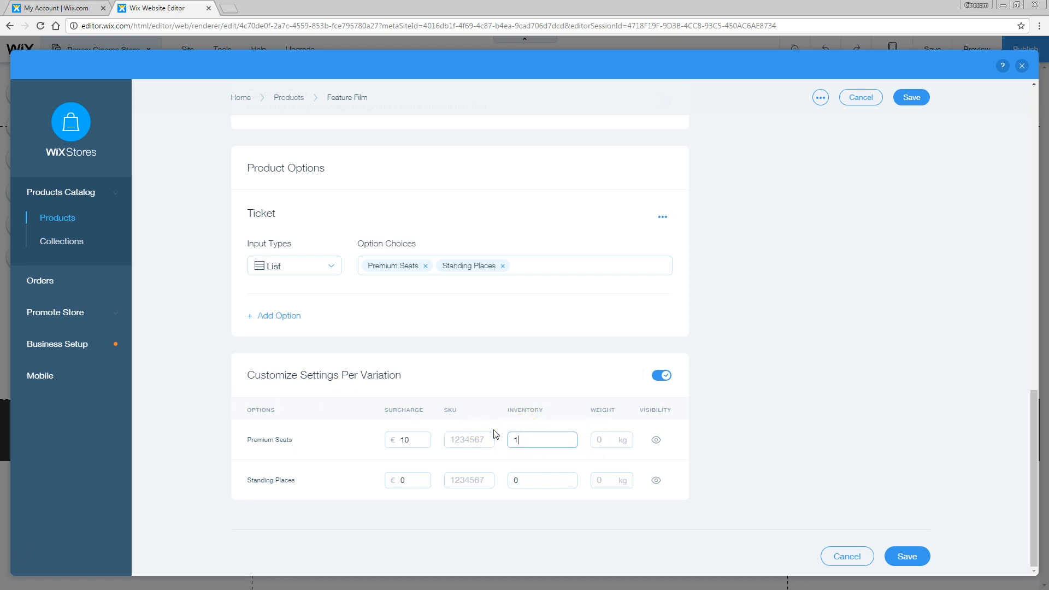
left_click(542, 480)
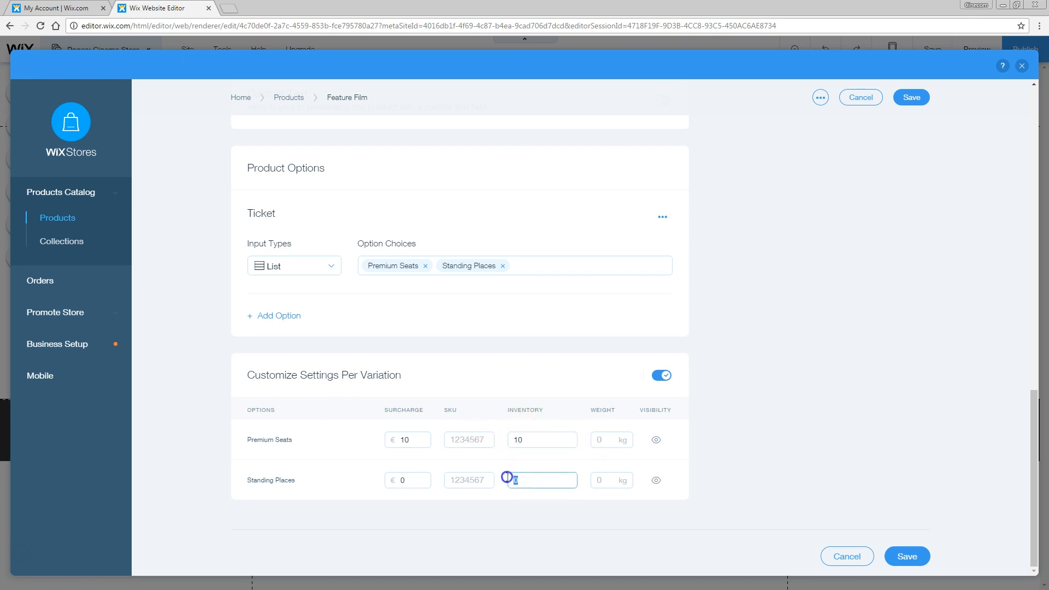
type("40")
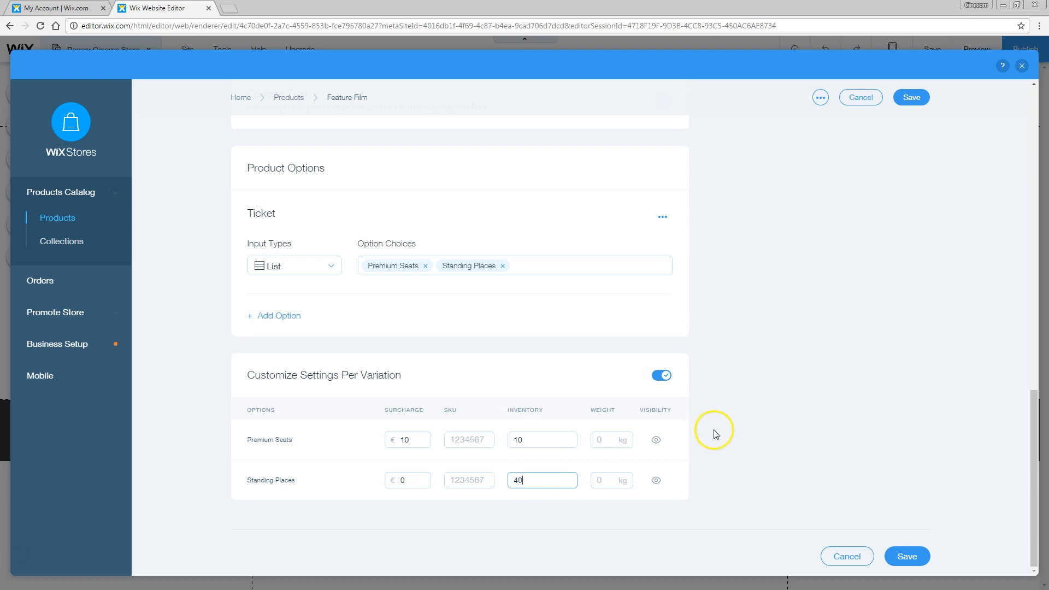
mouse_move(725, 449)
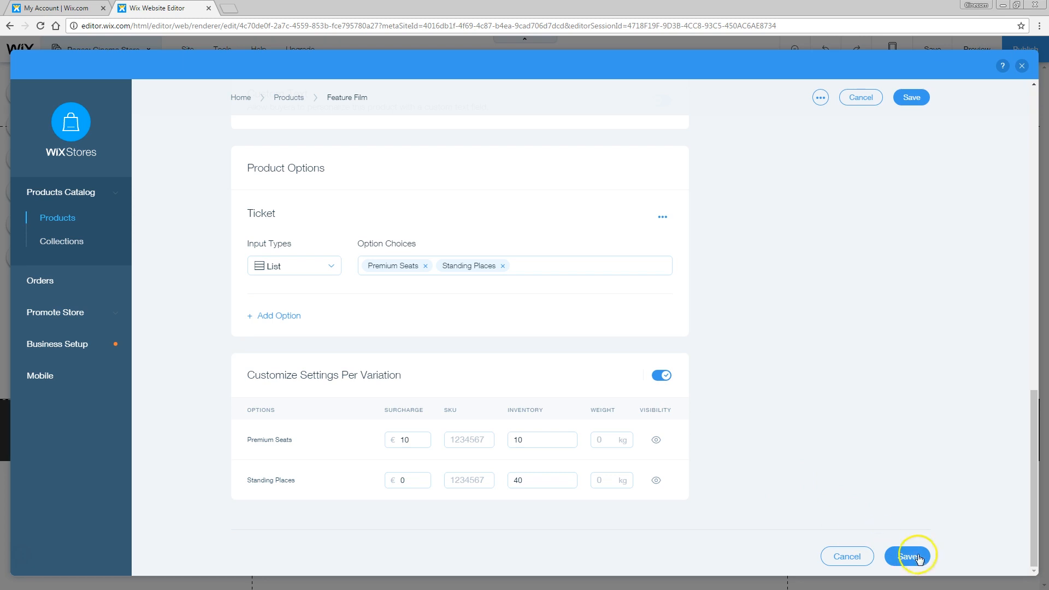
Step: Save Feature Film's stock and return to the page, where it shows €10.00 in stock
left_click(910, 556)
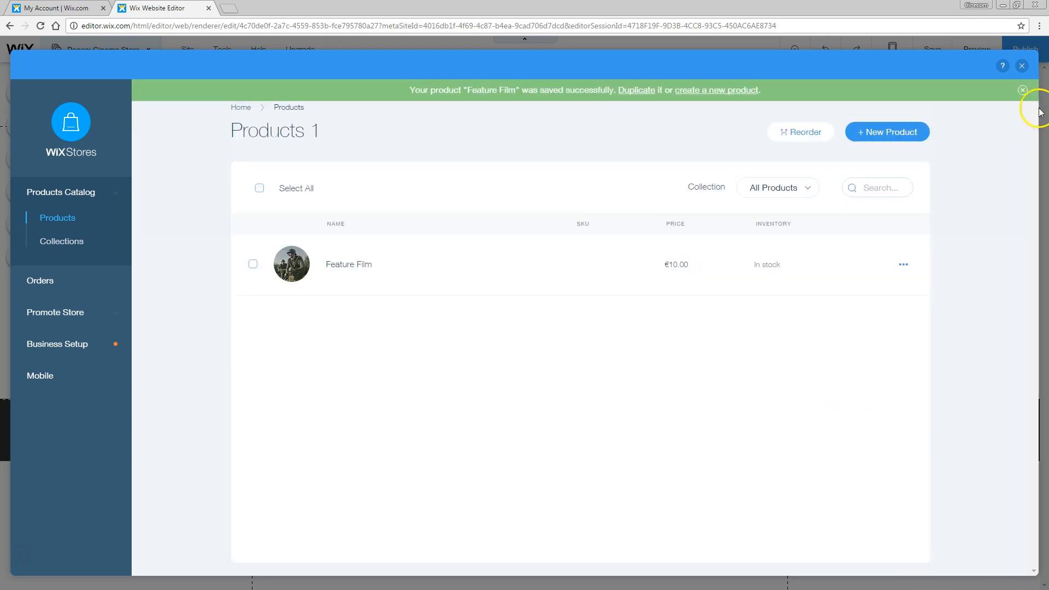
left_click(1021, 65)
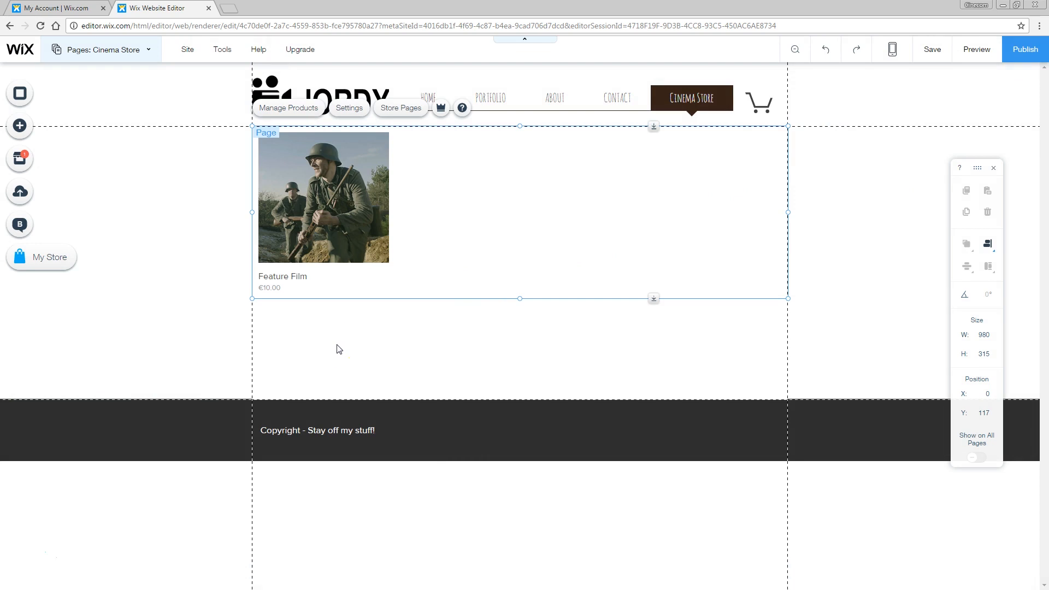
mouse_move(273, 127)
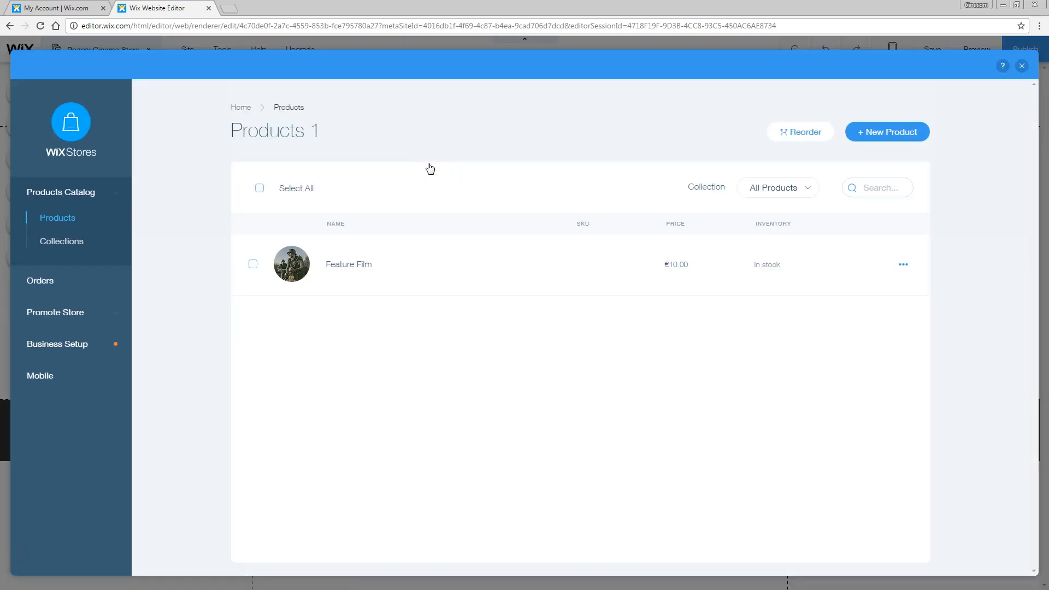
mouse_move(423, 184)
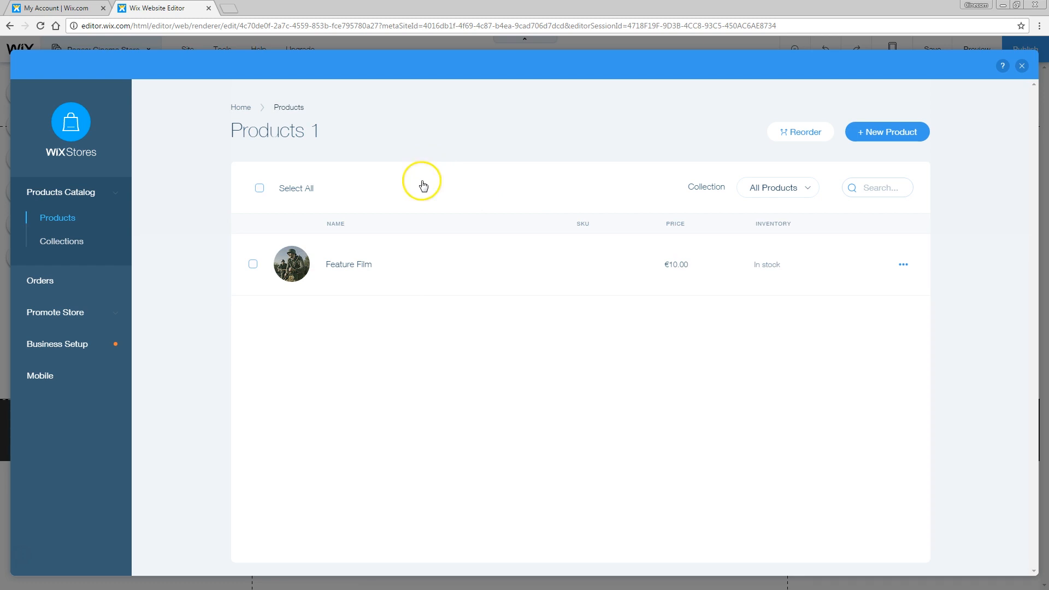
mouse_move(513, 195)
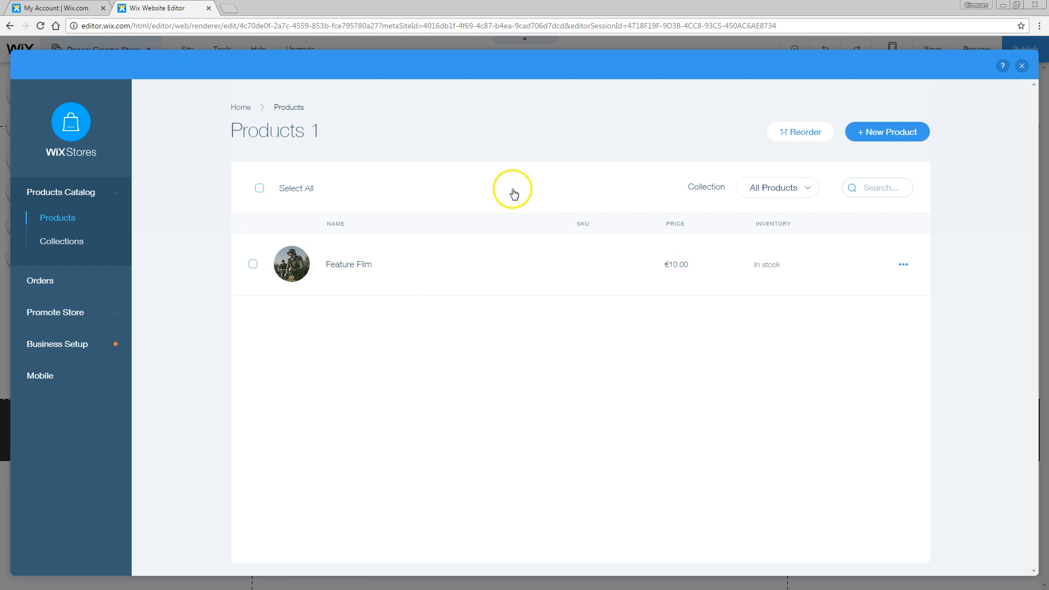
Step: Create a new product named Photo Print with the photo print picture as its image
left_click(886, 131)
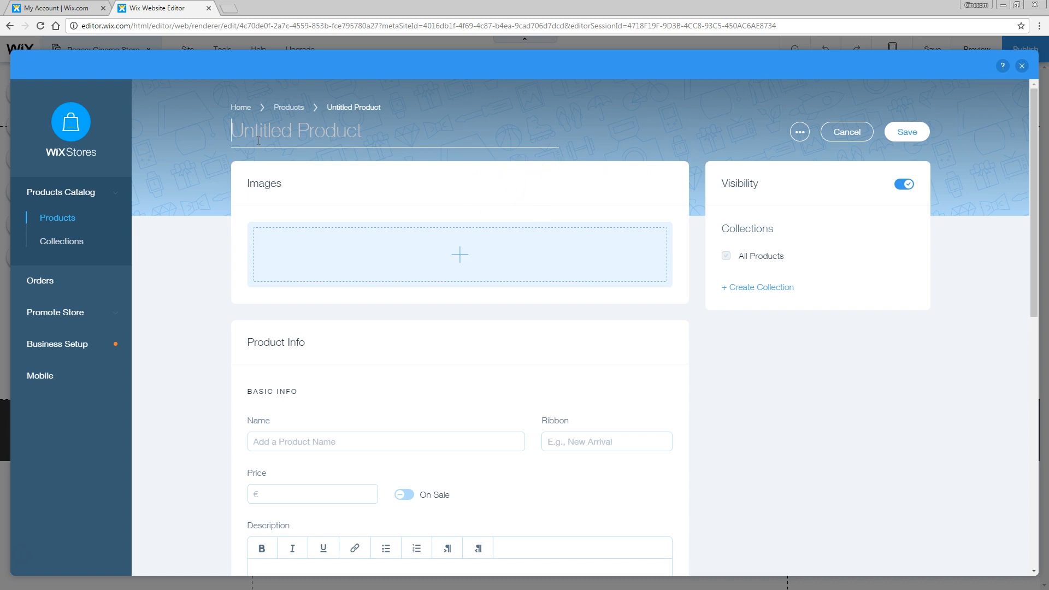
type("Photo")
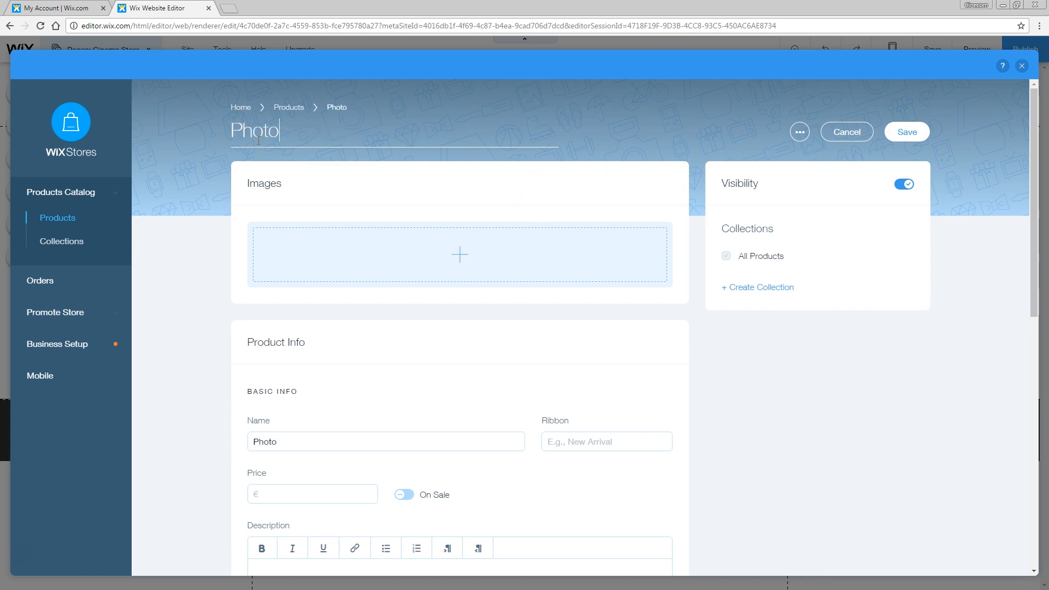
type("Print")
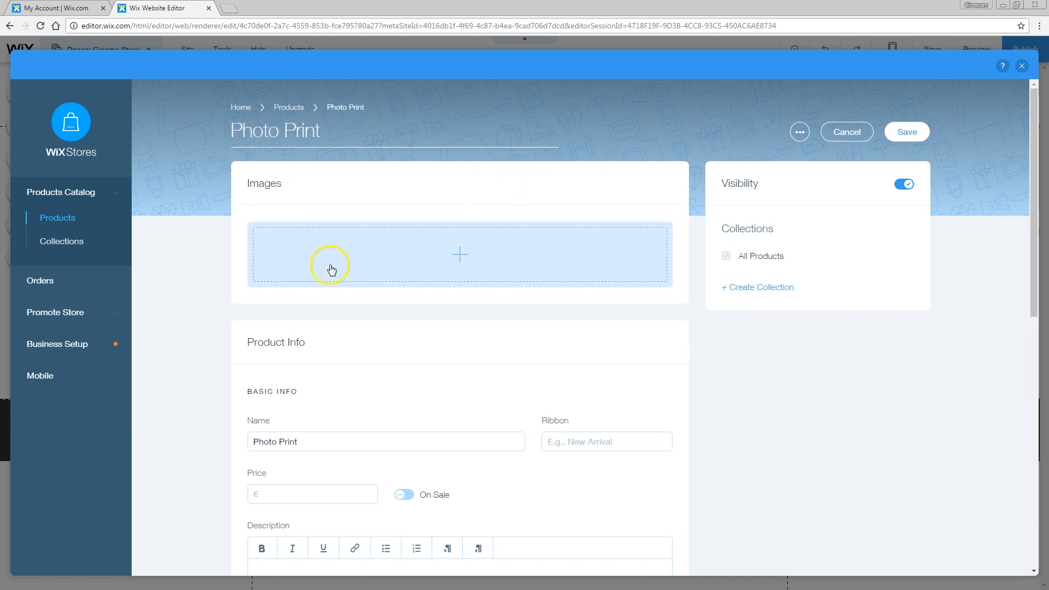
left_click(459, 254)
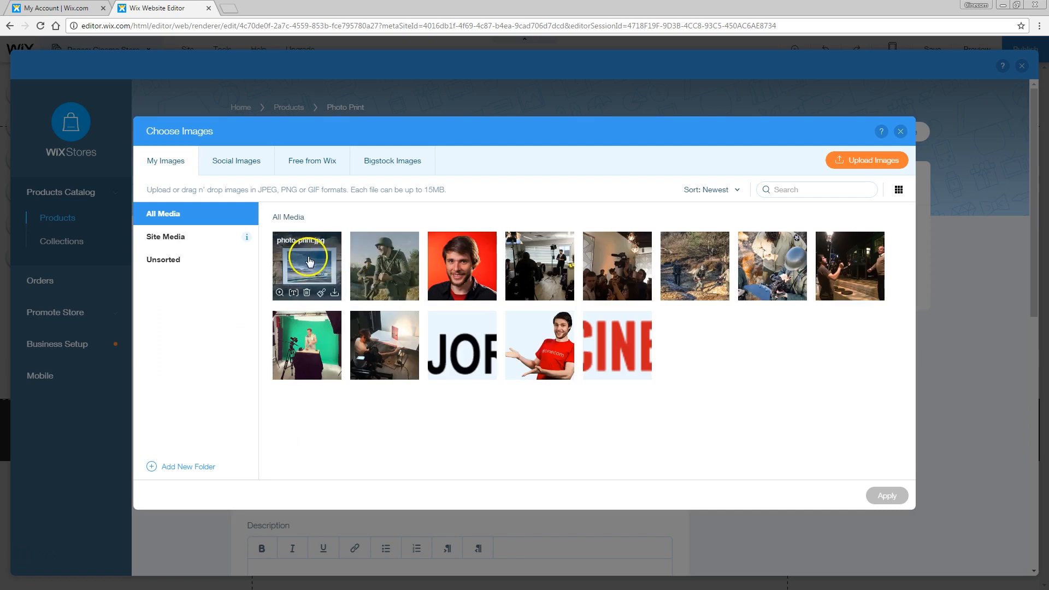
left_click(886, 496)
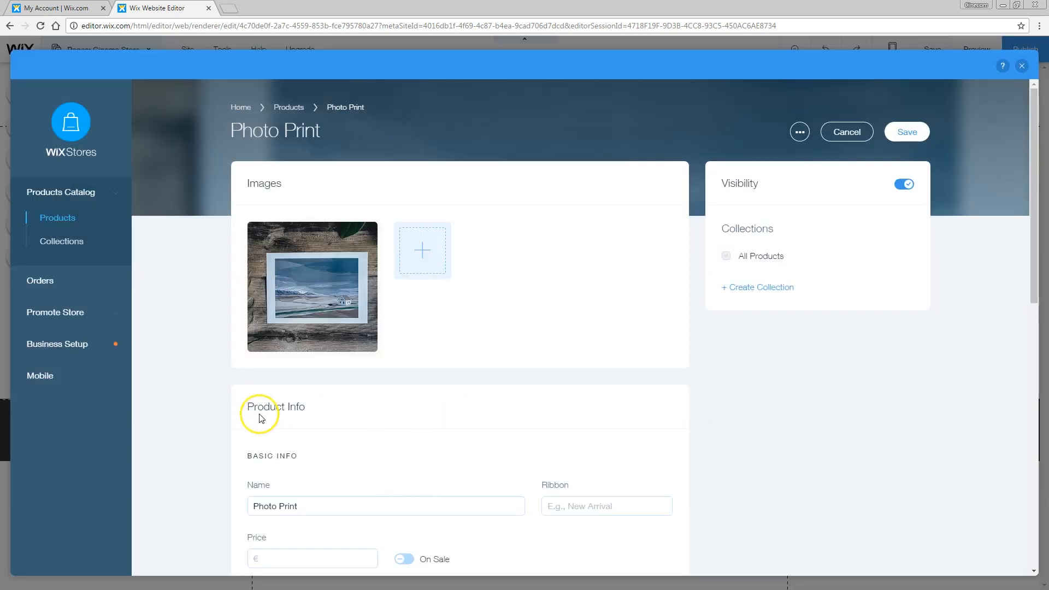
Step: Price Photo Print at €10 and put it on sale with a 10% discount
type("1")
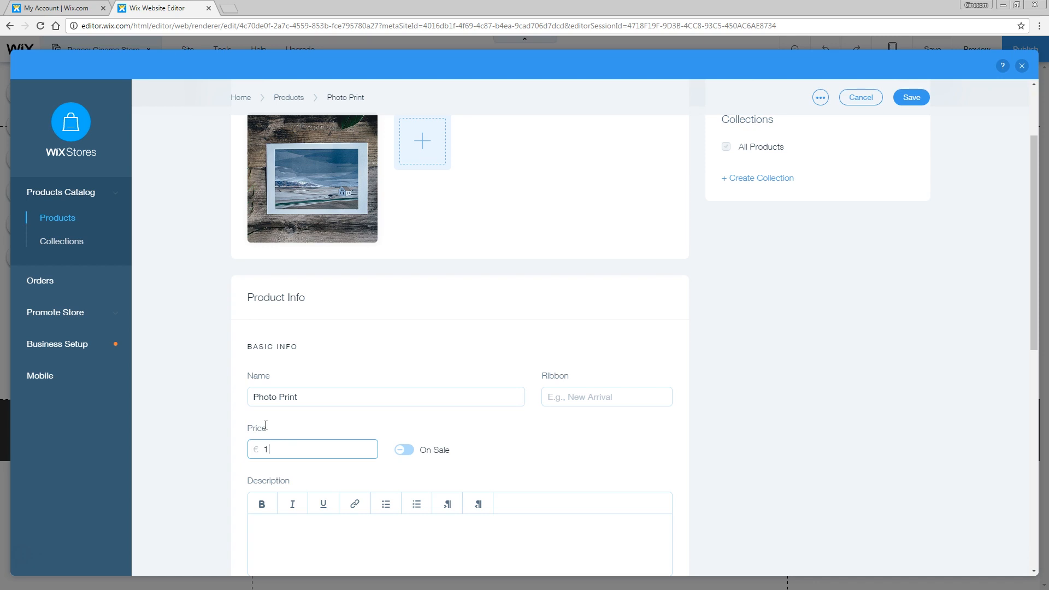
type("0")
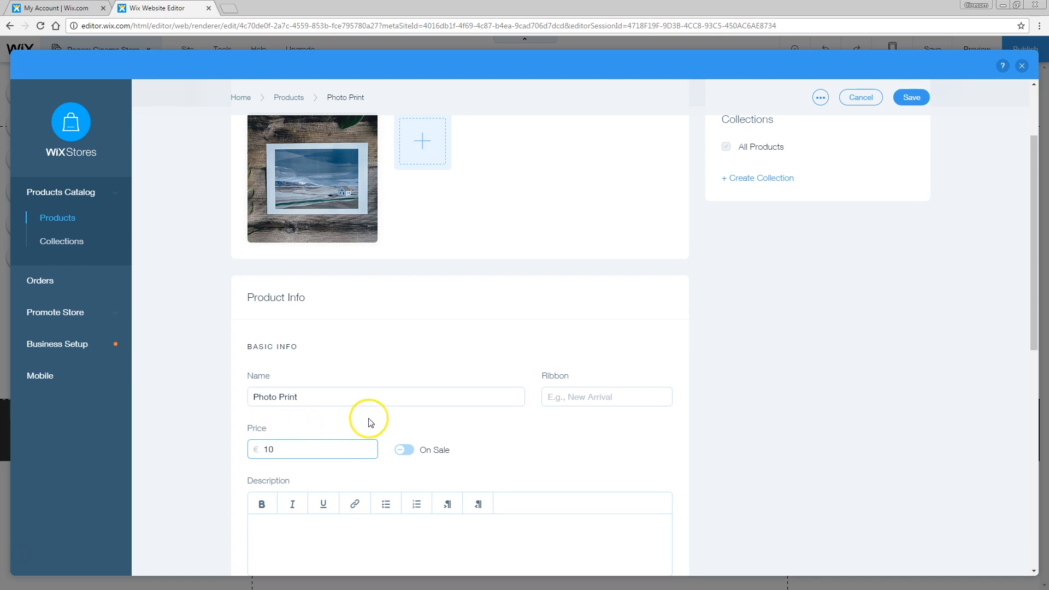
left_click(403, 449)
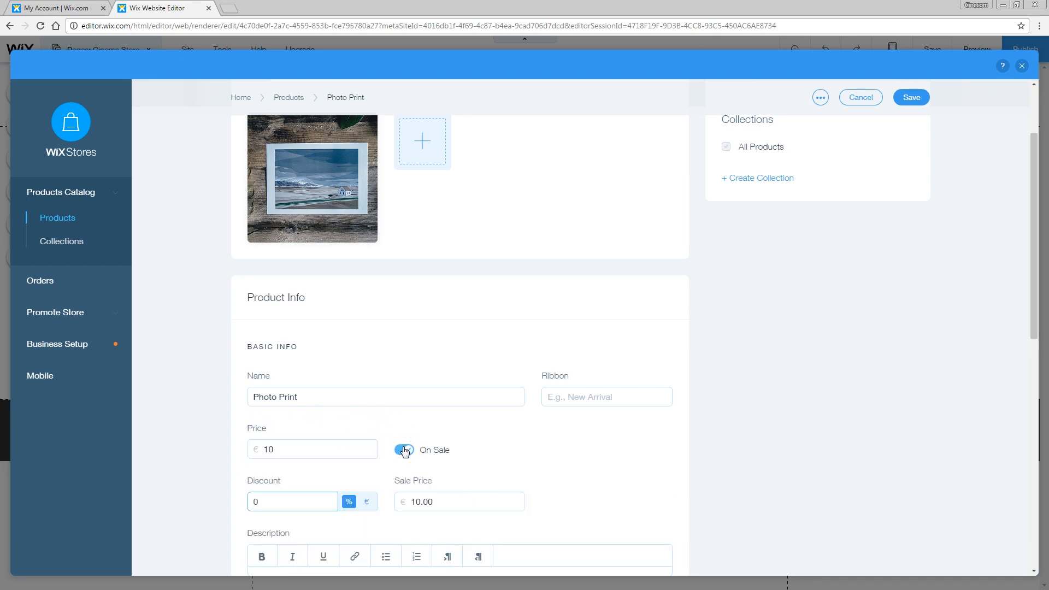
left_click(404, 448)
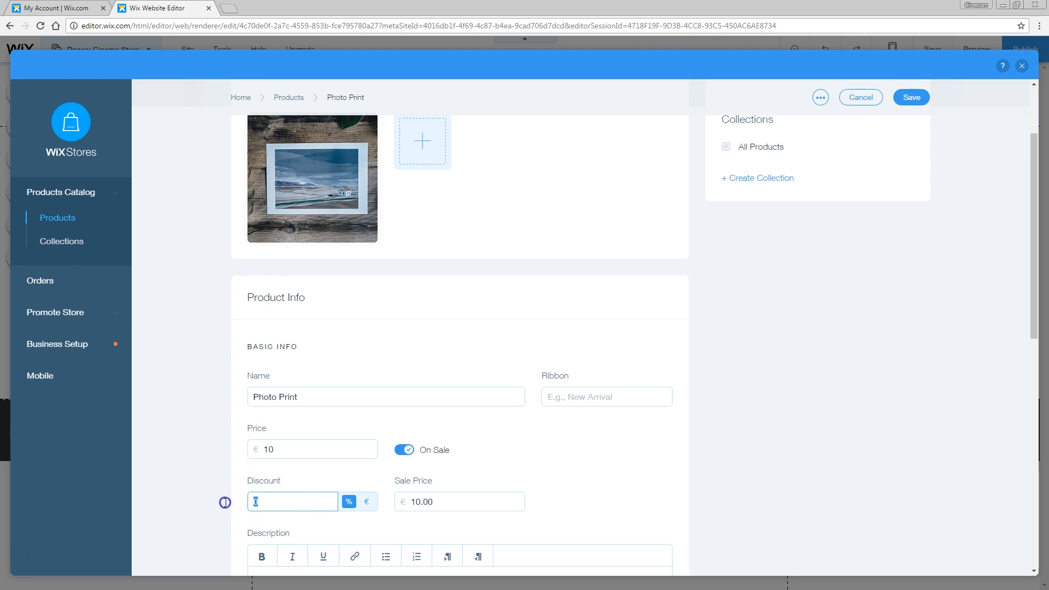
type("10")
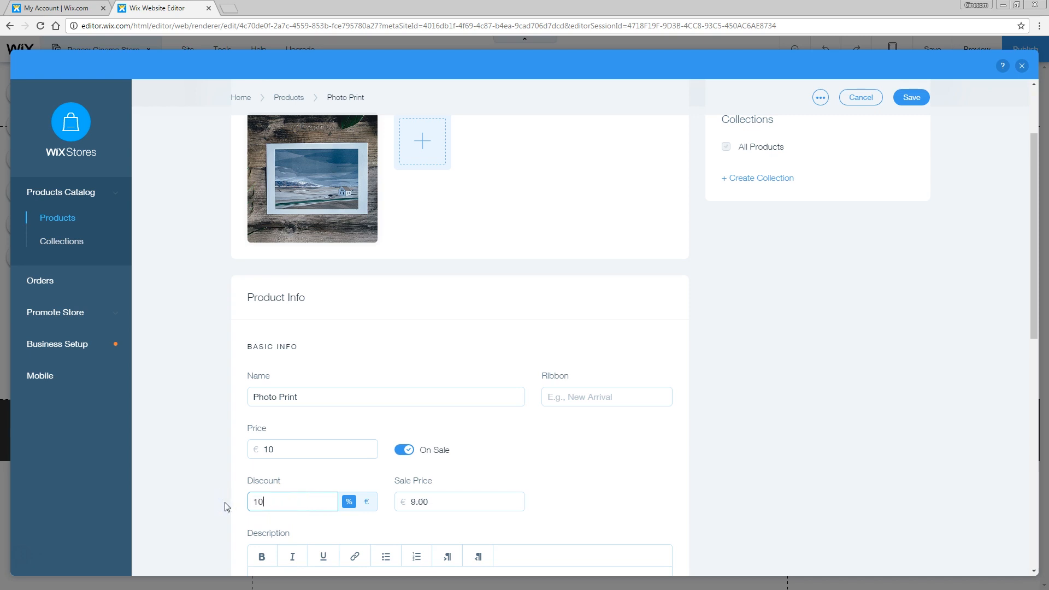
Step: Describe Photo Print as 'The best photo print you'll ever see' and reach Product Options
scroll("down", 3)
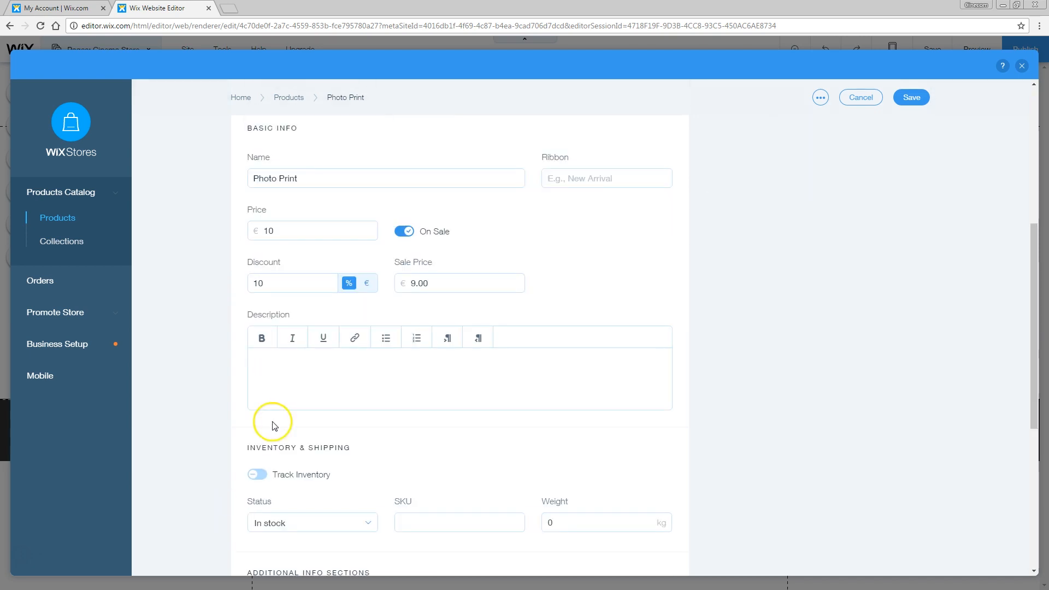
type("The")
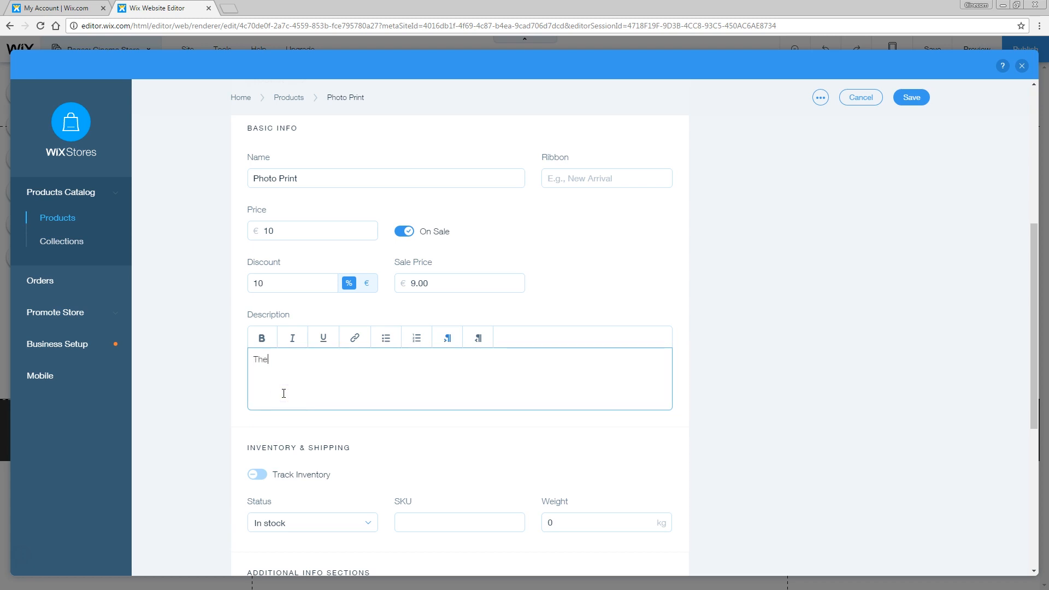
type("best photo print")
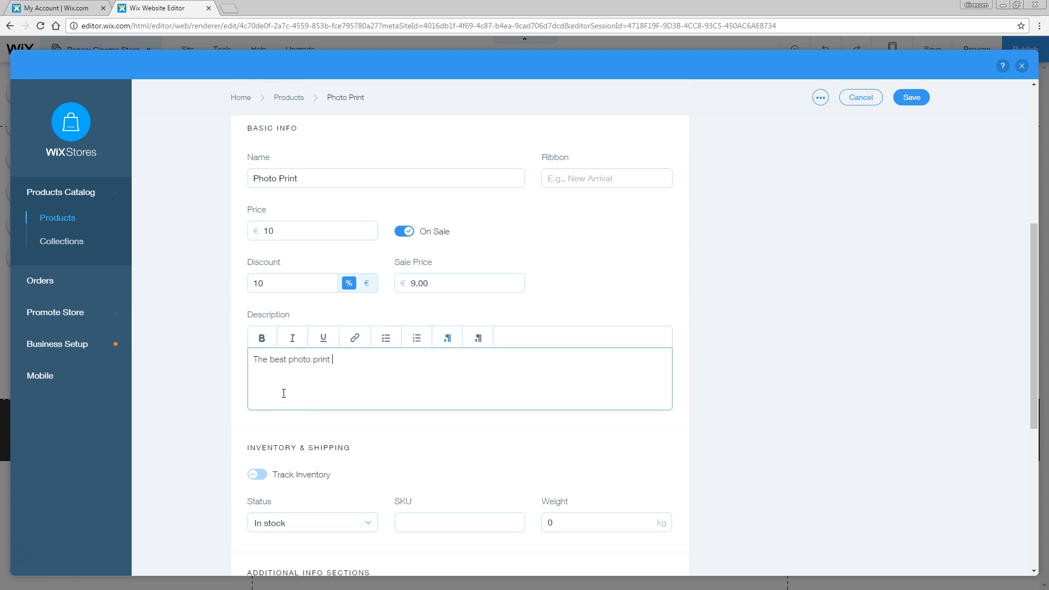
type("you'll ever see")
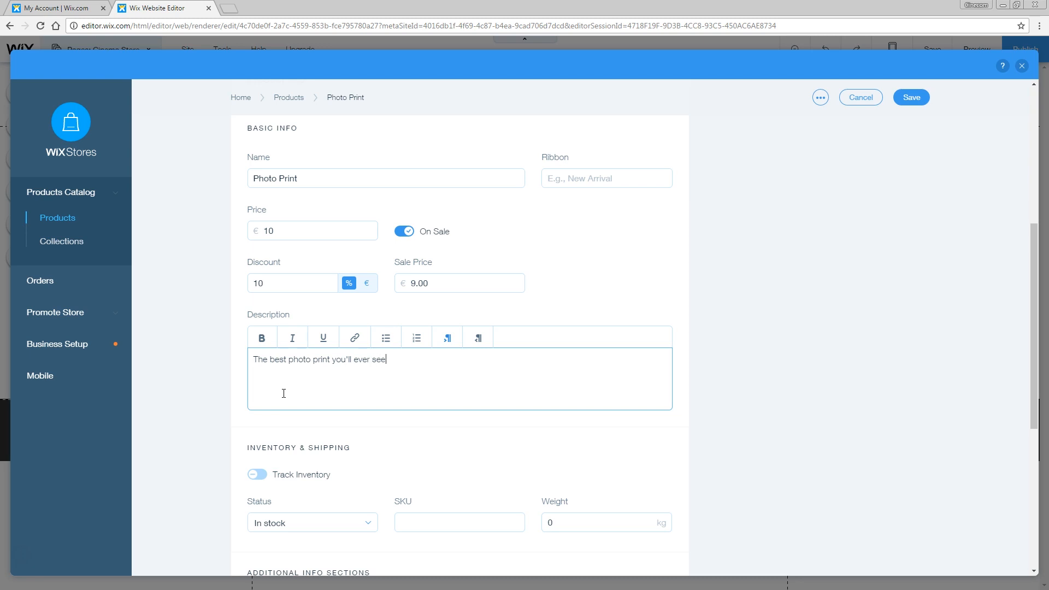
scroll("down", 3)
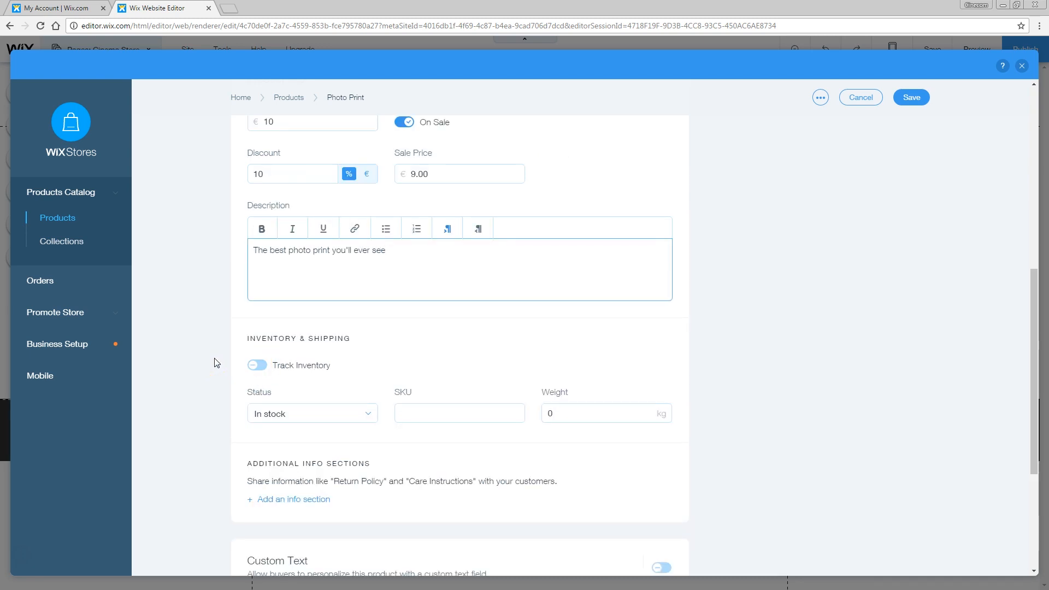
scroll("down", 3)
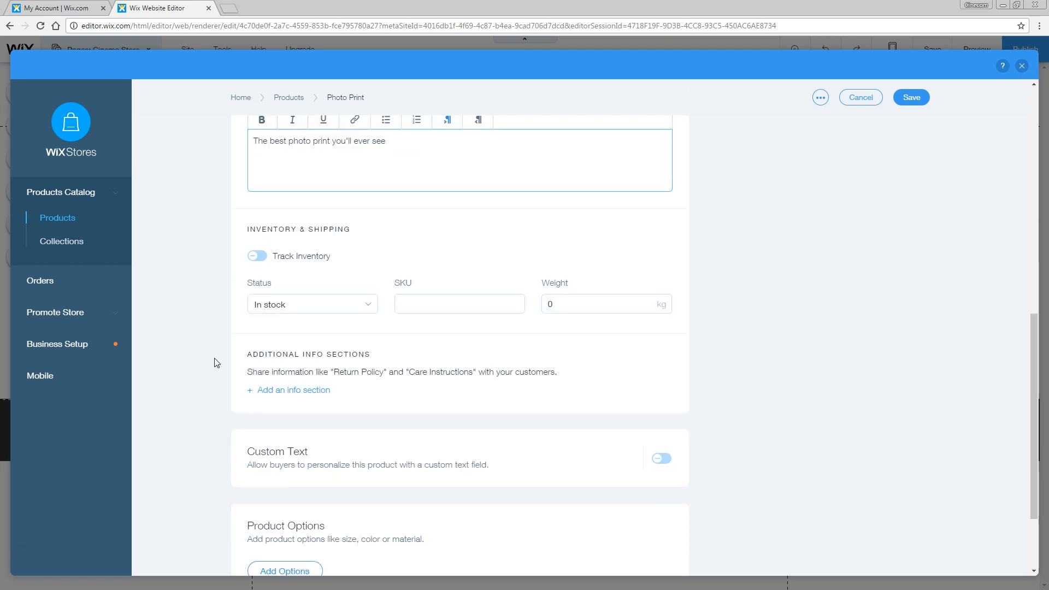
Step: Add a Print Size option with choices A5, A4, A1 and per-variation settings enabled
left_click(284, 570)
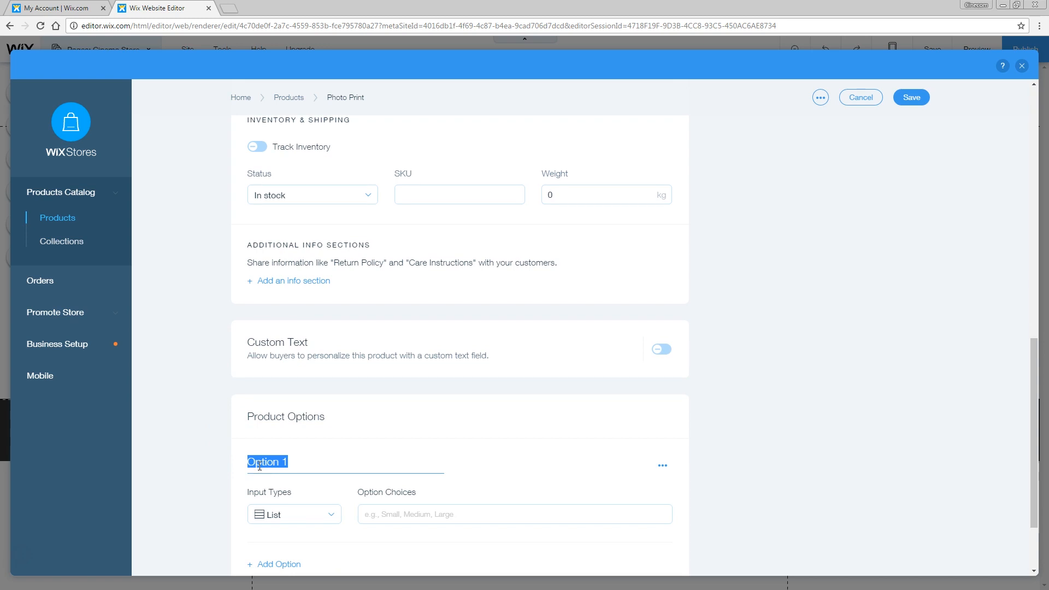
type("Print Size")
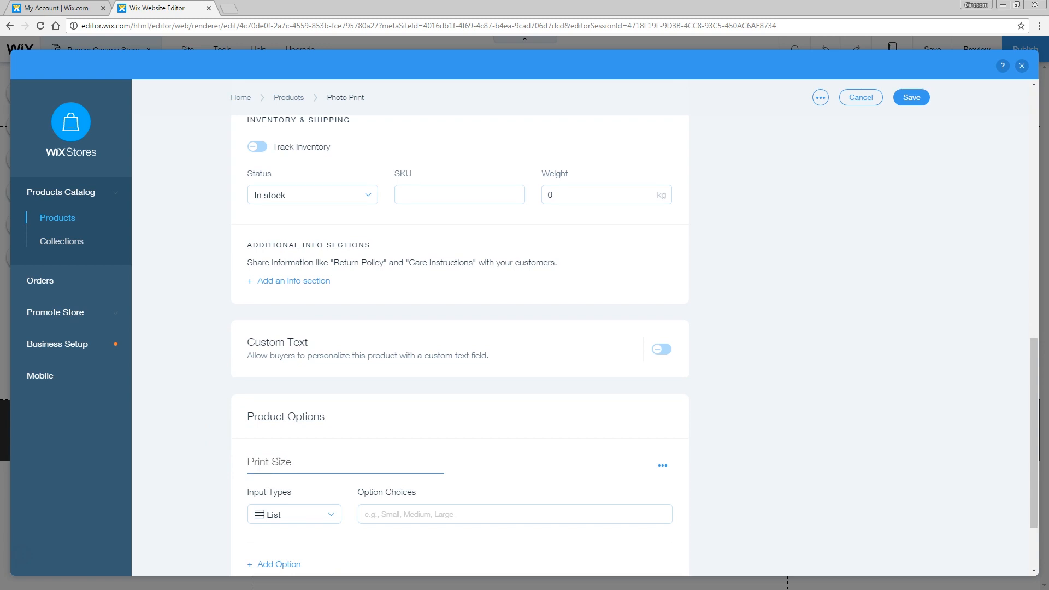
left_click(514, 513)
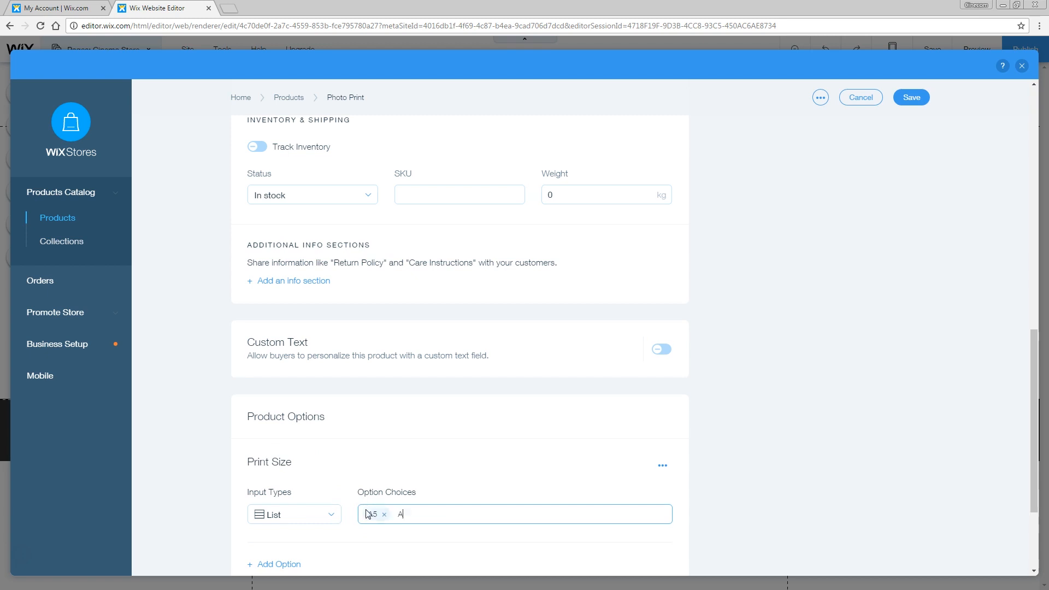
type("4 A1")
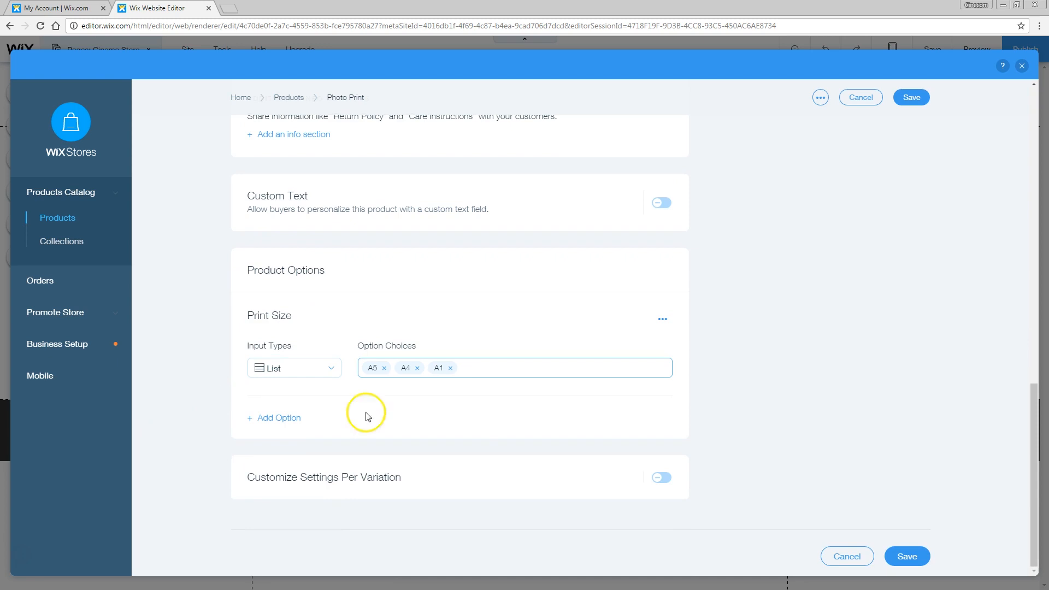
left_click(660, 478)
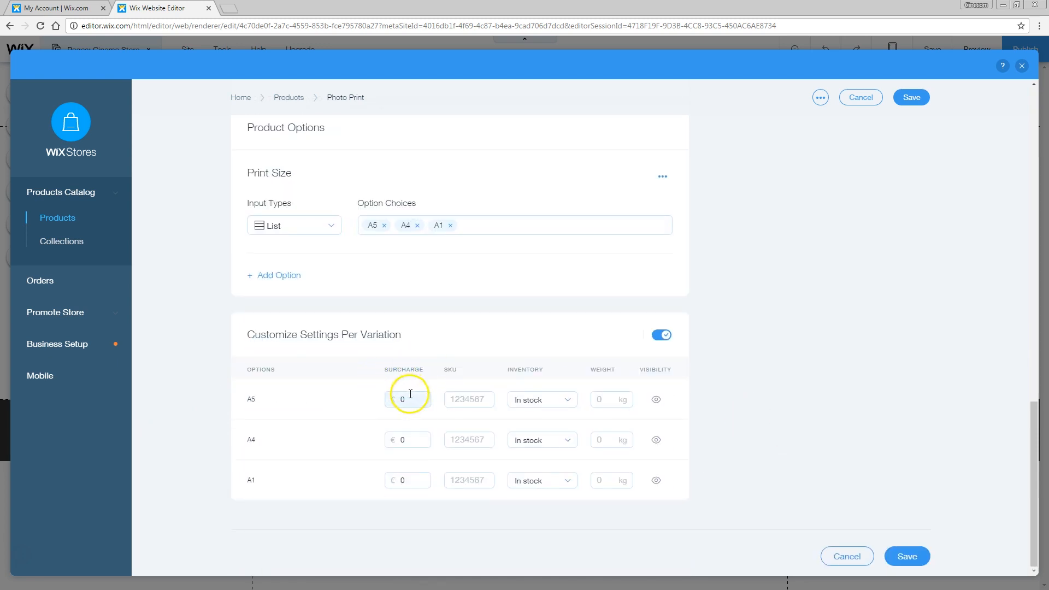
Step: Set surcharges of €20, €30 and €50 for A5, A4 and A1, and save Photo Print
left_click(407, 400)
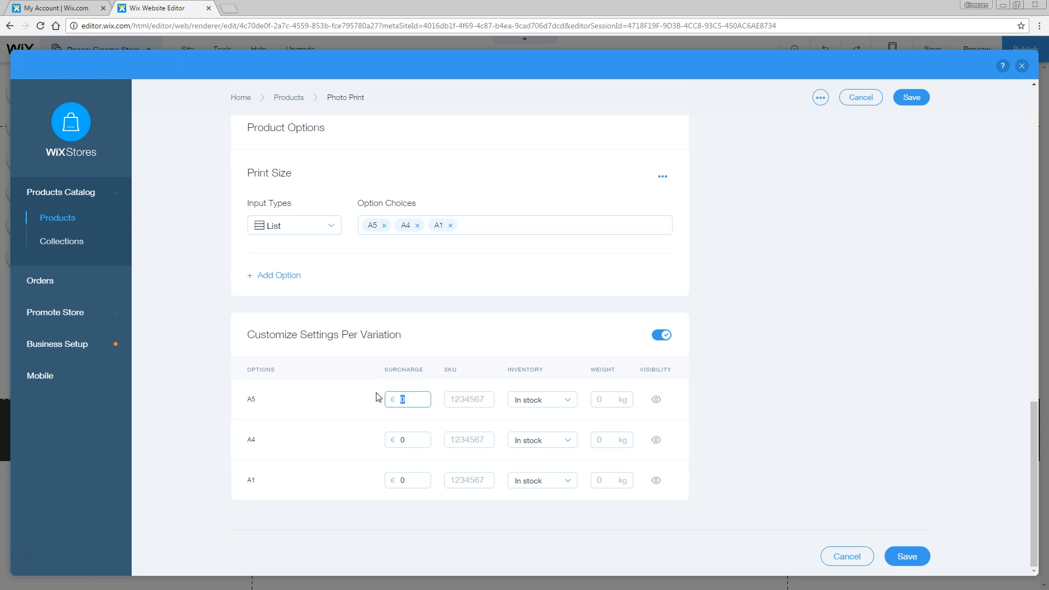
type("20")
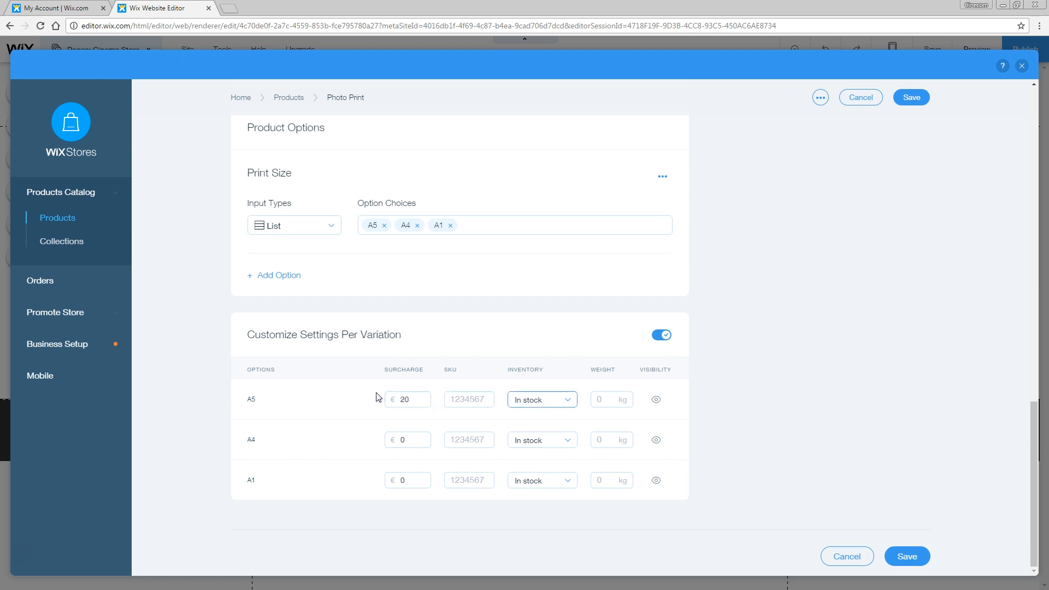
type("3")
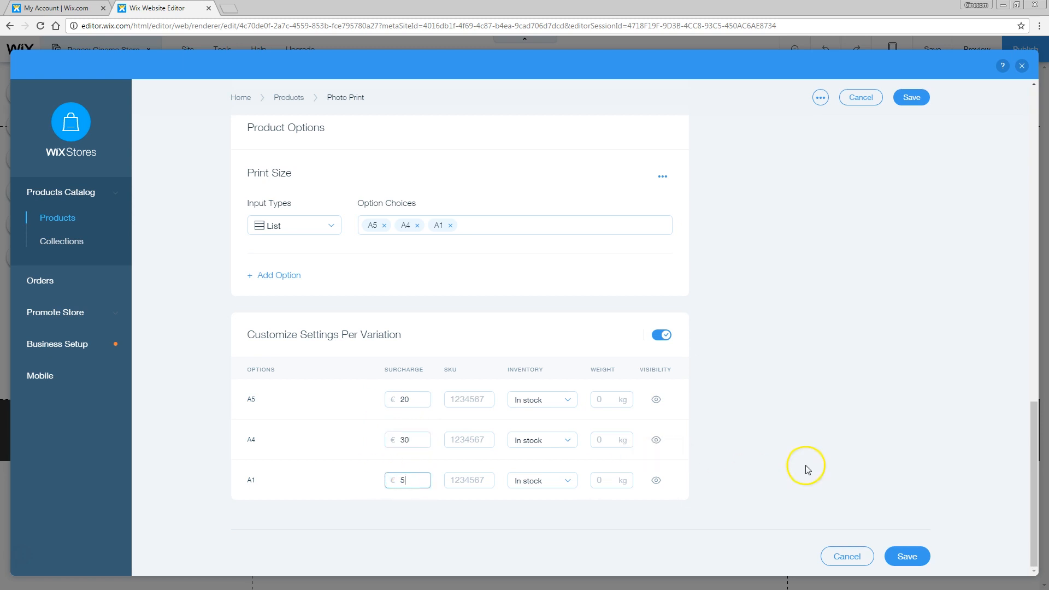
type("0")
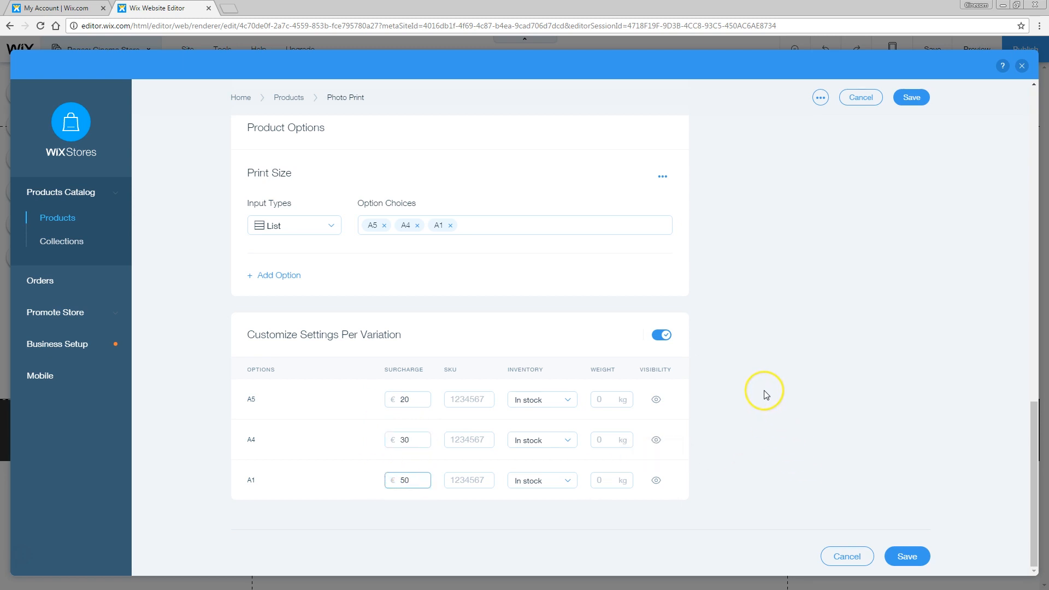
mouse_move(781, 371)
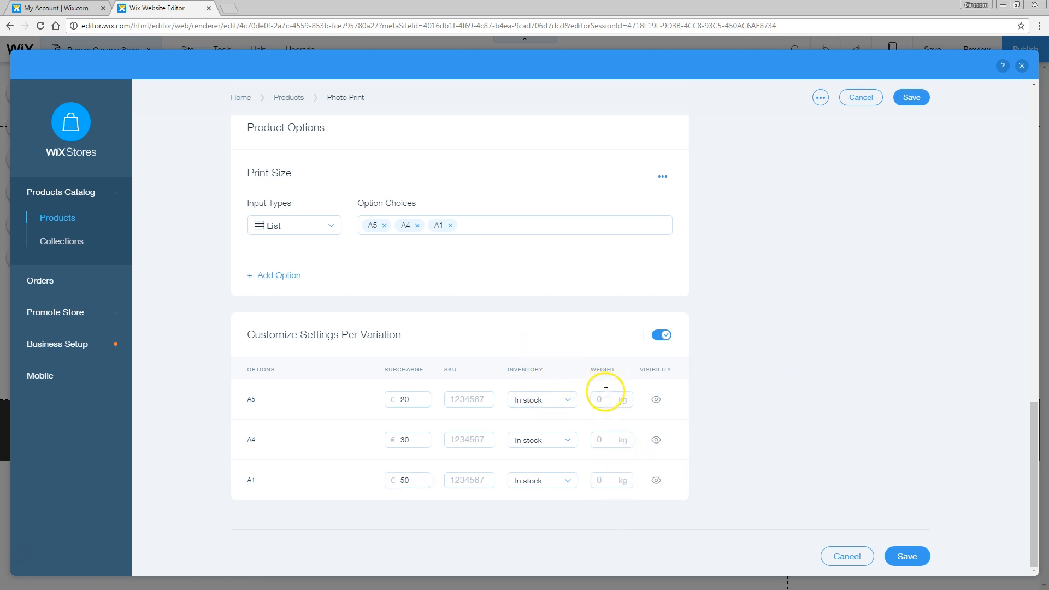
left_click(608, 480)
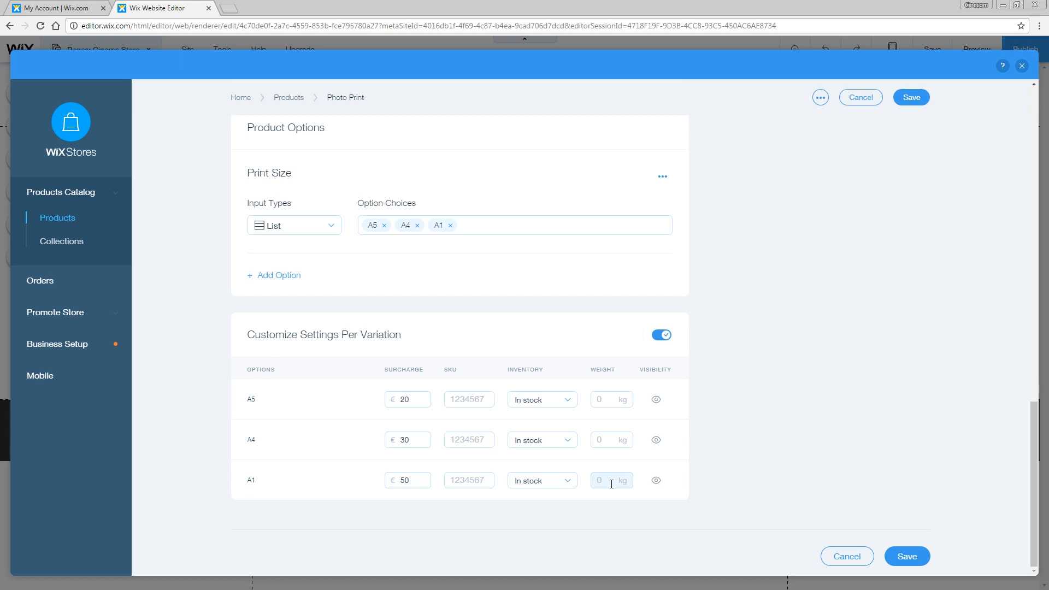
mouse_move(684, 487)
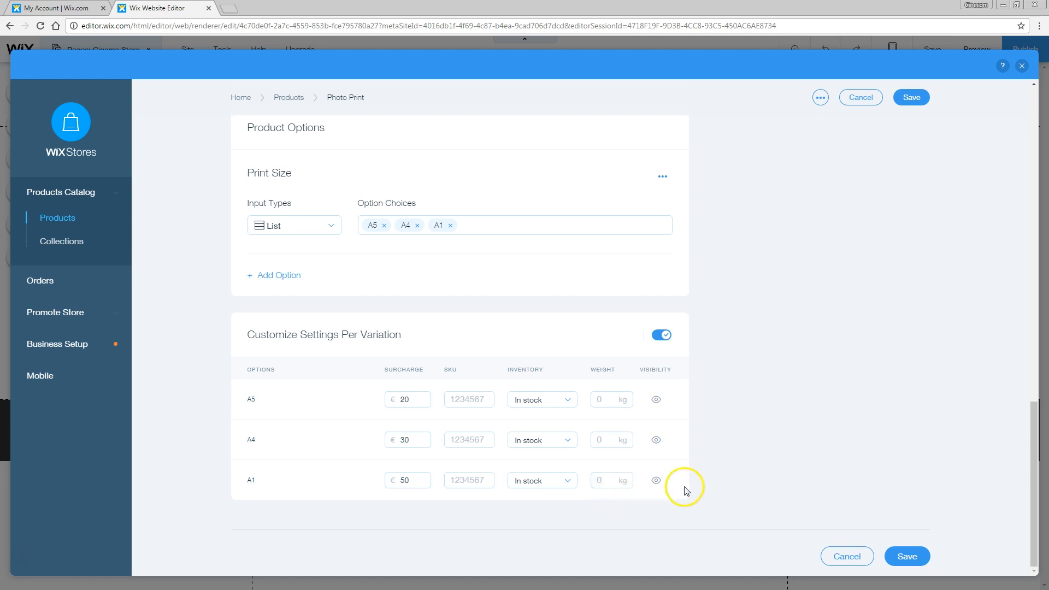
mouse_move(720, 489)
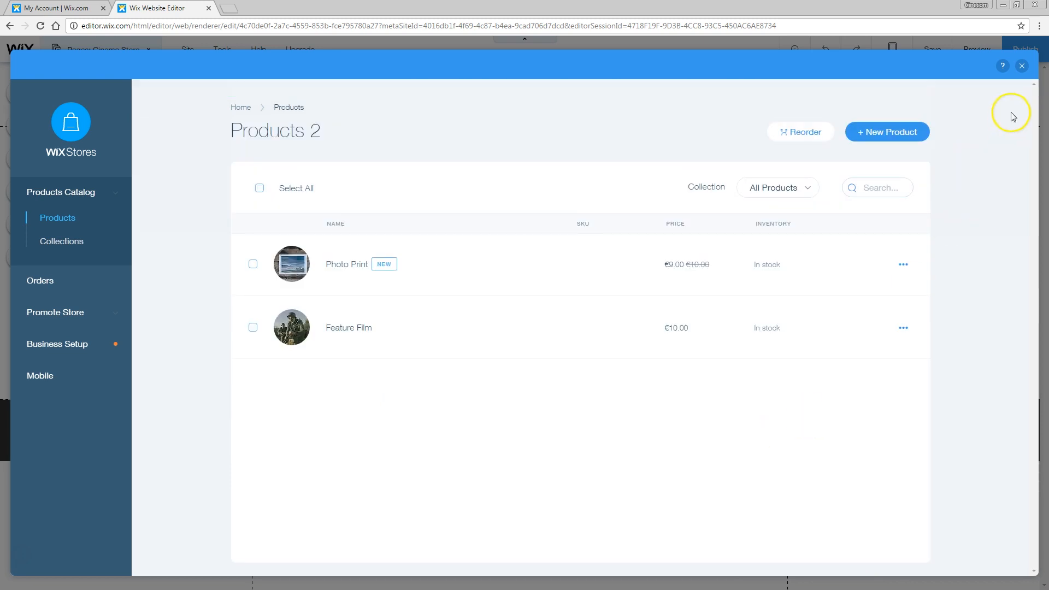
Step: Close the Wix Stores manager to see Photo Print beside Feature Film on the Cinema Store page
left_click(1021, 66)
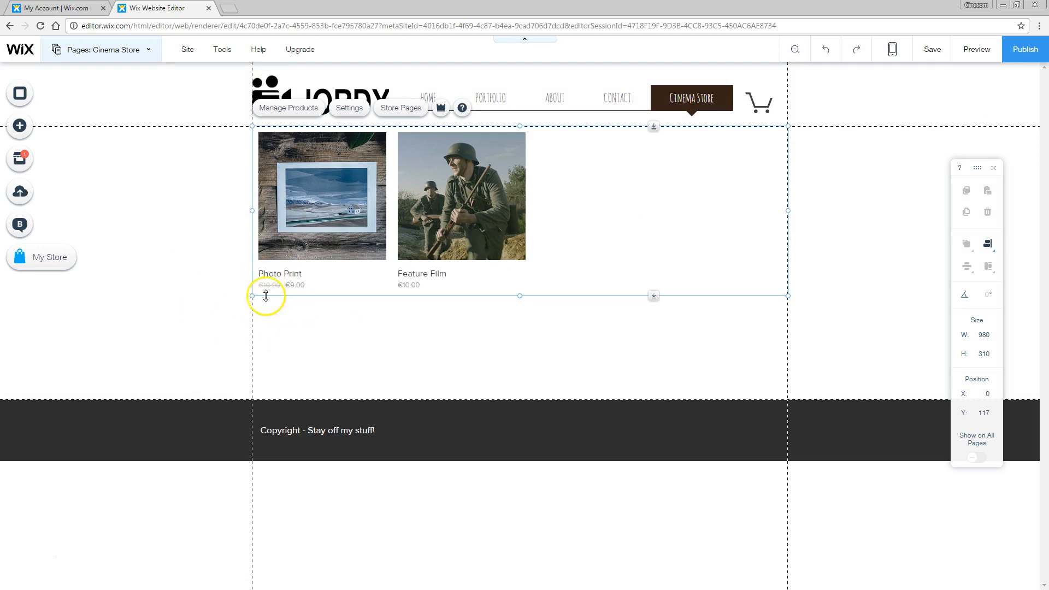
mouse_move(375, 224)
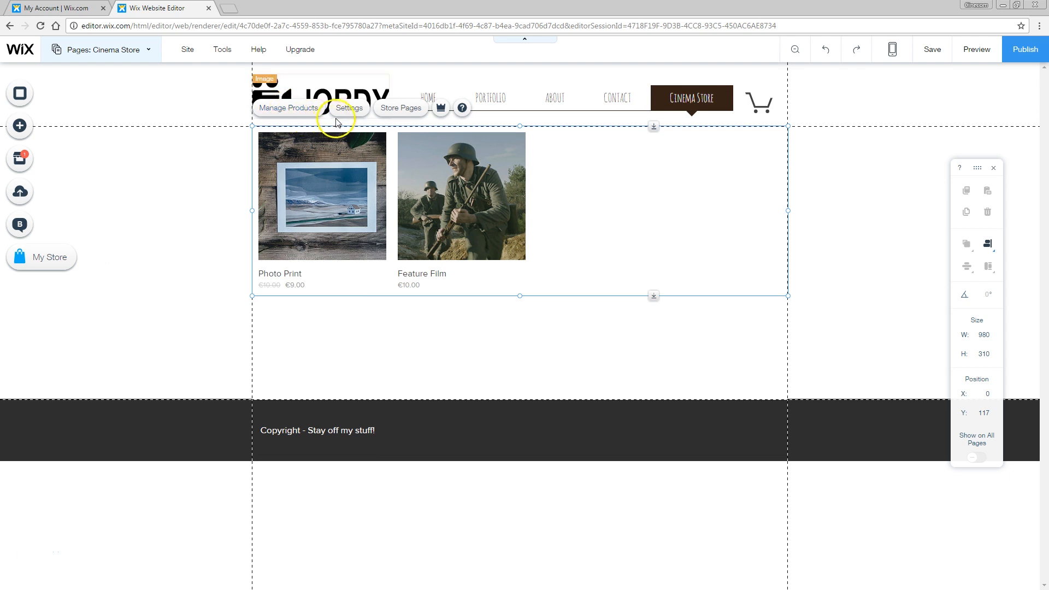
Step: Give the store gallery the centred product style and remove the divider under product names
left_click(346, 108)
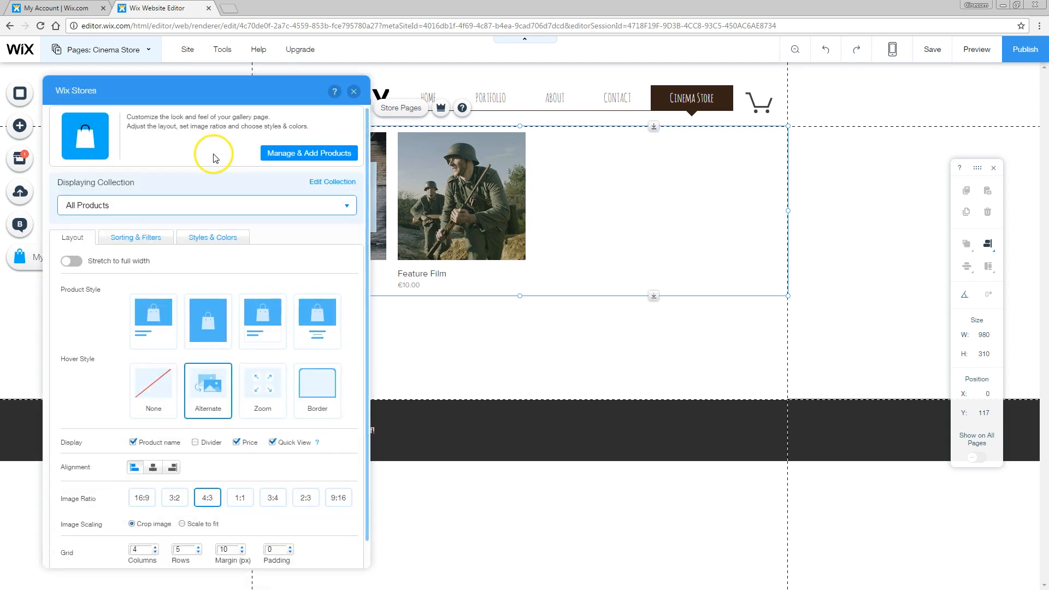
mouse_move(246, 271)
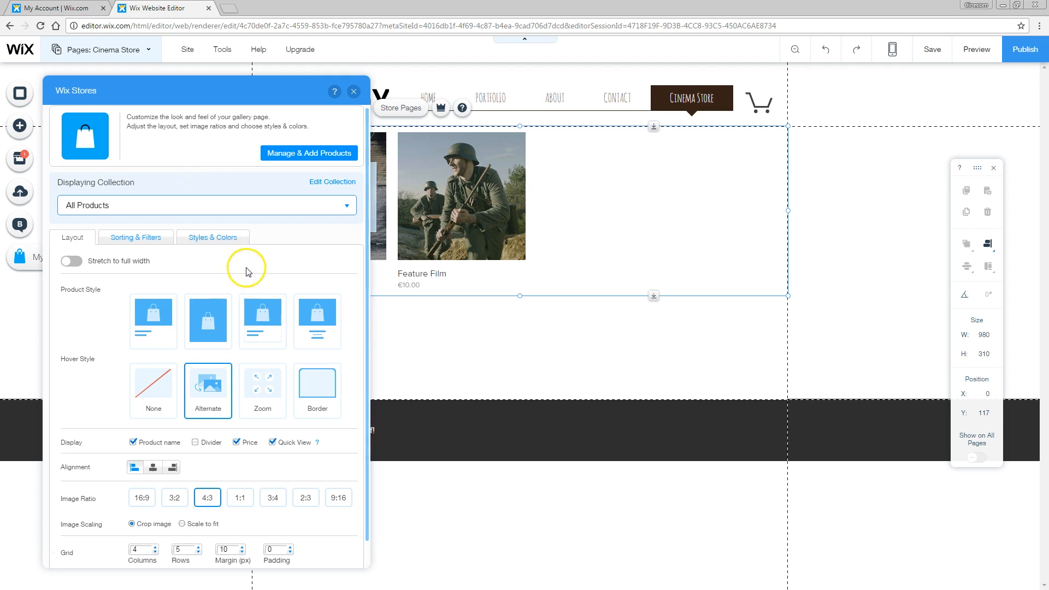
left_click(316, 321)
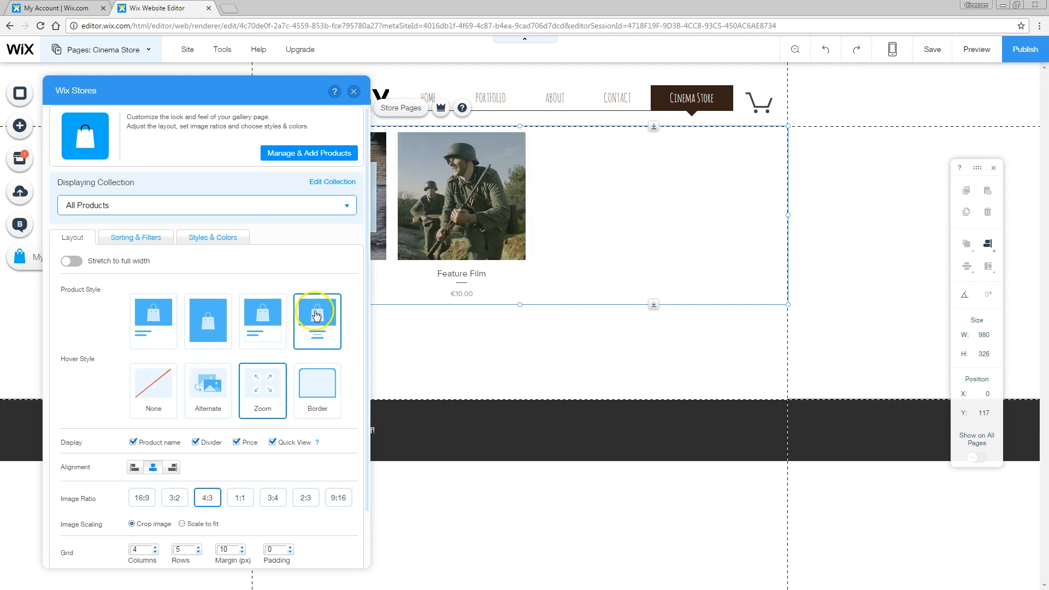
mouse_move(107, 358)
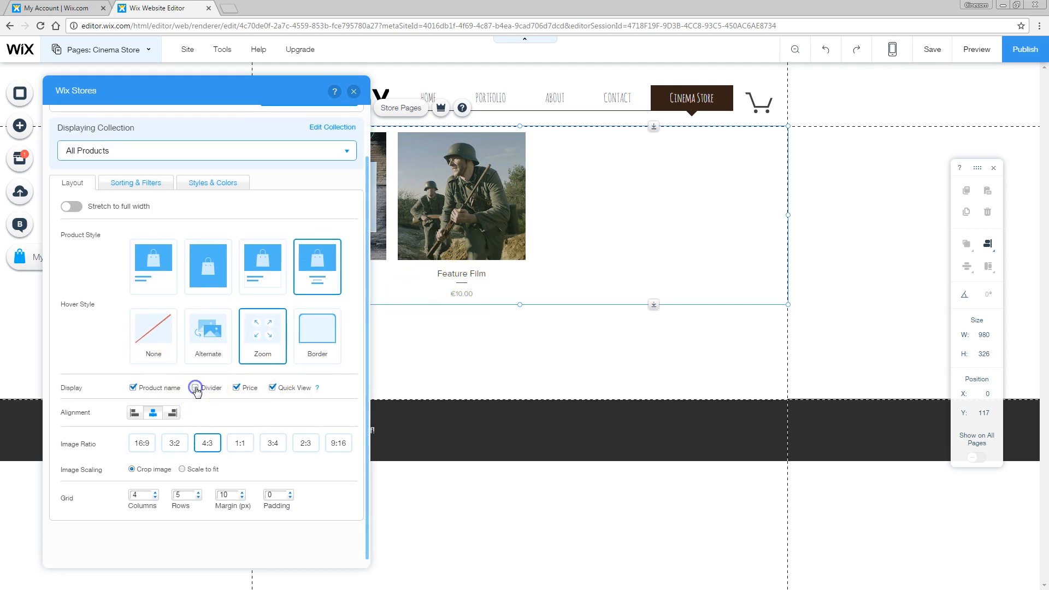
left_click(194, 388)
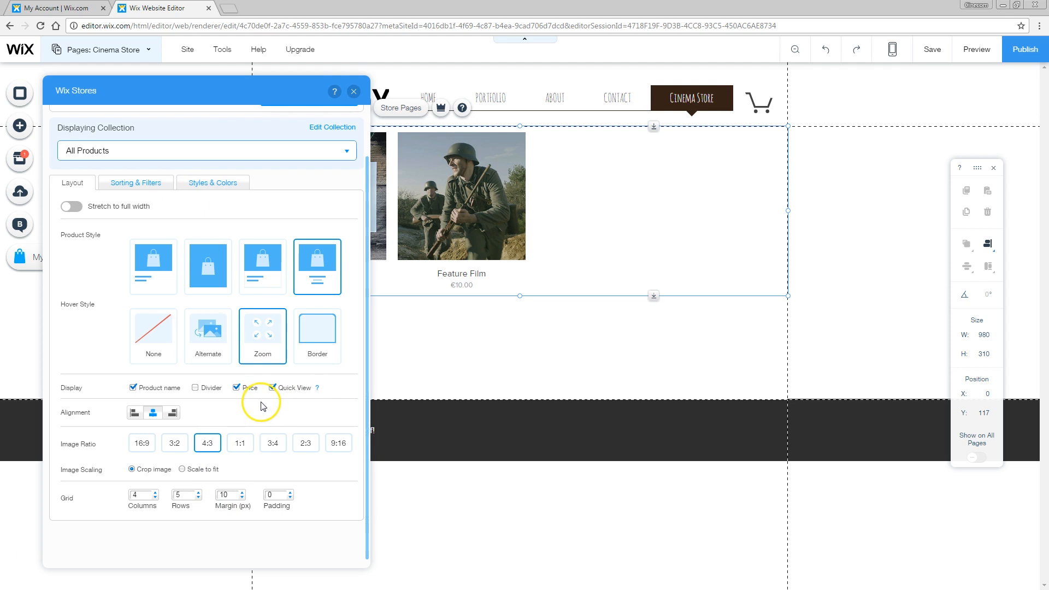
Step: Review the gallery's sorting and style settings, close them, and bring up store page management
left_click(134, 183)
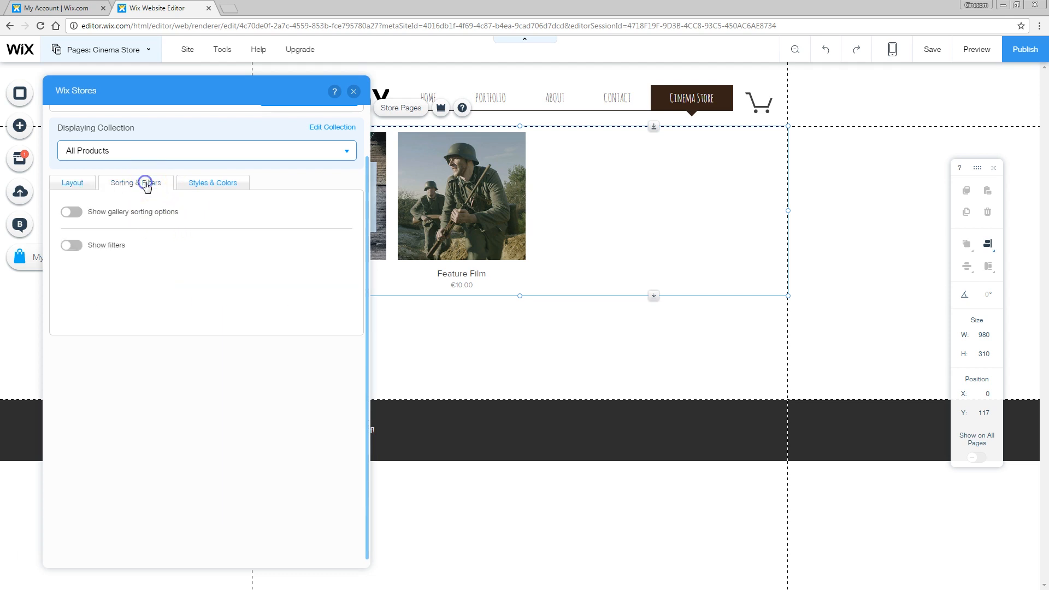
left_click(212, 182)
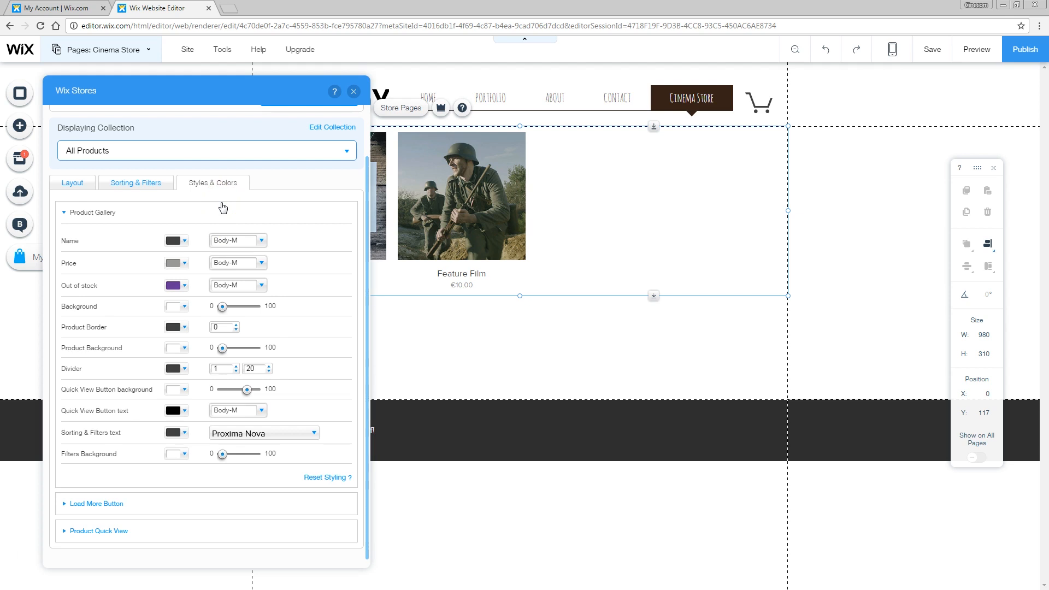
left_click(353, 92)
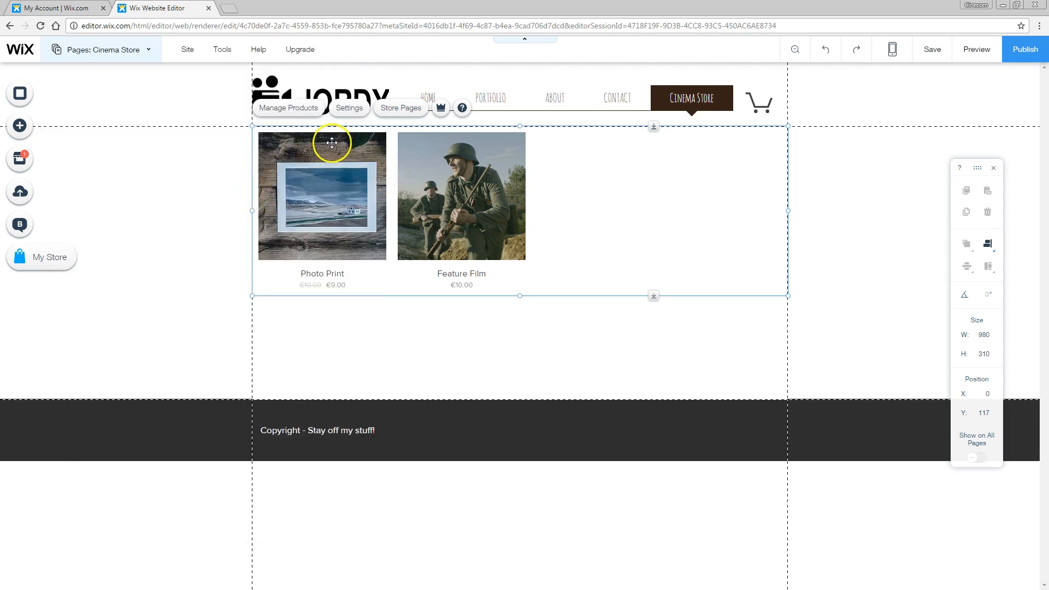
mouse_move(407, 139)
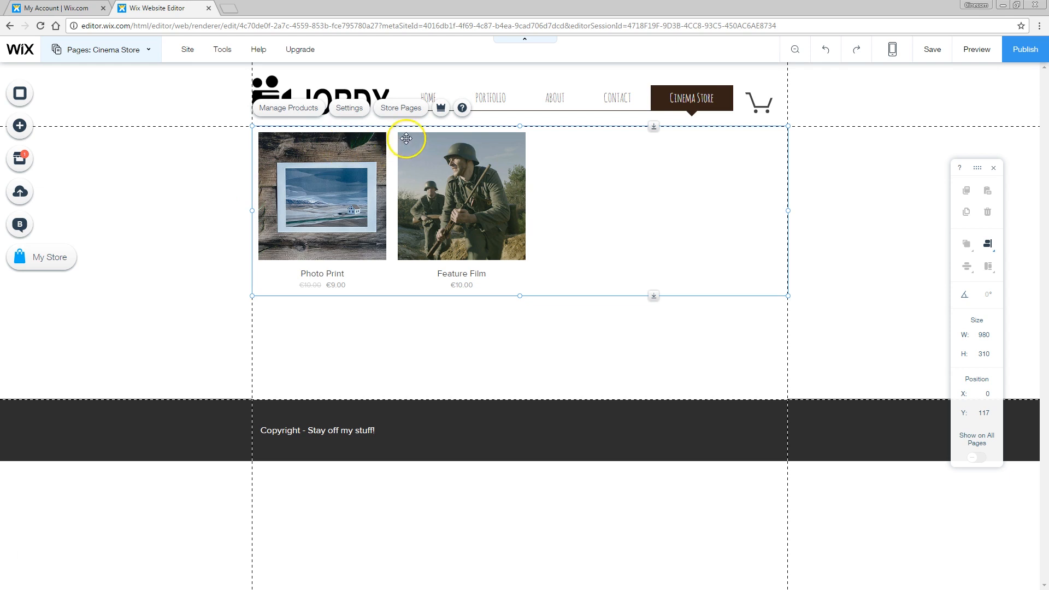
left_click(40, 256)
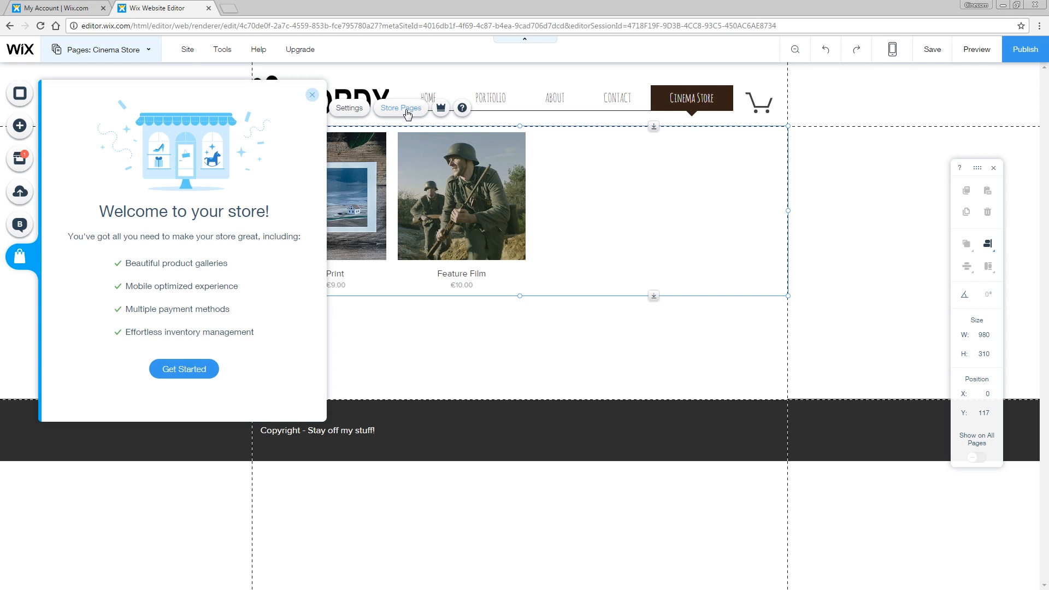
Step: Open the store's Product Page showing Photo Print from the Store Pages list
left_click(399, 108)
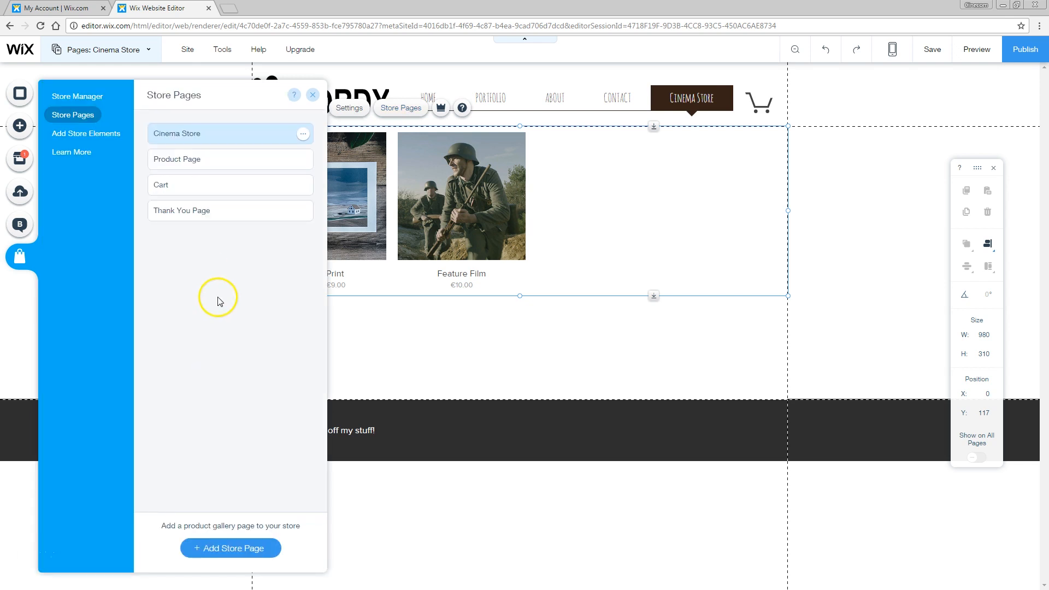
mouse_move(234, 285)
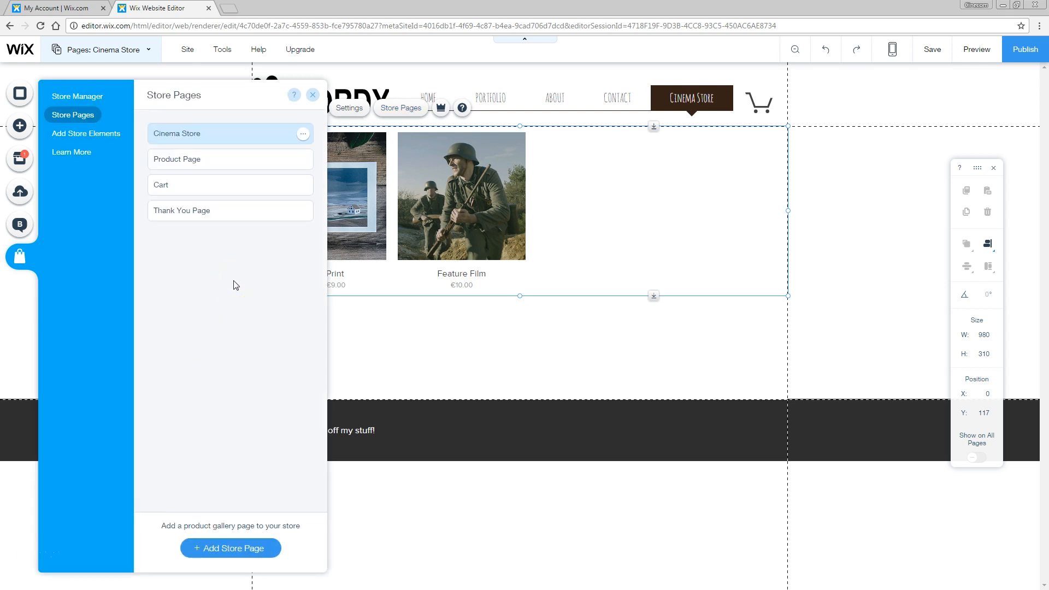
mouse_move(273, 151)
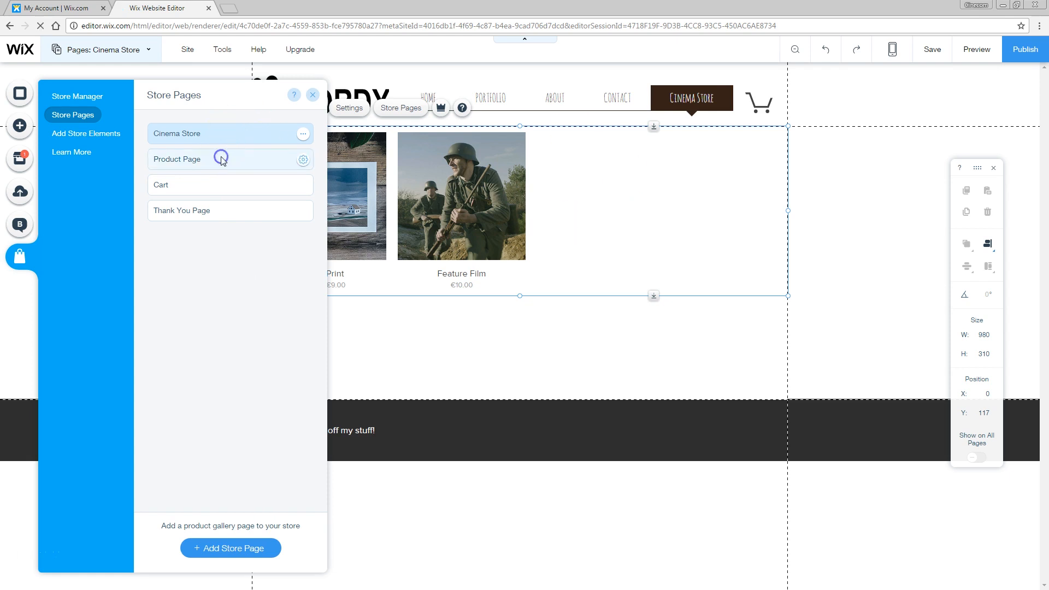
left_click(195, 159)
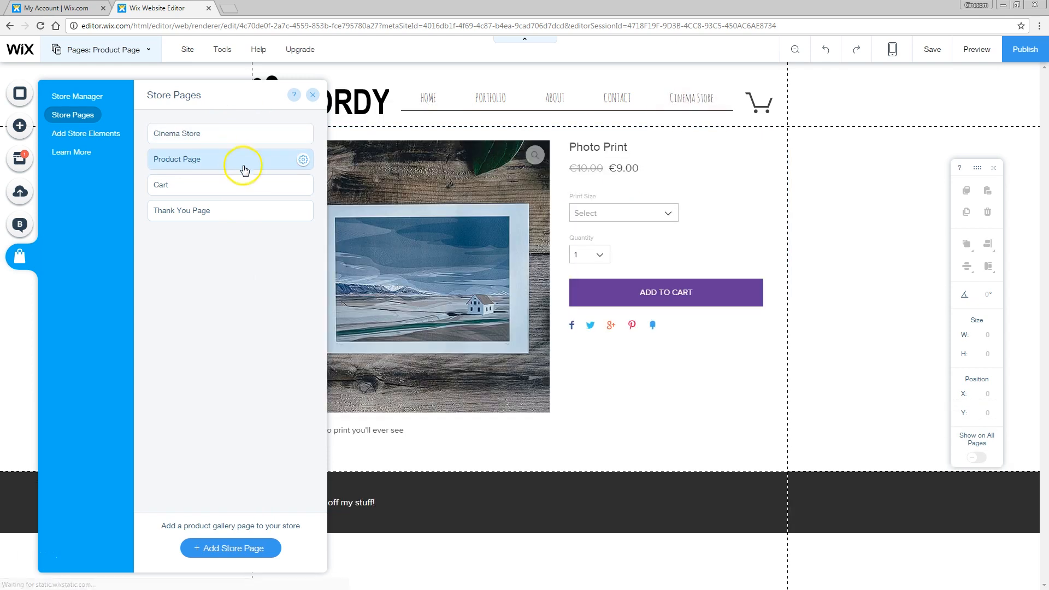
mouse_move(534, 233)
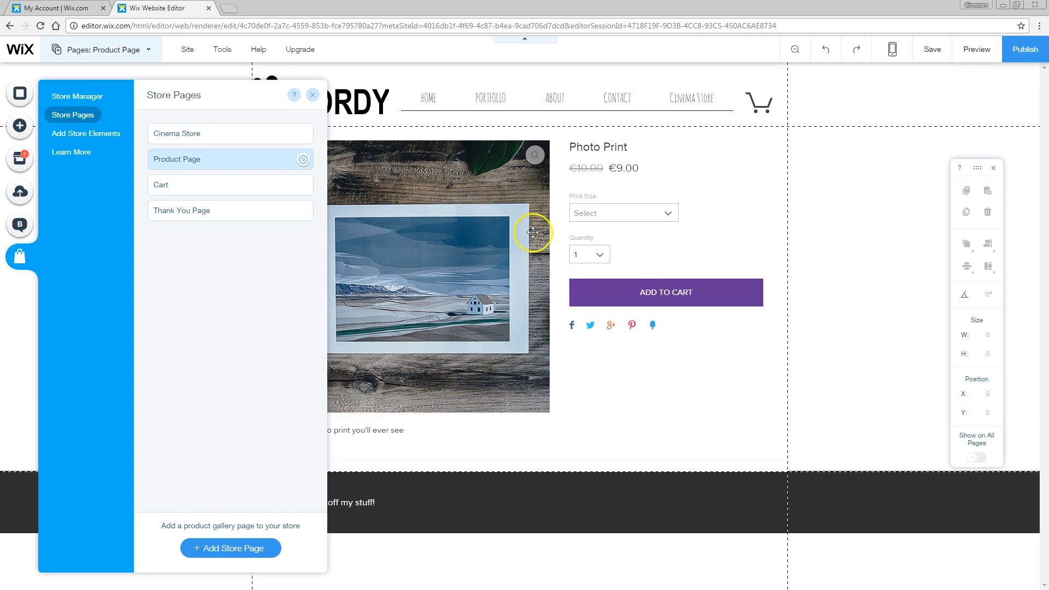
mouse_move(546, 216)
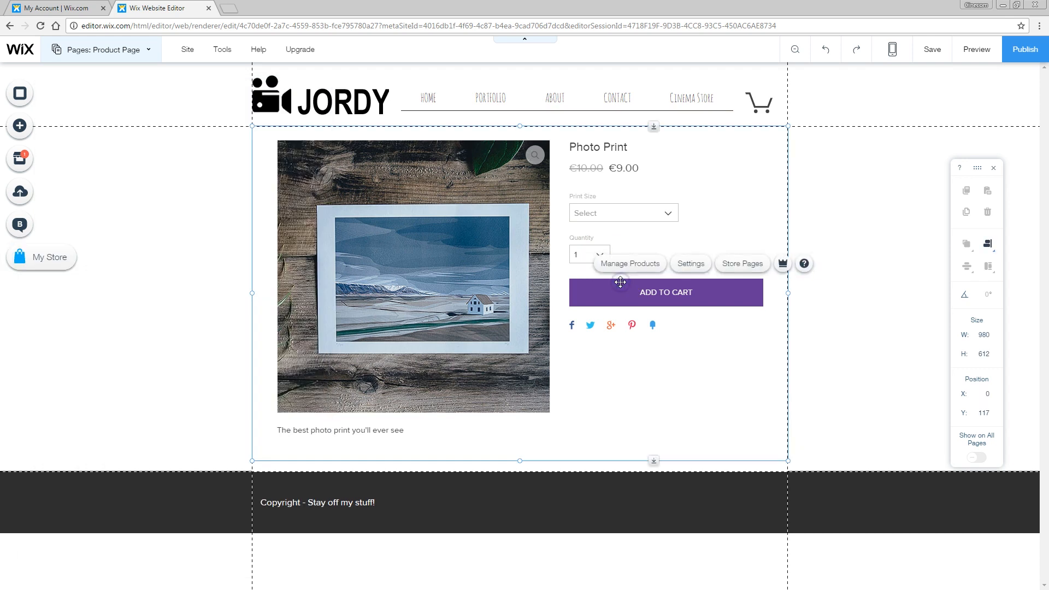
Step: Give the product page's Add to Cart button a green background
left_click(689, 263)
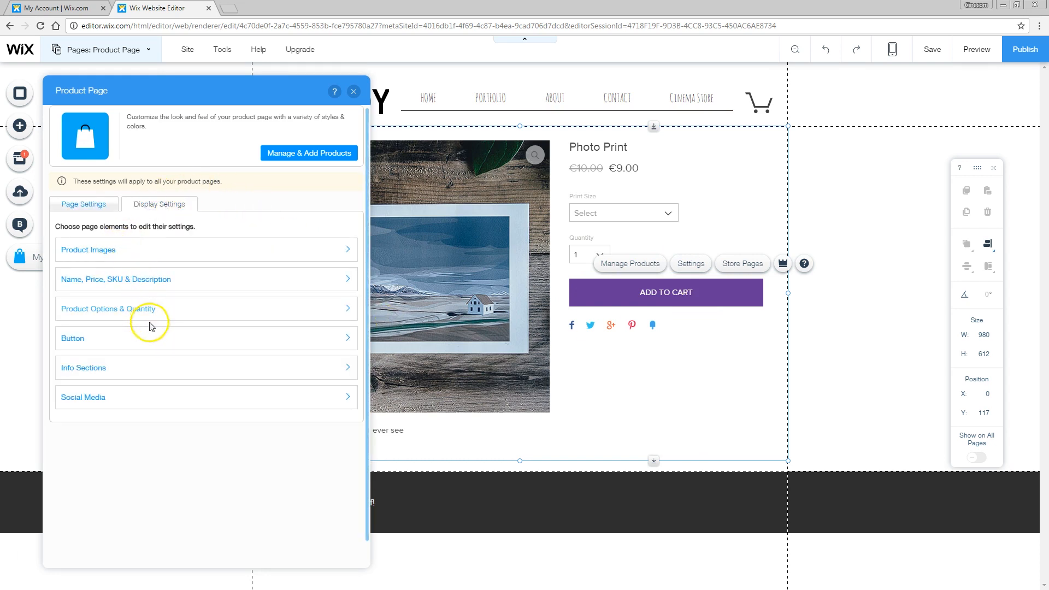
left_click(72, 338)
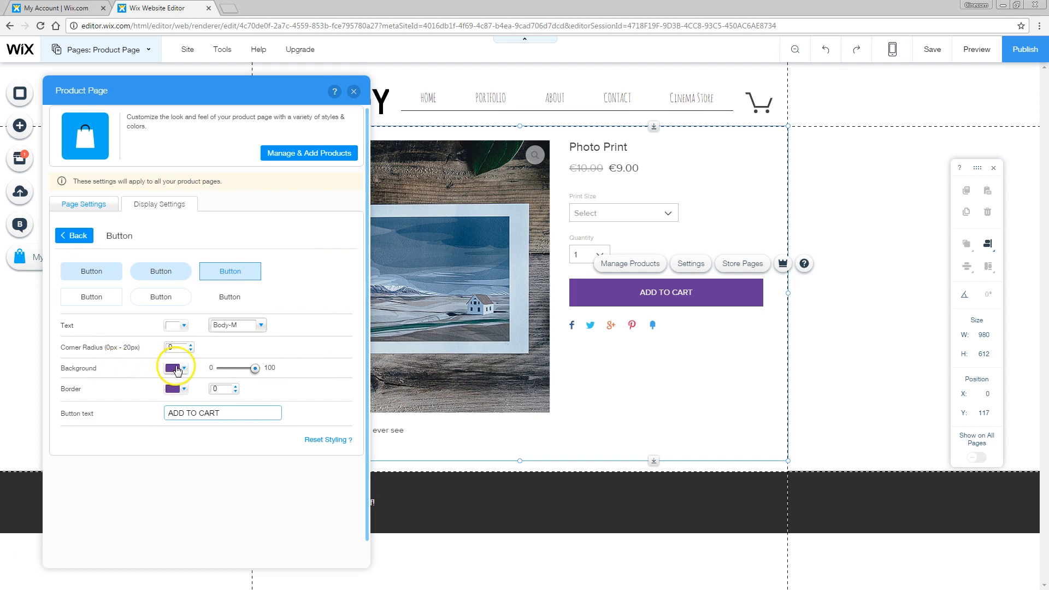
left_click(172, 368)
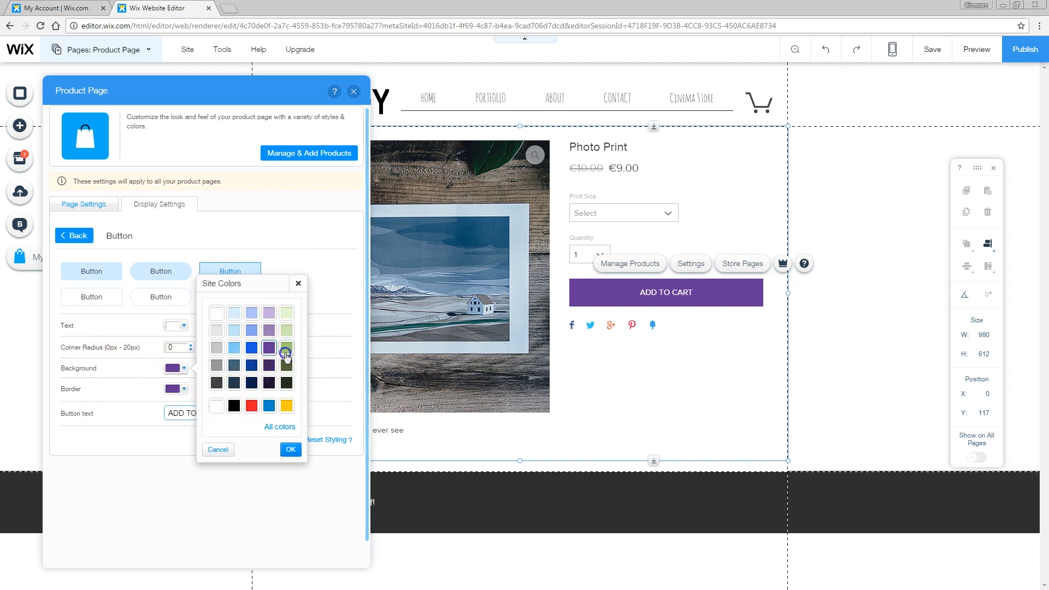
left_click(285, 347)
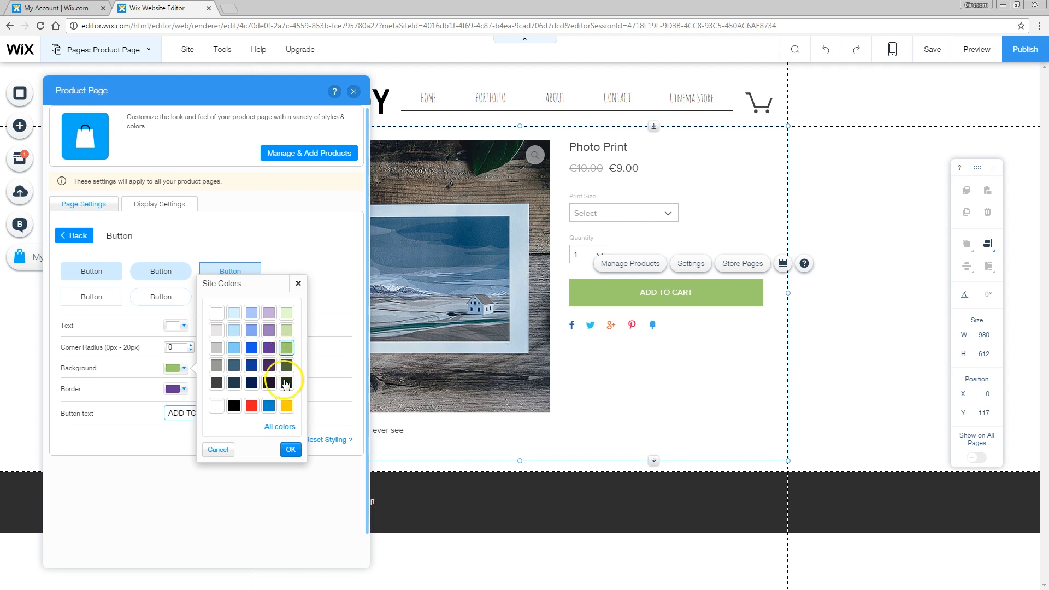
left_click(290, 449)
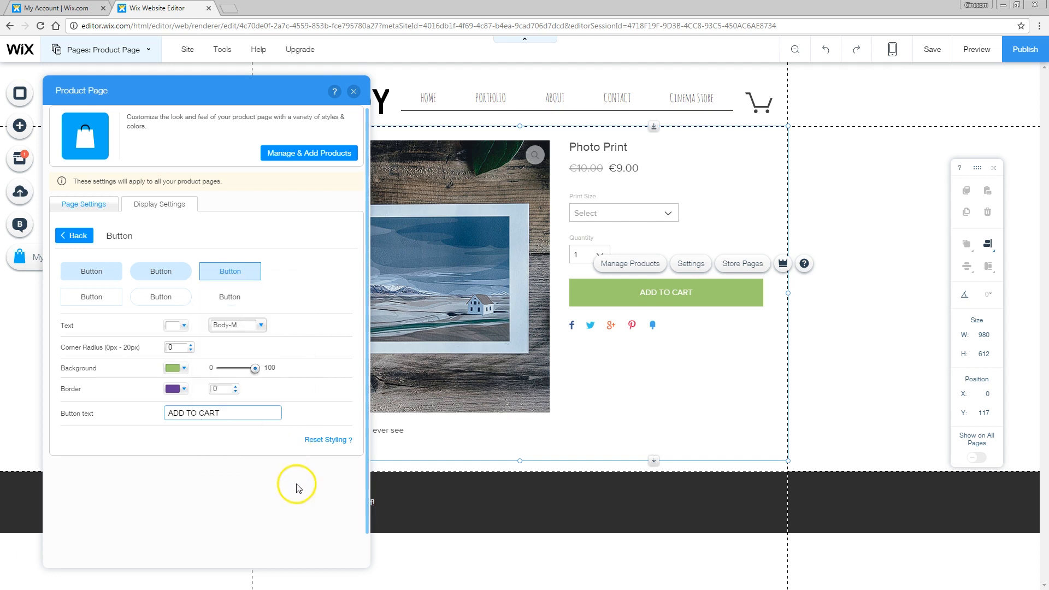
mouse_move(187, 127)
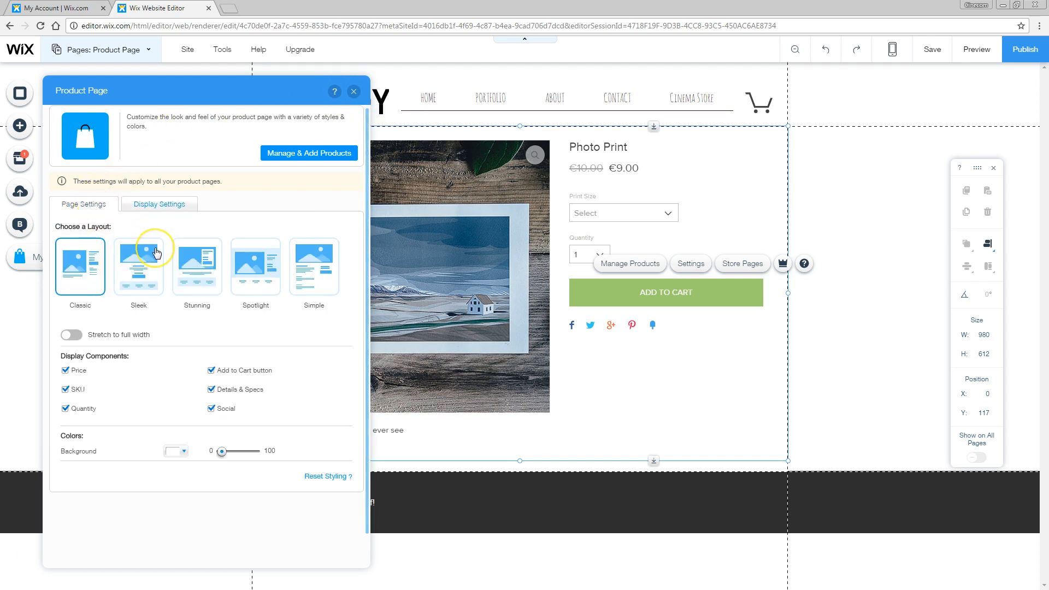
mouse_move(221, 225)
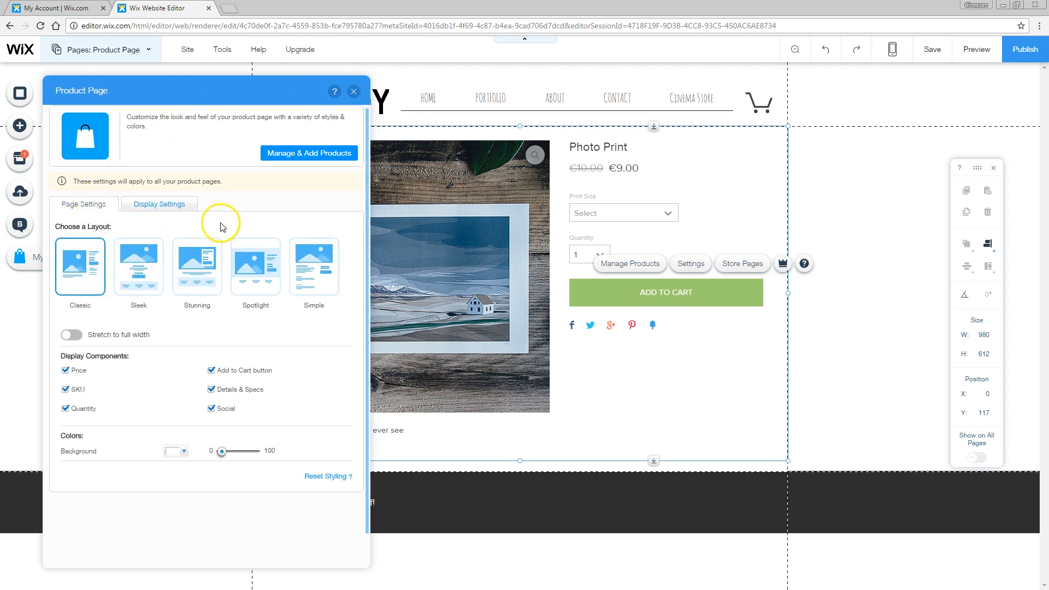
Step: Close the product page settings and bring up the list of store pages
left_click(352, 90)
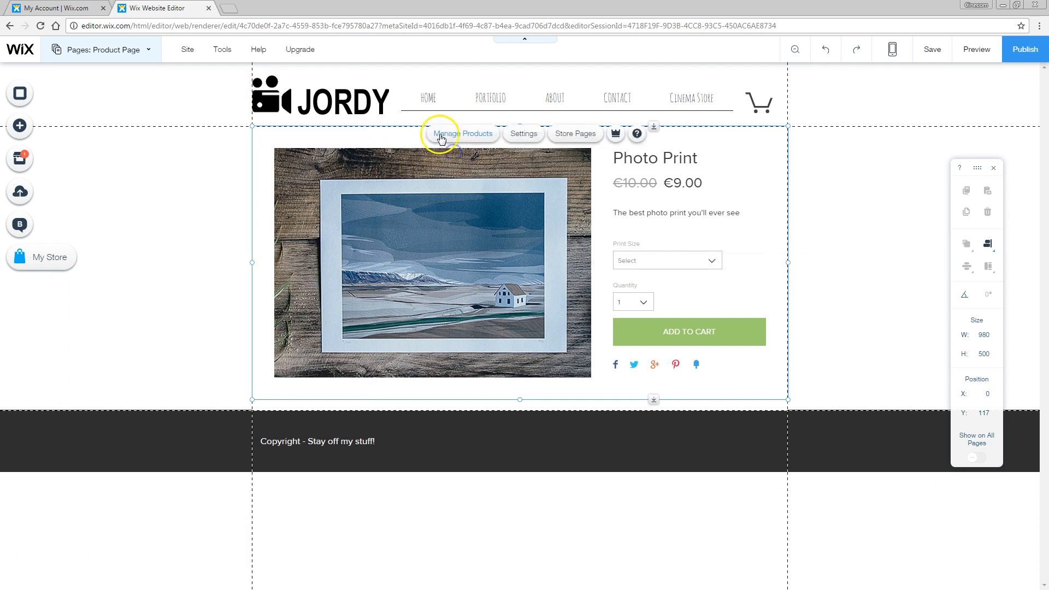
left_click(574, 134)
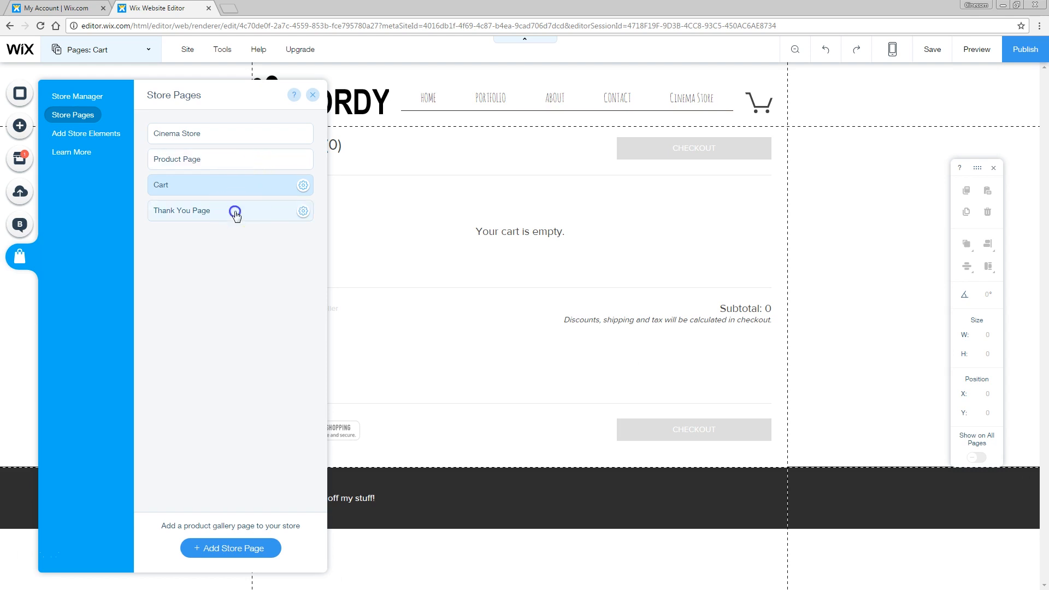
Step: Set the Thank You page title to 'Thank you for being so awesome!'
left_click(181, 210)
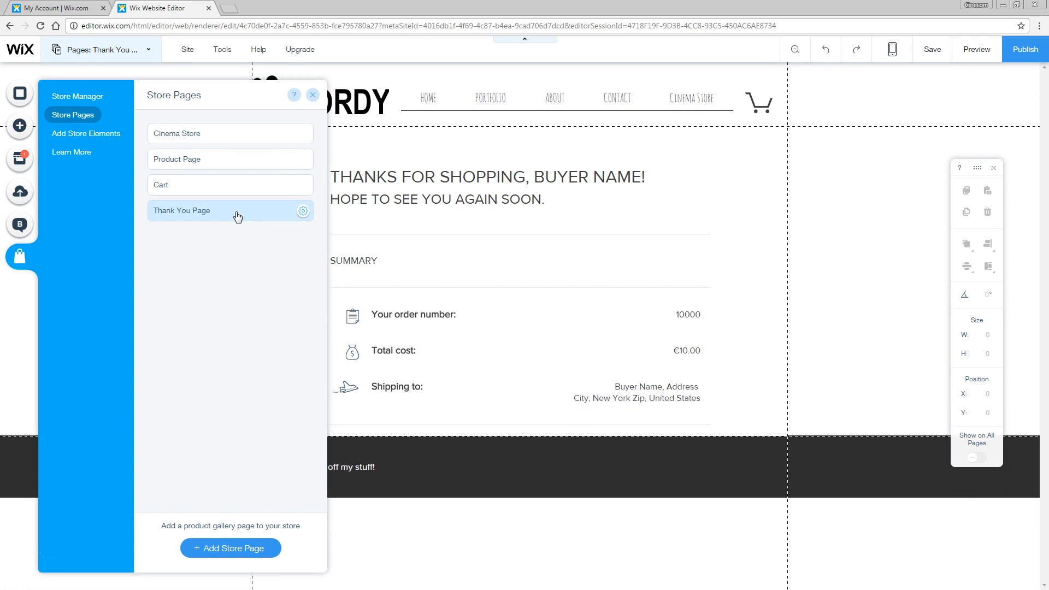
mouse_move(248, 102)
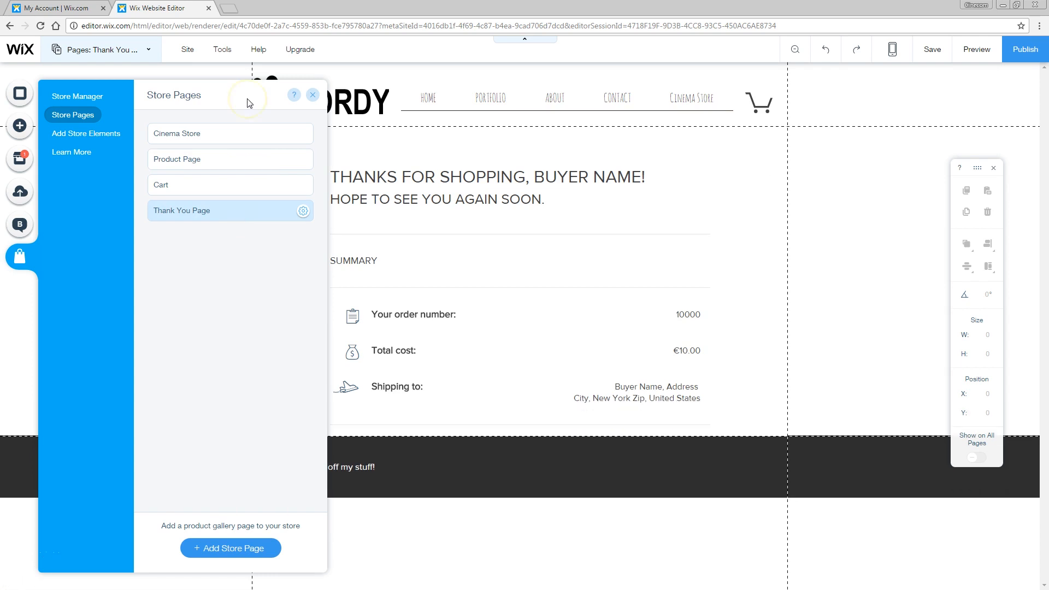
mouse_move(540, 168)
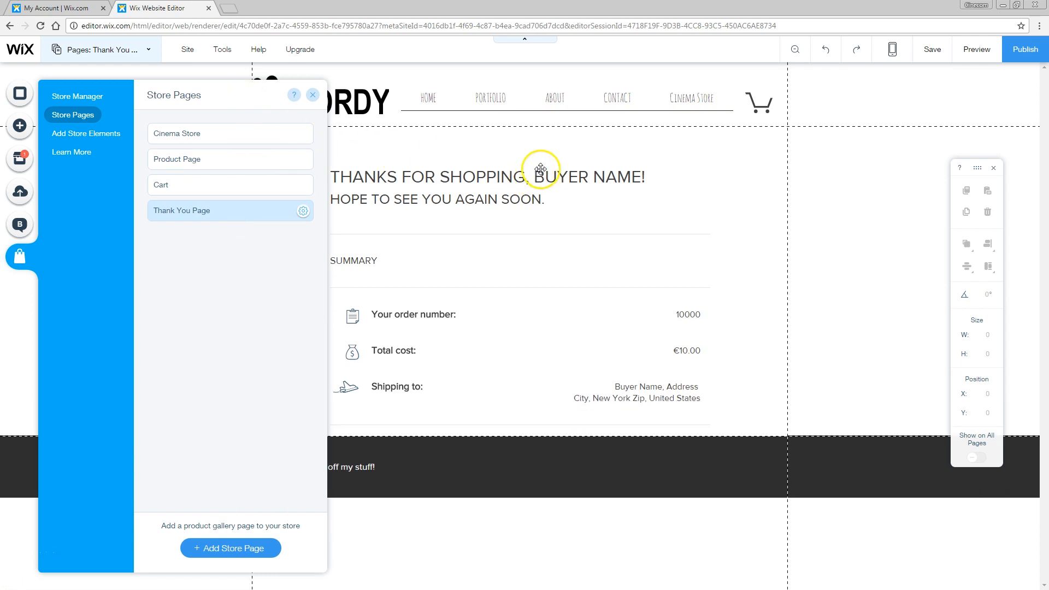
left_click(303, 210)
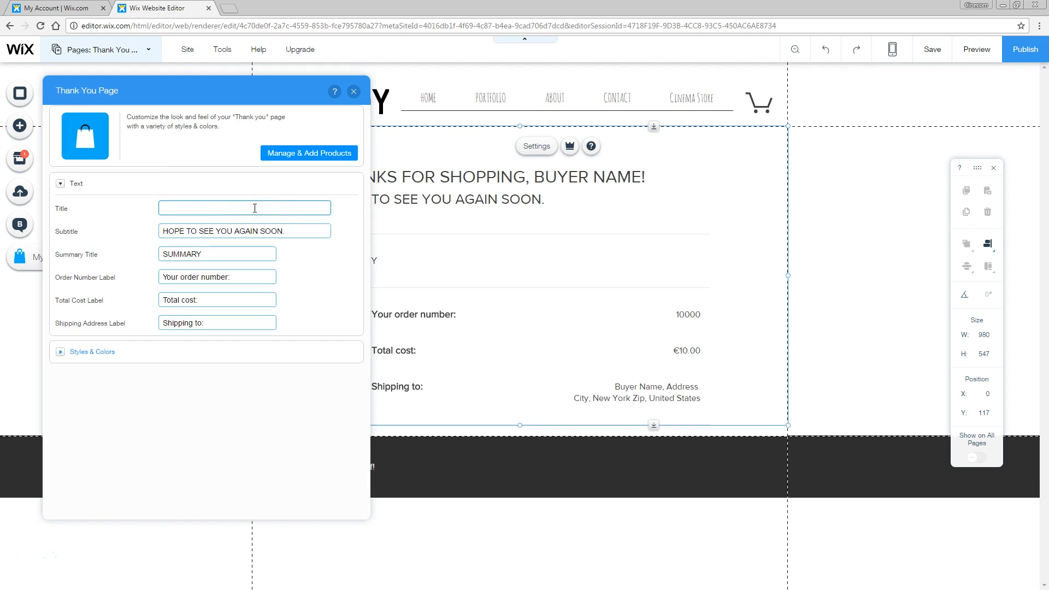
type("Thank you f")
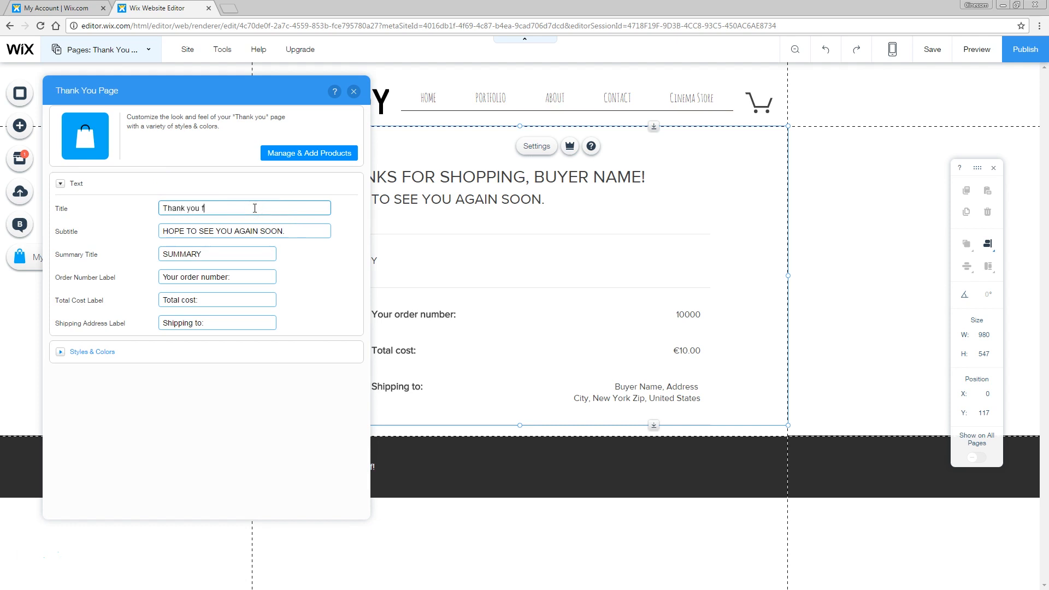
type("or being so")
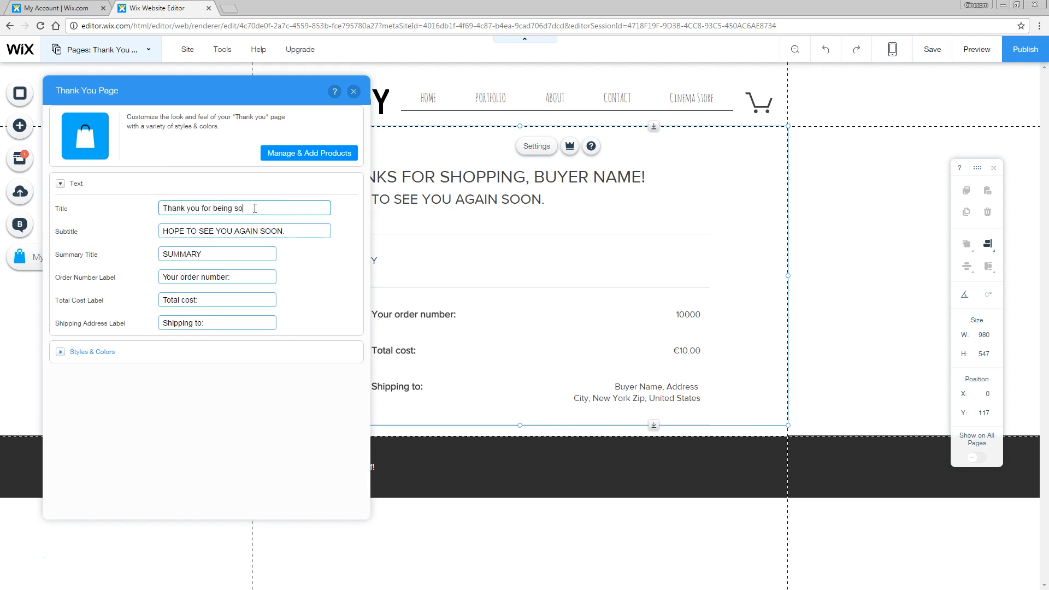
type("awesome!")
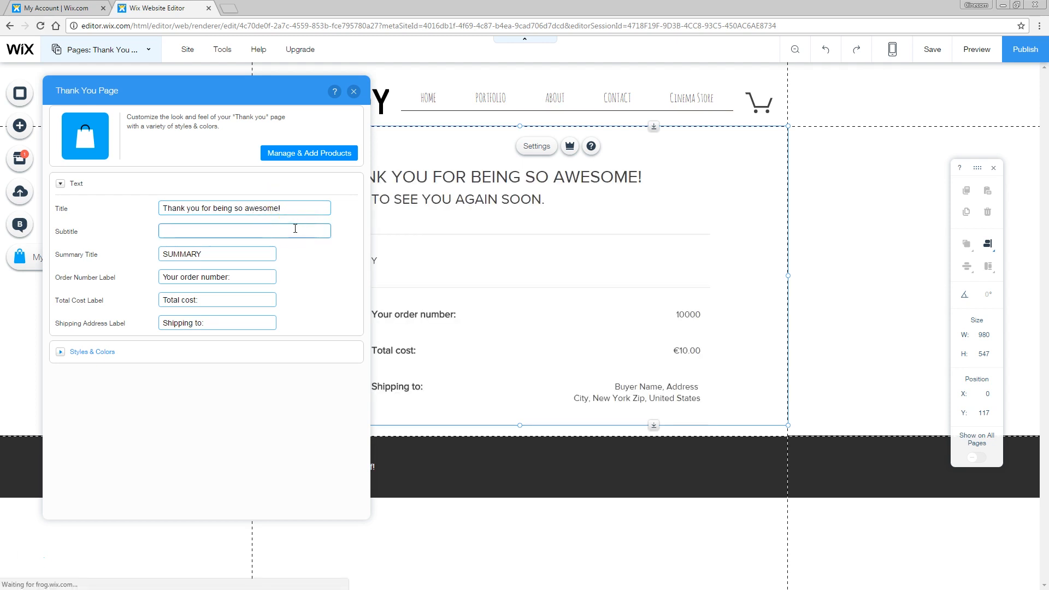
left_click(353, 92)
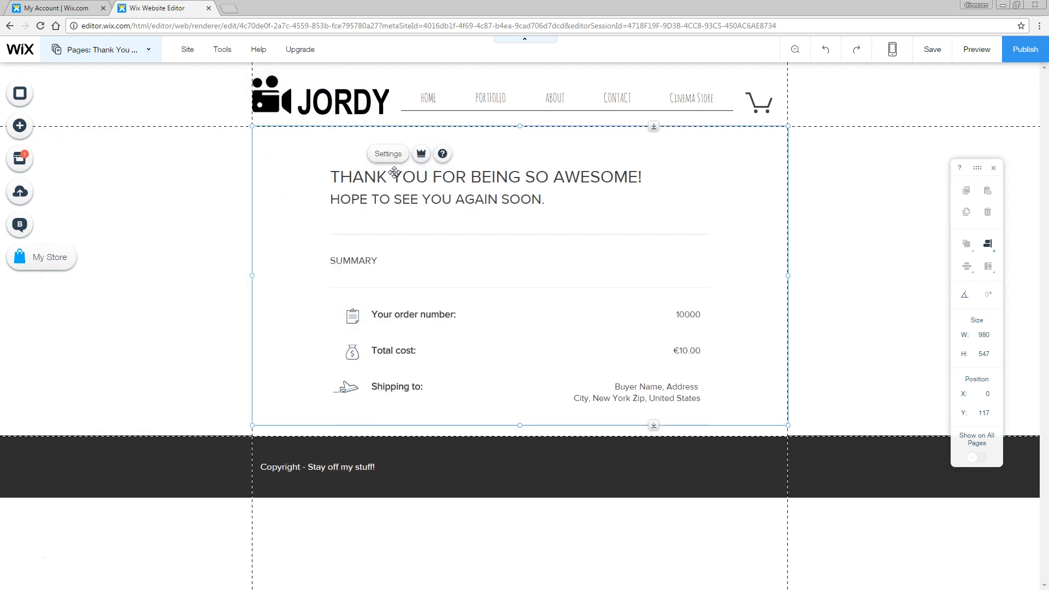
Step: Switch to the Cinema Store page and view the Orders dashboard, which shows no orders
left_click(20, 263)
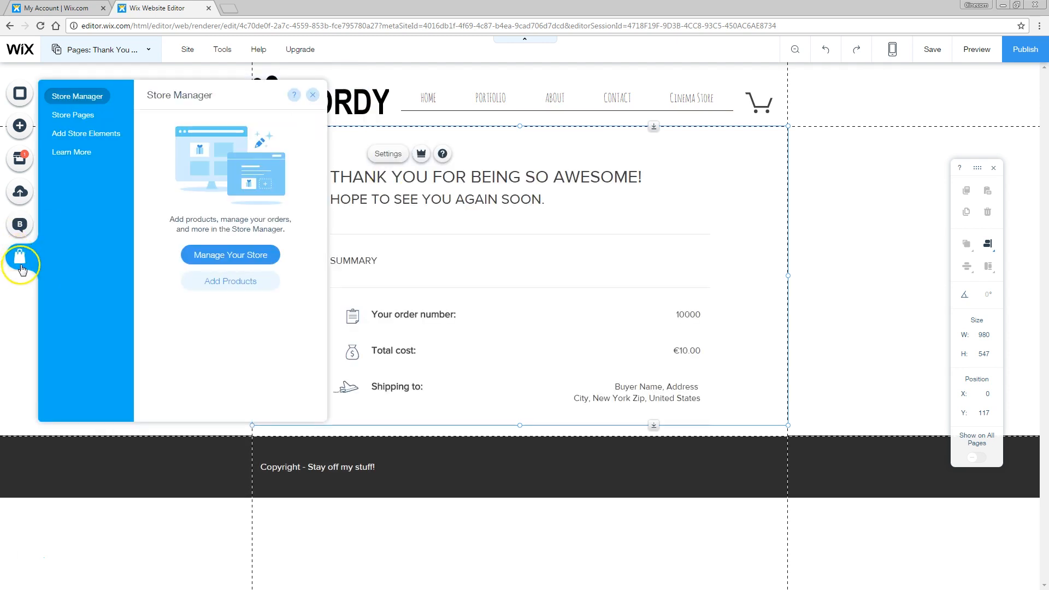
left_click(72, 114)
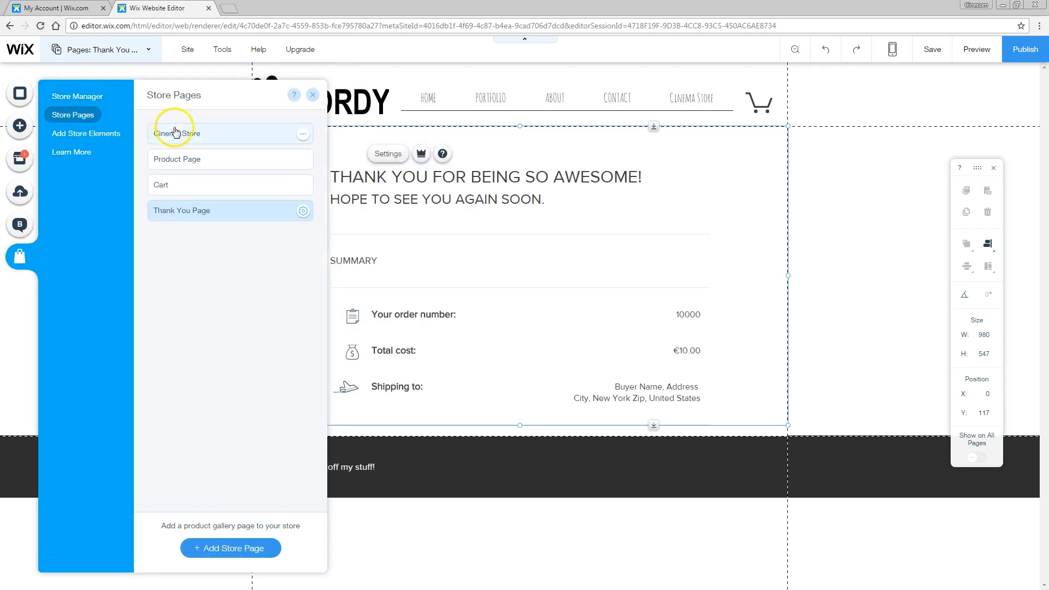
left_click(177, 133)
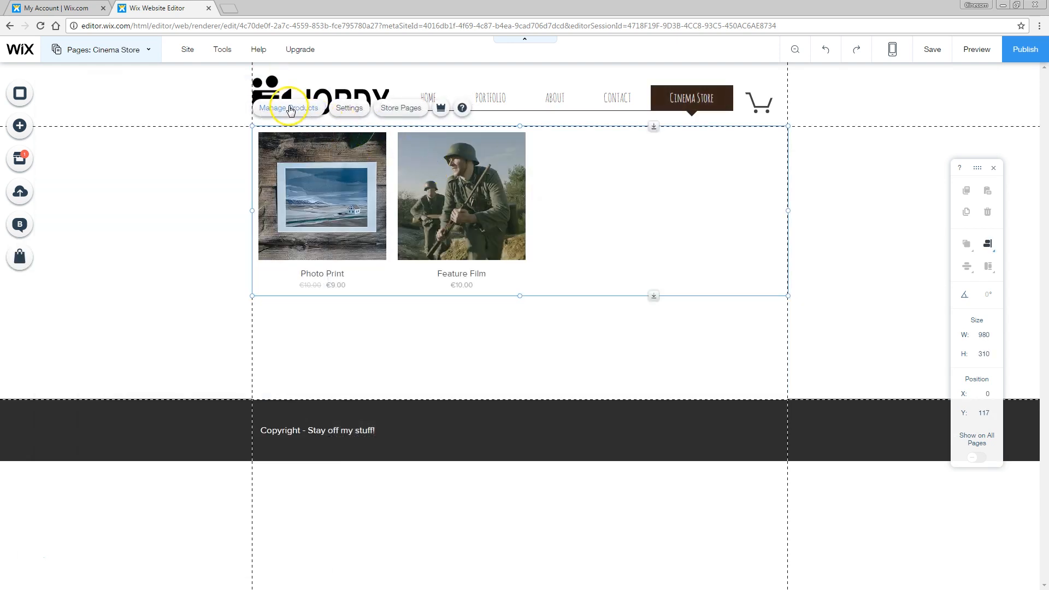
left_click(288, 108)
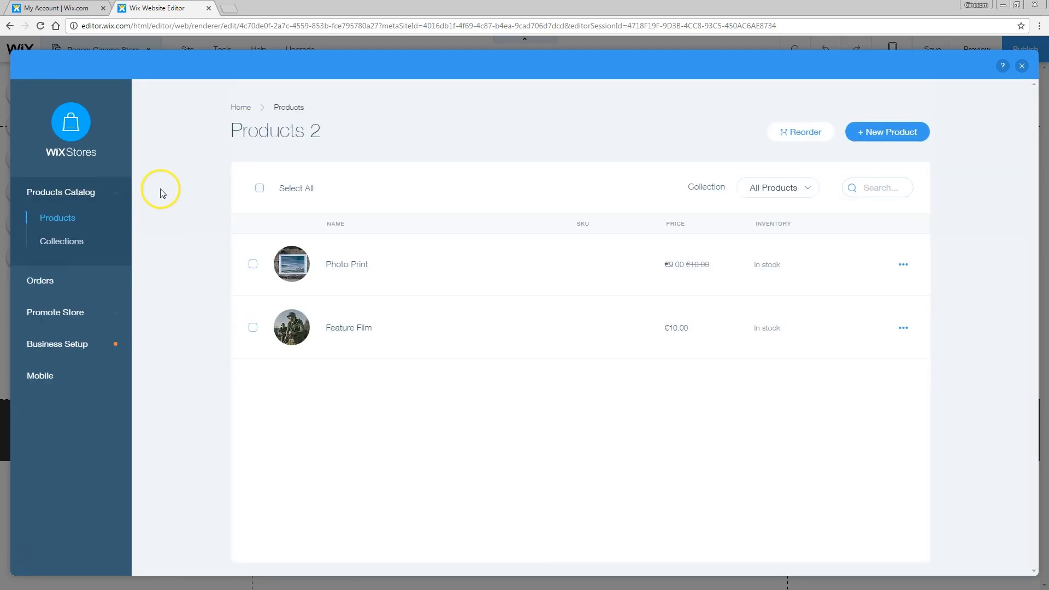
left_click(41, 281)
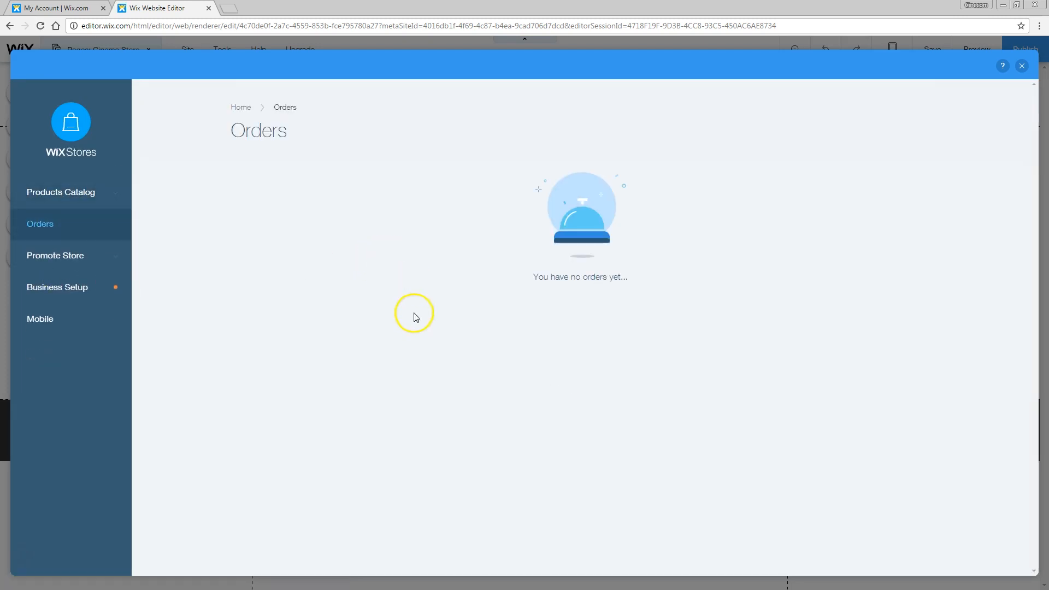
mouse_move(324, 399)
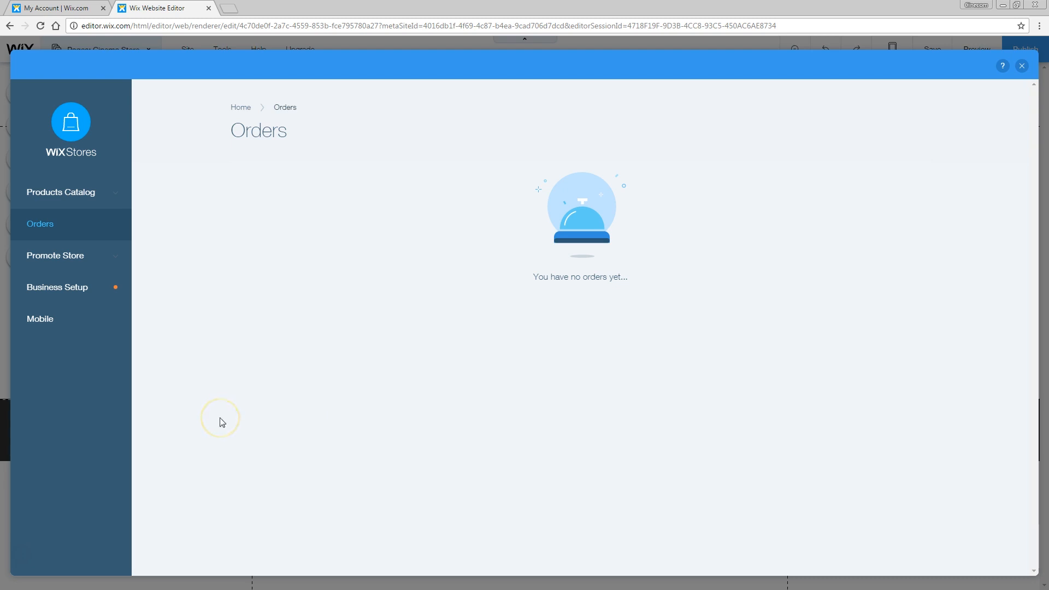
mouse_move(223, 405)
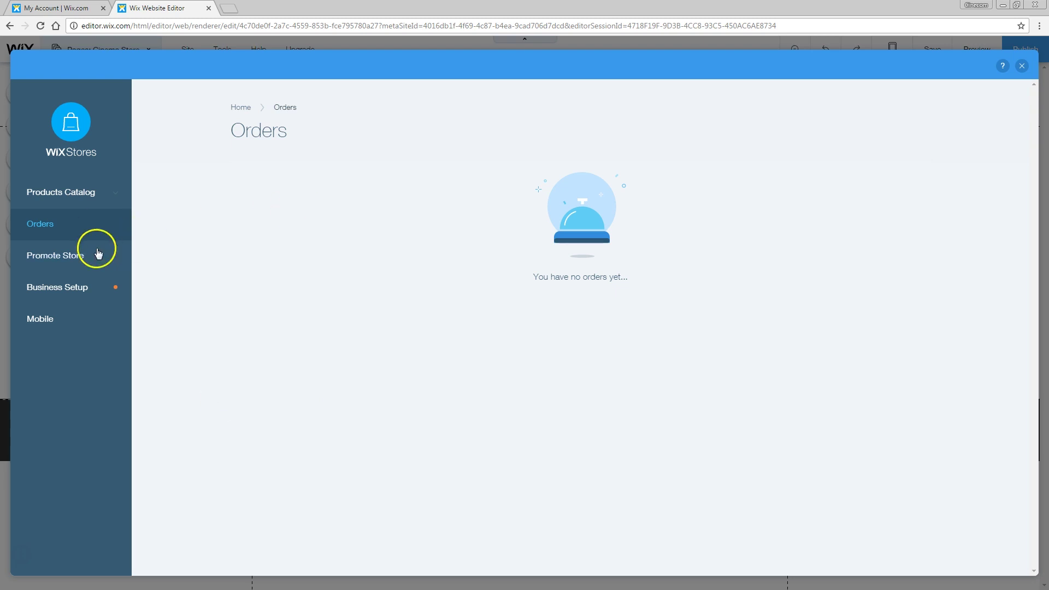
Step: Go to Promote Store > Coupons, showing no coupons created yet
left_click(54, 254)
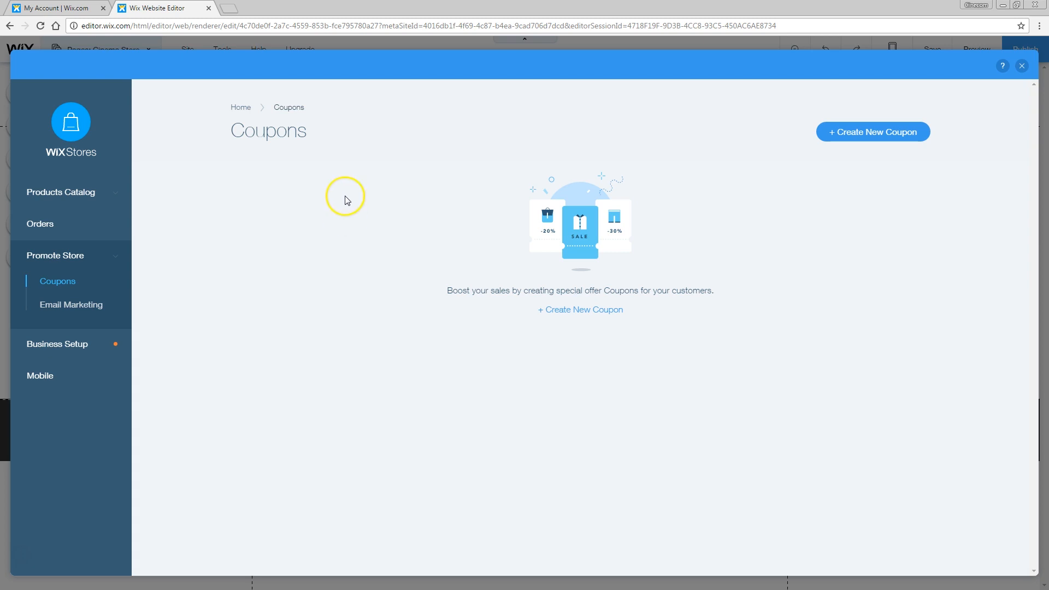
mouse_move(347, 200)
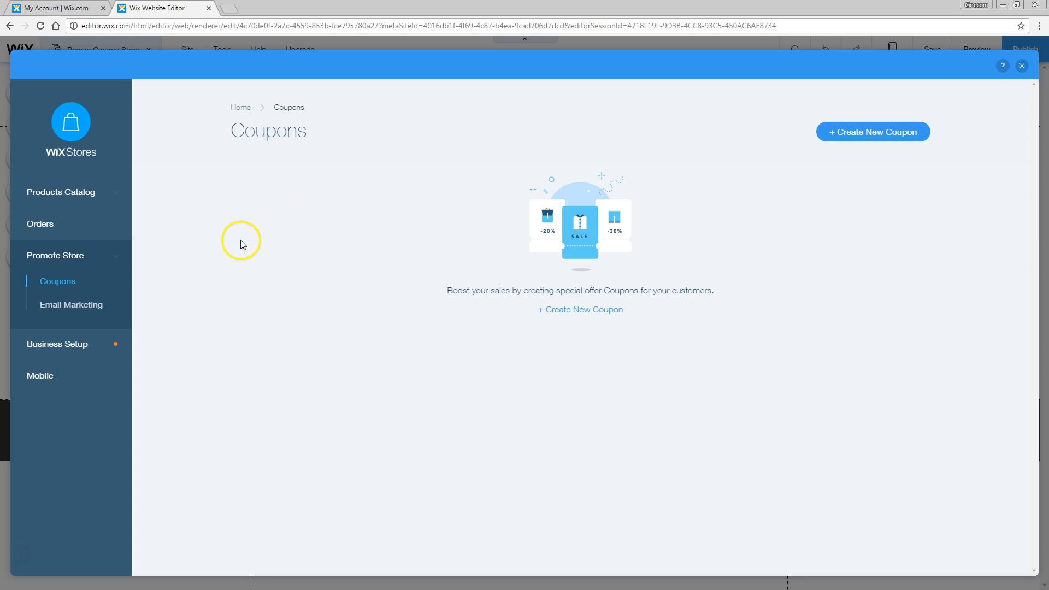
Step: In Business Info, set the store's industry to Art & Photography
left_click(57, 344)
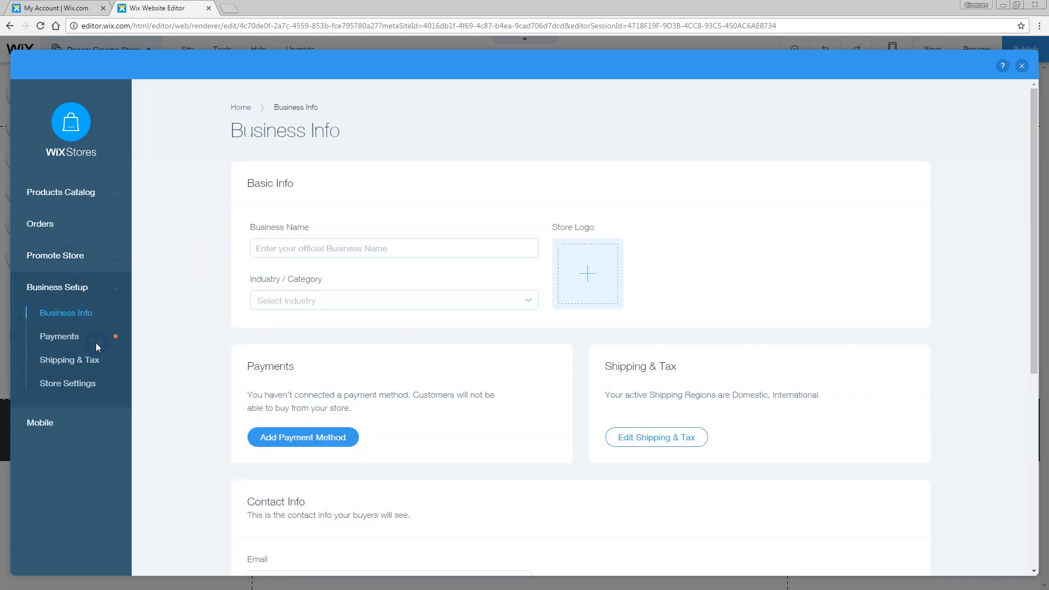
mouse_move(217, 270)
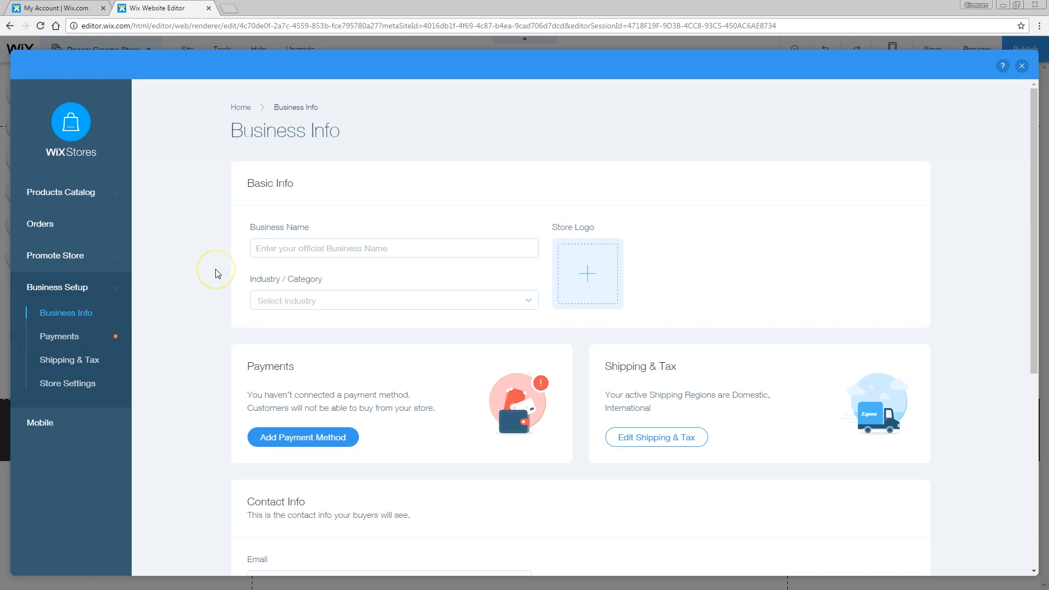
mouse_move(216, 273)
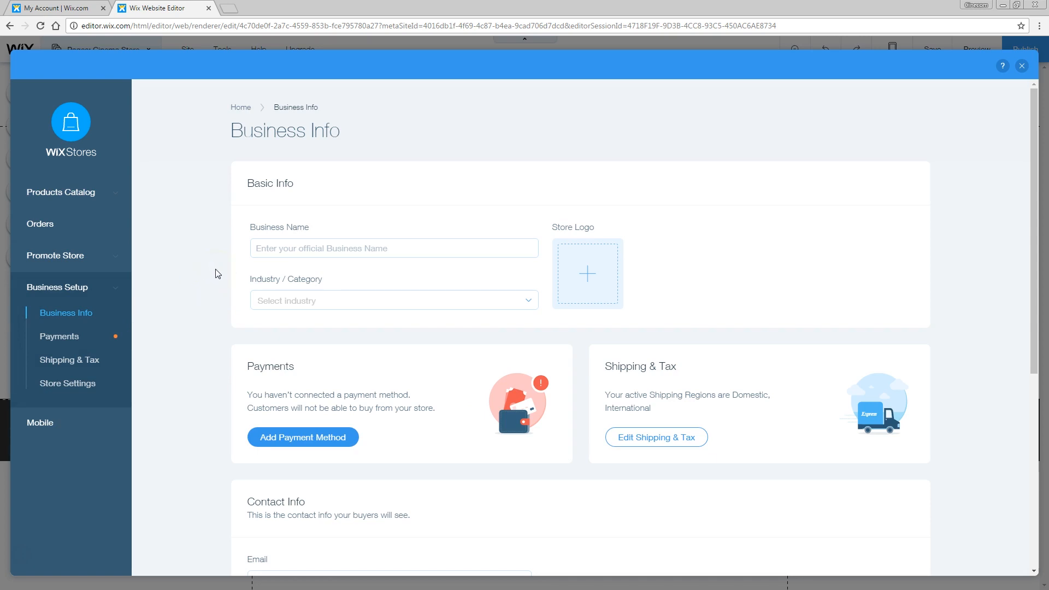
mouse_move(214, 275)
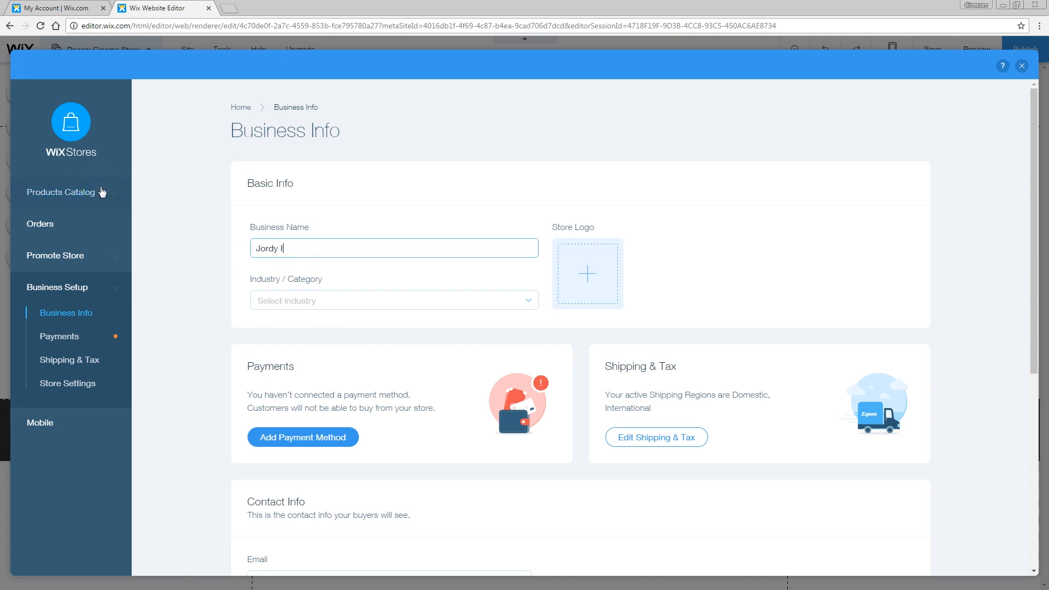
left_click(393, 299)
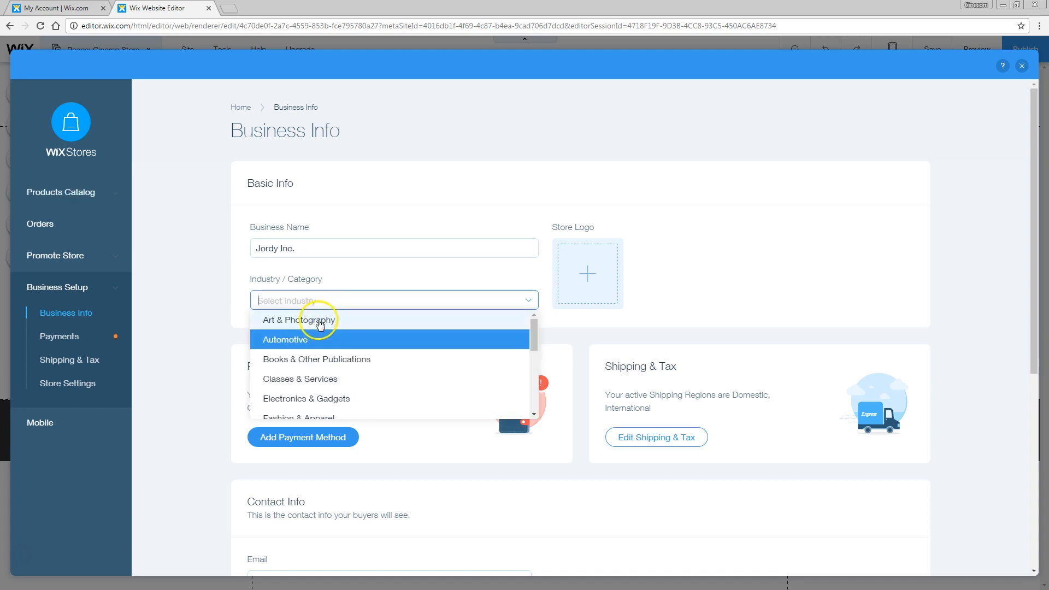
left_click(292, 319)
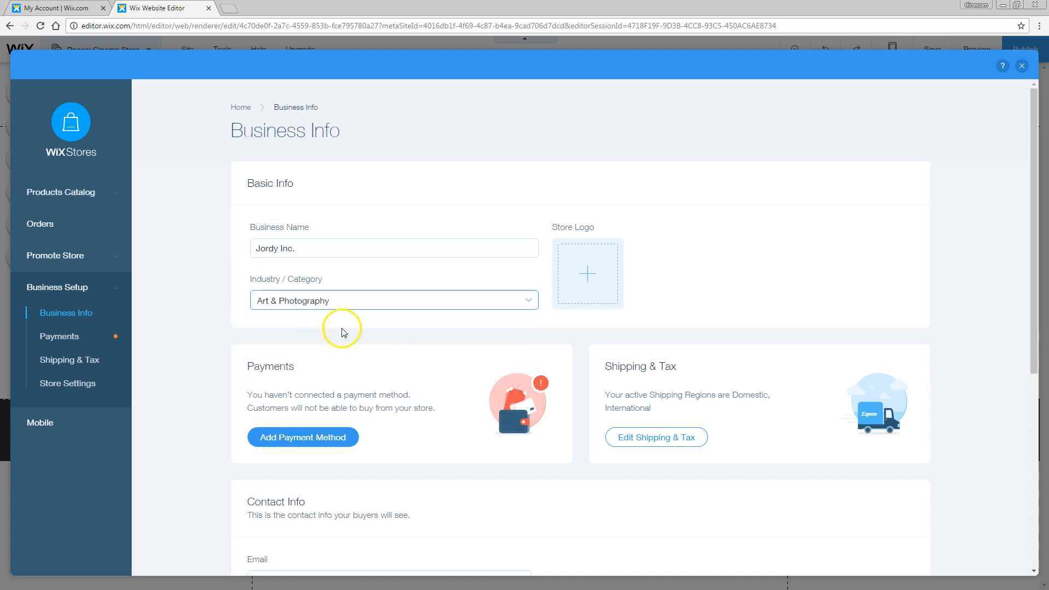
Step: Add the film-camera image as the store logo and apply it
left_click(587, 273)
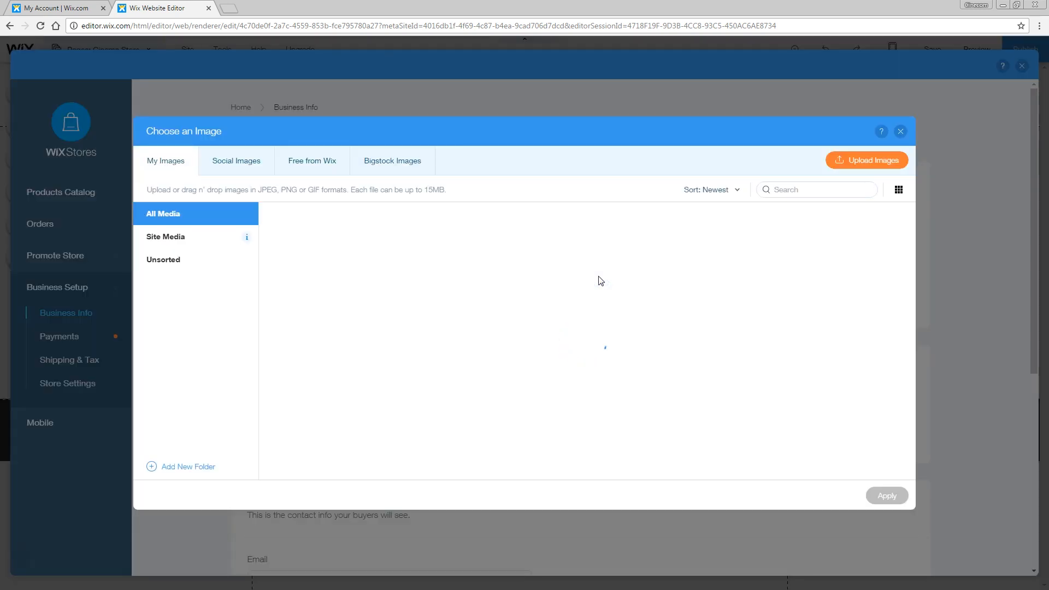
left_click(461, 344)
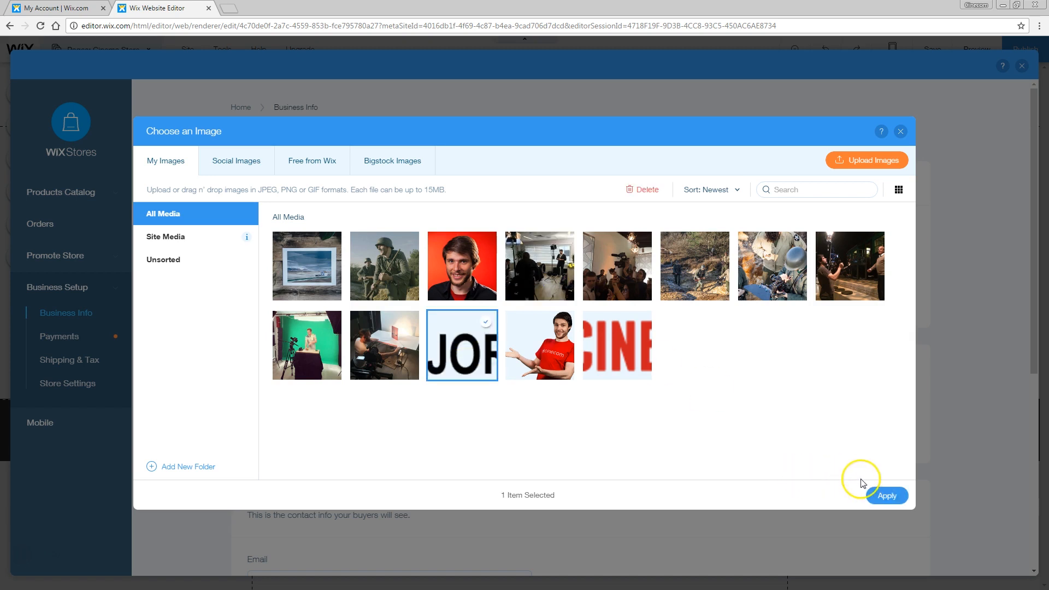
left_click(886, 496)
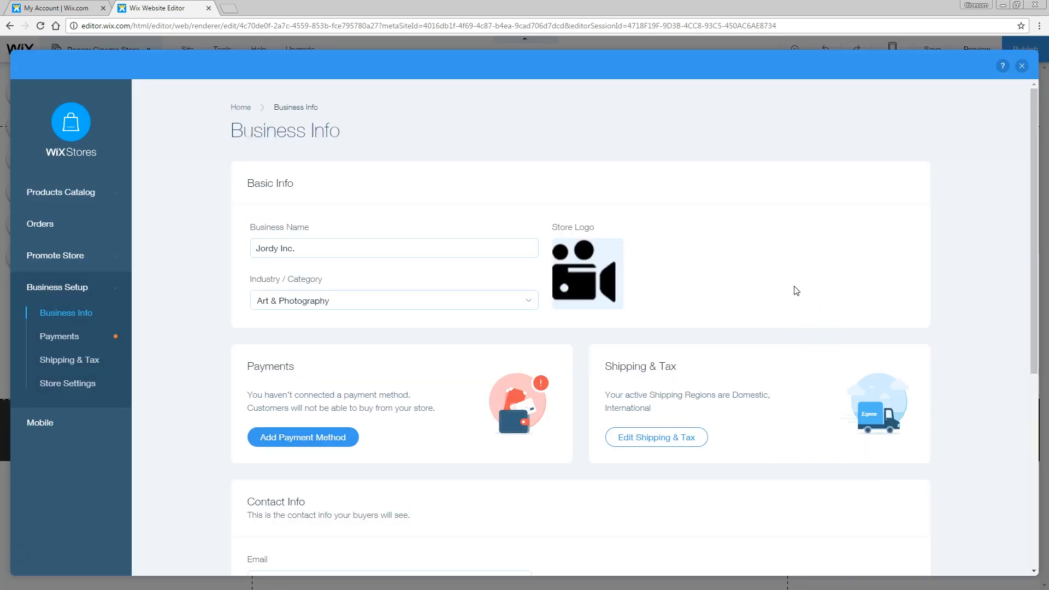
scroll("down", 3)
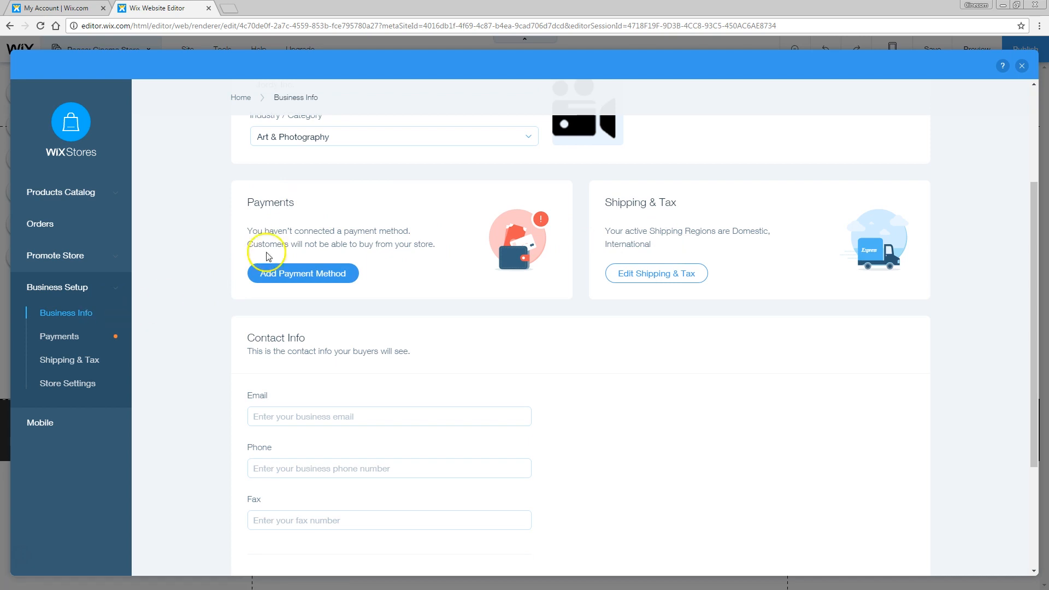
scroll("down", 3)
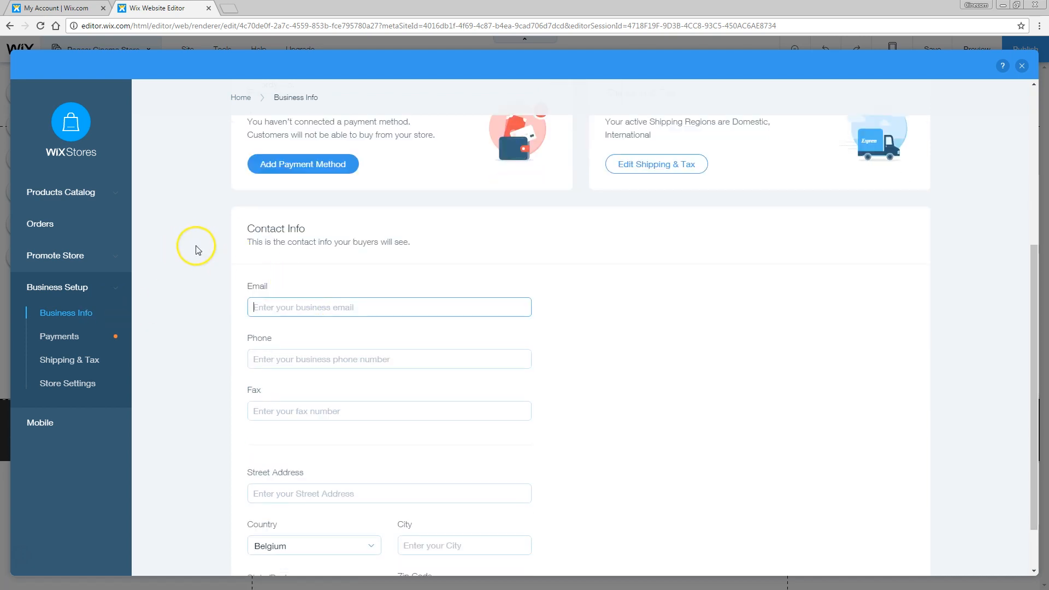
mouse_move(194, 246)
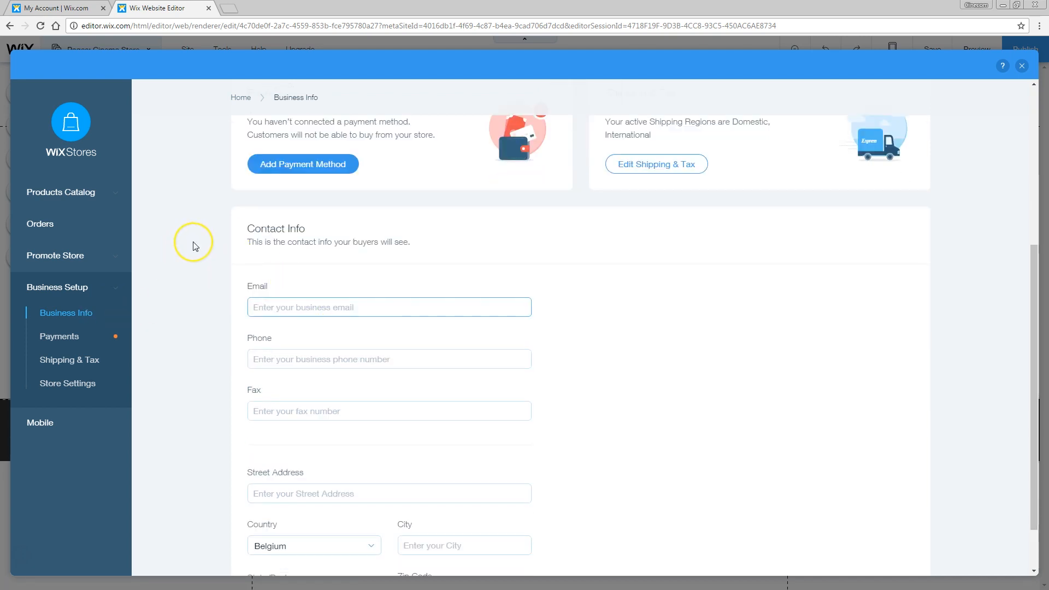
mouse_move(194, 246)
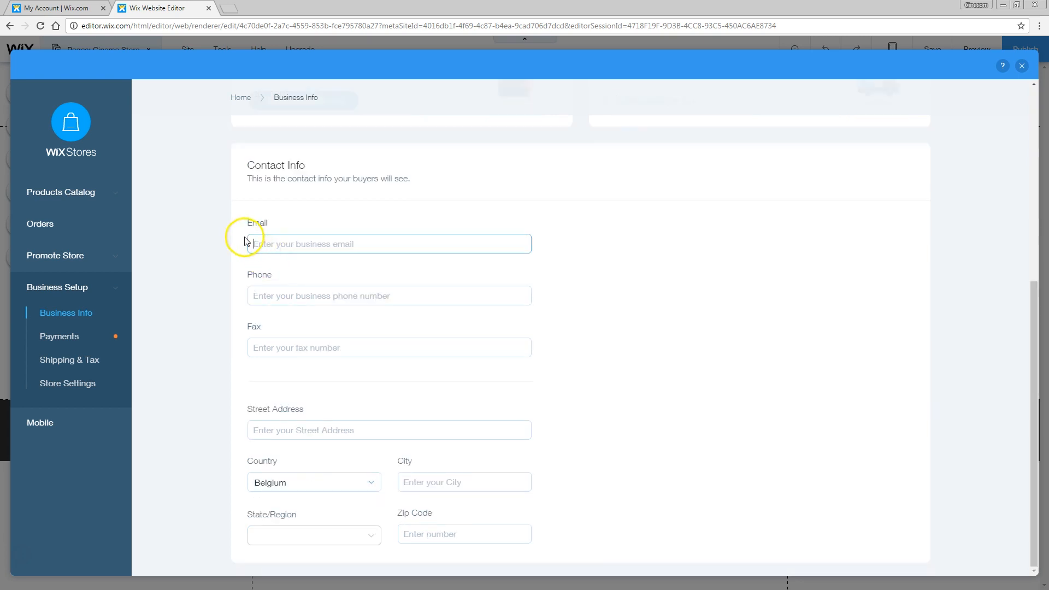
Step: Go to Business Setup > Payments, listing Credit Cards, PayPal and Offline Payment
left_click(59, 335)
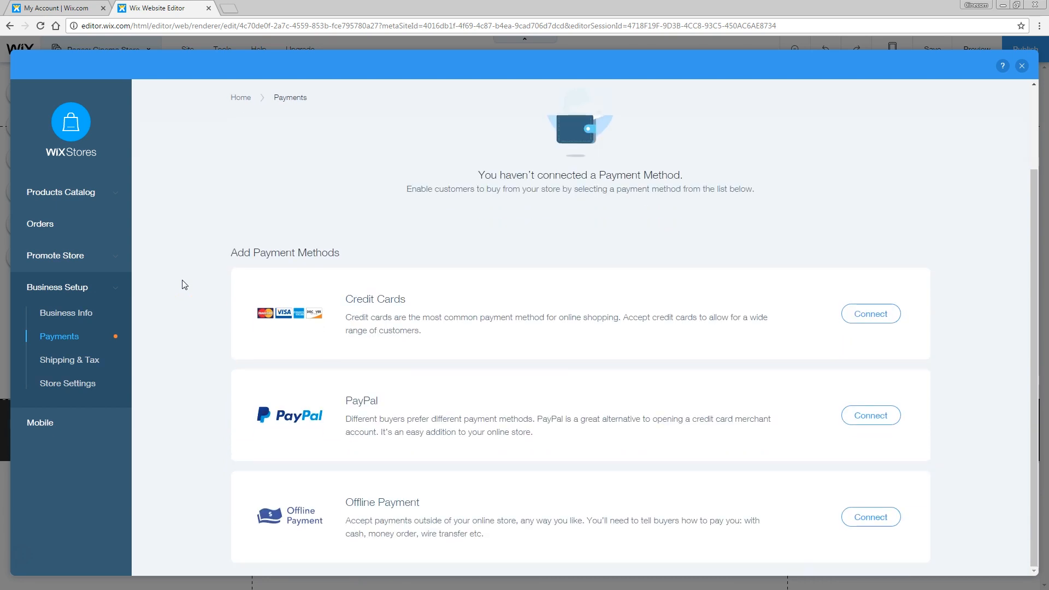
mouse_move(315, 291)
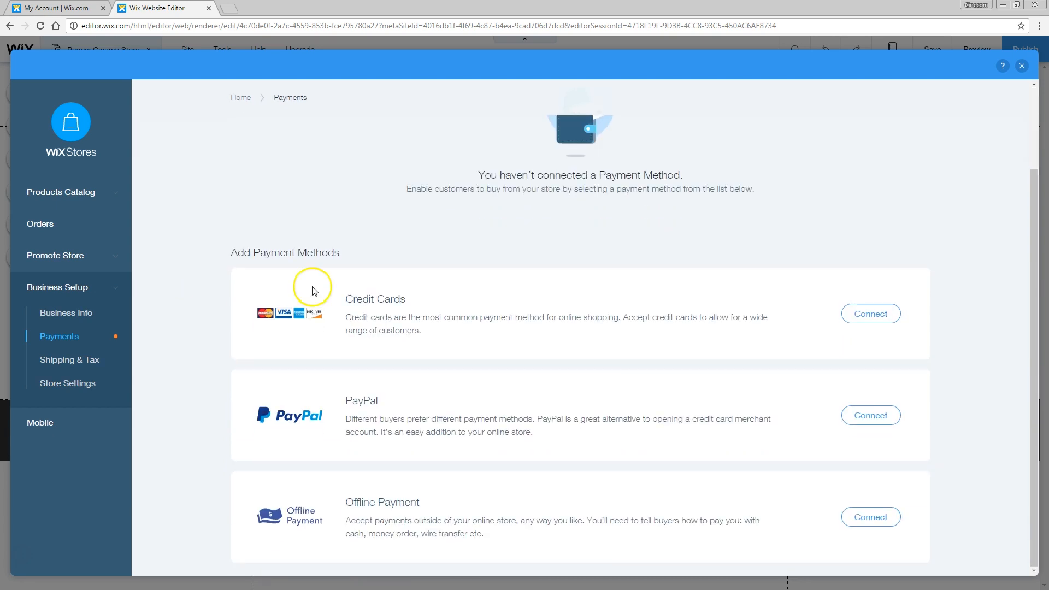
mouse_move(403, 401)
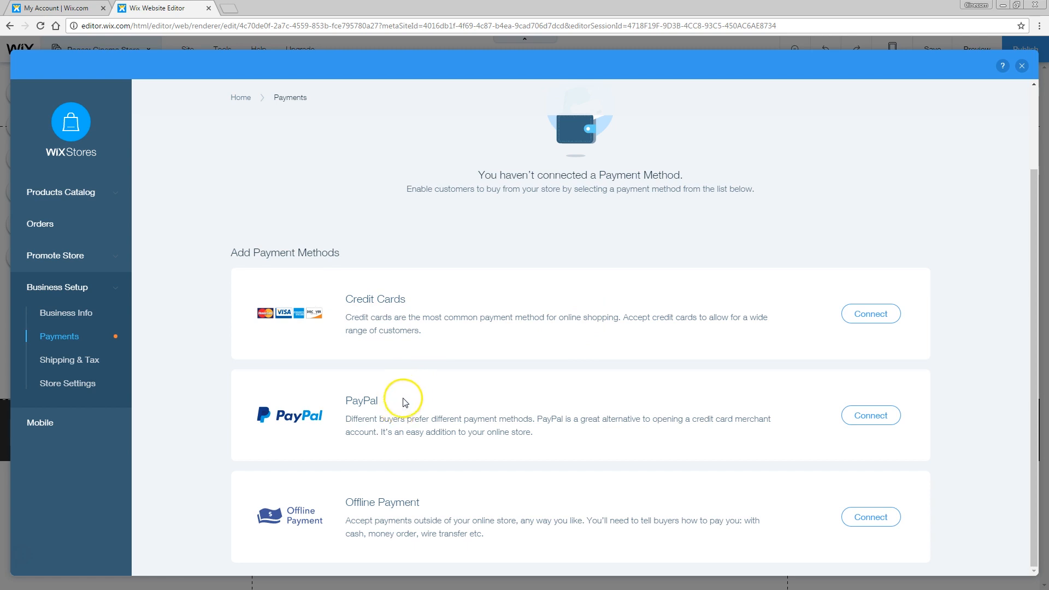
mouse_move(472, 464)
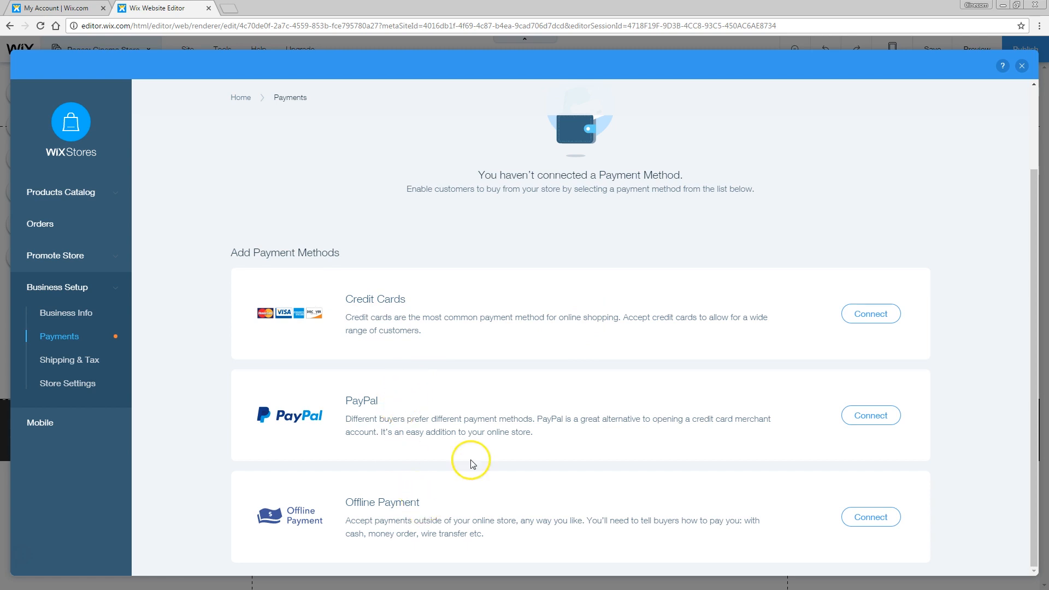
mouse_move(473, 464)
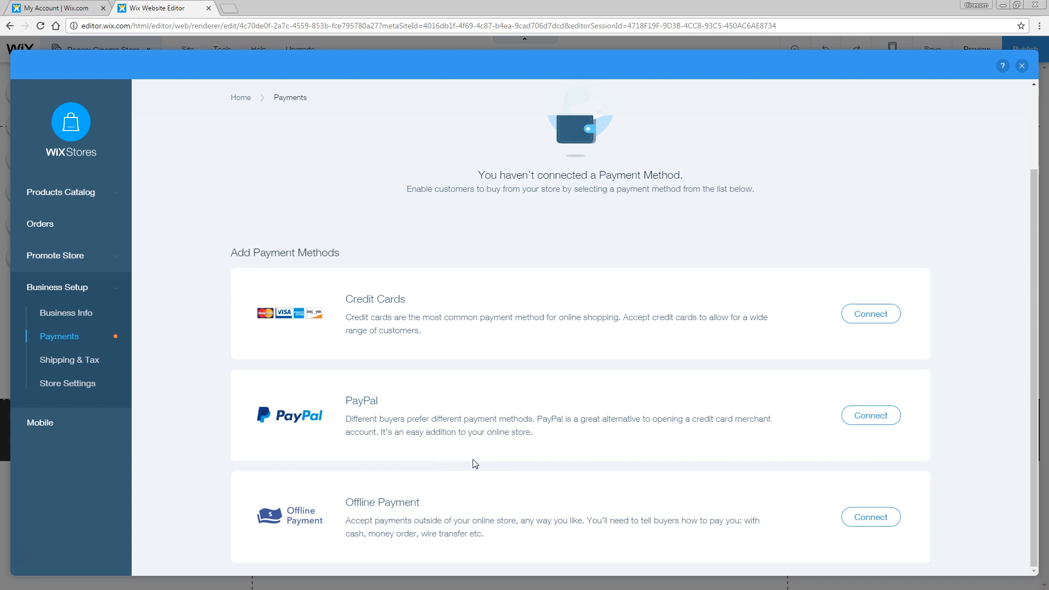
left_click(476, 466)
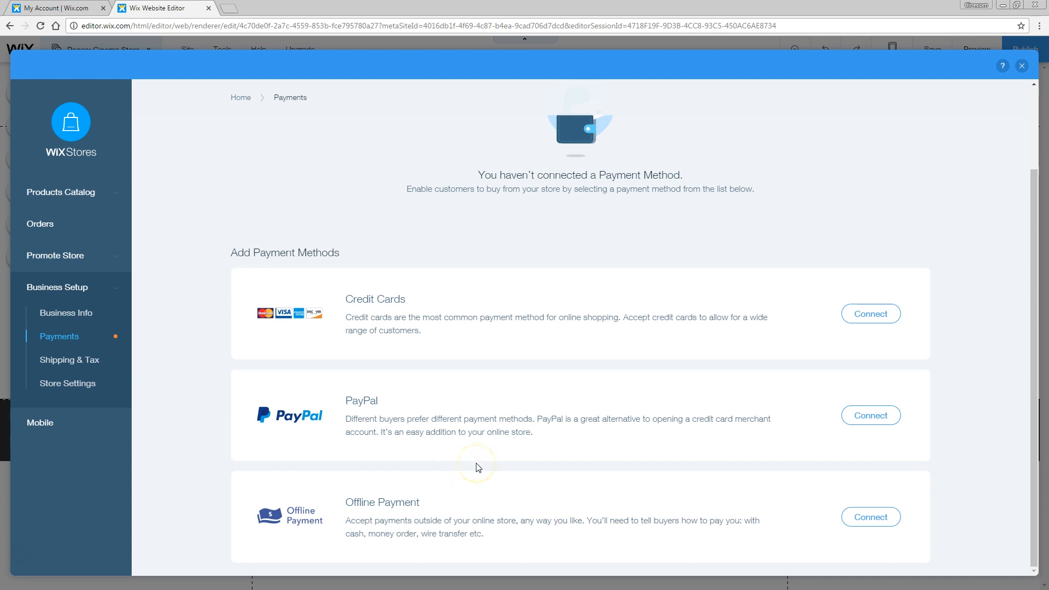
mouse_move(502, 462)
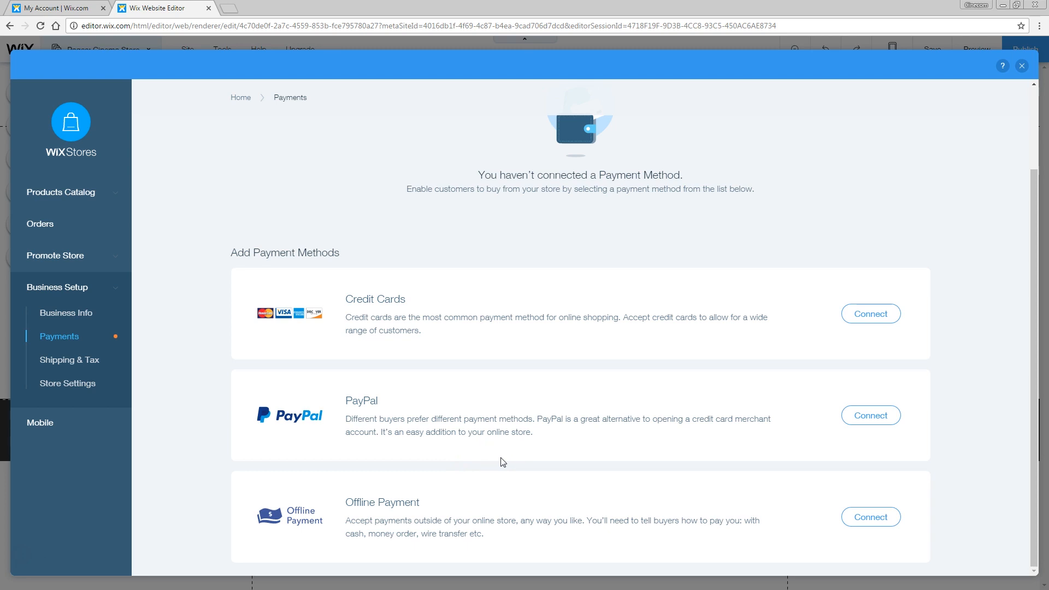
mouse_move(515, 467)
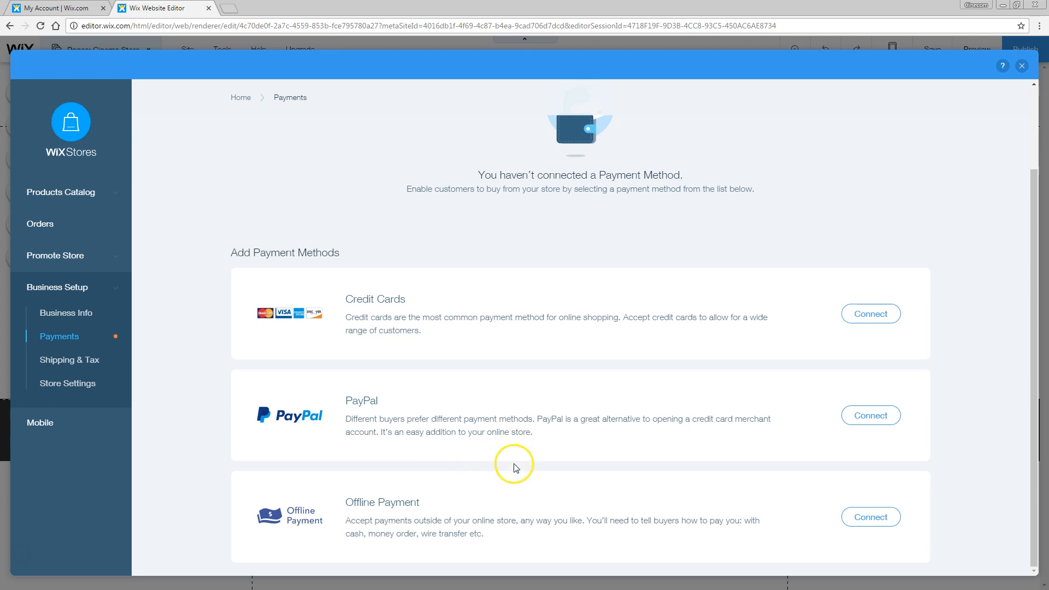
mouse_move(512, 454)
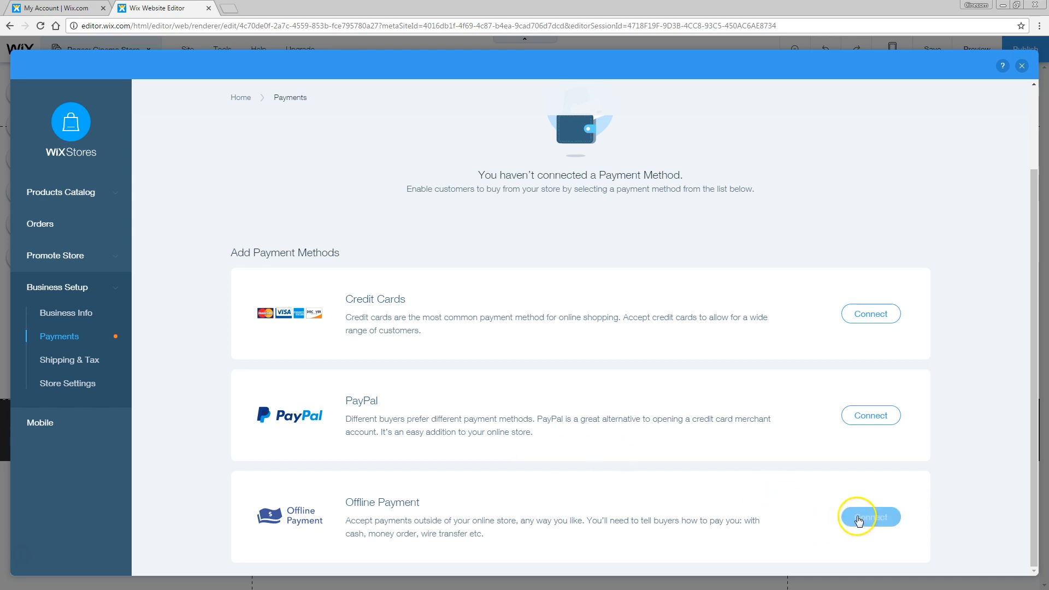
Step: Write offline payment instructions: put the money on account 012345 within 7 business days
left_click(869, 517)
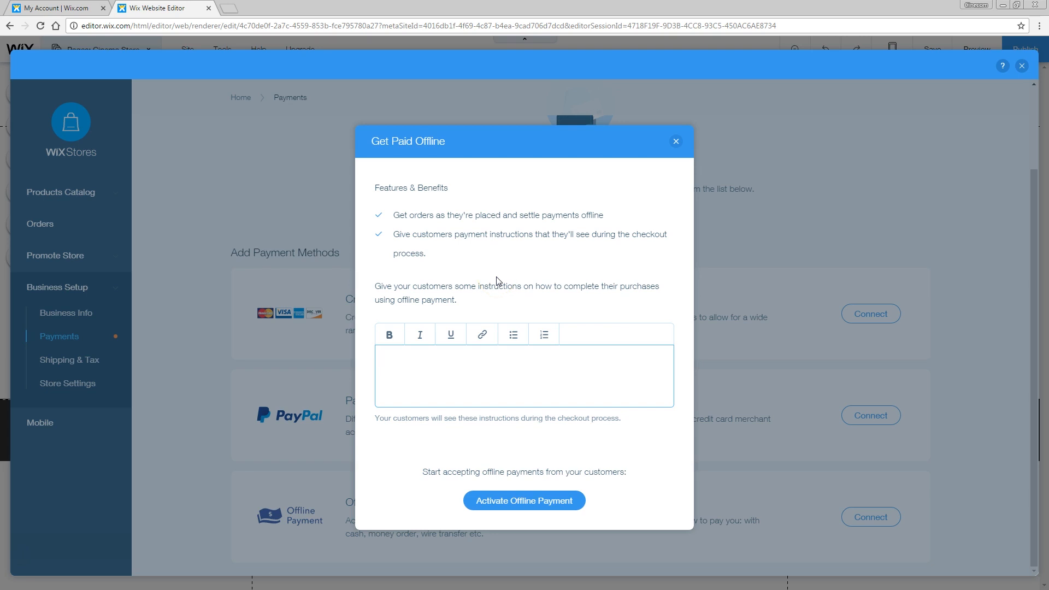
left_click(478, 382)
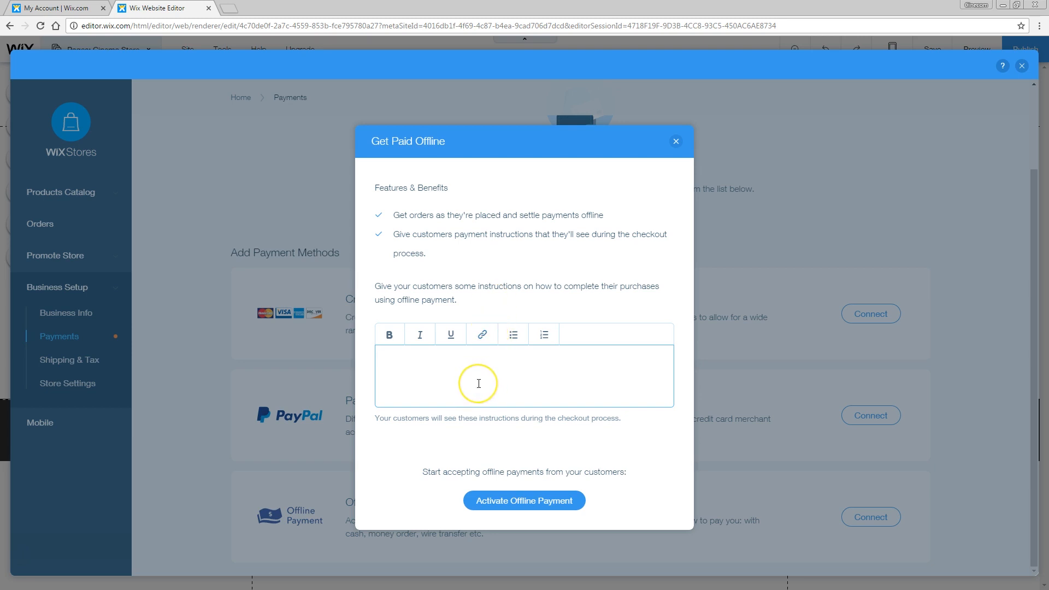
type("Put t")
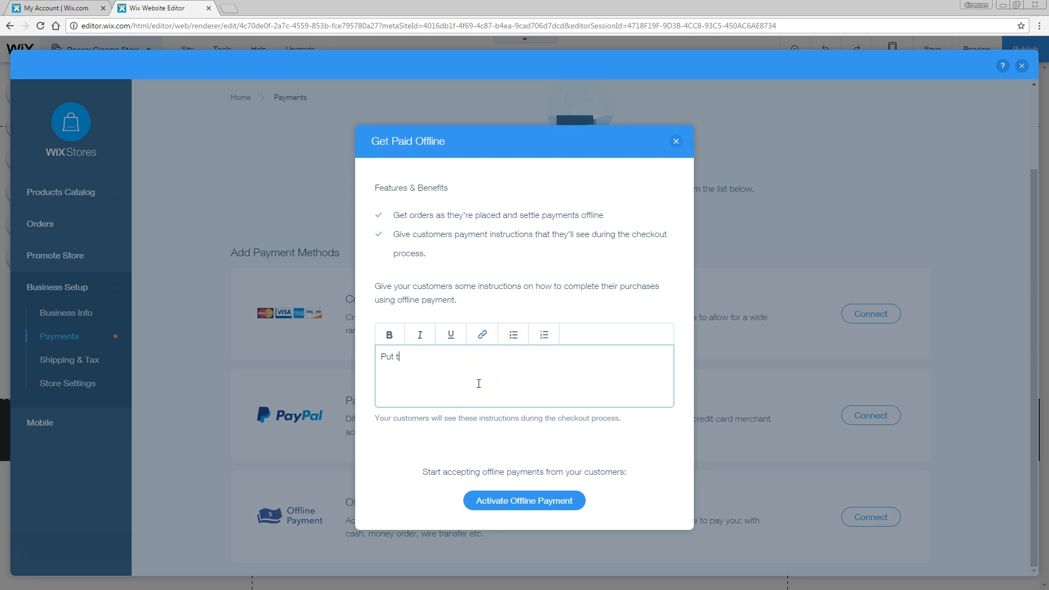
type("he money on acc")
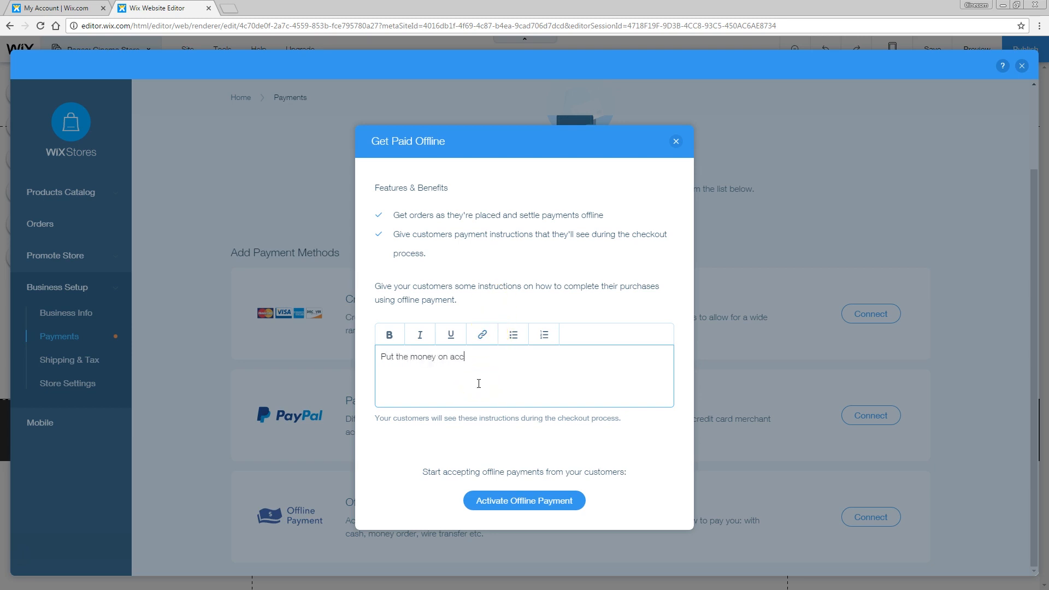
type("ount 012")
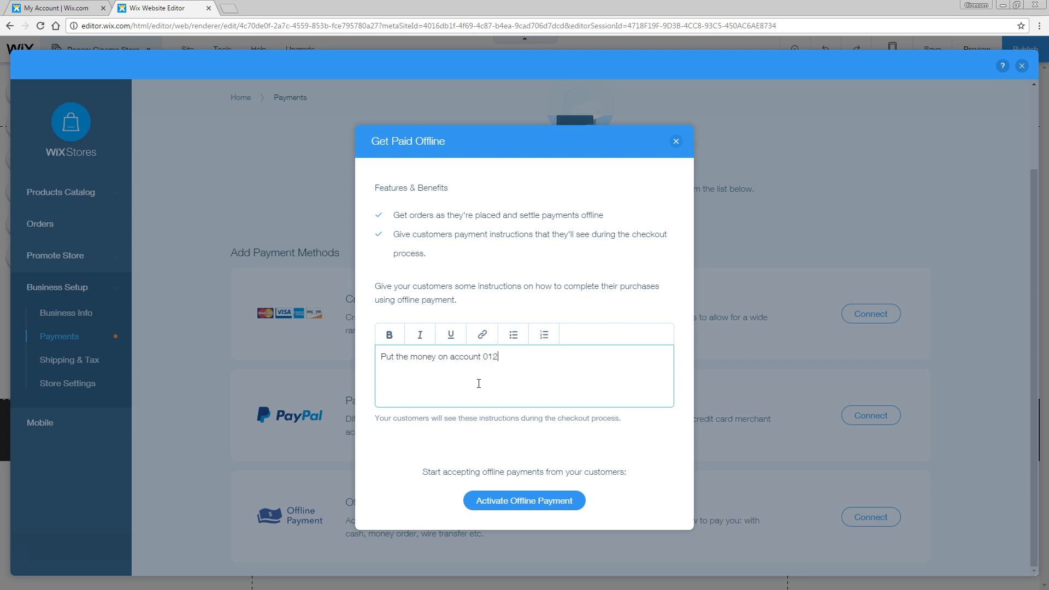
type("345")
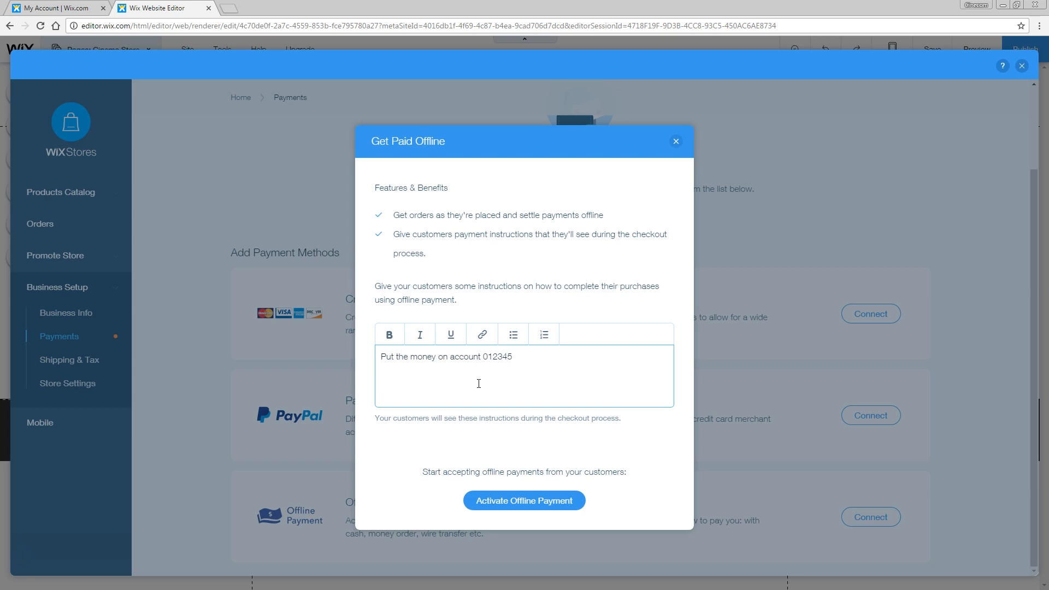
type("within 7 busin")
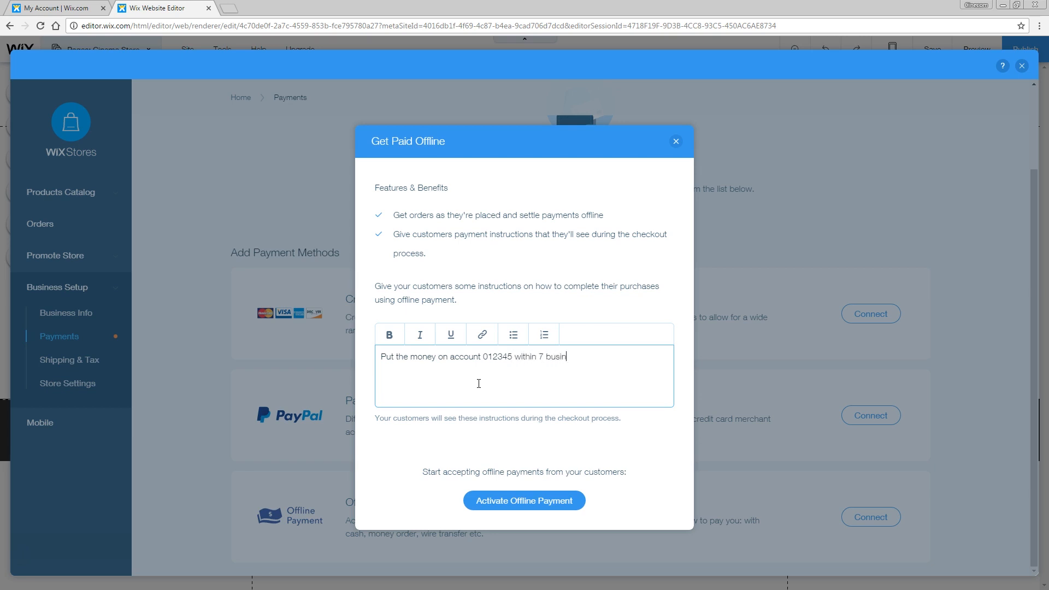
type("ess da")
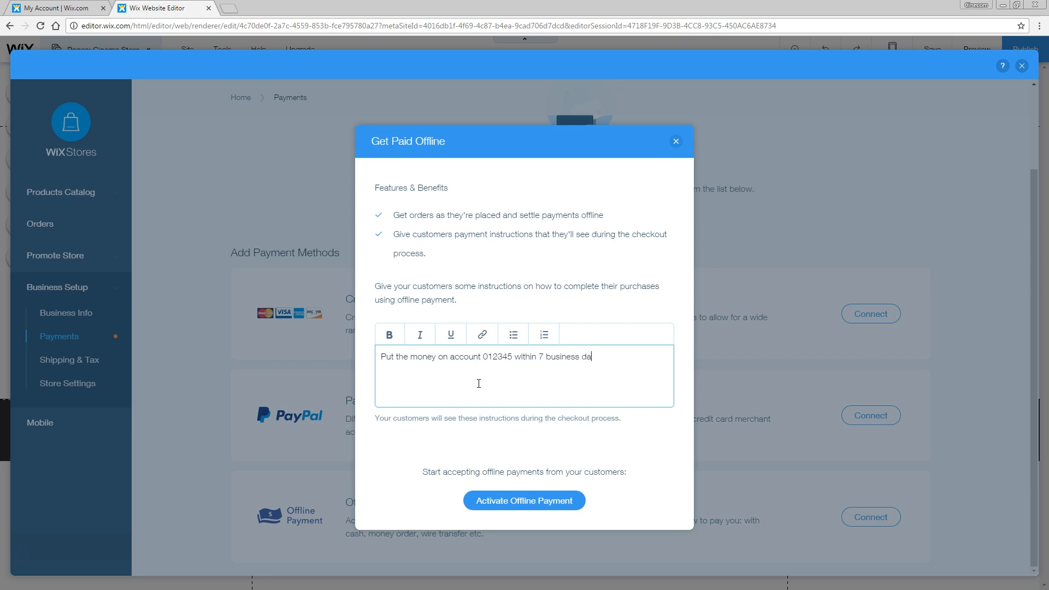
type("ys.")
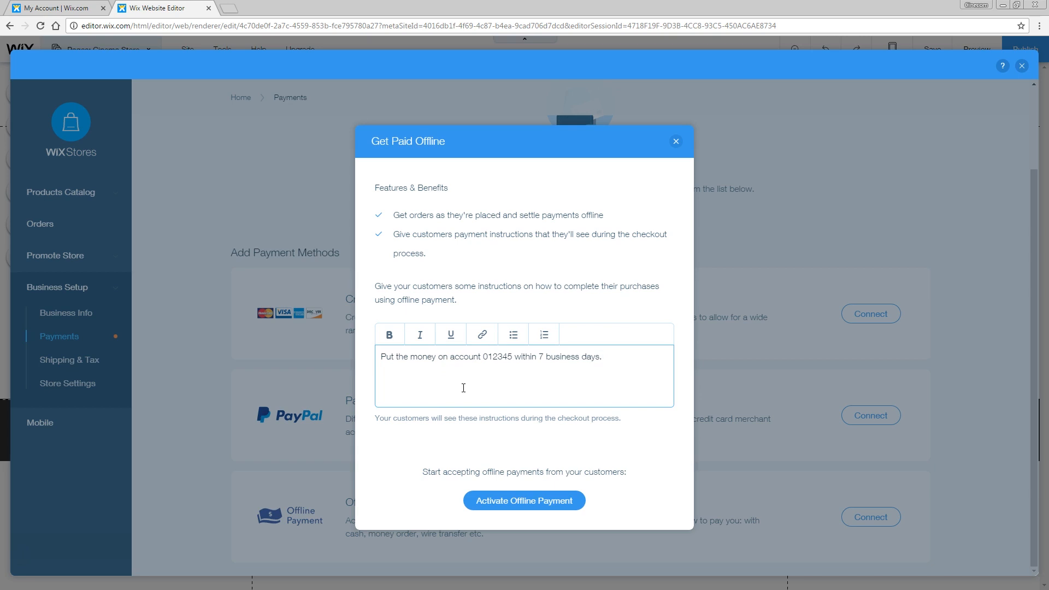
Step: Activate Offline Payment with the entered instructions
left_click(601, 356)
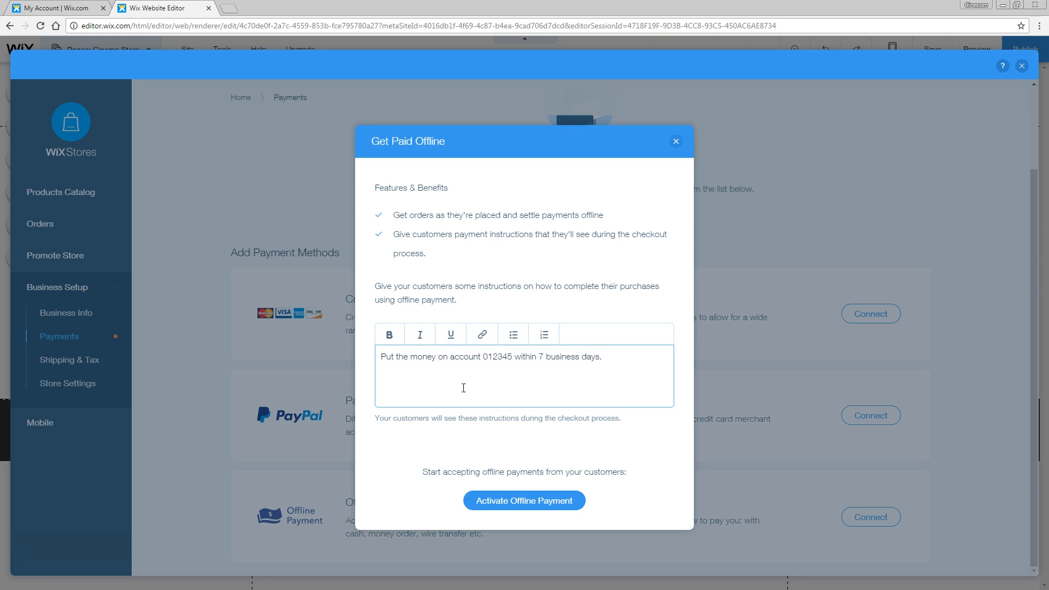
left_click(600, 356)
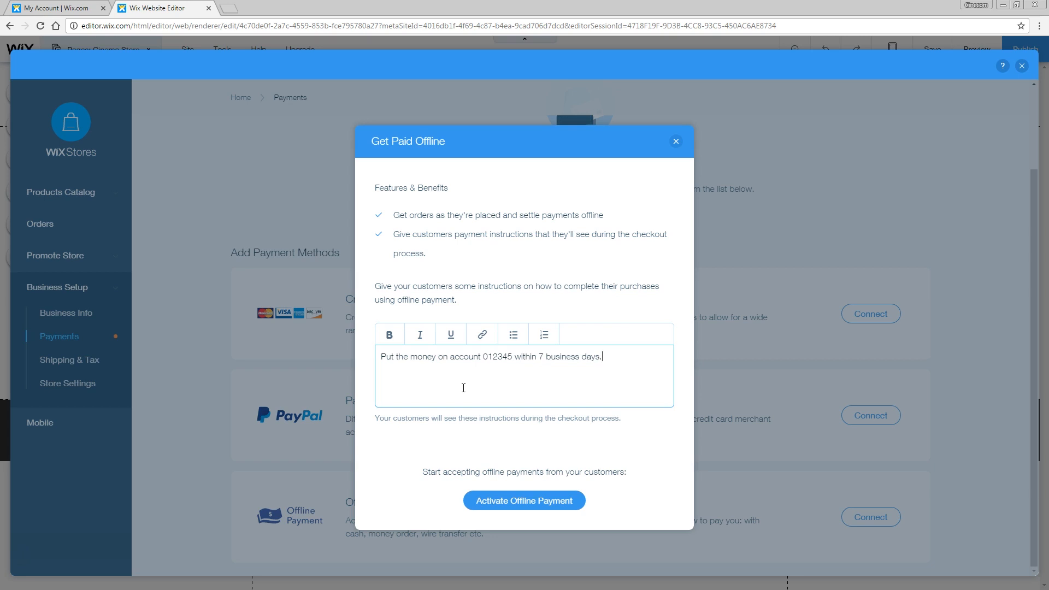
mouse_move(11, 203)
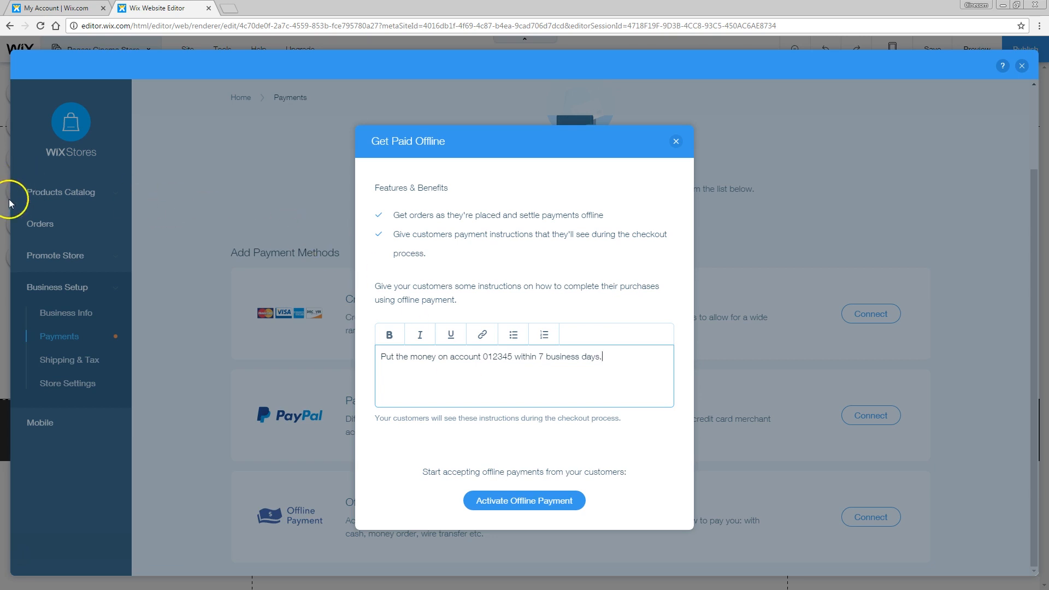
mouse_move(324, 269)
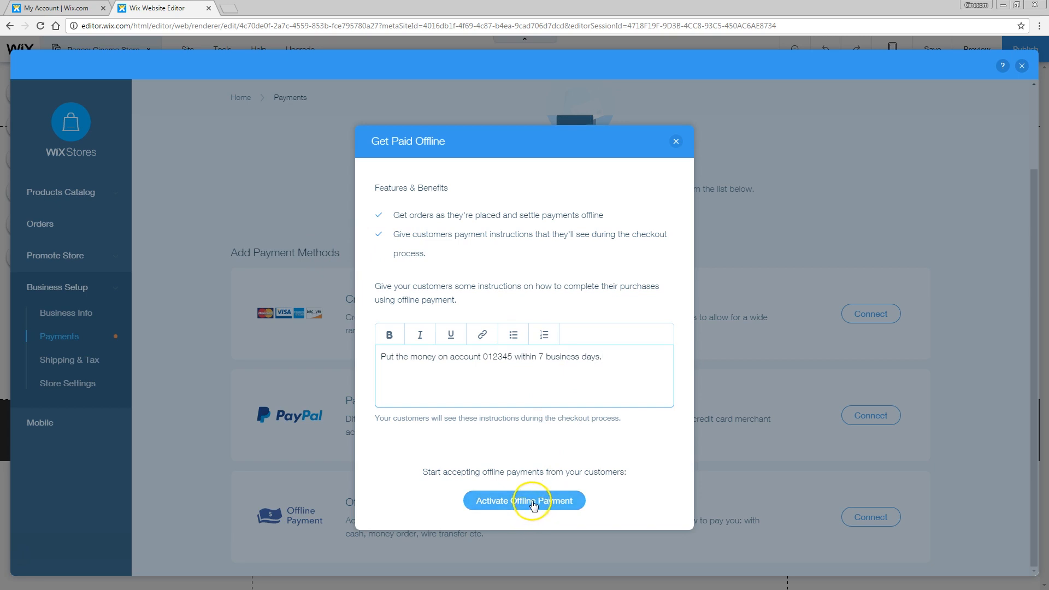
left_click(523, 501)
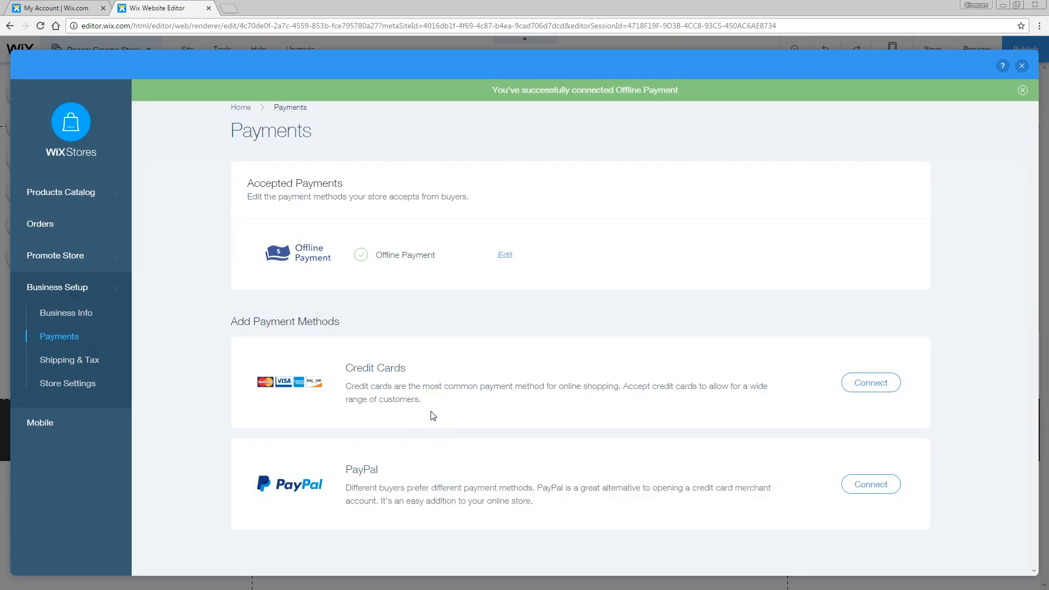
mouse_move(505, 255)
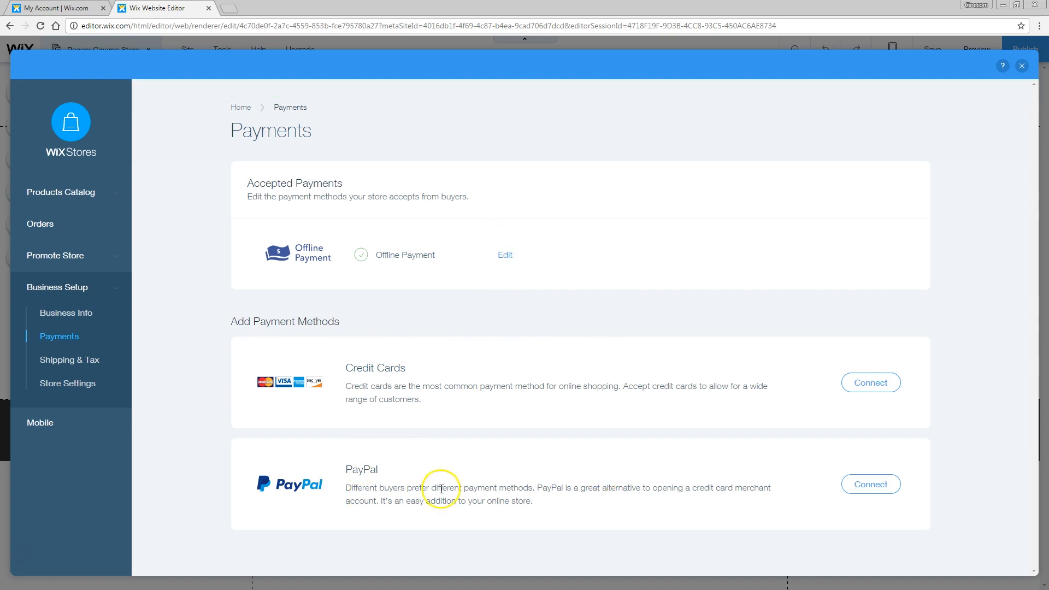
Step: Connect an existing PayPal account using the jordy-the freelancer Wix email and activate it
left_click(871, 484)
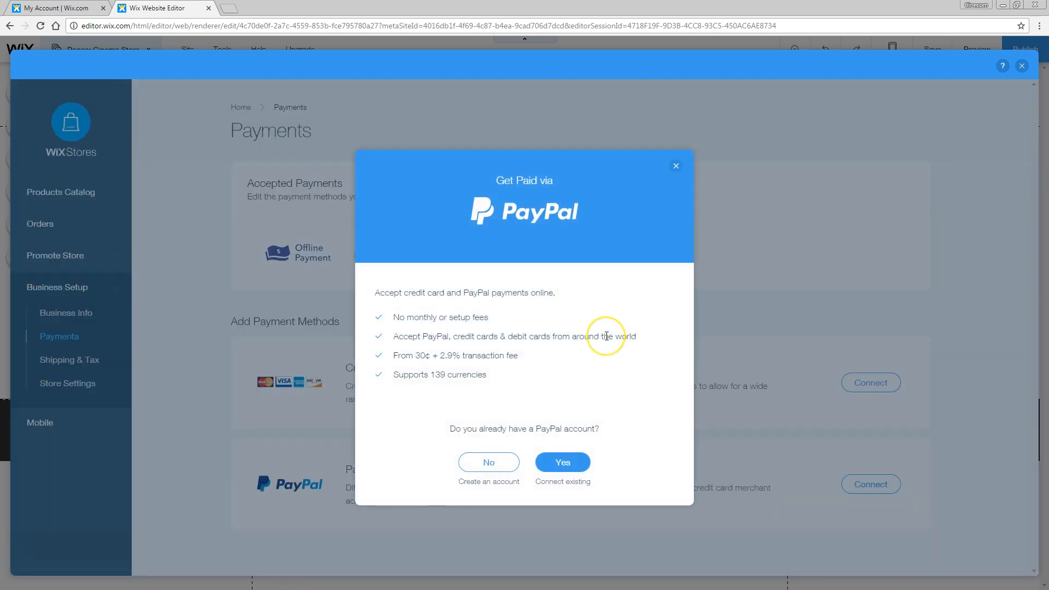
mouse_move(448, 344)
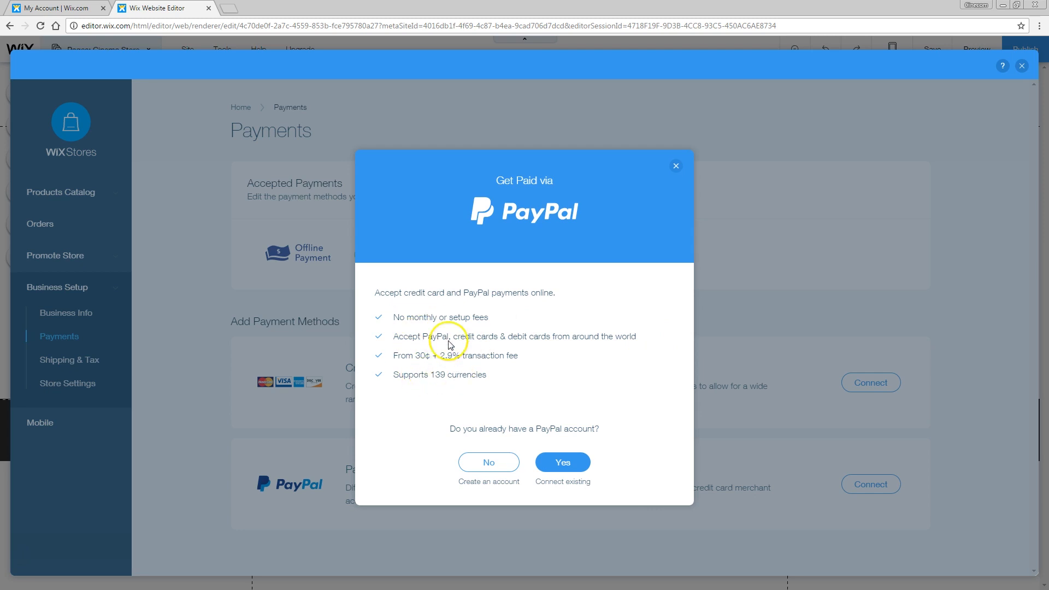
mouse_move(584, 416)
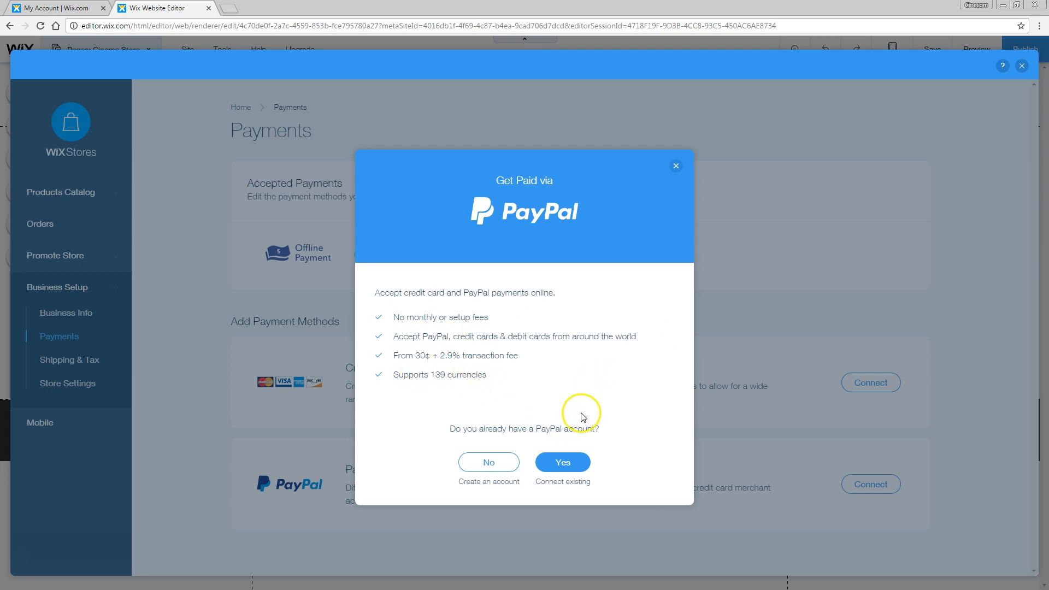
left_click(562, 461)
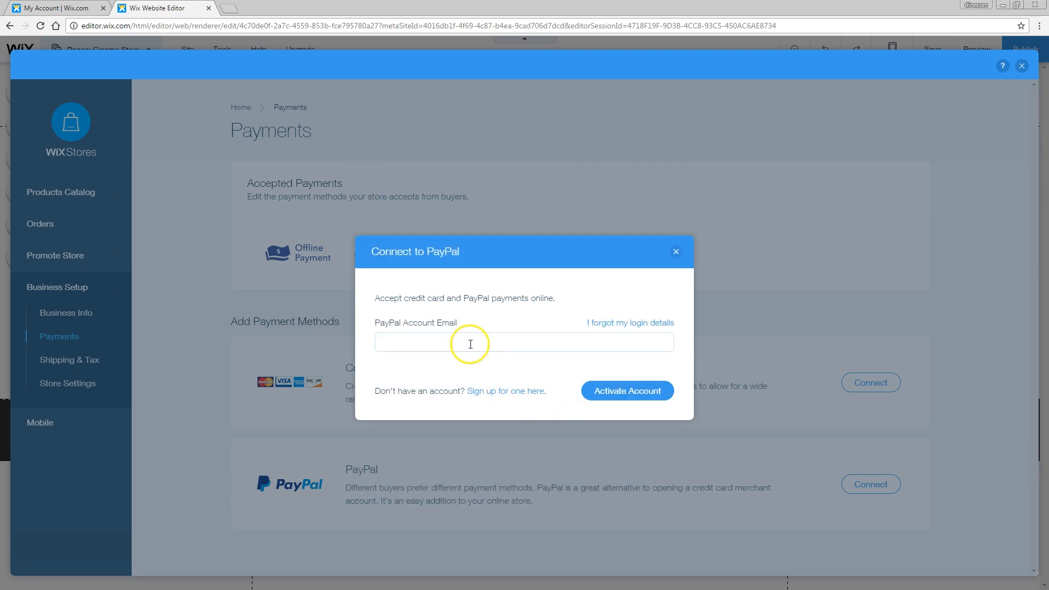
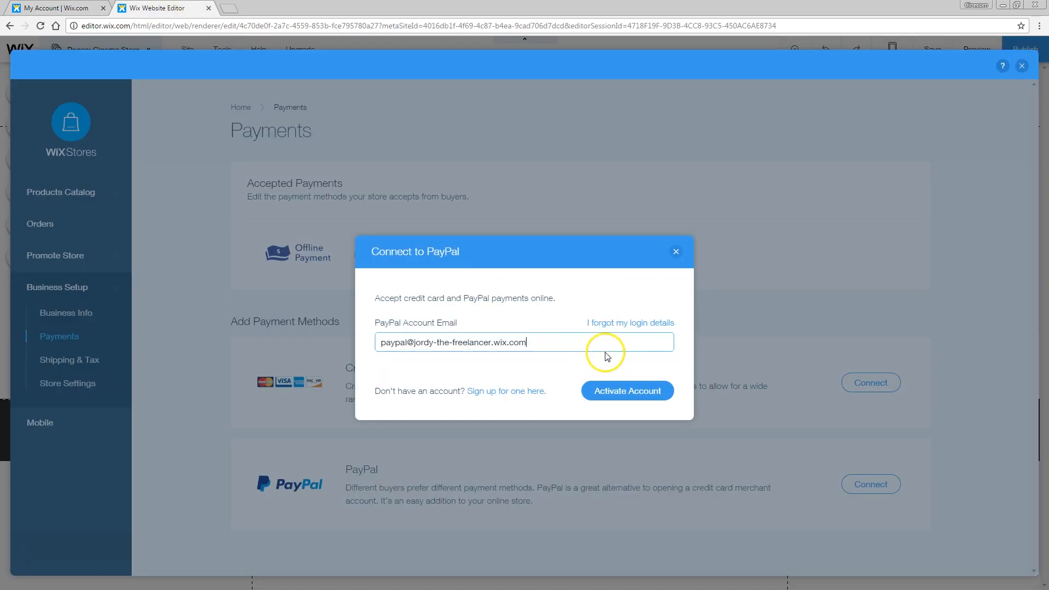
left_click(626, 391)
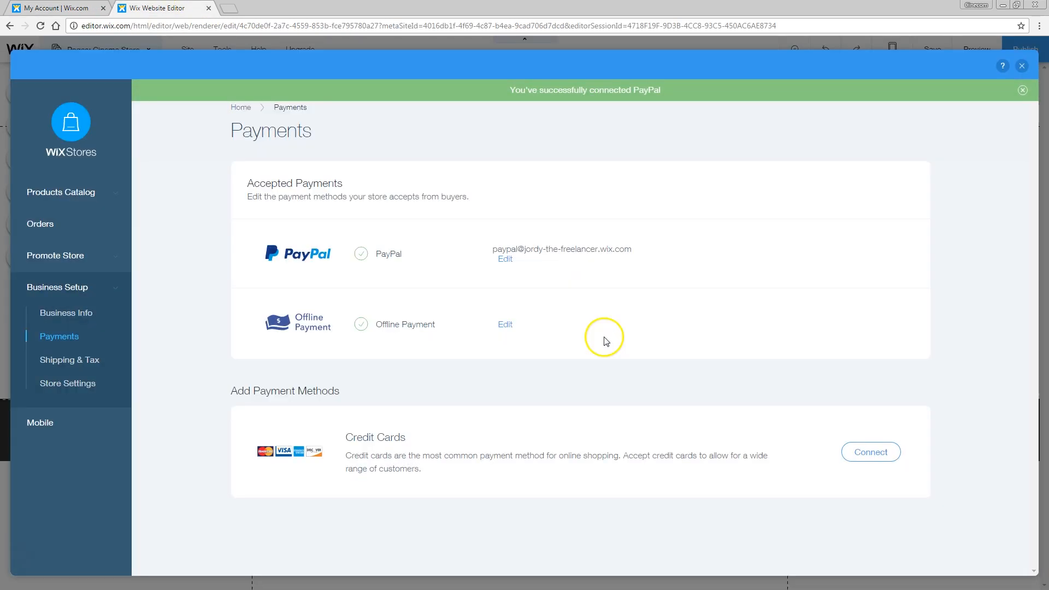
mouse_move(627, 362)
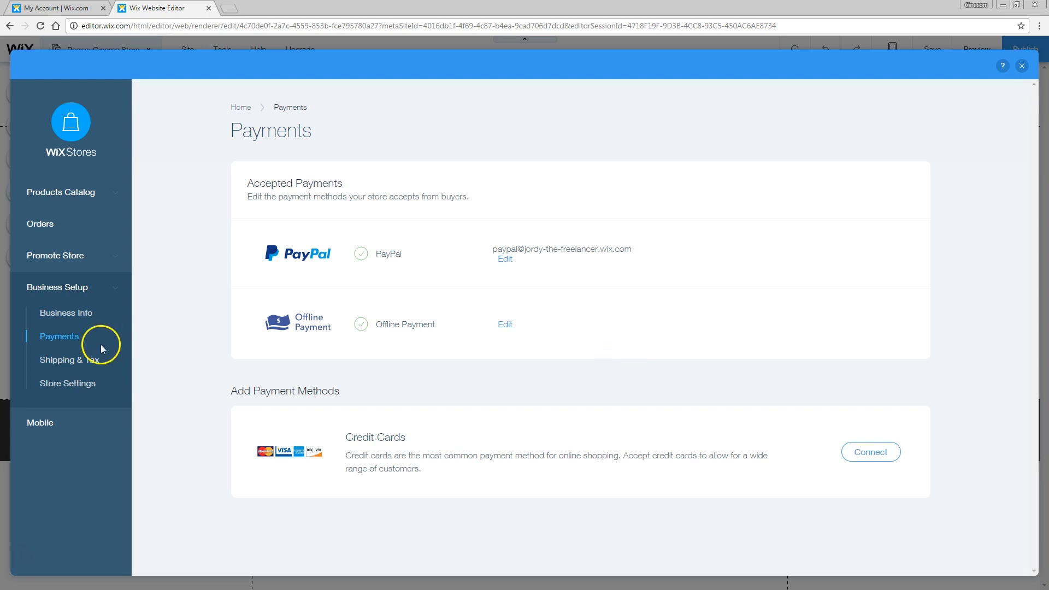
Step: In Shipping & Tax, edit the Domestic Belgium region and try Rate by Weight
left_click(69, 360)
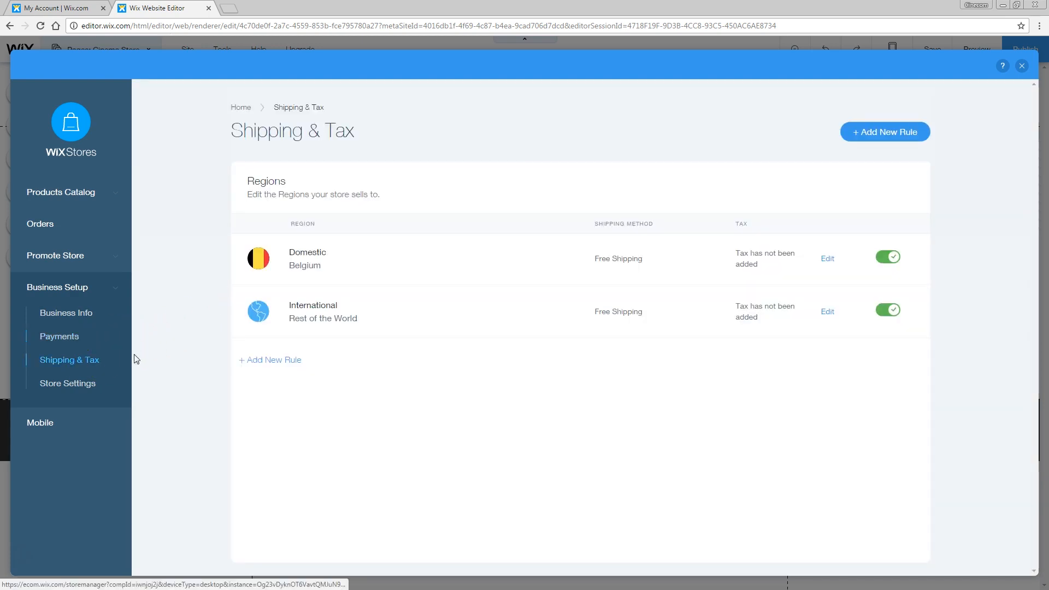
mouse_move(466, 413)
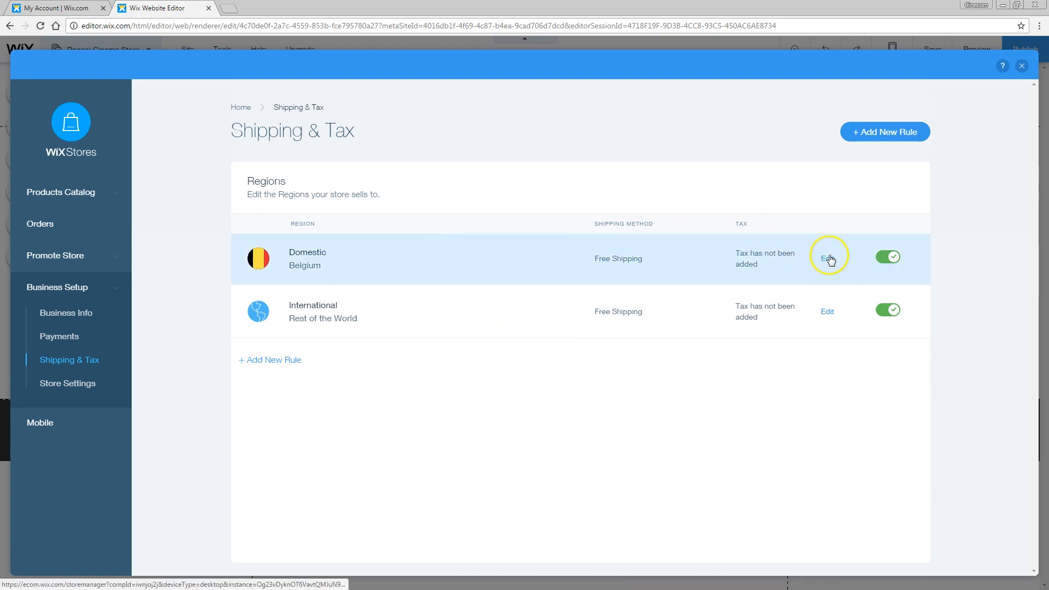
left_click(826, 258)
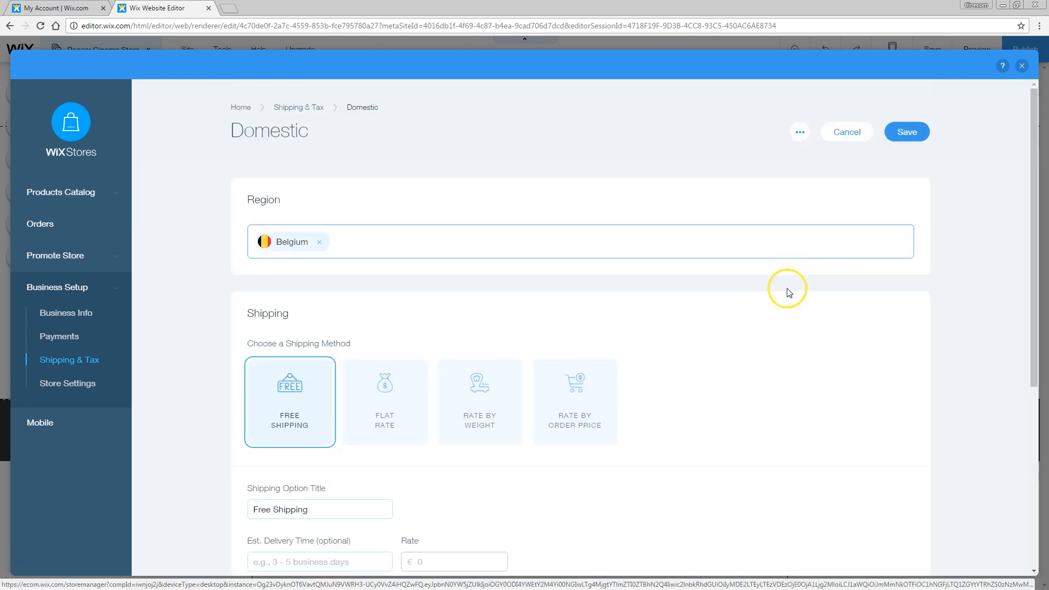
scroll("down", 3)
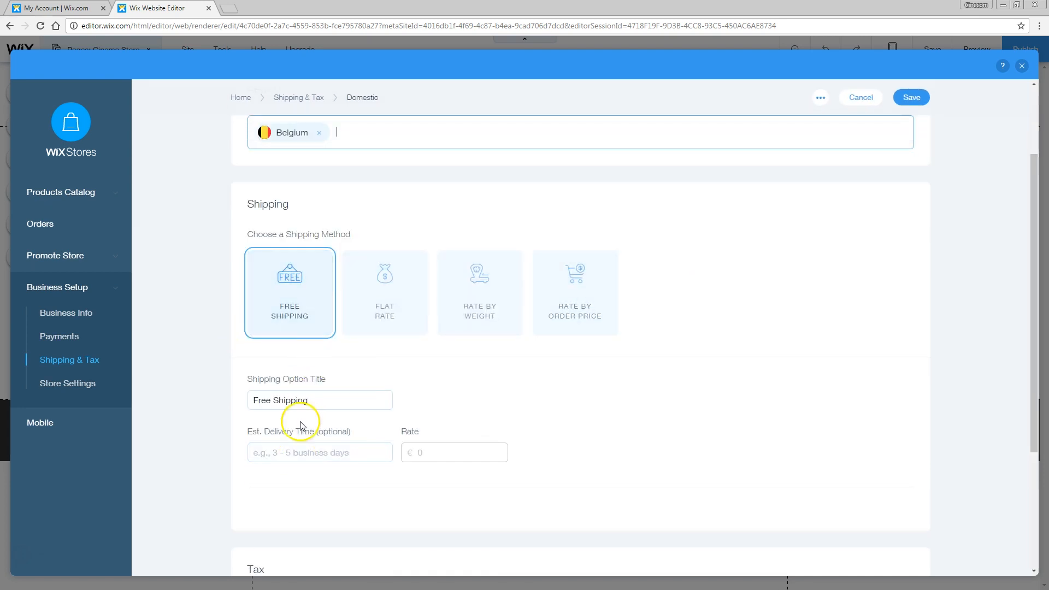
mouse_move(206, 396)
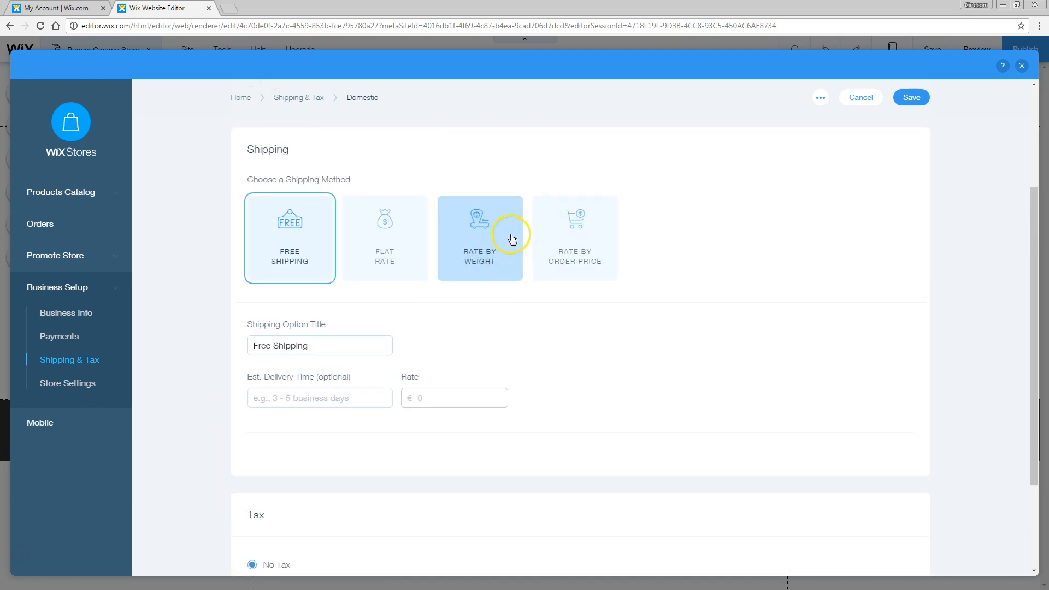
left_click(480, 237)
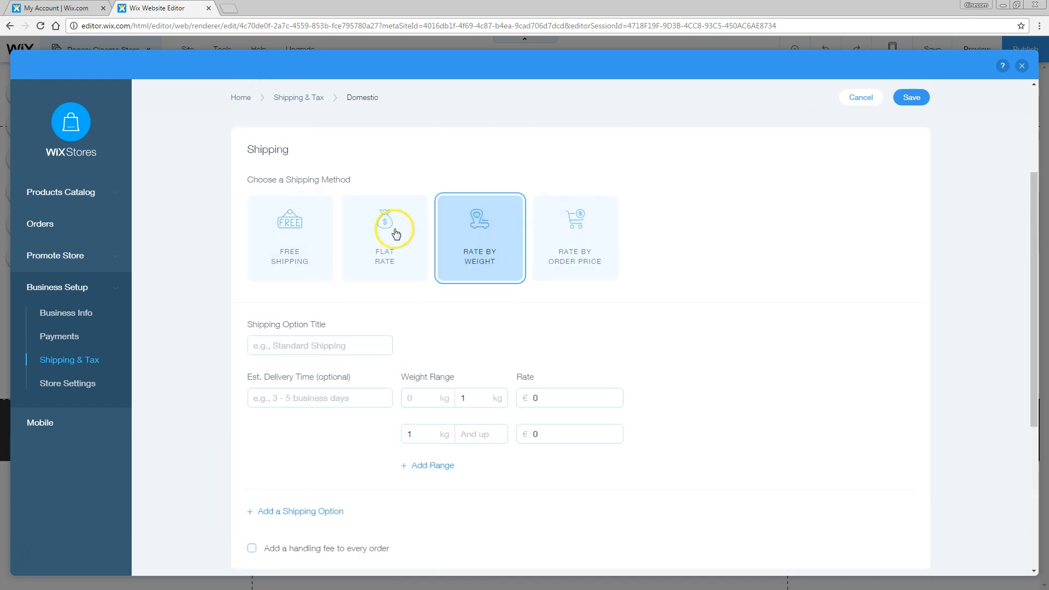
mouse_move(482, 370)
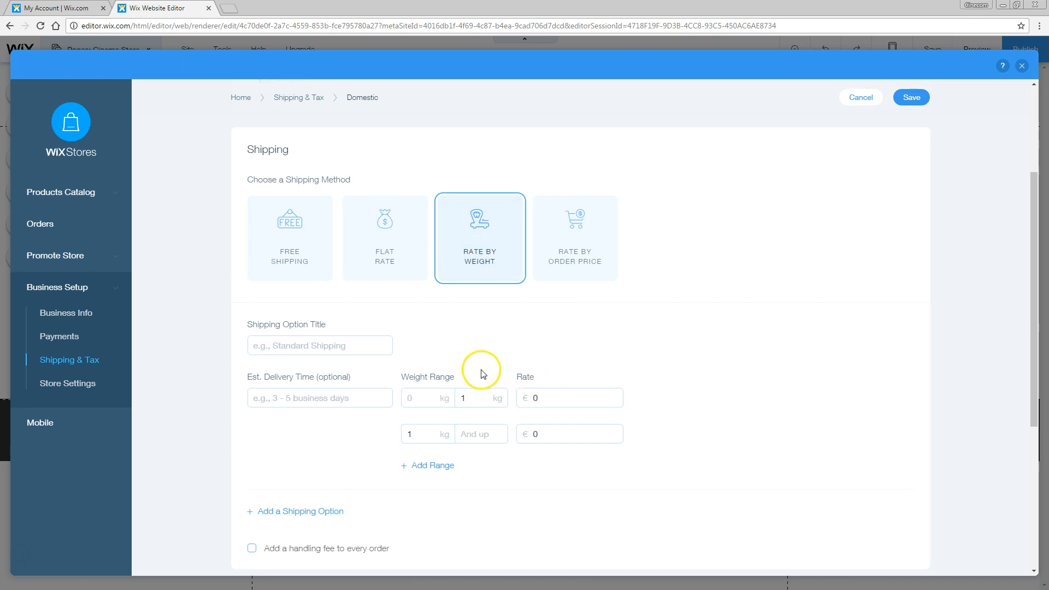
Step: Review the weight-range rates, then switch Belgium back to Free Shipping at €0
left_click(568, 398)
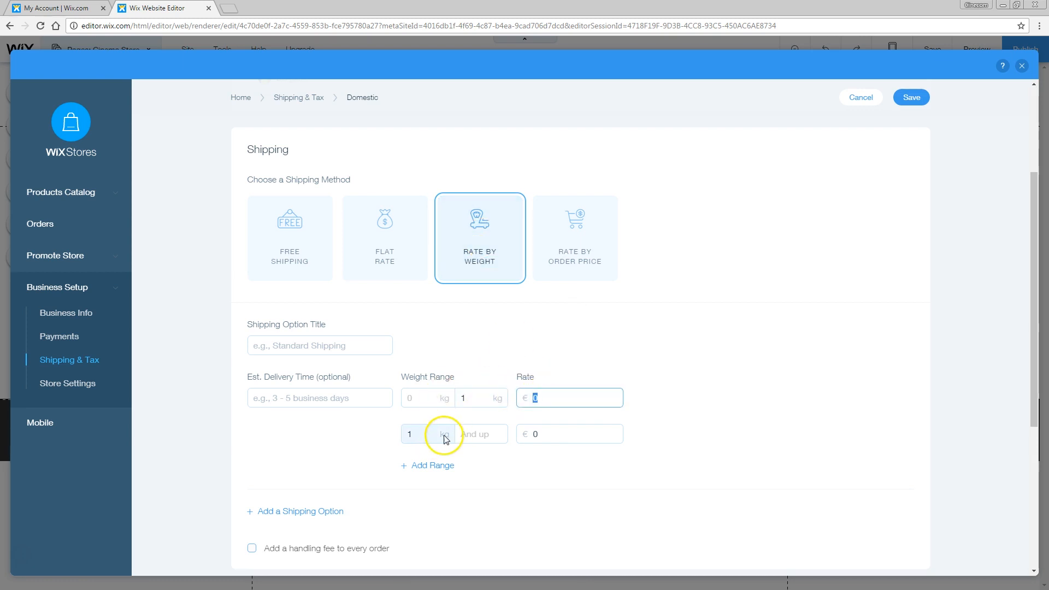
left_click(569, 433)
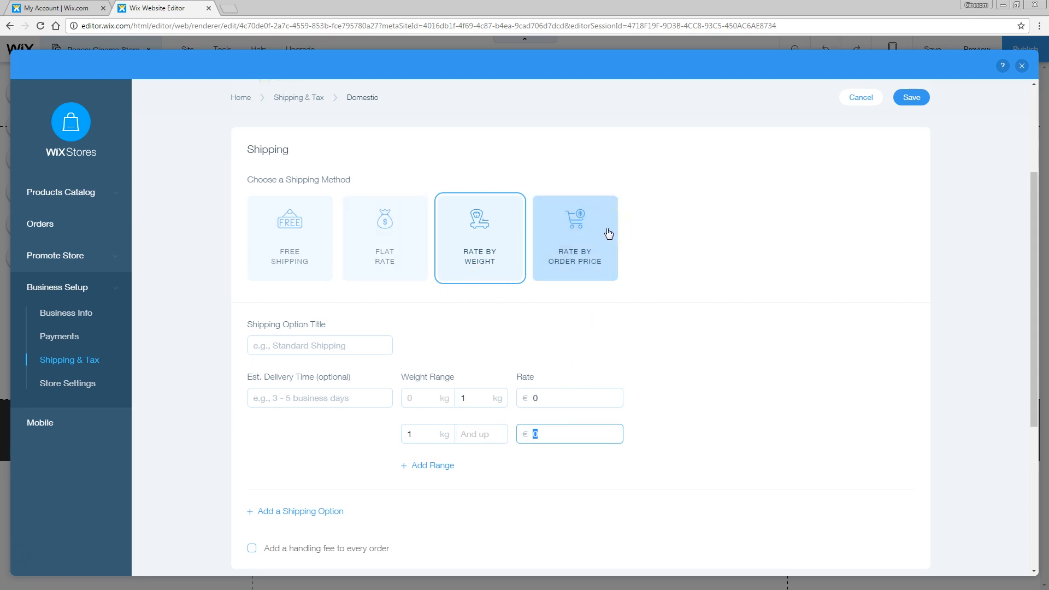
left_click(290, 237)
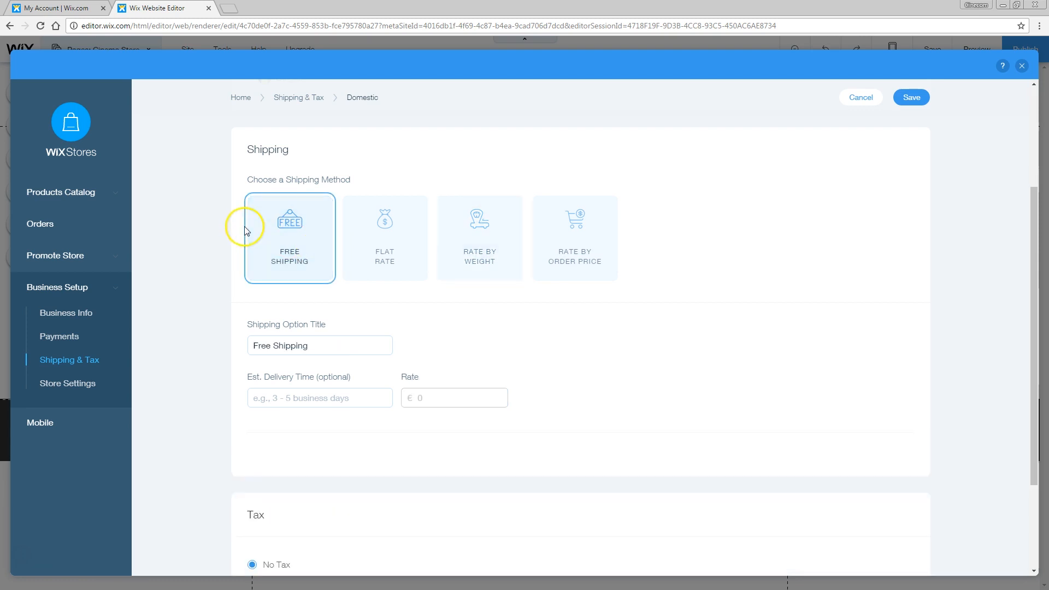
scroll("down", 3)
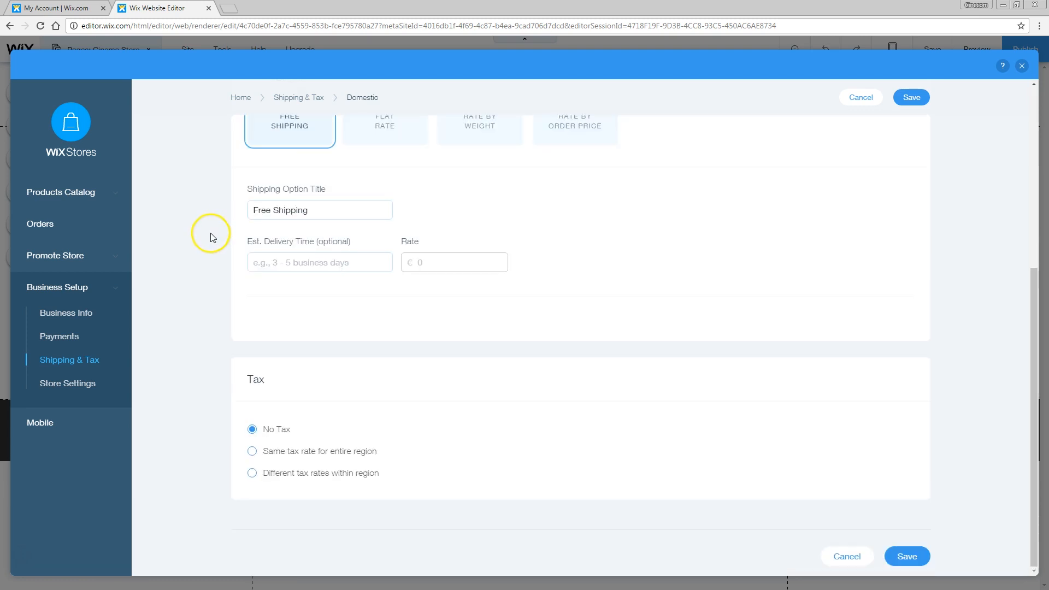
mouse_move(203, 375)
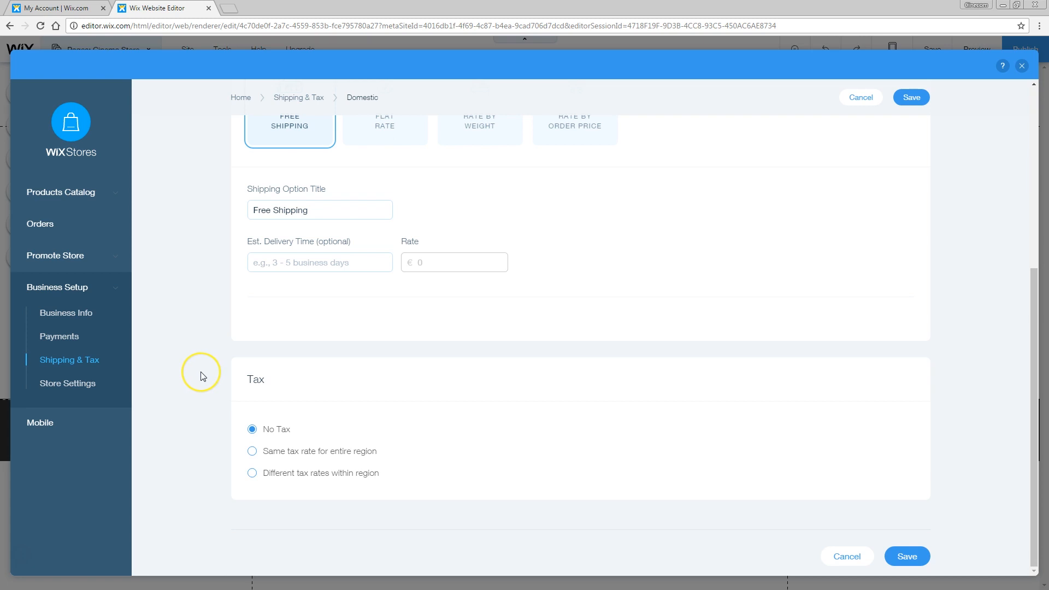
mouse_move(237, 461)
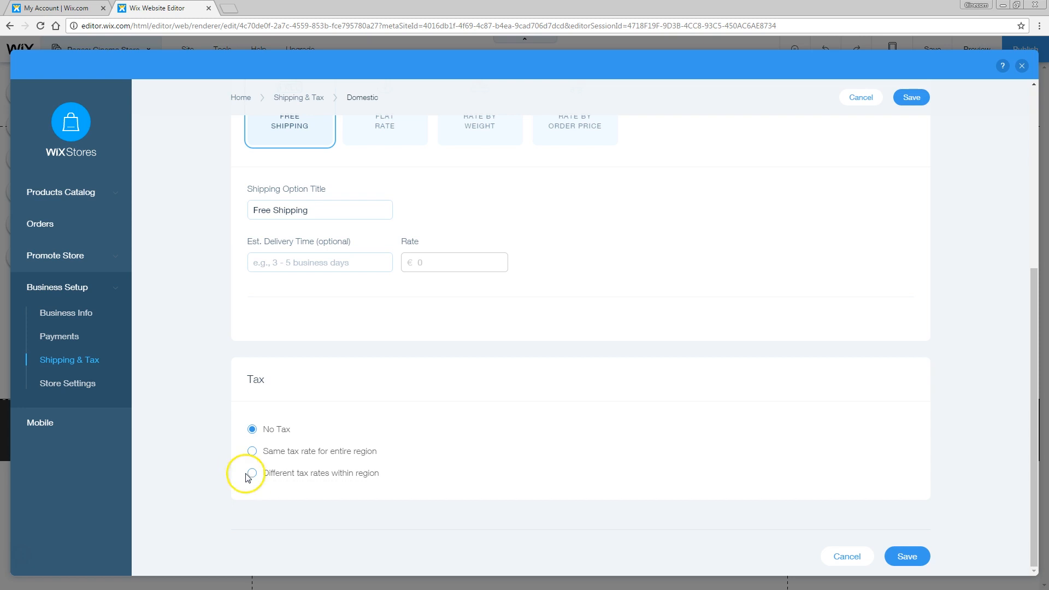
Step: Use different tax rates within the region and set Belgium's rate to 21%
left_click(252, 473)
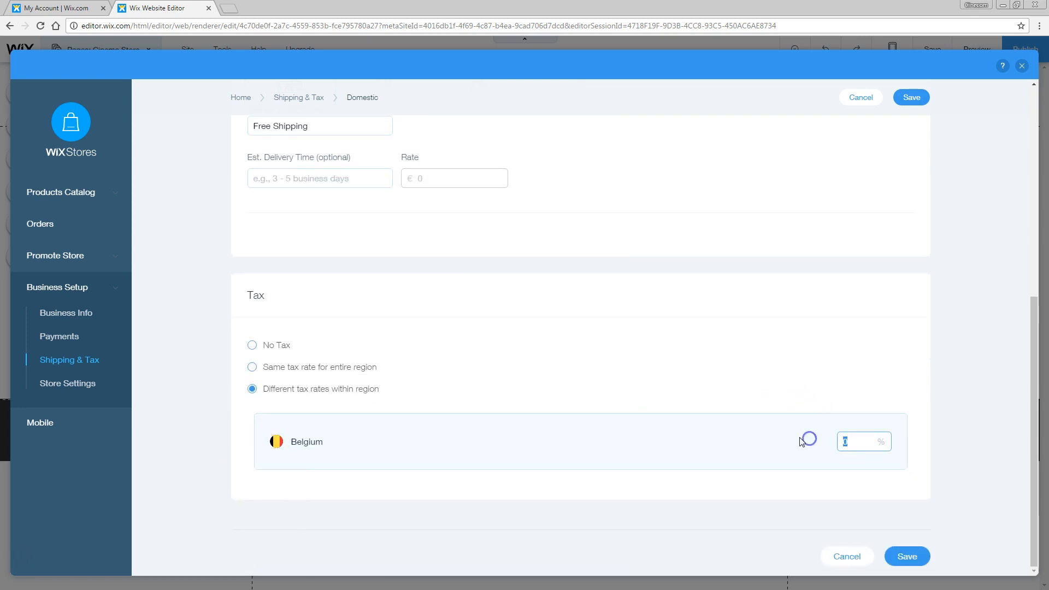
type("21")
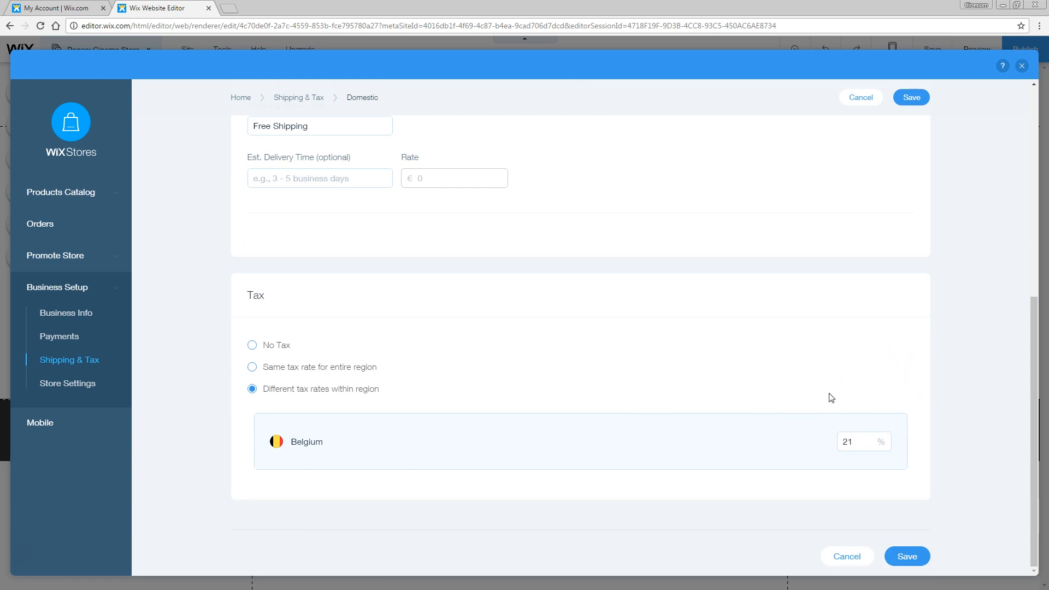
mouse_move(874, 394)
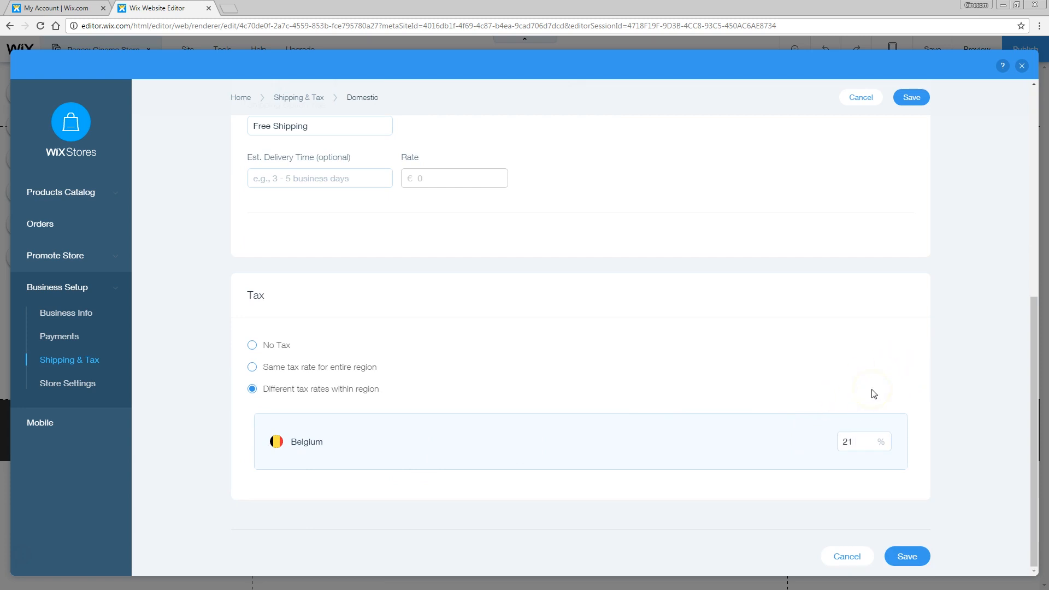
mouse_move(934, 389)
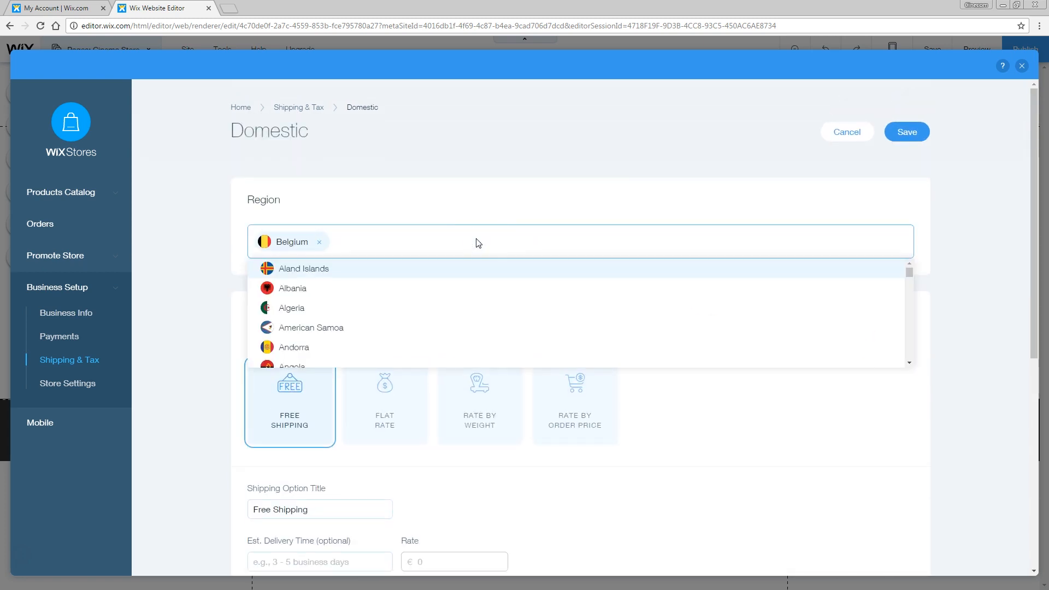
mouse_move(491, 245)
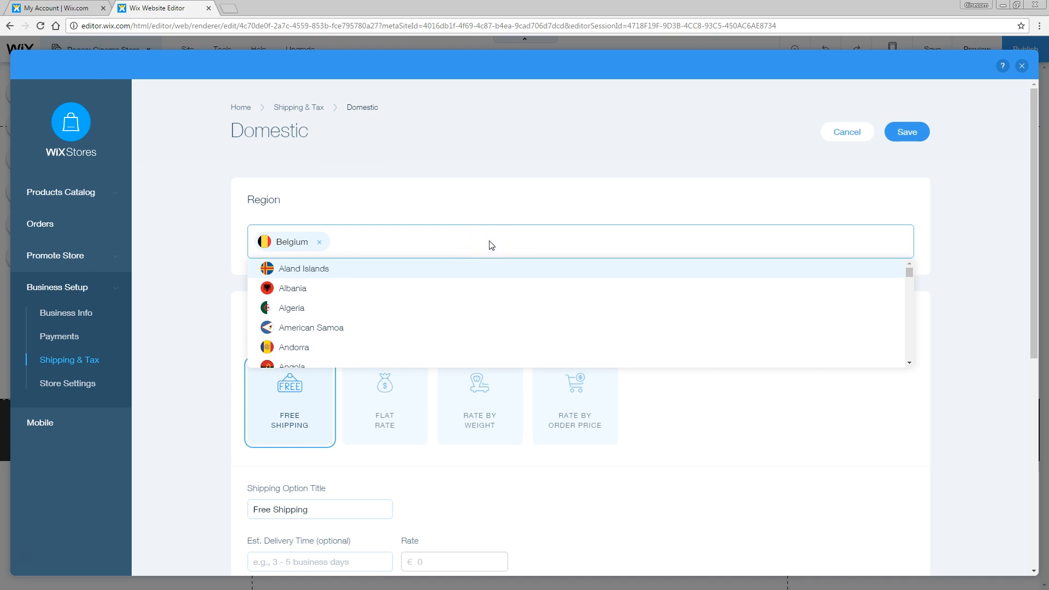
Step: Add Germany to the Domestic region and expand its 16 per-state tax rates
type("ger")
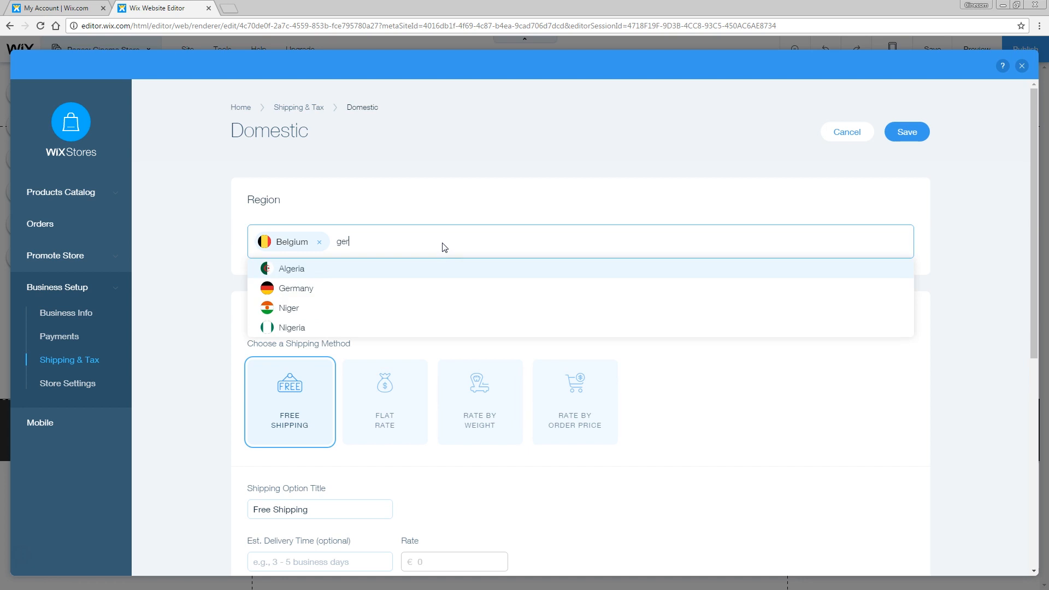
left_click(295, 287)
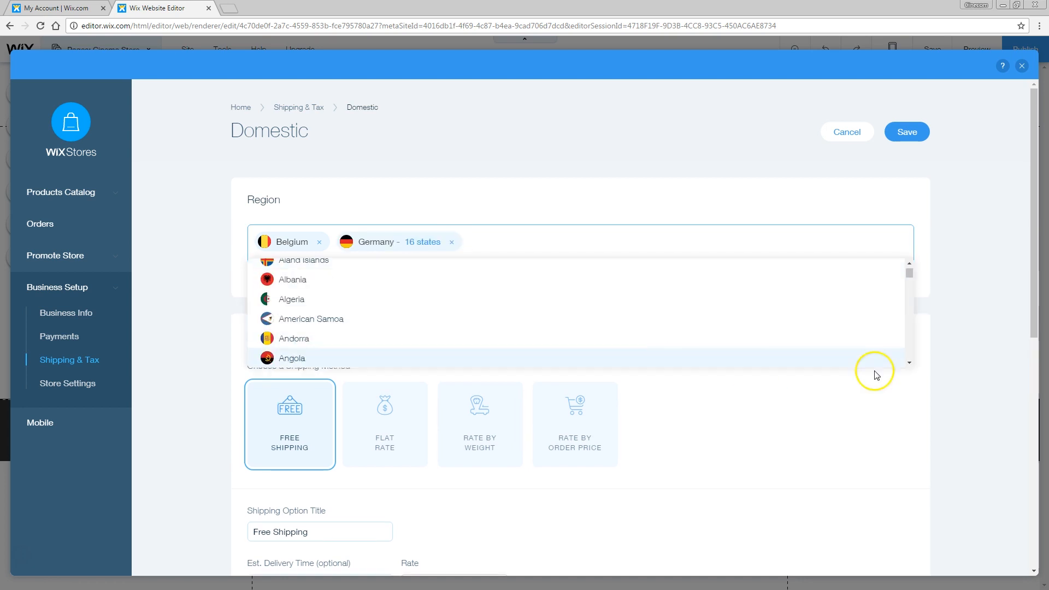
scroll("down", 3)
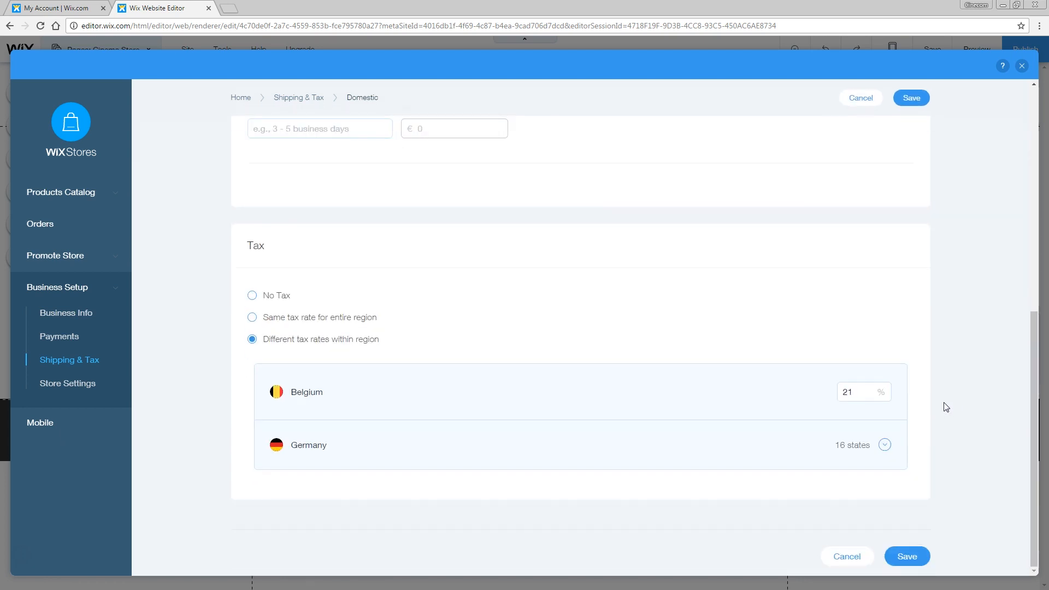
left_click(884, 445)
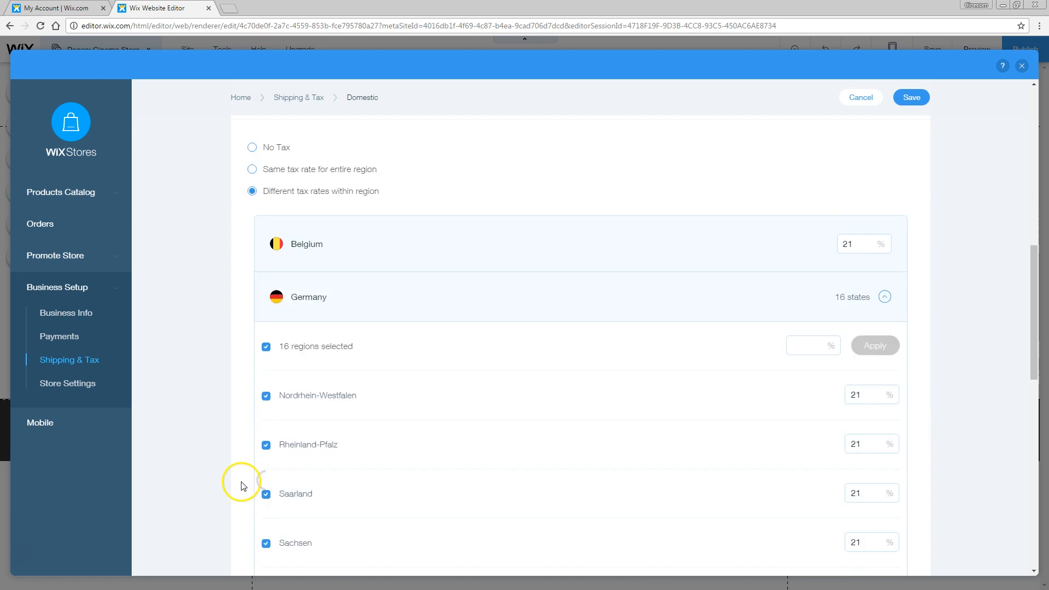
Step: Enter 25 for a state tax rate and save the Domestic region's rules
scroll("down", 3)
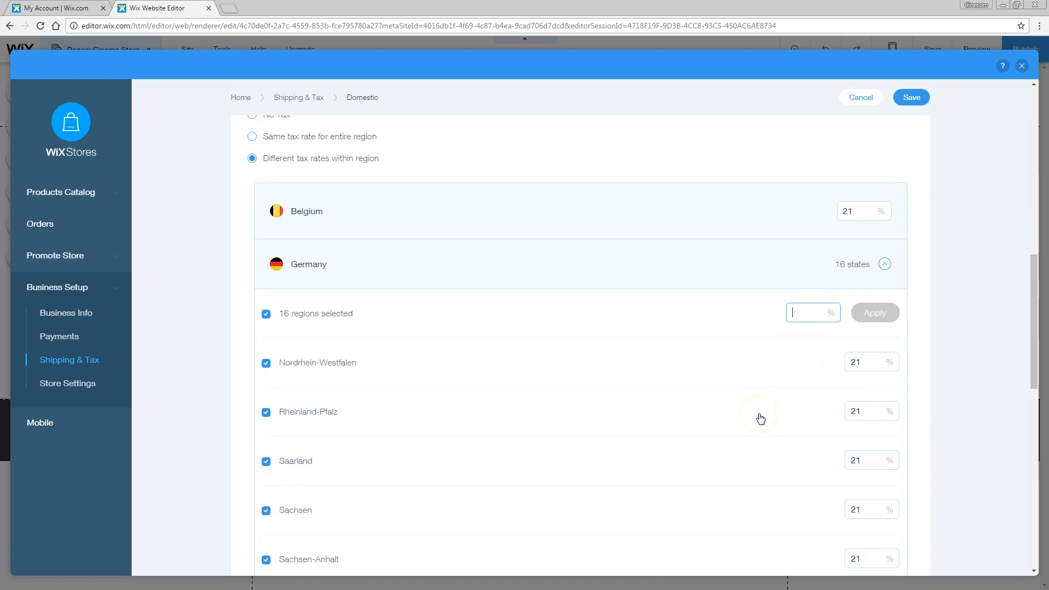
mouse_move(702, 354)
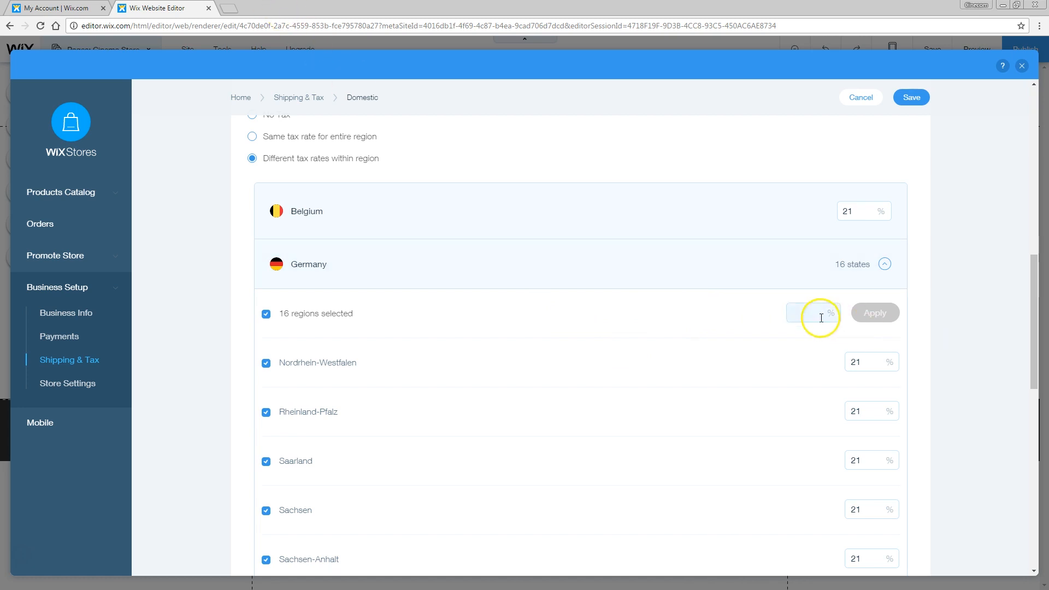
type("25")
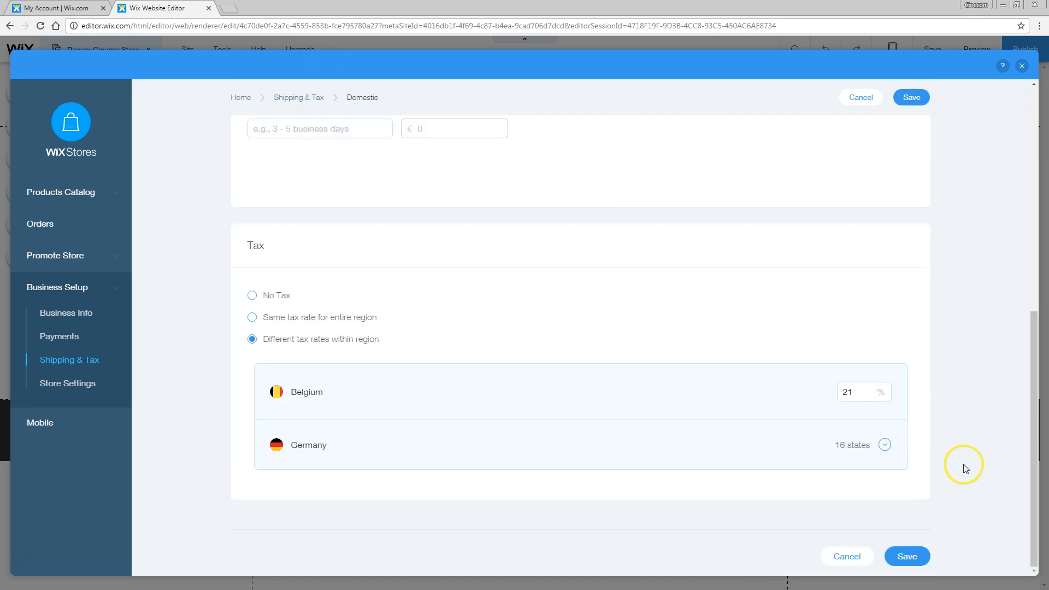
scroll("up", 3)
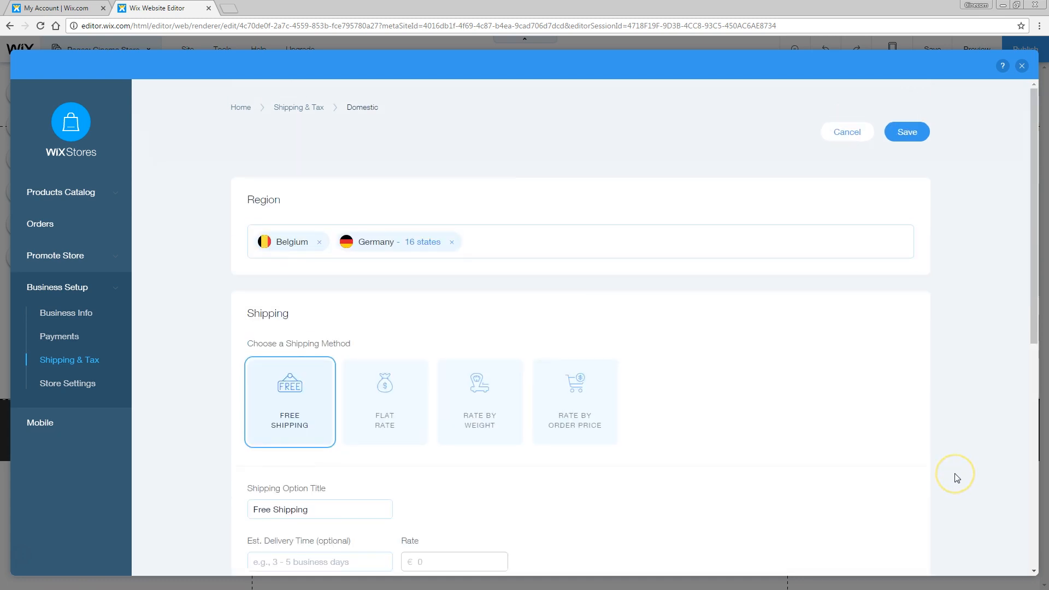
scroll("down", 3)
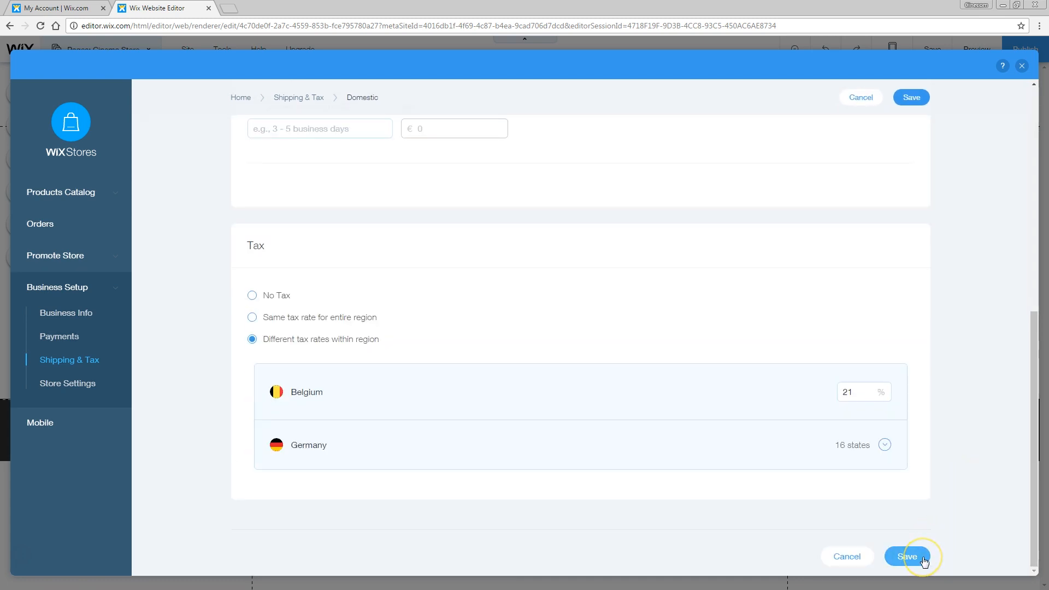
left_click(910, 556)
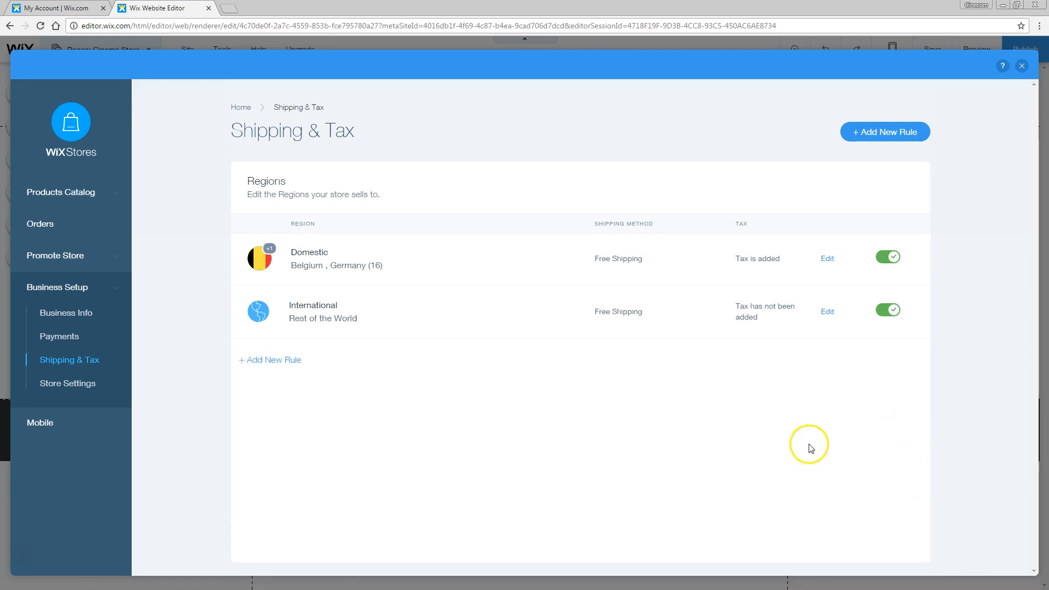
mouse_move(379, 306)
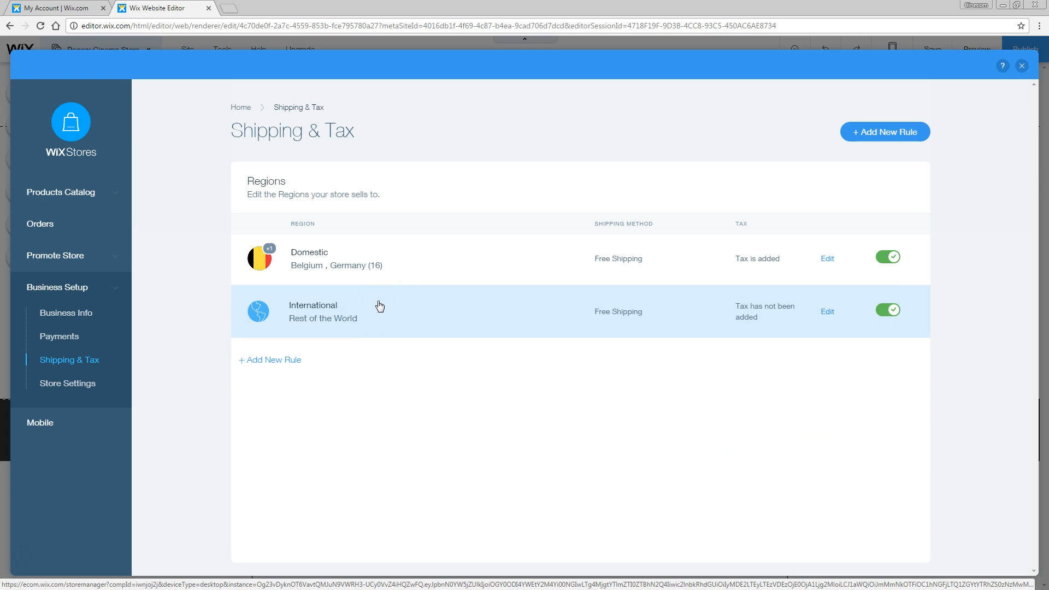
mouse_move(509, 337)
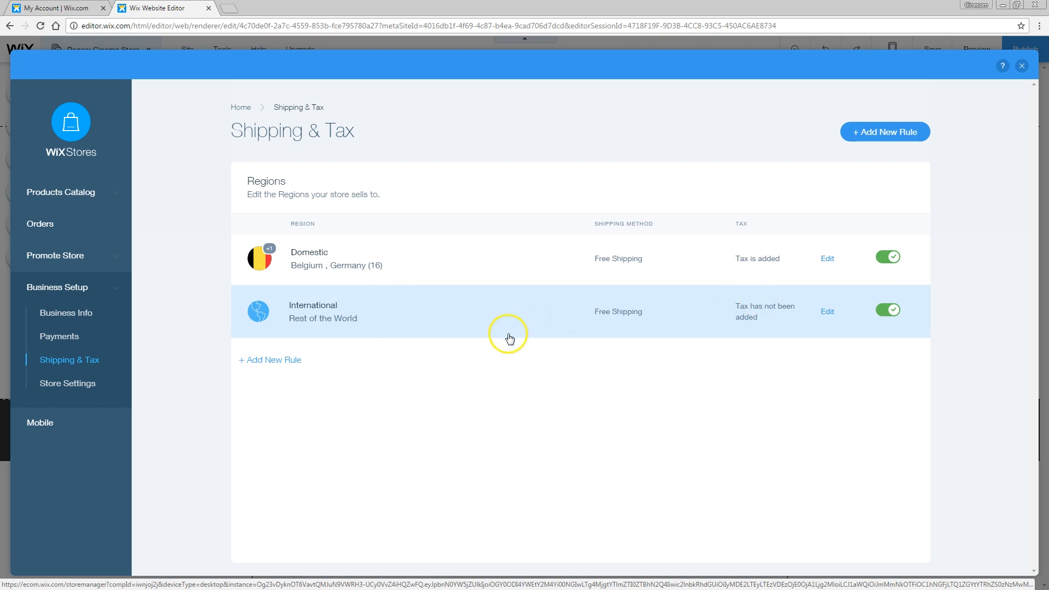
mouse_move(686, 312)
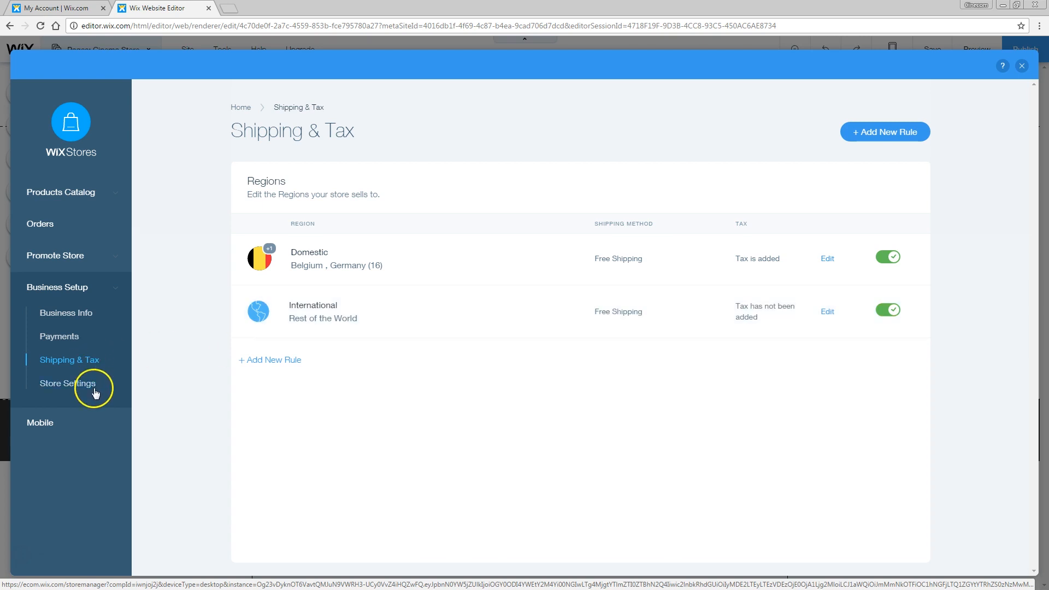
Step: In Store Settings, review the storefront language and Euro currency options
left_click(67, 383)
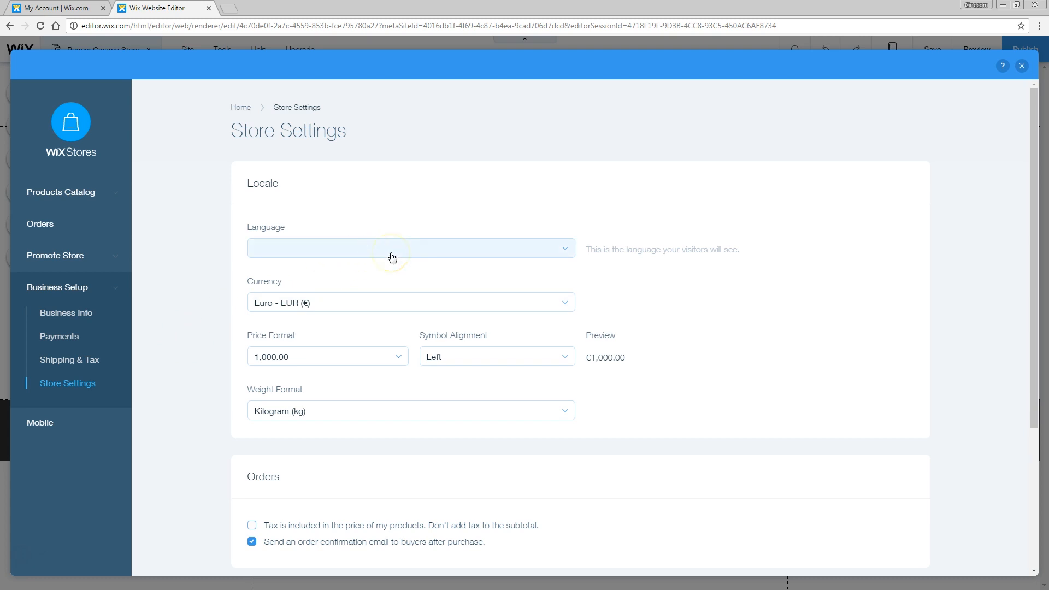
left_click(410, 303)
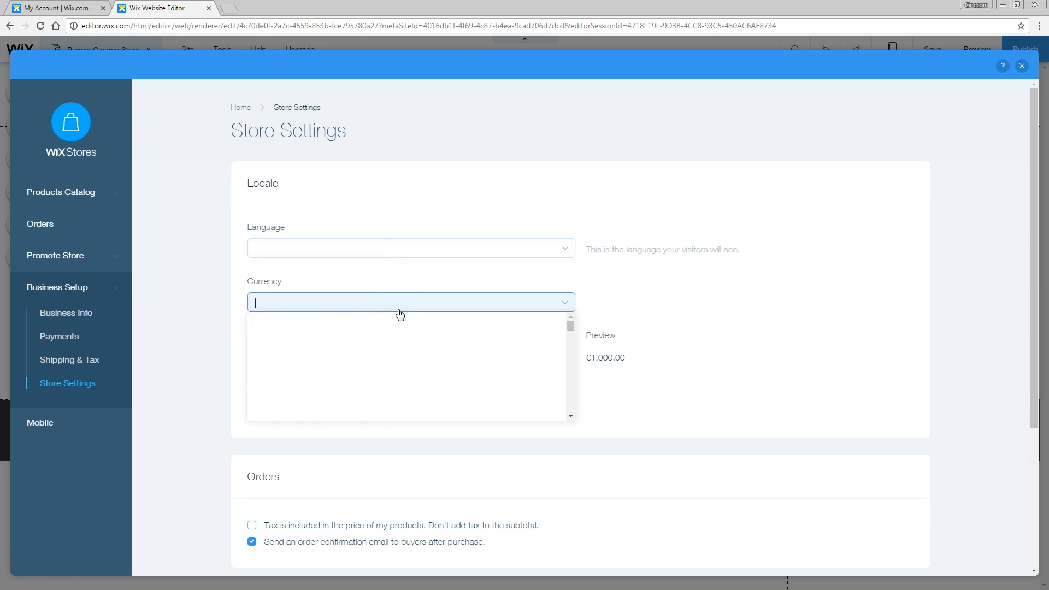
left_click(410, 302)
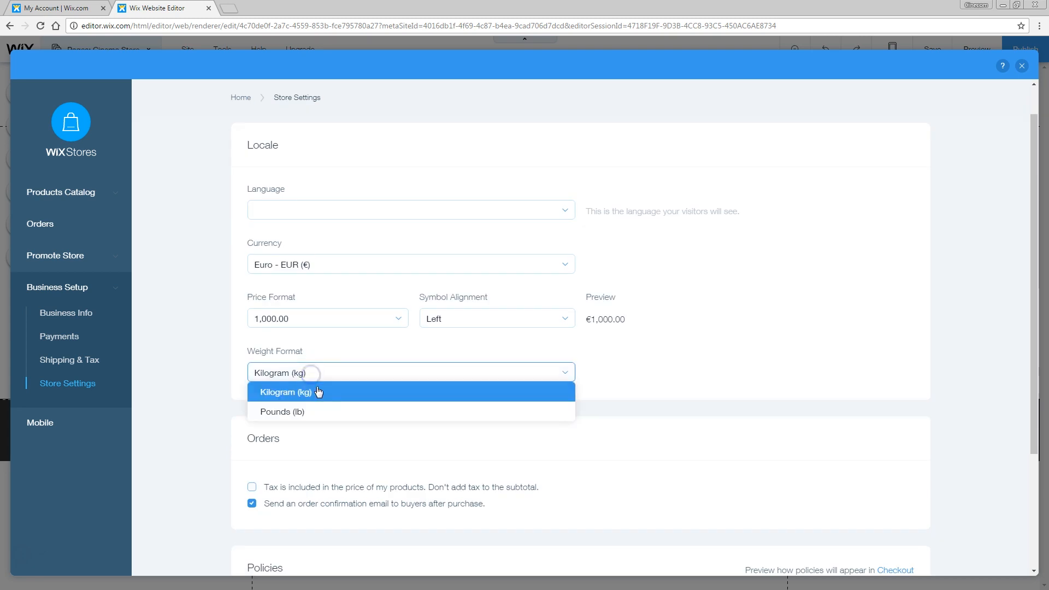
mouse_move(333, 417)
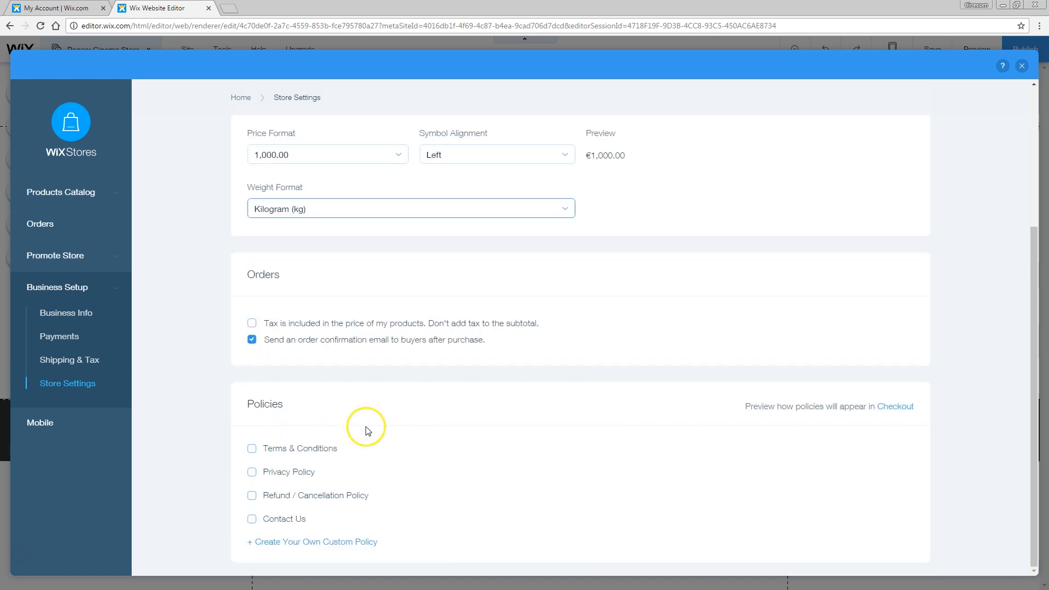
mouse_move(504, 438)
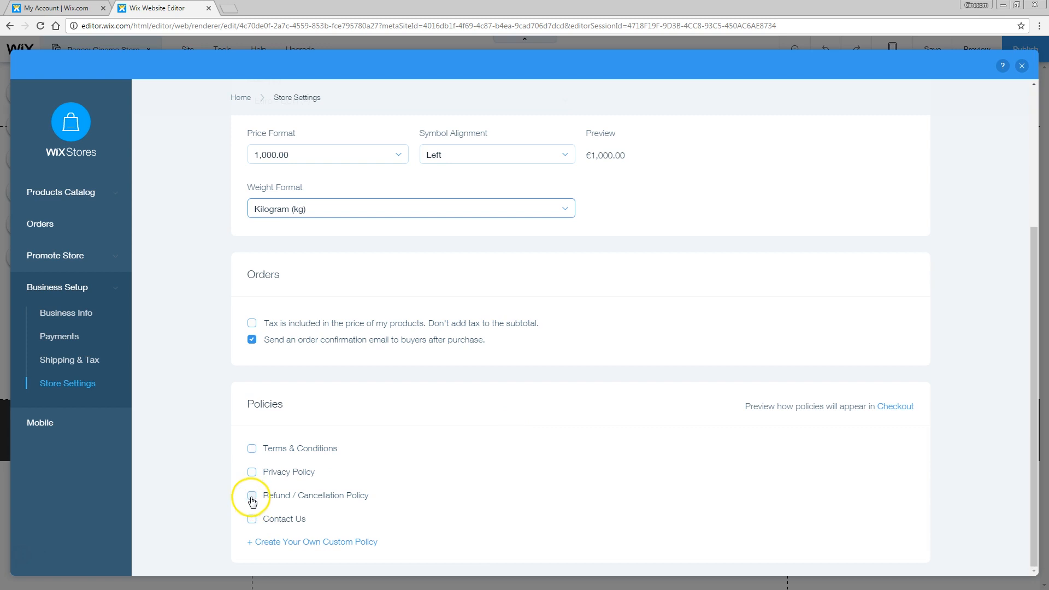
Step: Enable Refund / Cancellation Policy with the text '30 Day refund guarentee'
left_click(251, 495)
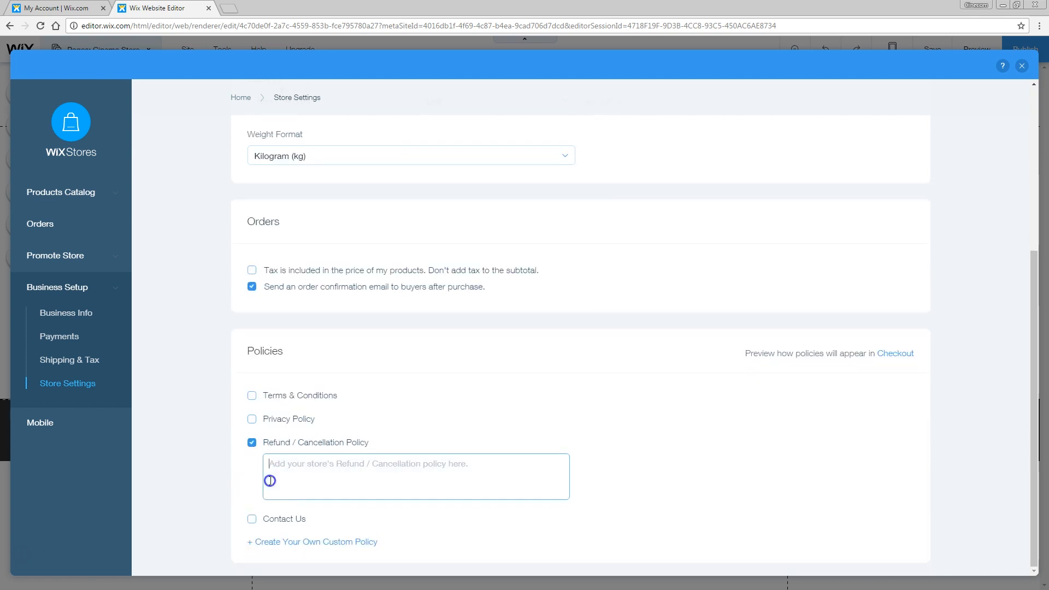
mouse_move(633, 460)
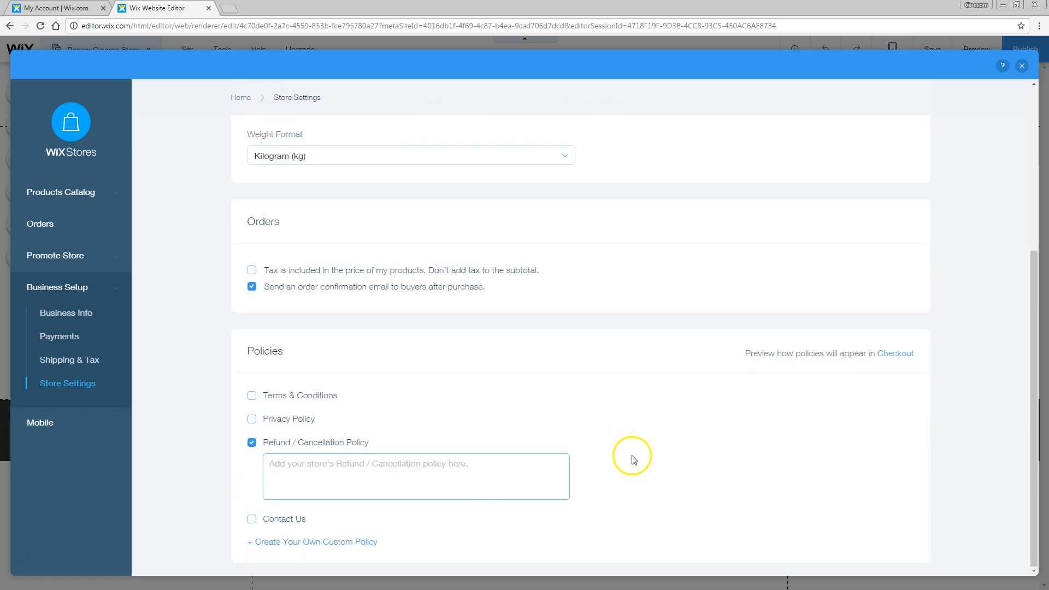
type("30")
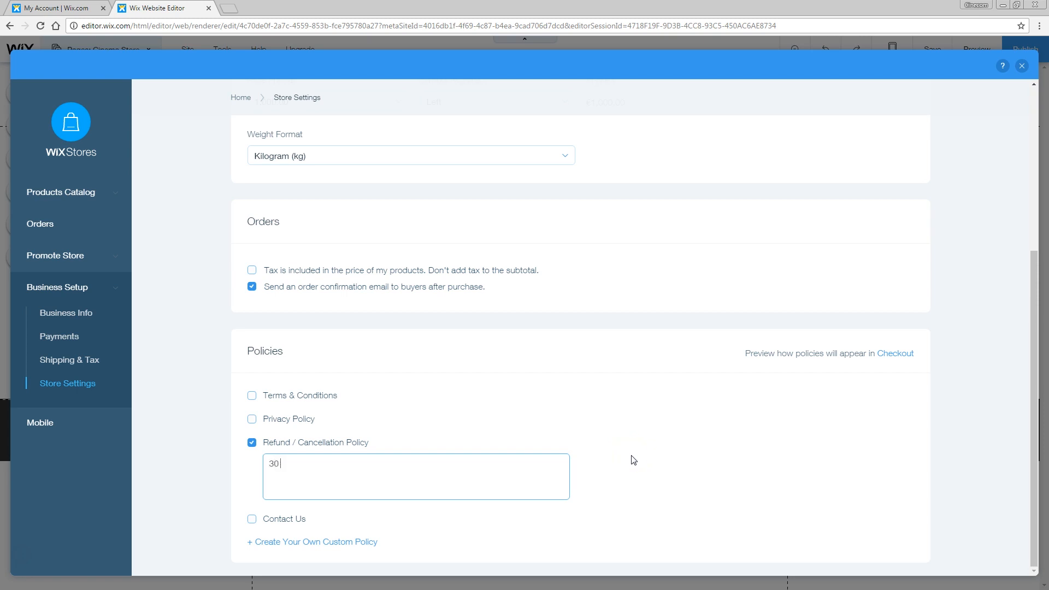
type("Day refund")
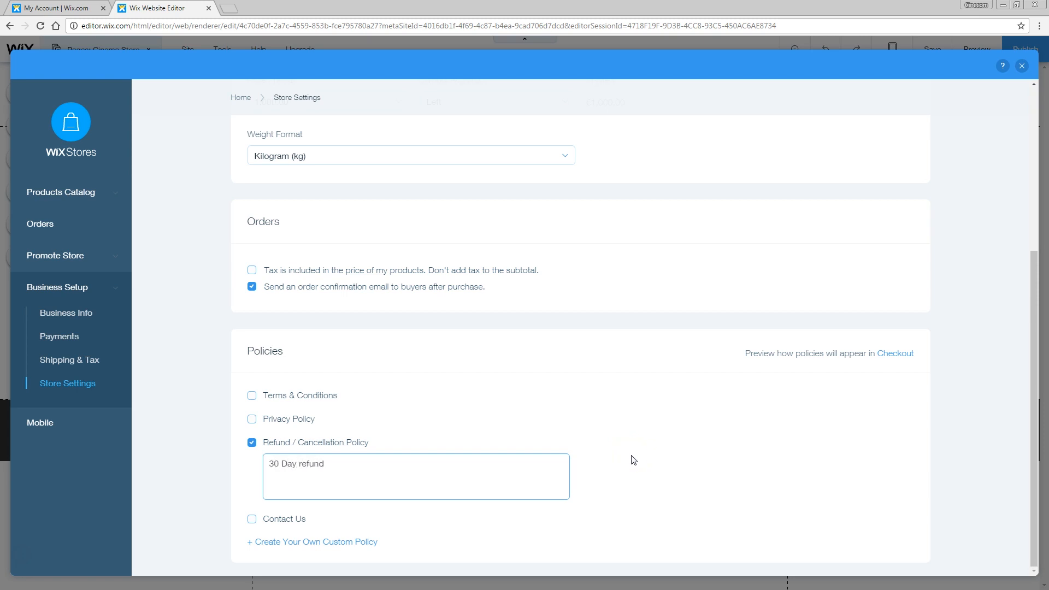
type("guarentee")
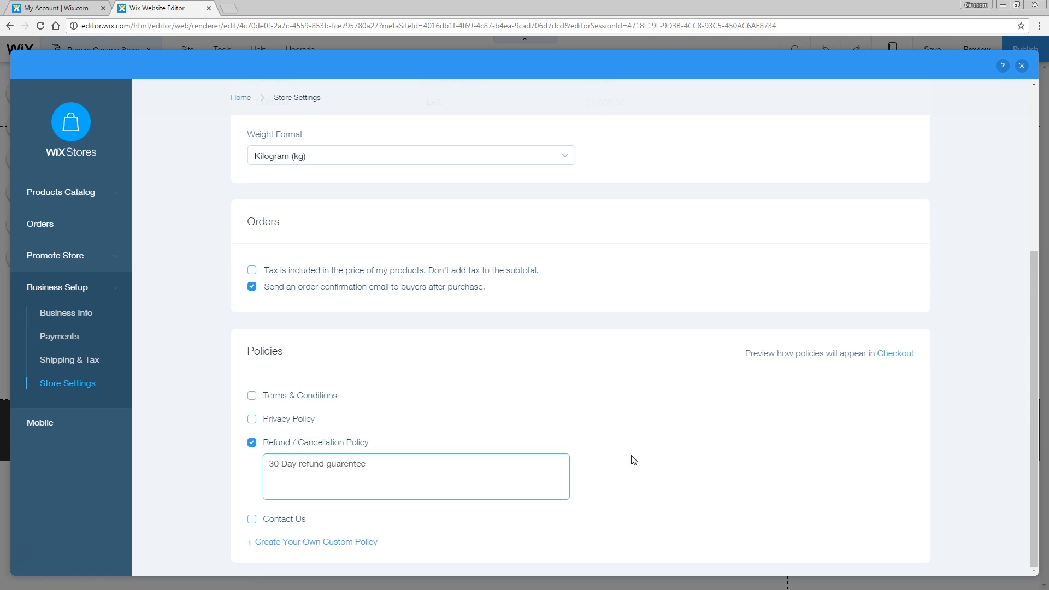
scroll("up", 3)
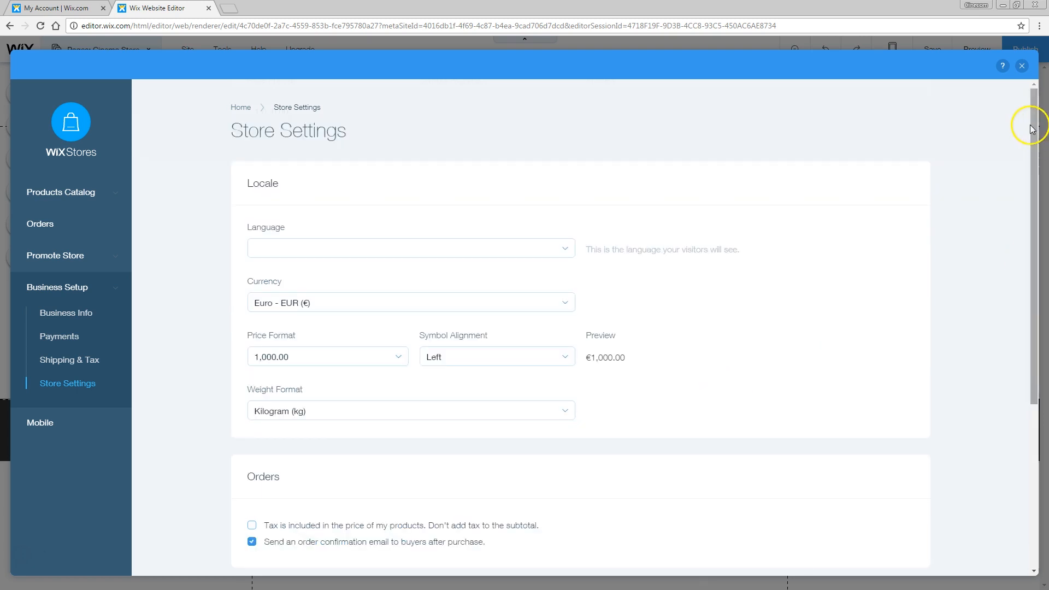
Step: Close the Wix Stores dashboard and switch the editor to the HOME page
left_click(1021, 65)
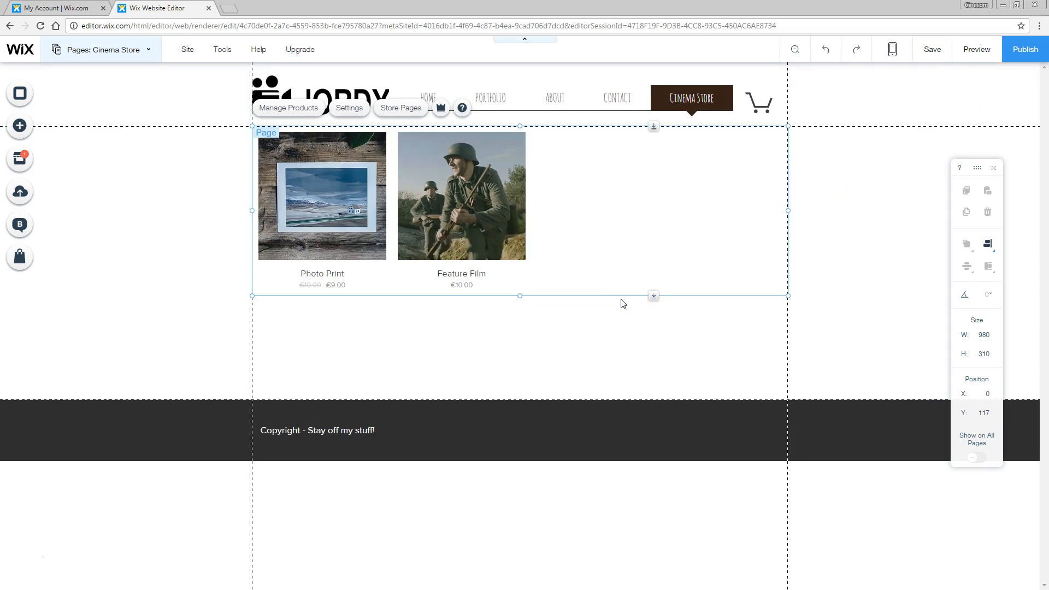
left_click(147, 49)
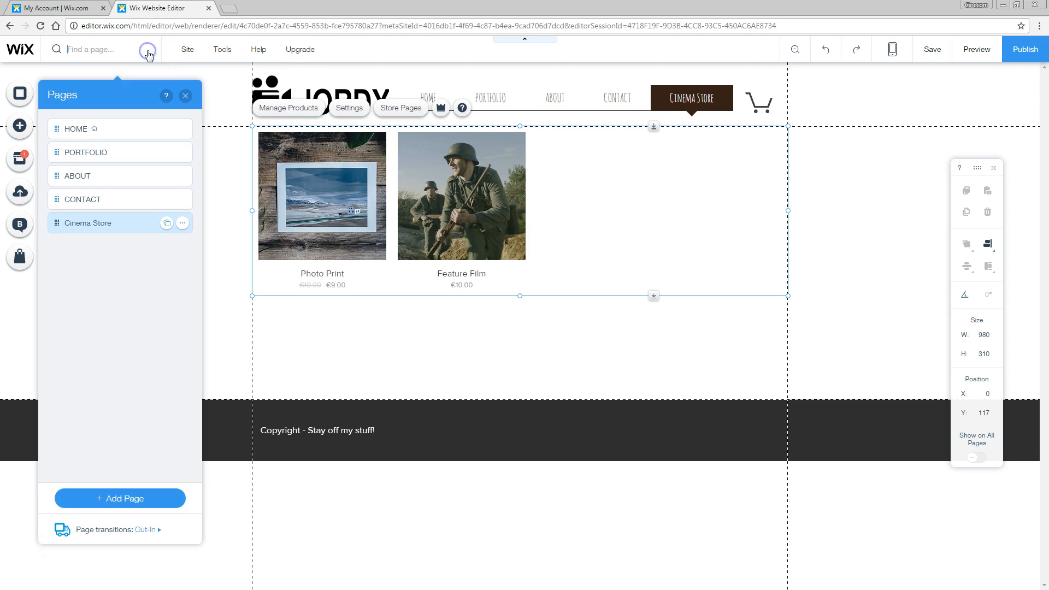
left_click(76, 129)
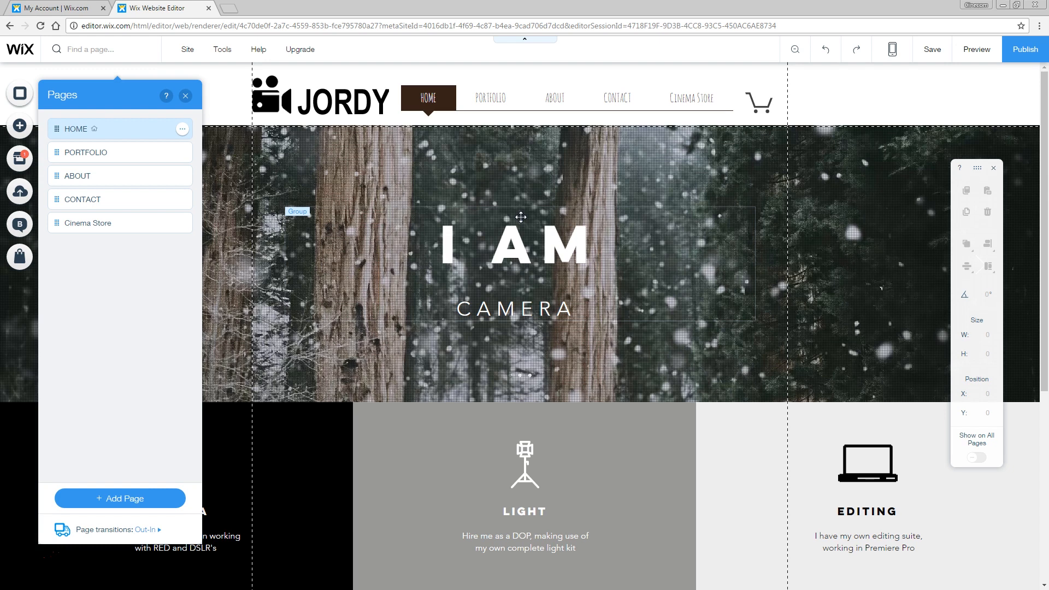
Step: Drag a Product Widget (Photo Print, €9.00) from the Store elements onto the home page below the service blocks
left_click(20, 126)
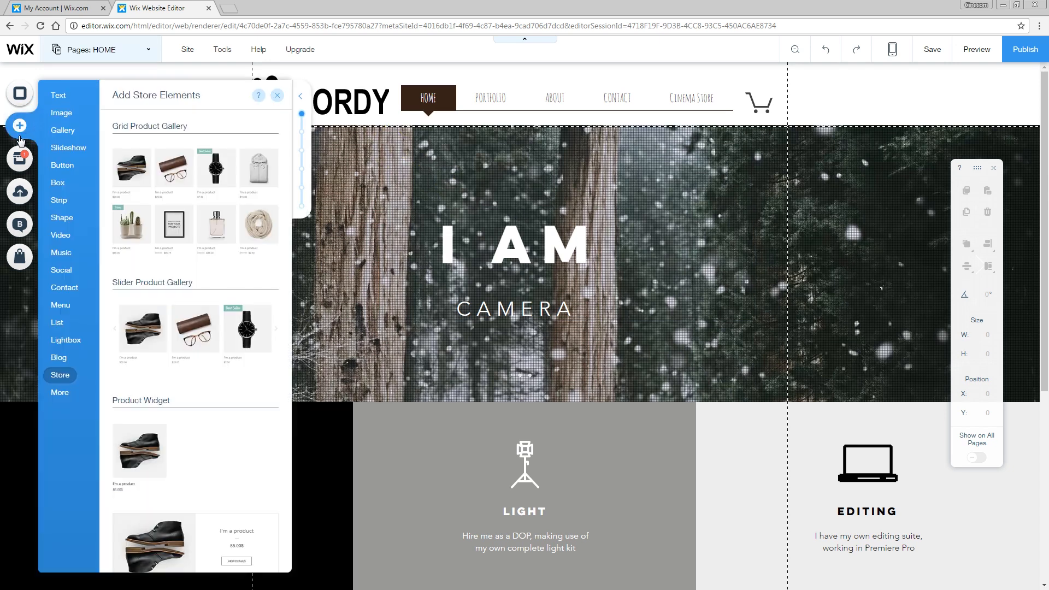
mouse_move(60, 378)
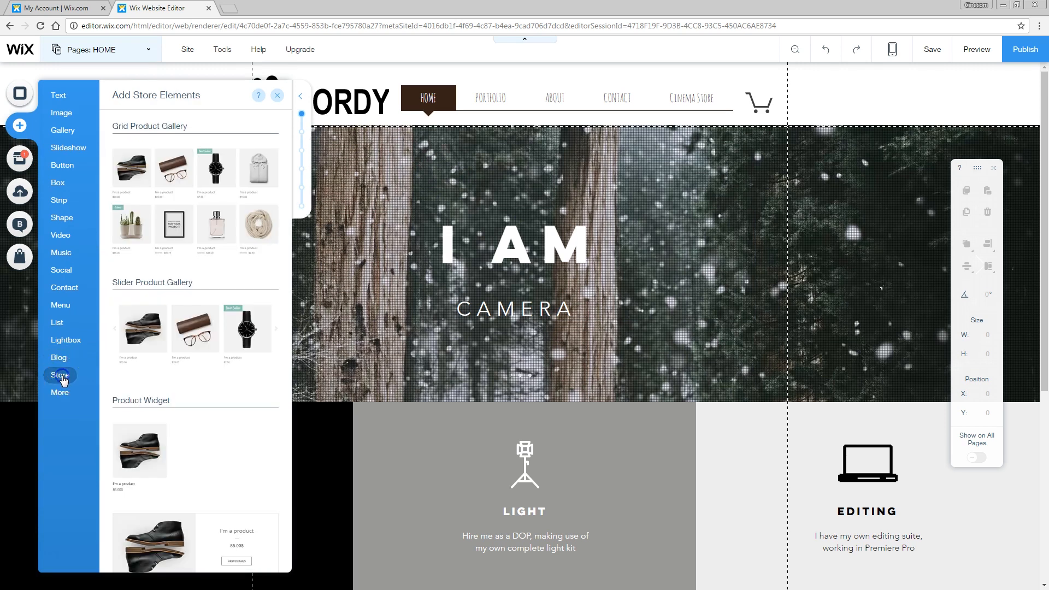
scroll("down", 3)
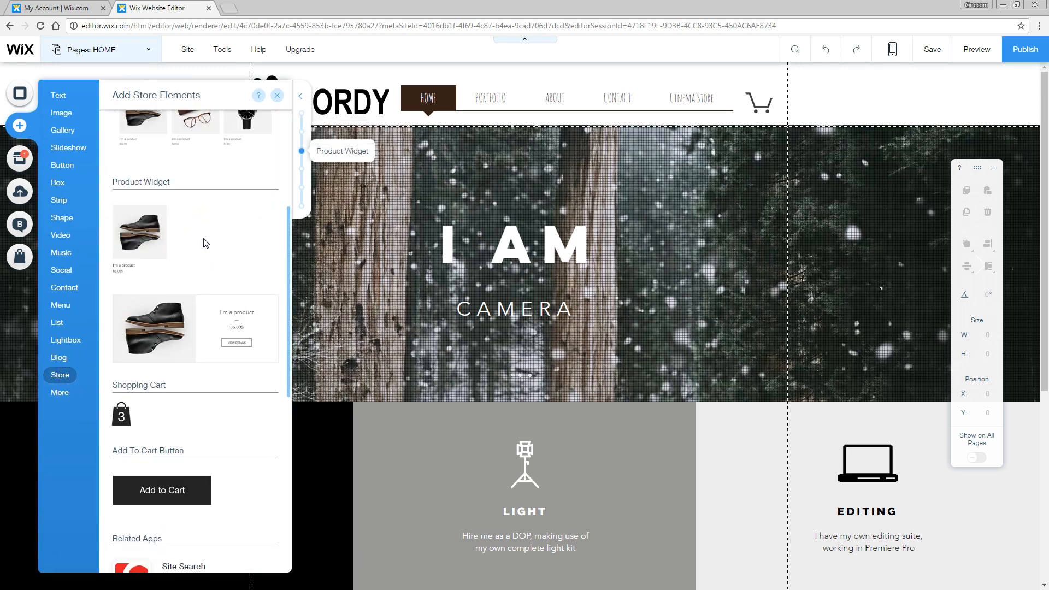
scroll("down", 3)
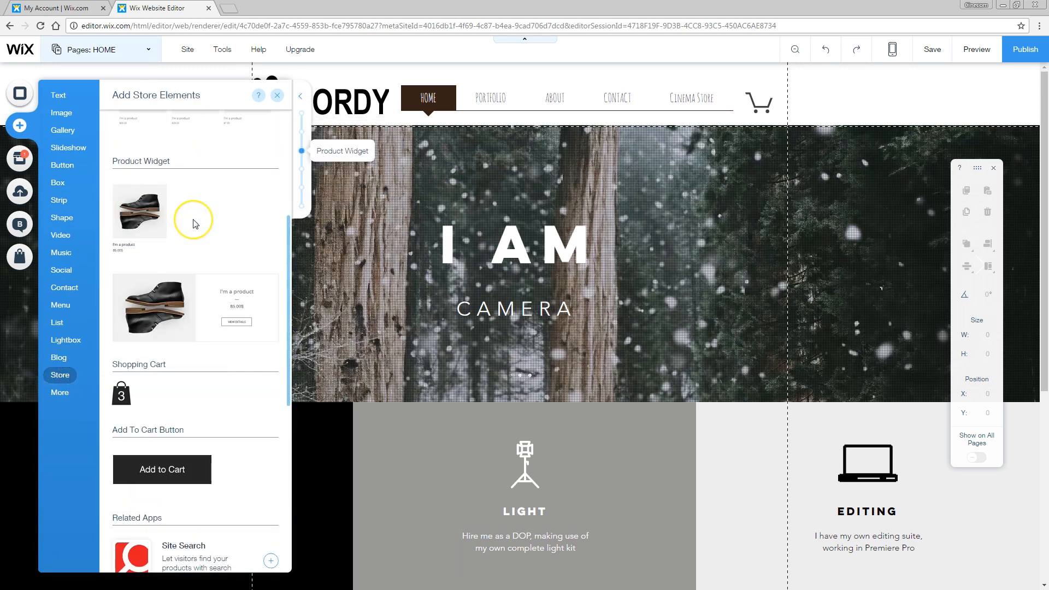
scroll("up", 3)
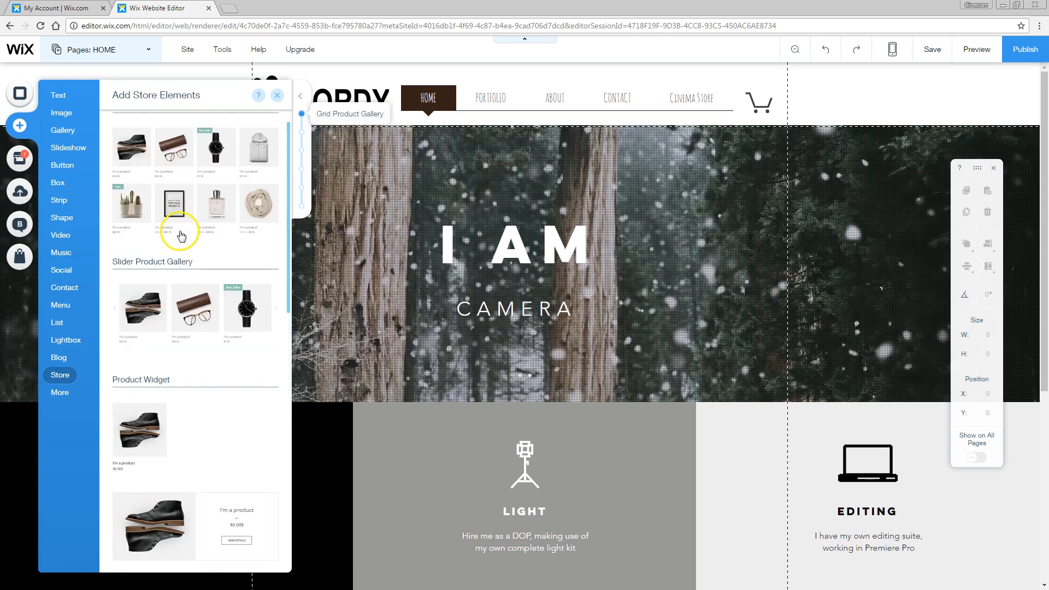
scroll("down", 3)
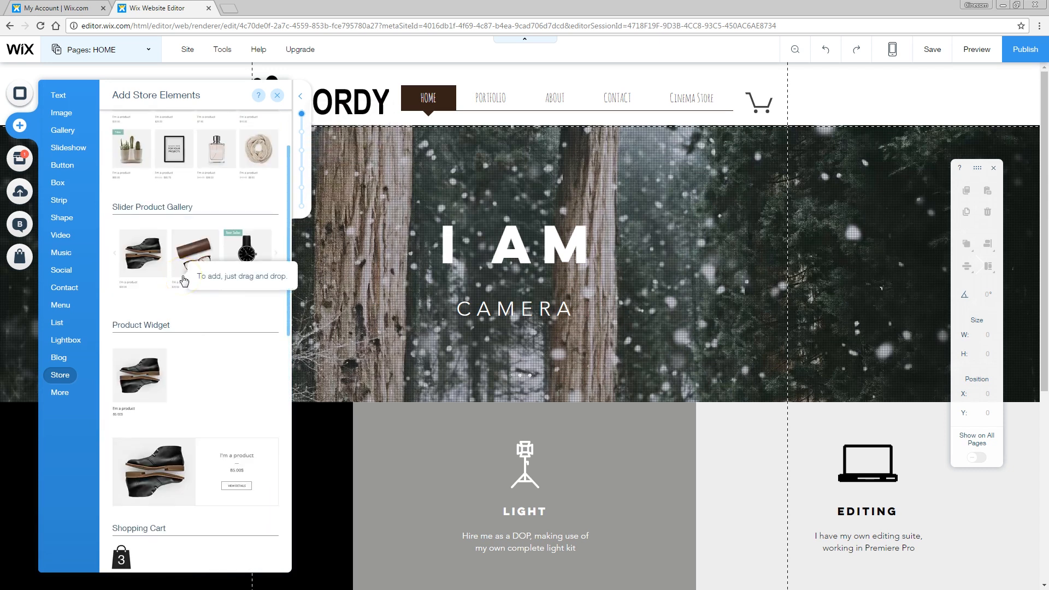
mouse_move(495, 345)
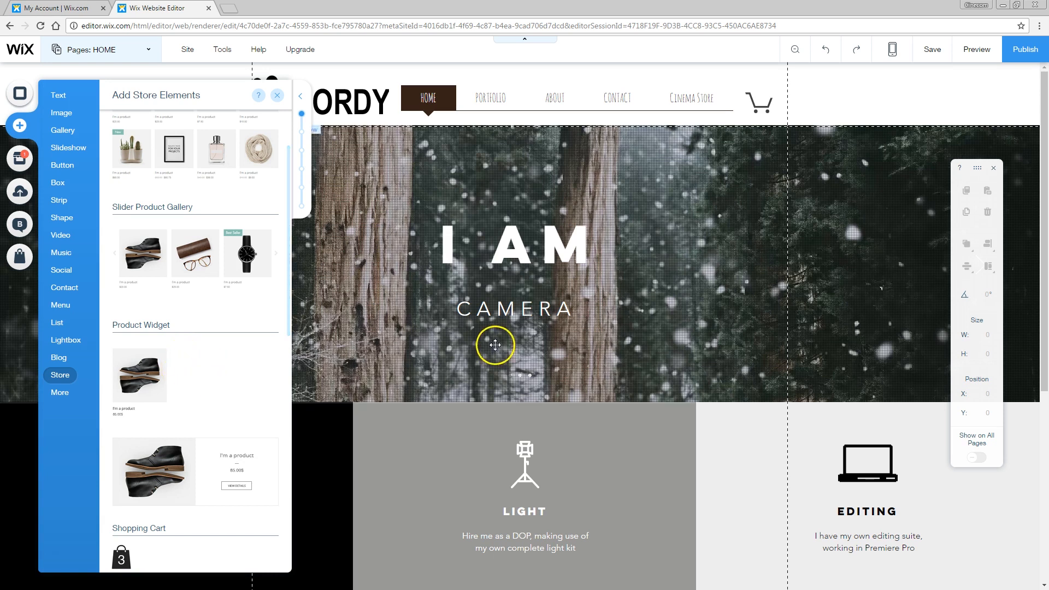
scroll("down", 3)
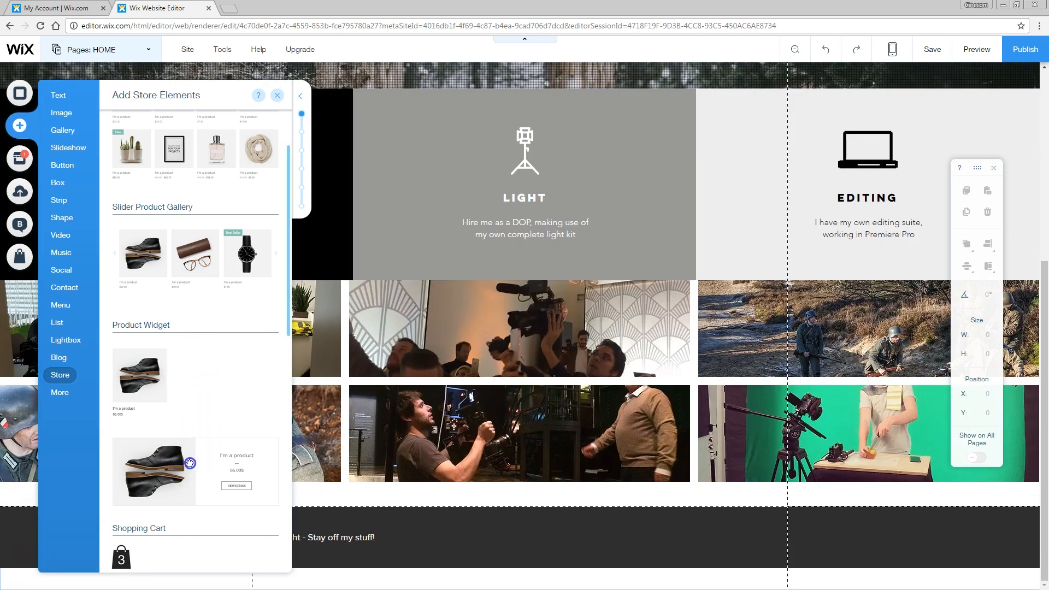
left_click(481, 383)
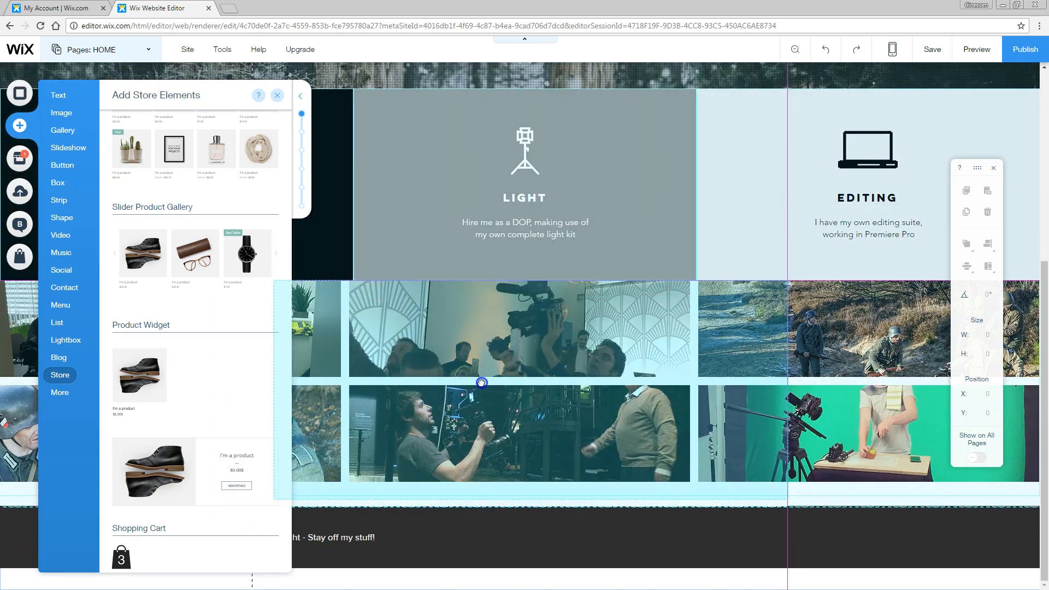
left_click(276, 95)
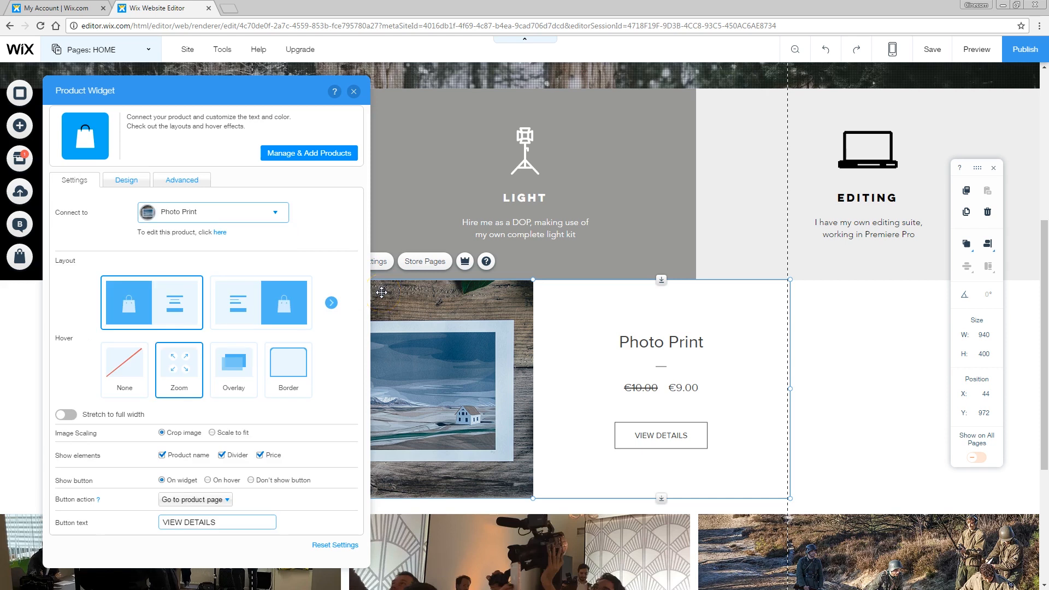
Step: Connect the widget to the Feature Film product (€10.00) and position it under the service blocks
left_click(274, 212)
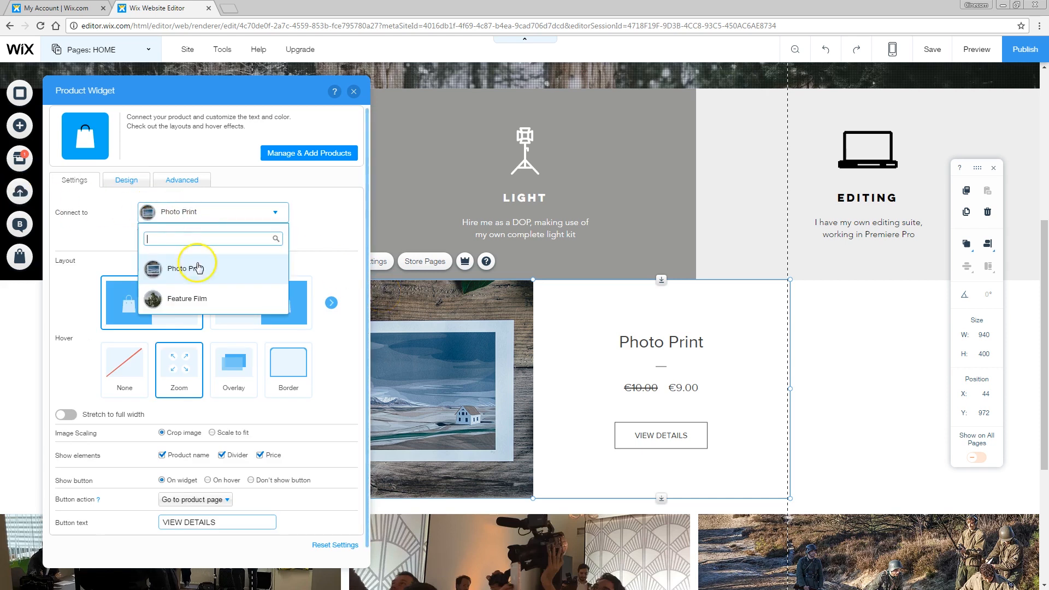
left_click(187, 298)
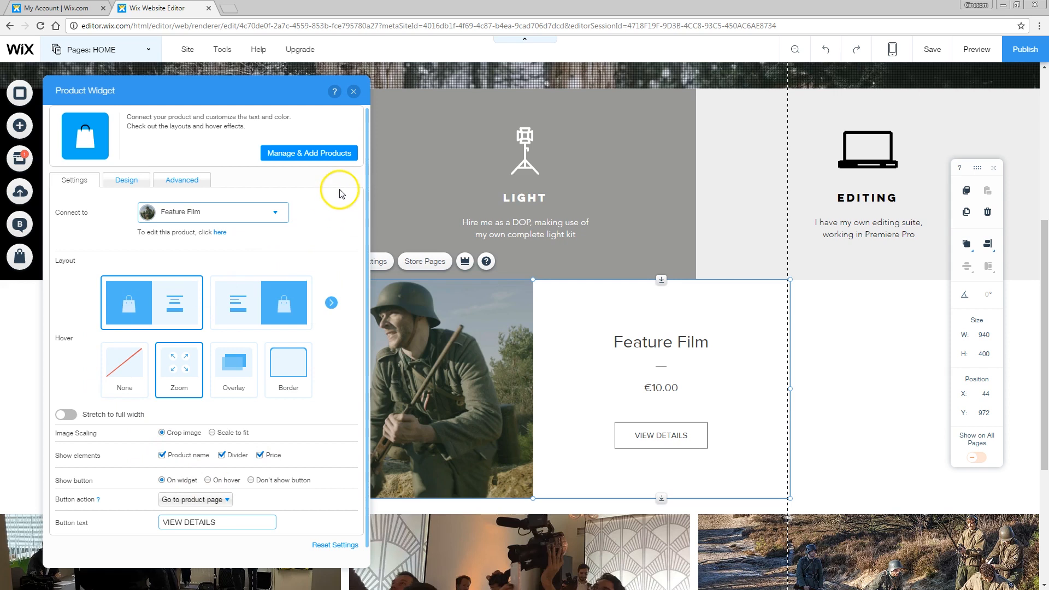
mouse_move(350, 194)
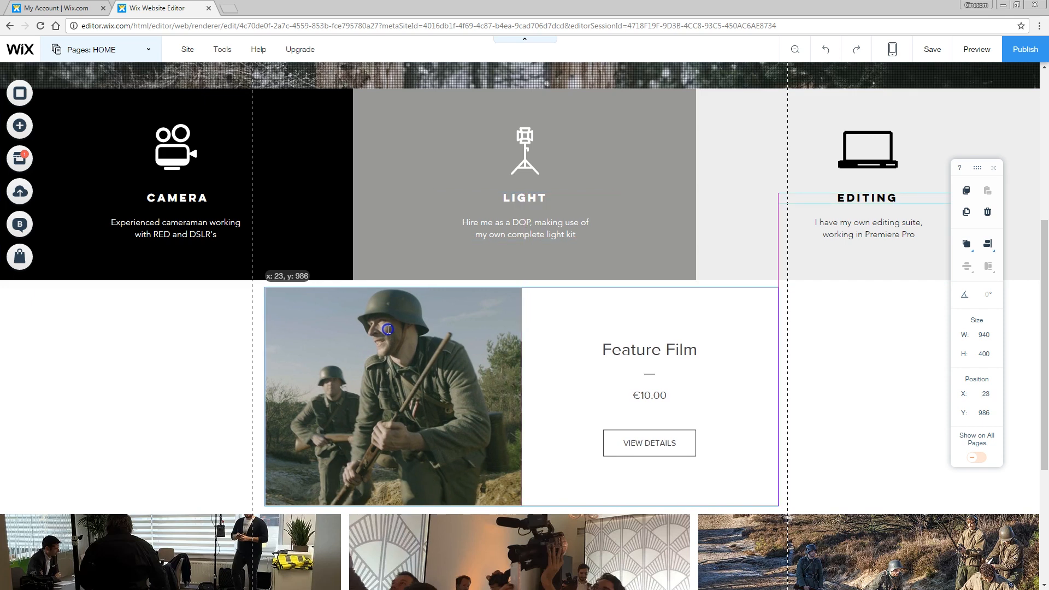
left_click(835, 386)
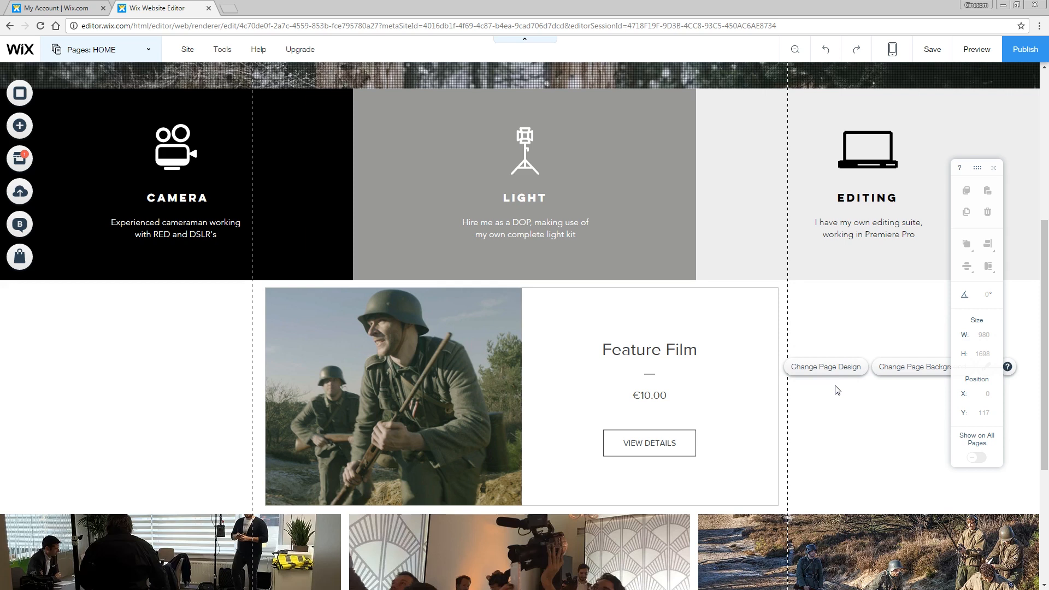
mouse_move(827, 397)
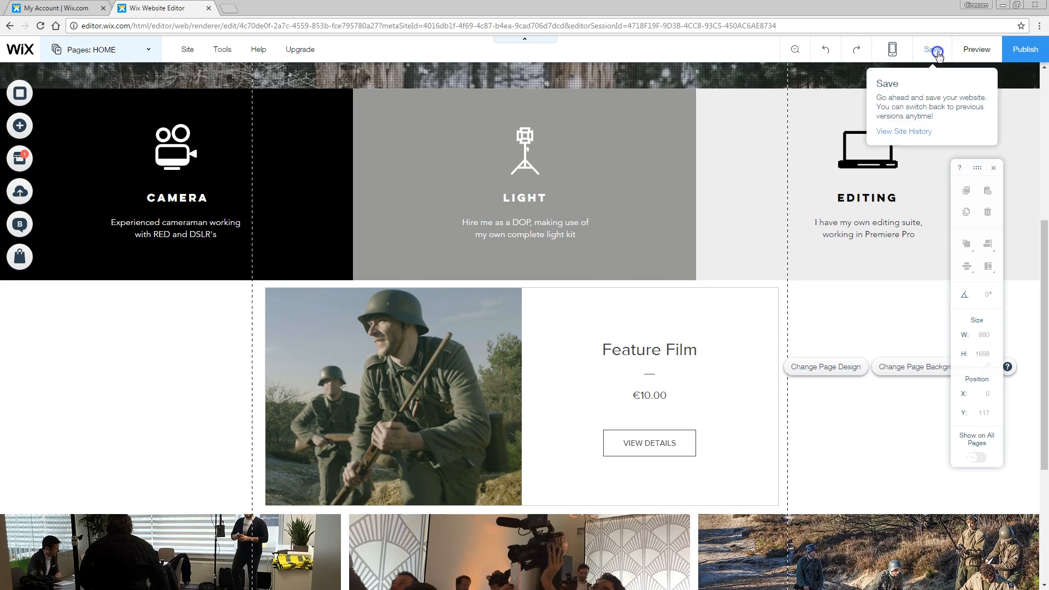
Step: Save the site, publish it now and view the live JORDY site
left_click(931, 49)
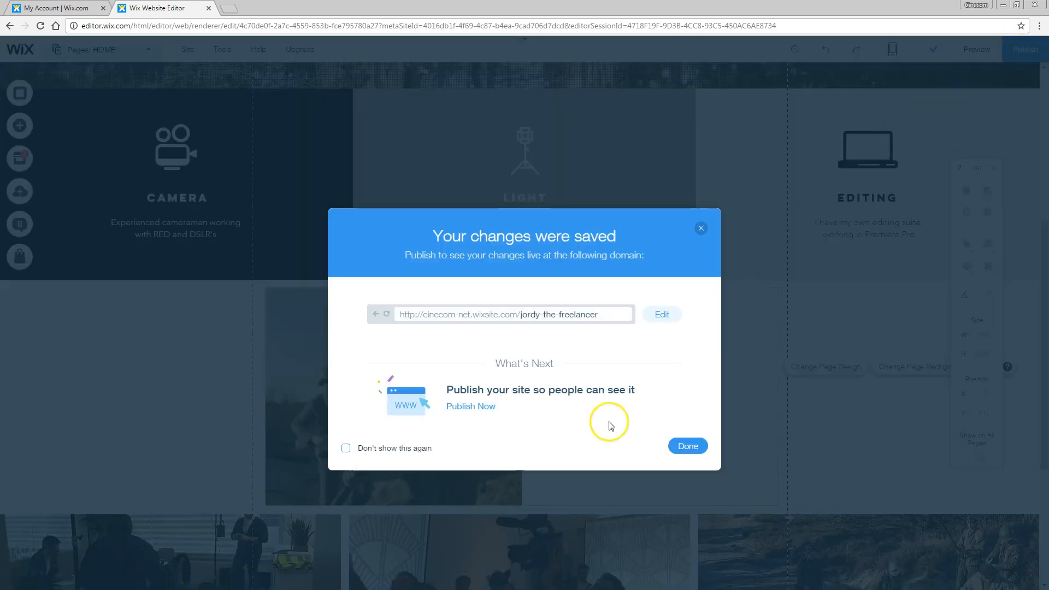
left_click(470, 407)
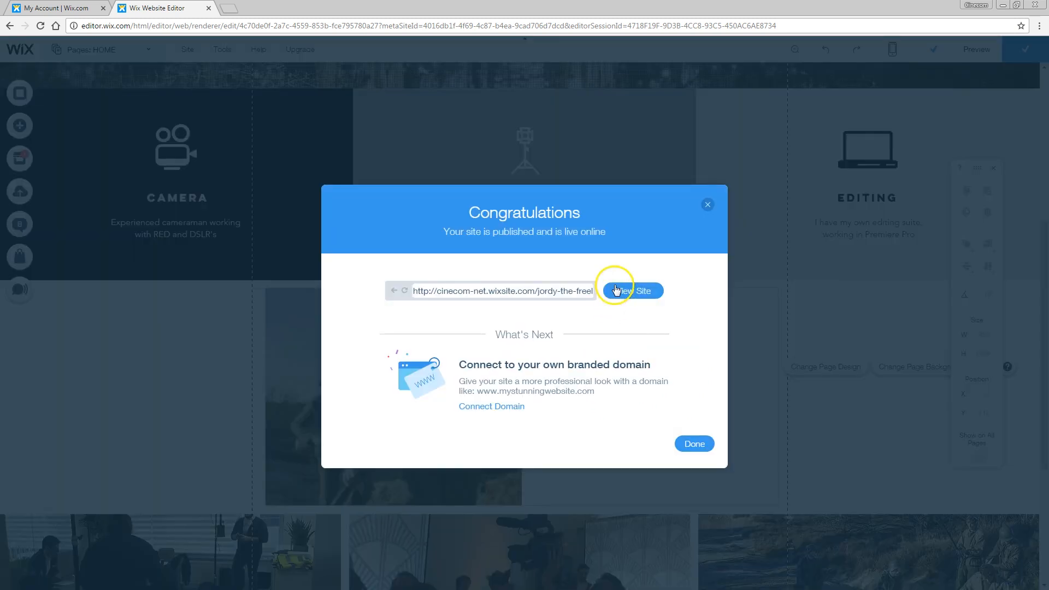
left_click(631, 291)
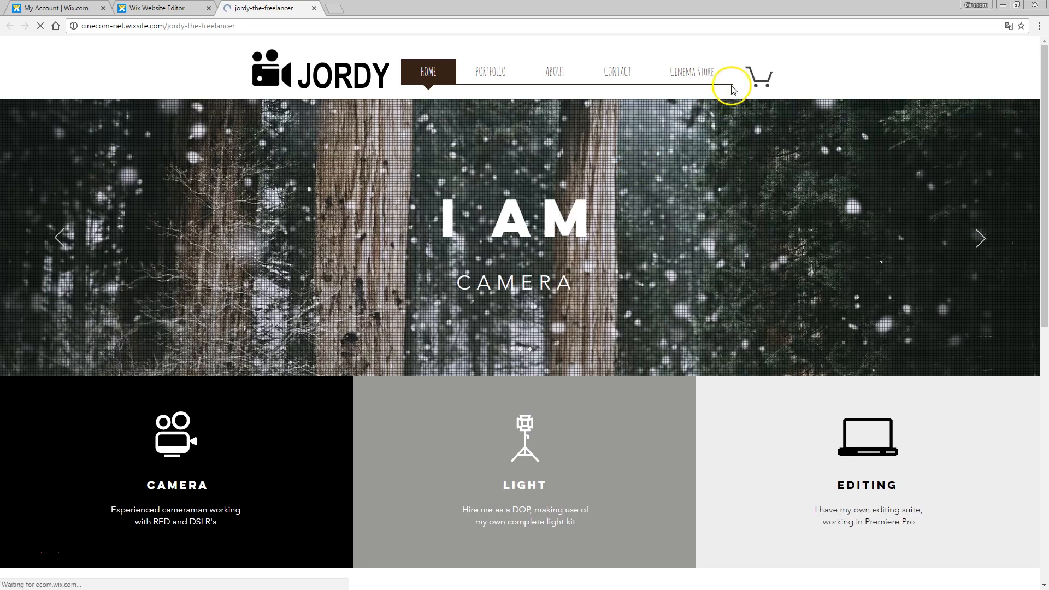
Step: Add 10 Premium Seats Feature Film tickets to the cart and view the €200.00 cart page
left_click(691, 72)
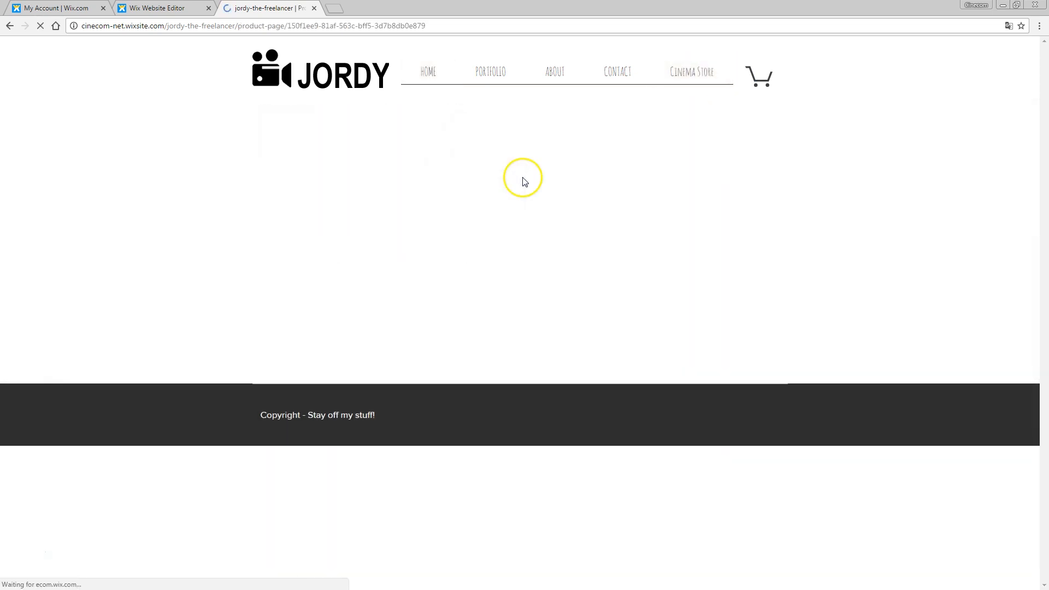
left_click(665, 245)
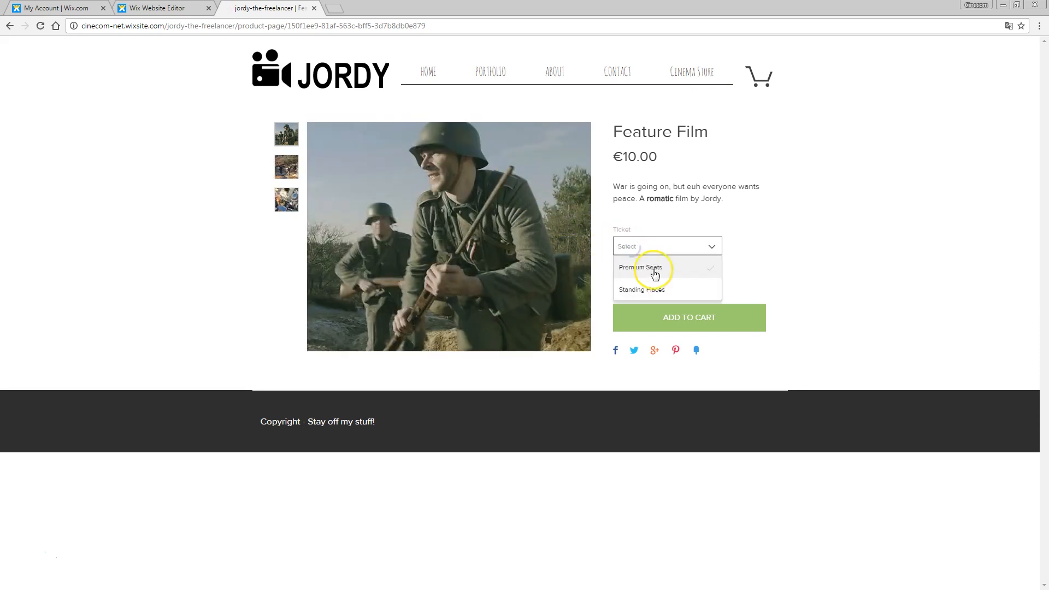
left_click(645, 267)
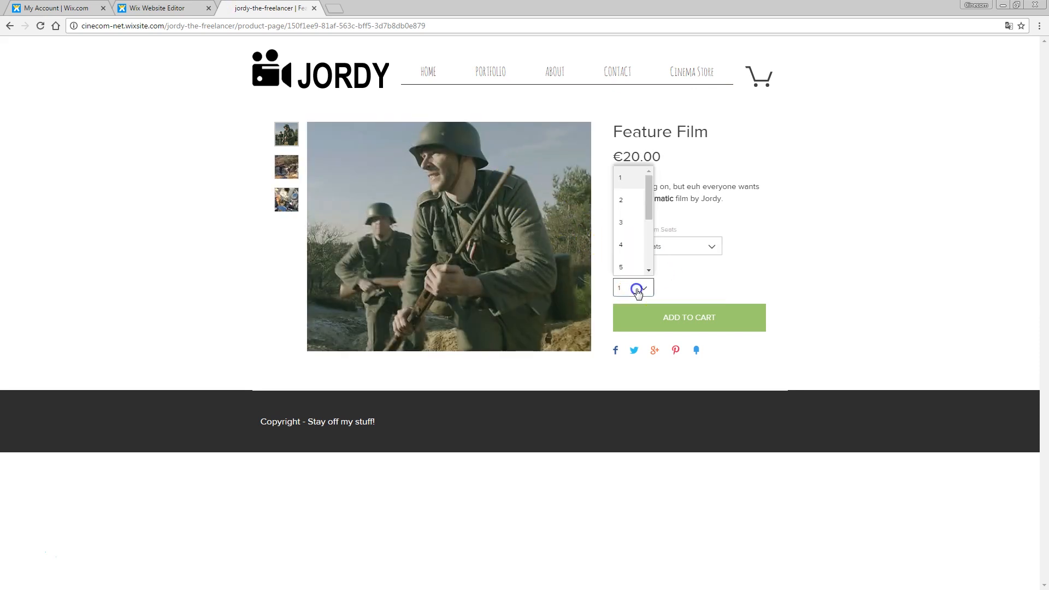
left_click(632, 287)
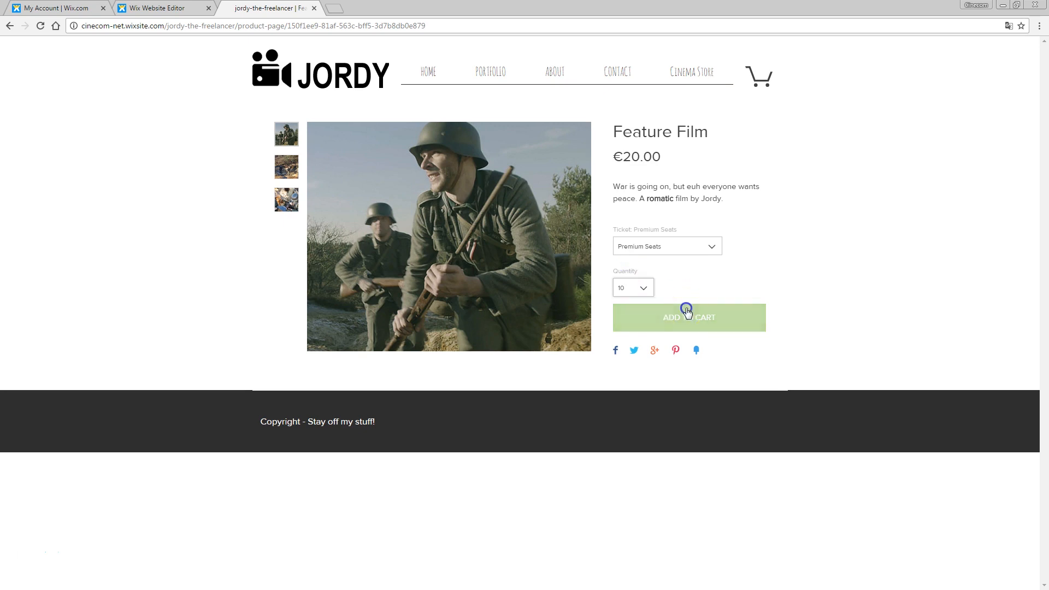
left_click(687, 317)
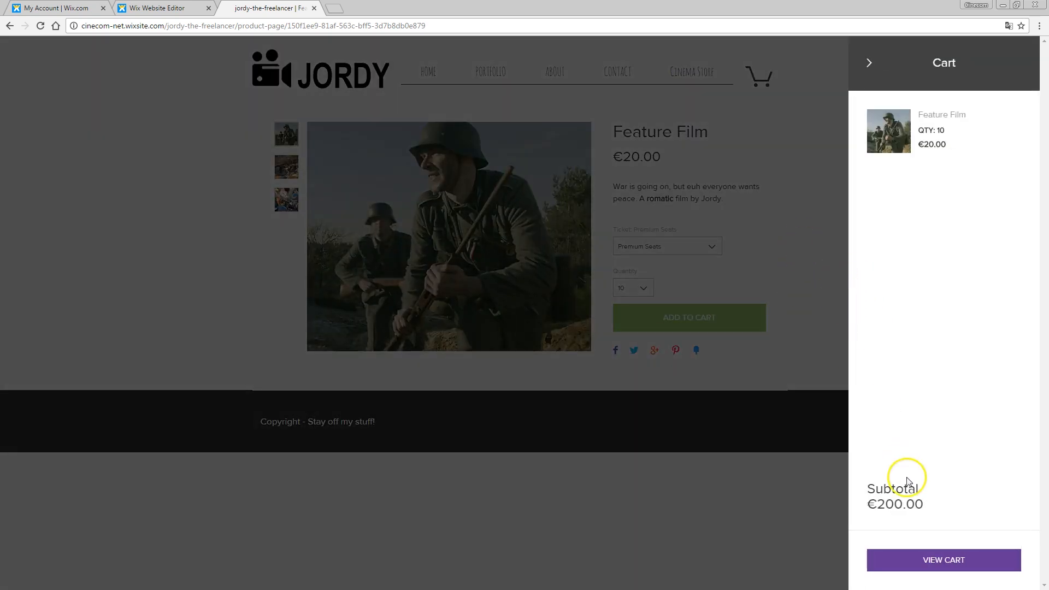
left_click(943, 559)
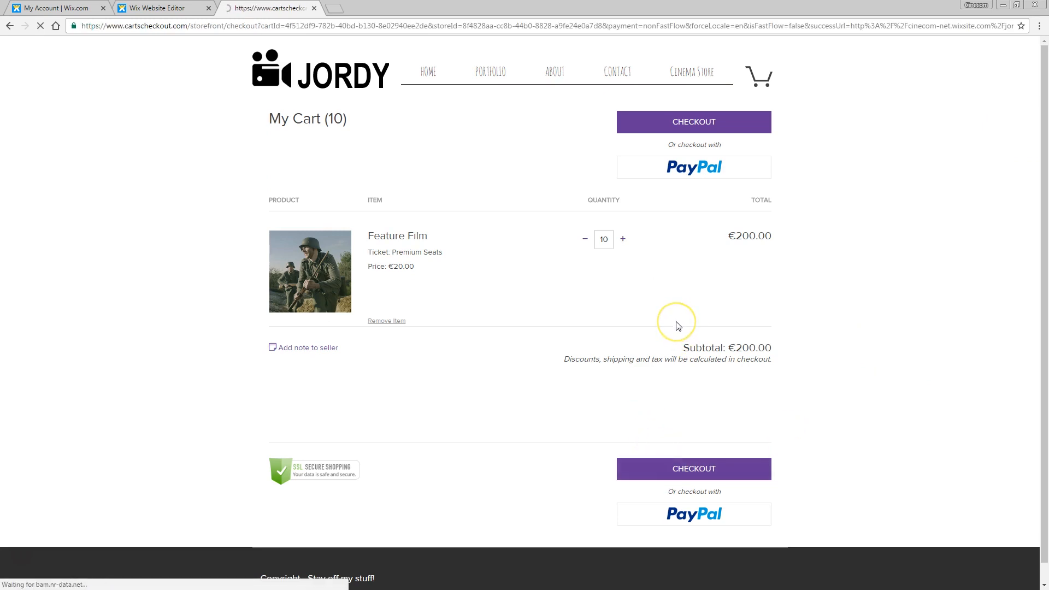
Step: Proceed to checkout with Belgium as shipping country, showing €42.00 tax and a €242.00 total
left_click(692, 121)
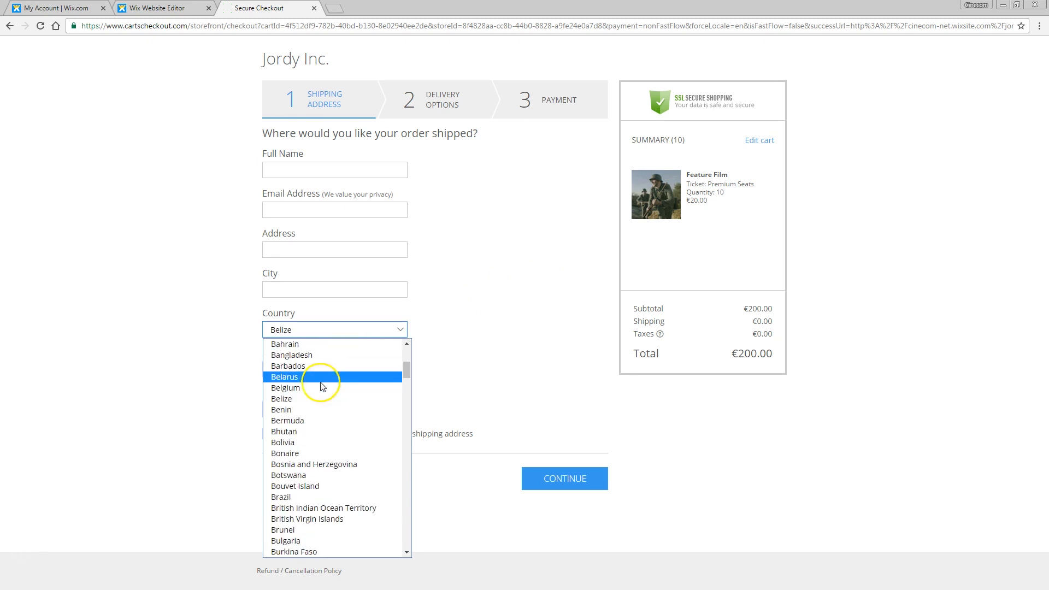
left_click(284, 388)
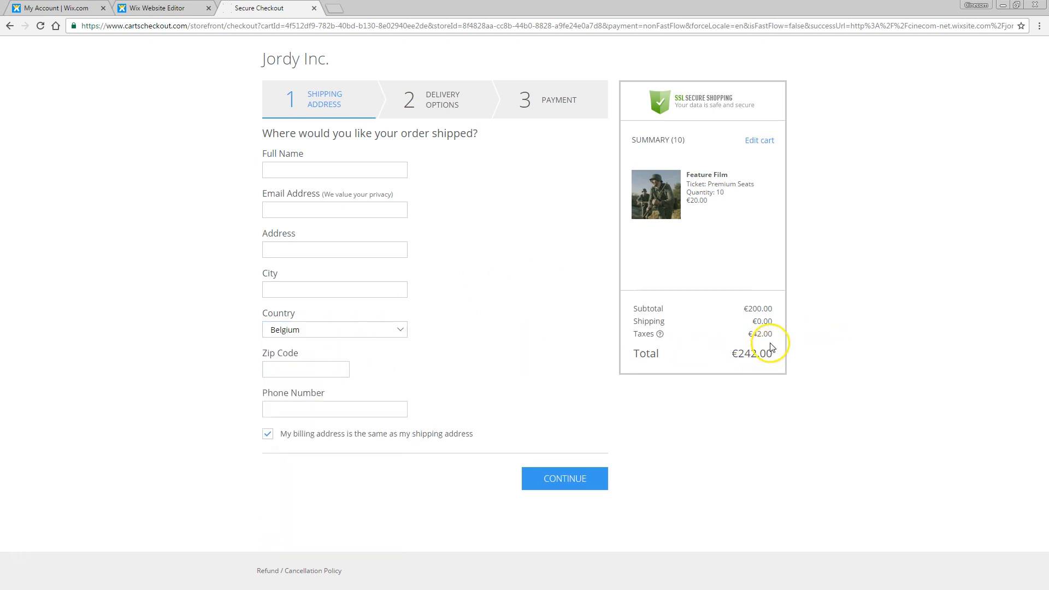
mouse_move(795, 353)
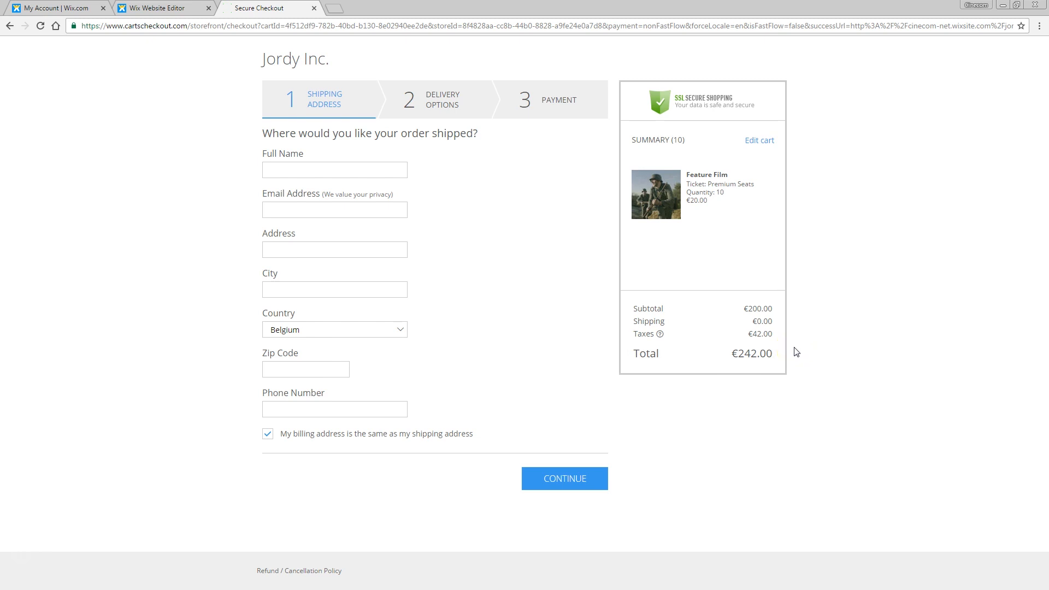